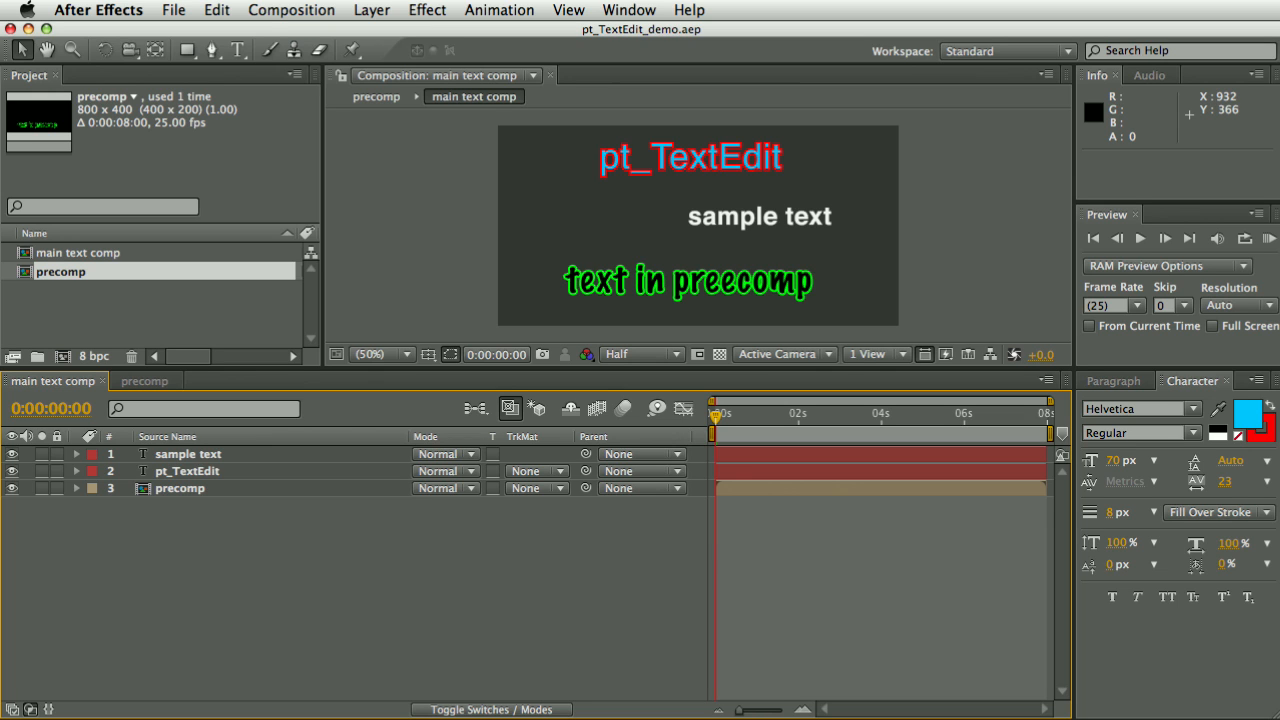
{"action": "mouse_move", "coordinate": [630, 9]}
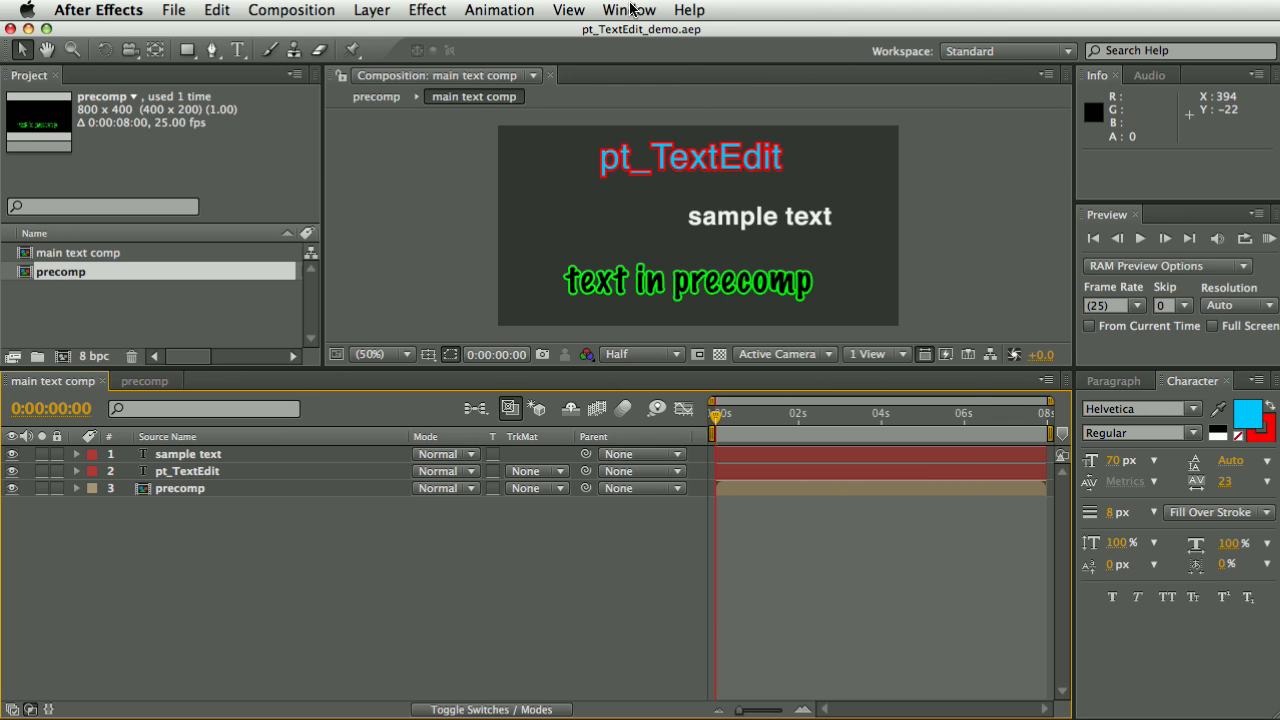
- Launch the pt_TextEdit panel from the Window menu
{"action": "left_click", "coordinate": [629, 10]}
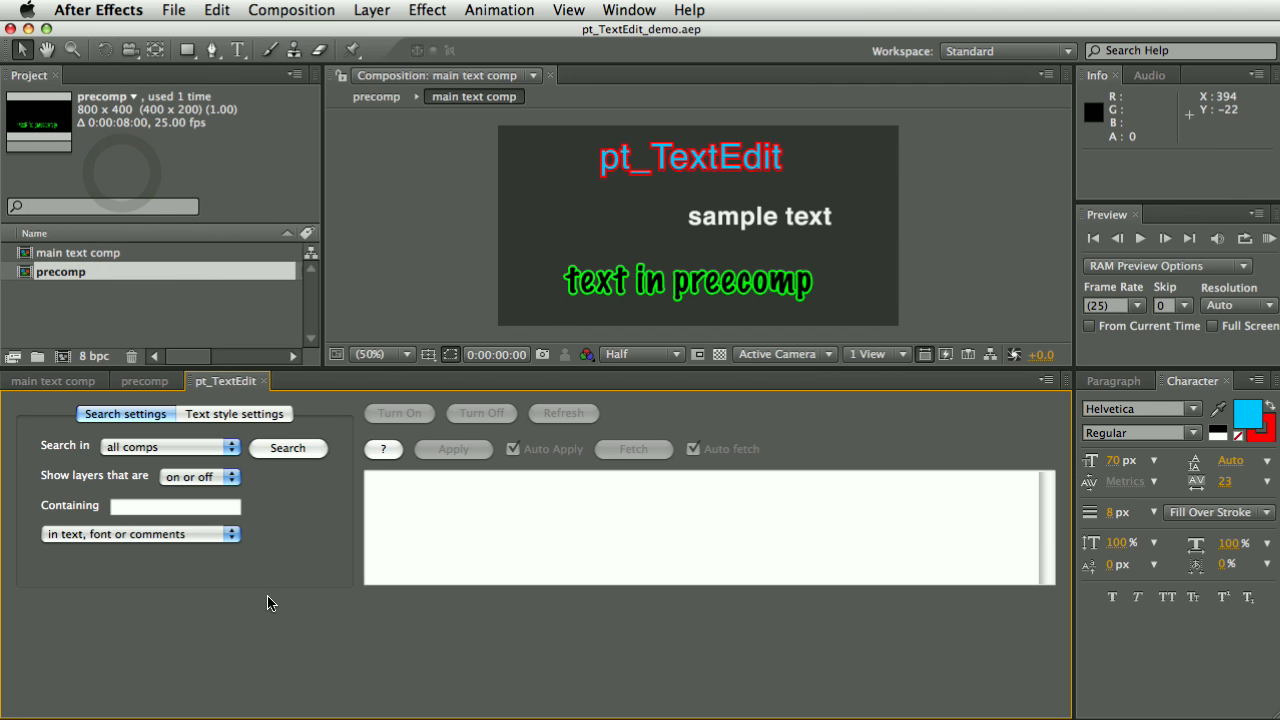
{"action": "mouse_move", "coordinate": [155, 447]}
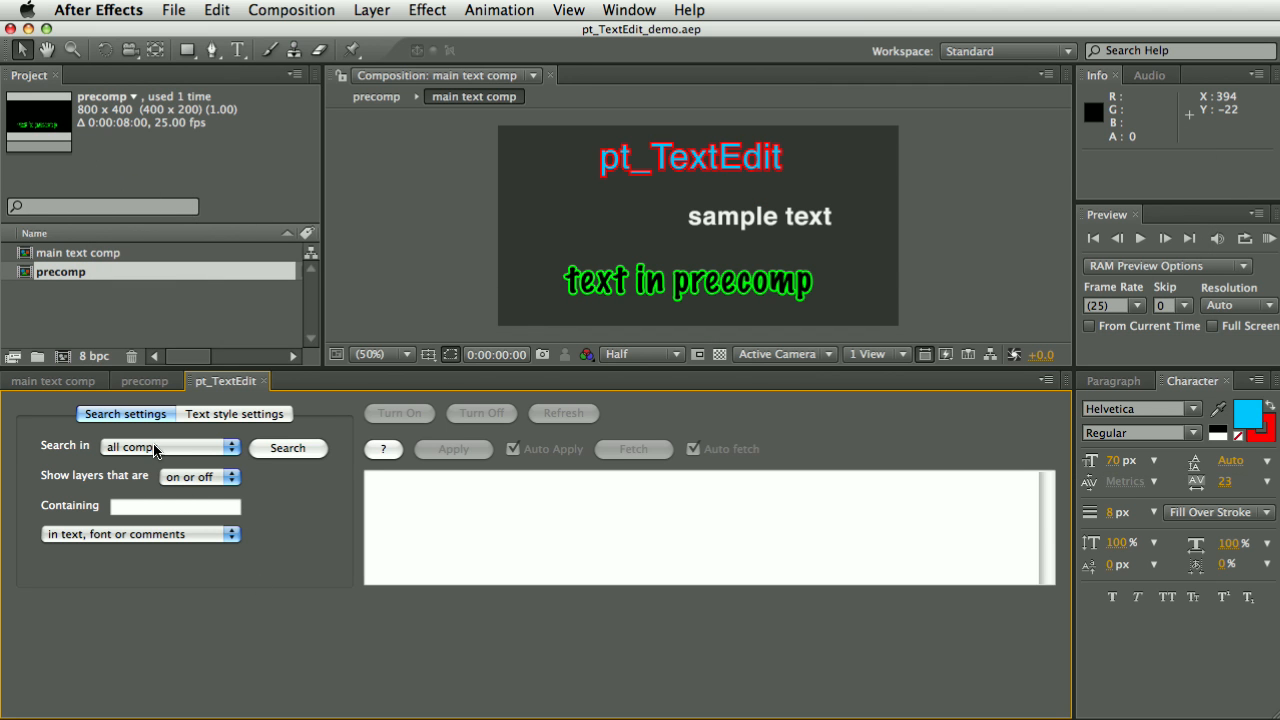
{"action": "mouse_move", "coordinate": [167, 448]}
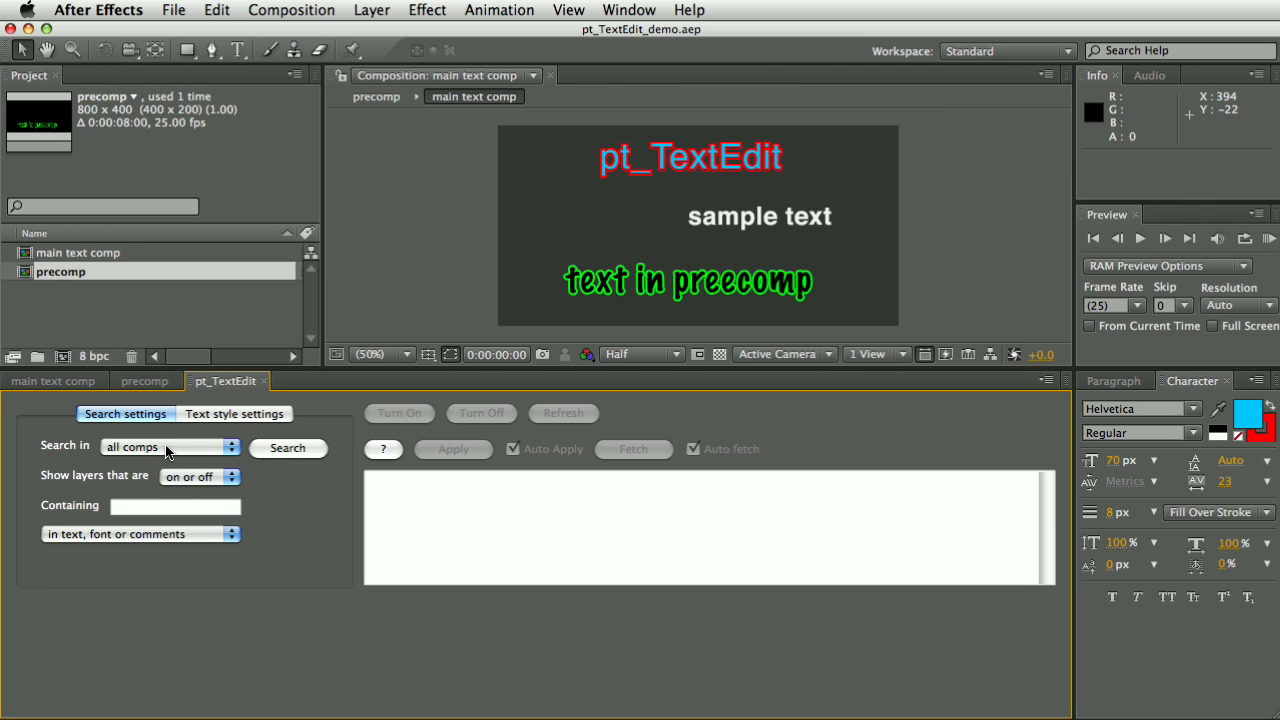
{"action": "mouse_move", "coordinate": [95, 495]}
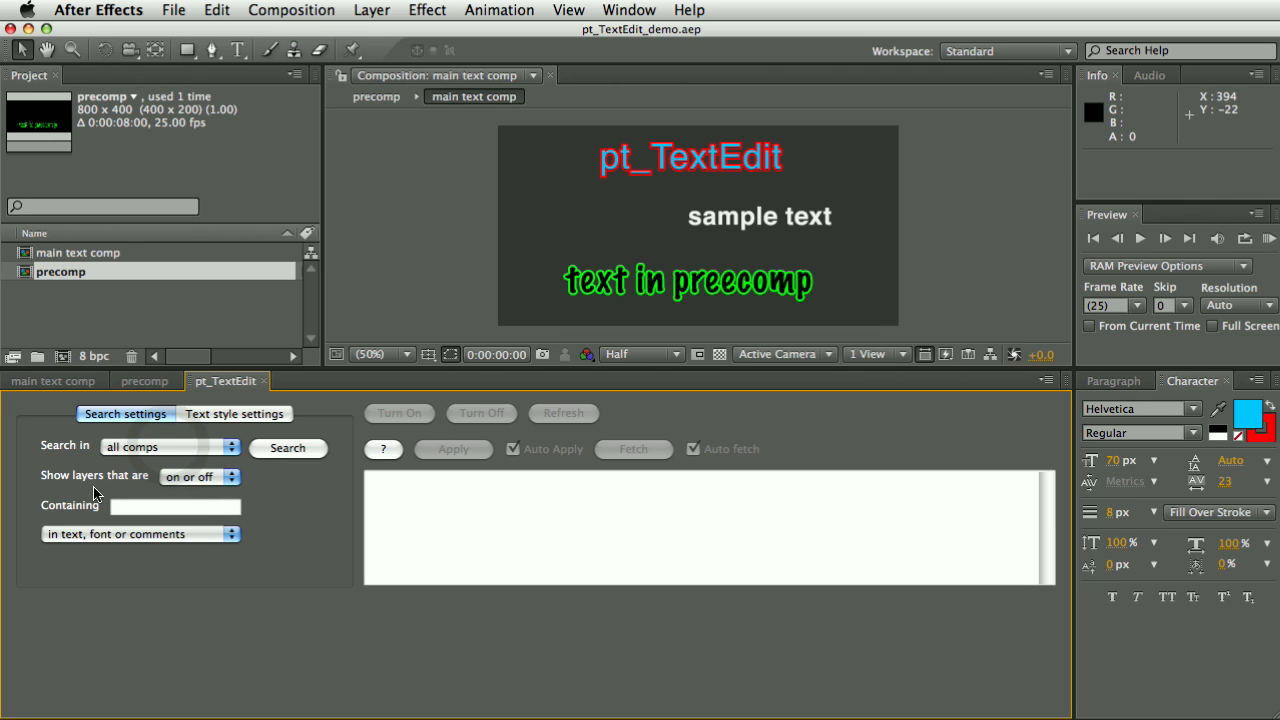
{"action": "mouse_move", "coordinate": [110, 514]}
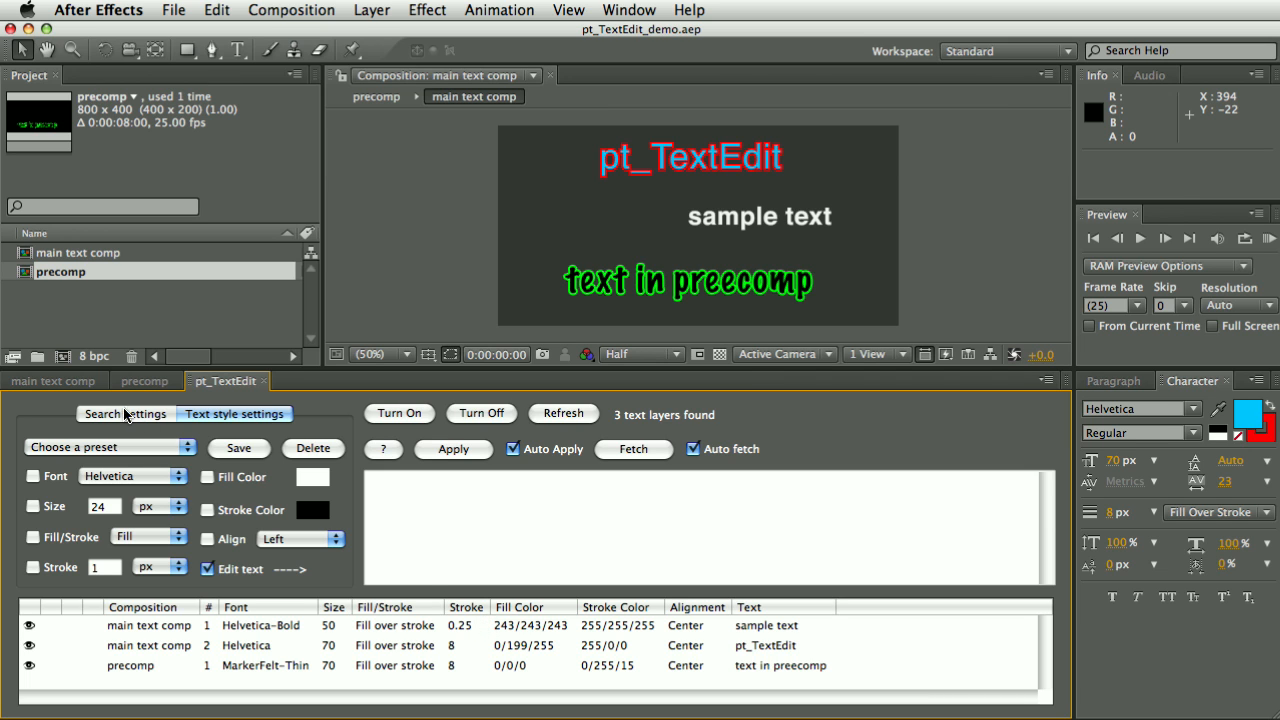
{"action": "left_click", "coordinate": [145, 380]}
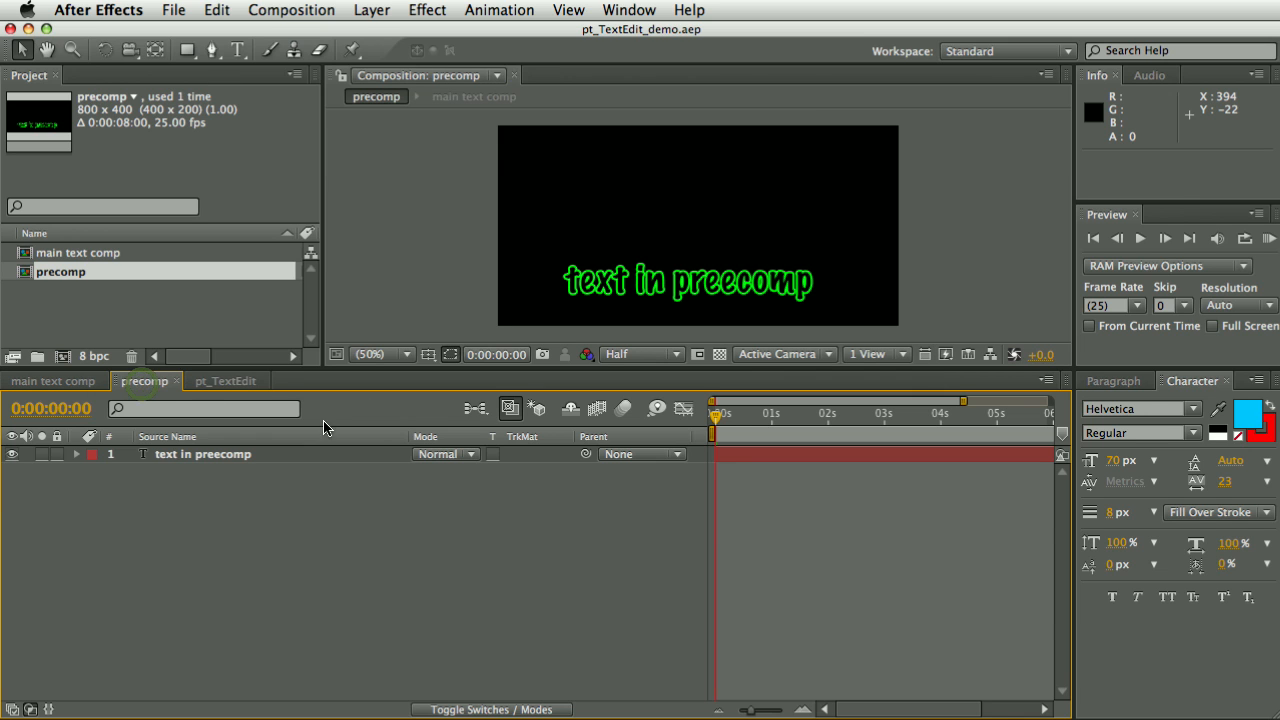
{"action": "left_click", "coordinate": [52, 380]}
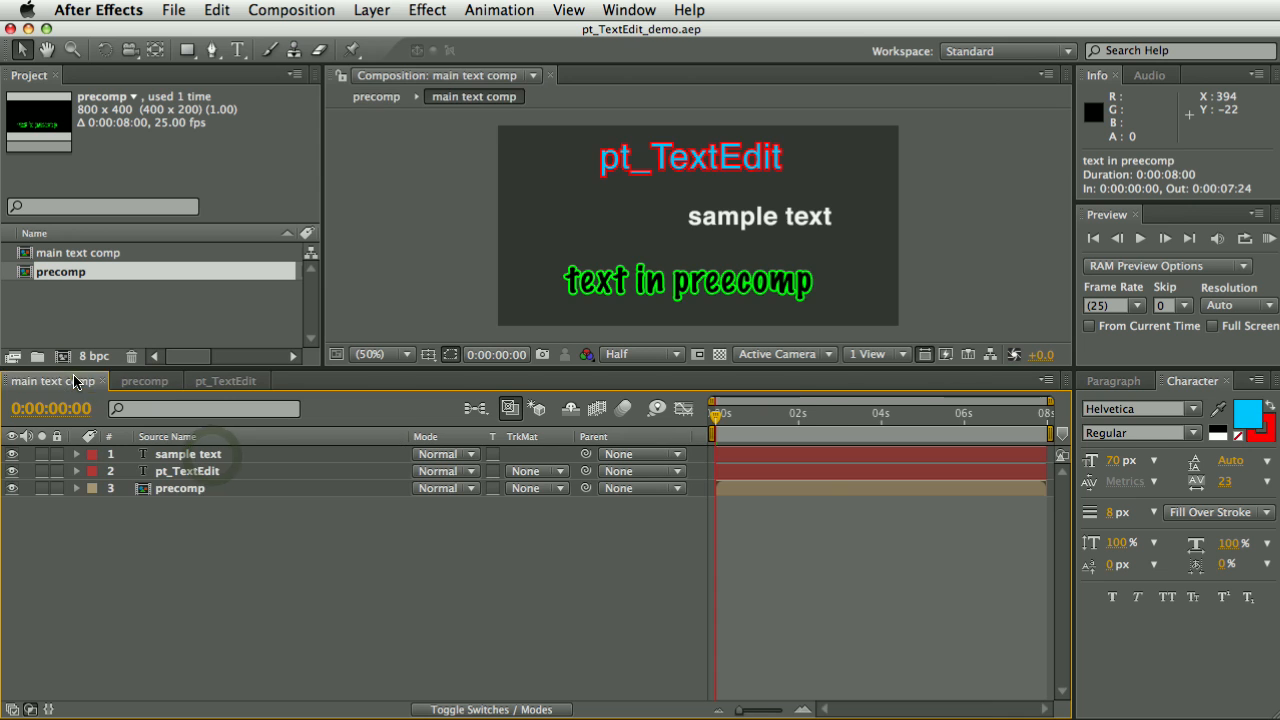
{"action": "mouse_move", "coordinate": [165, 390]}
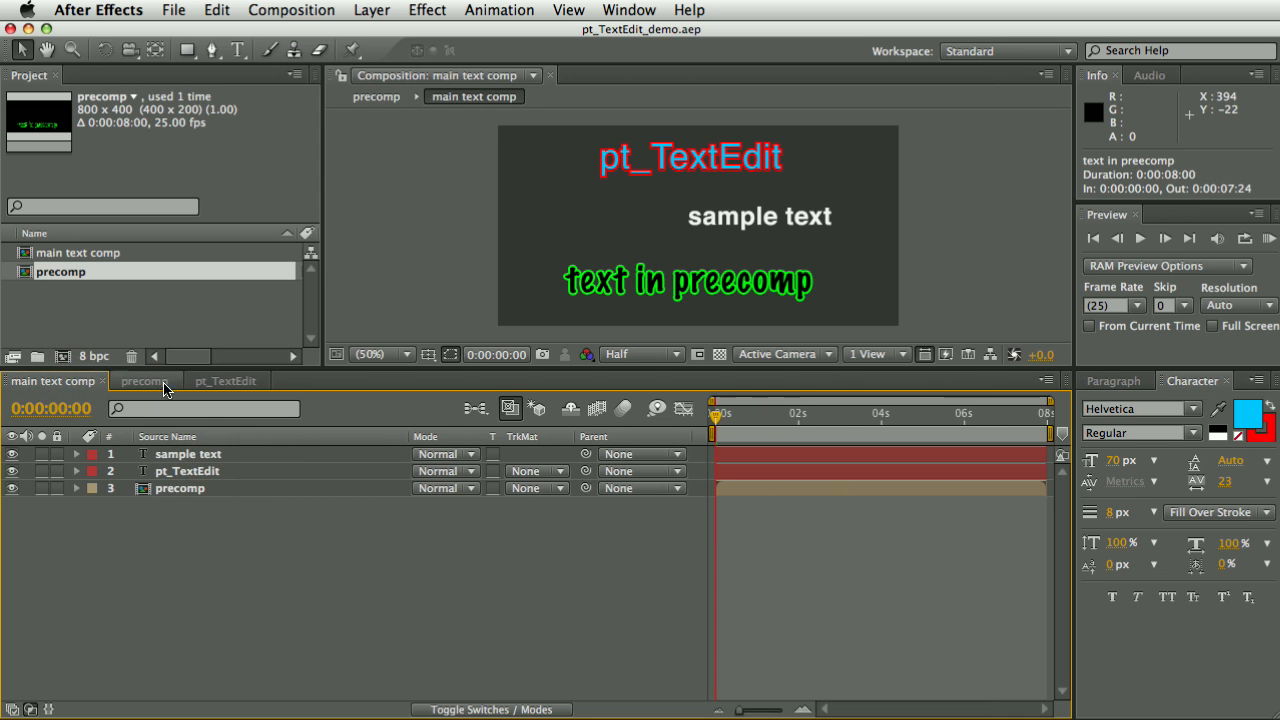
{"action": "left_click", "coordinate": [222, 380]}
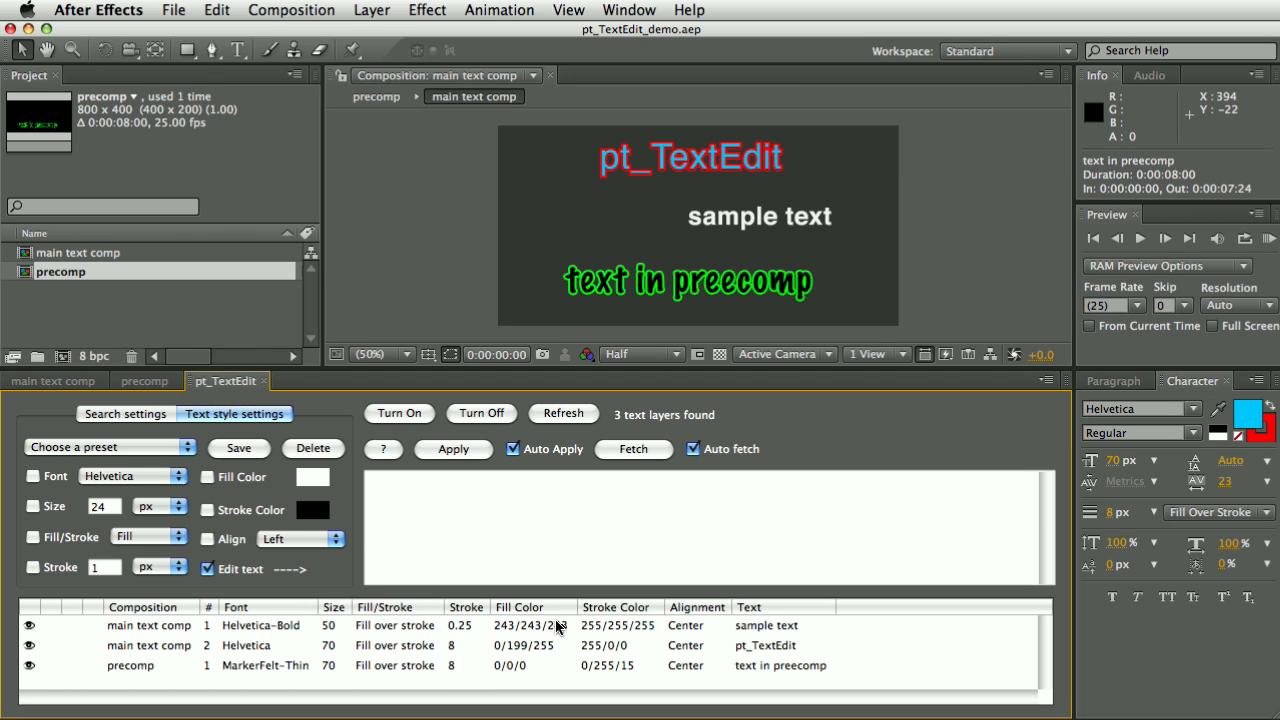
{"action": "mouse_move", "coordinate": [313, 598]}
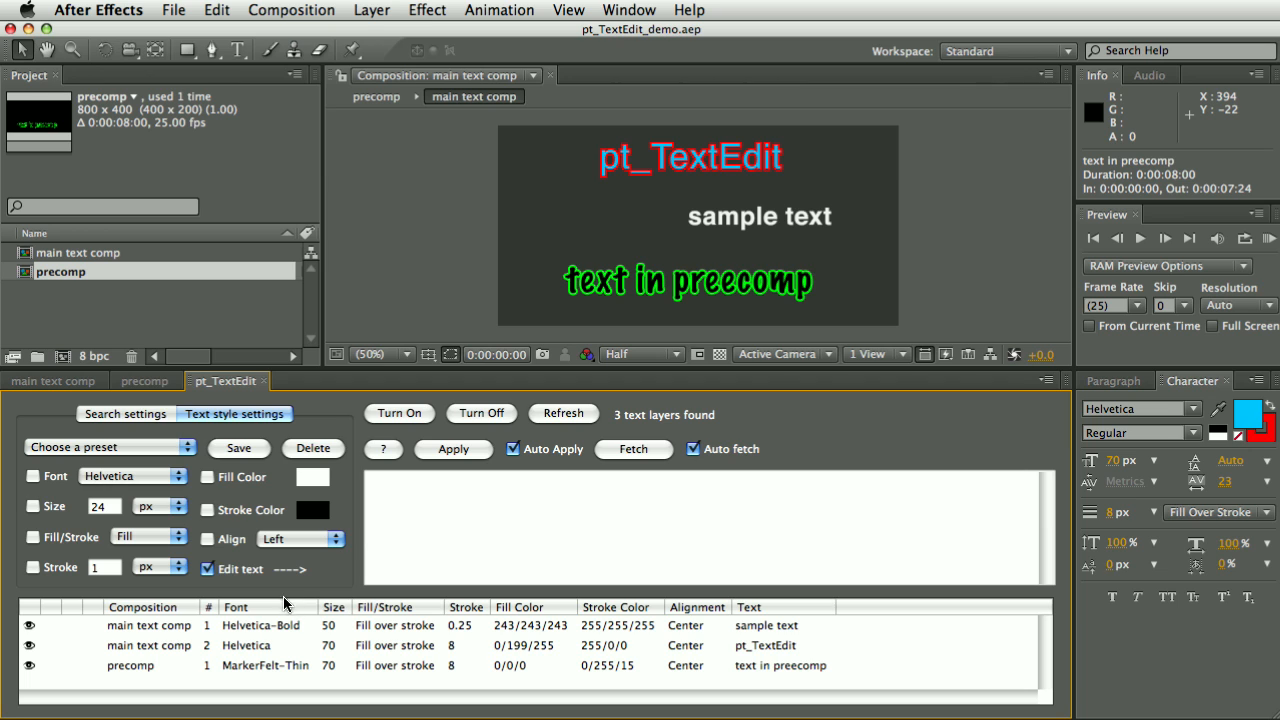
{"action": "mouse_move", "coordinate": [247, 597]}
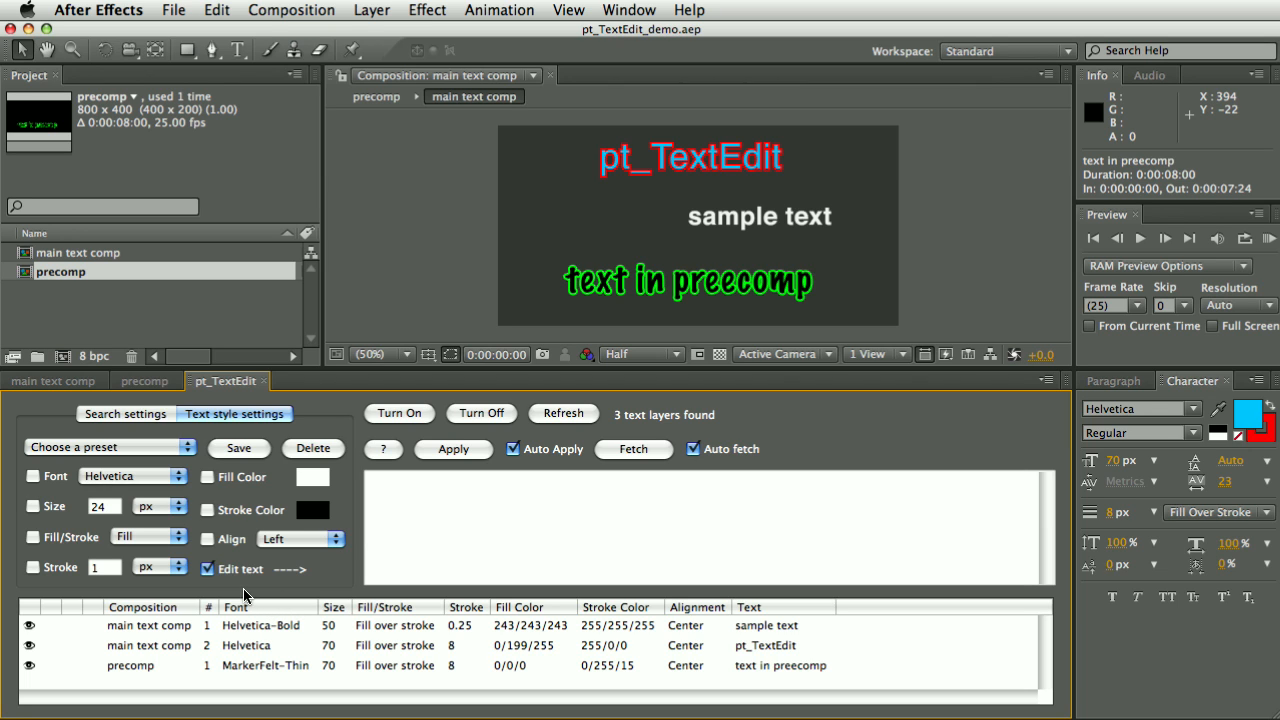
{"action": "mouse_move", "coordinate": [204, 585]}
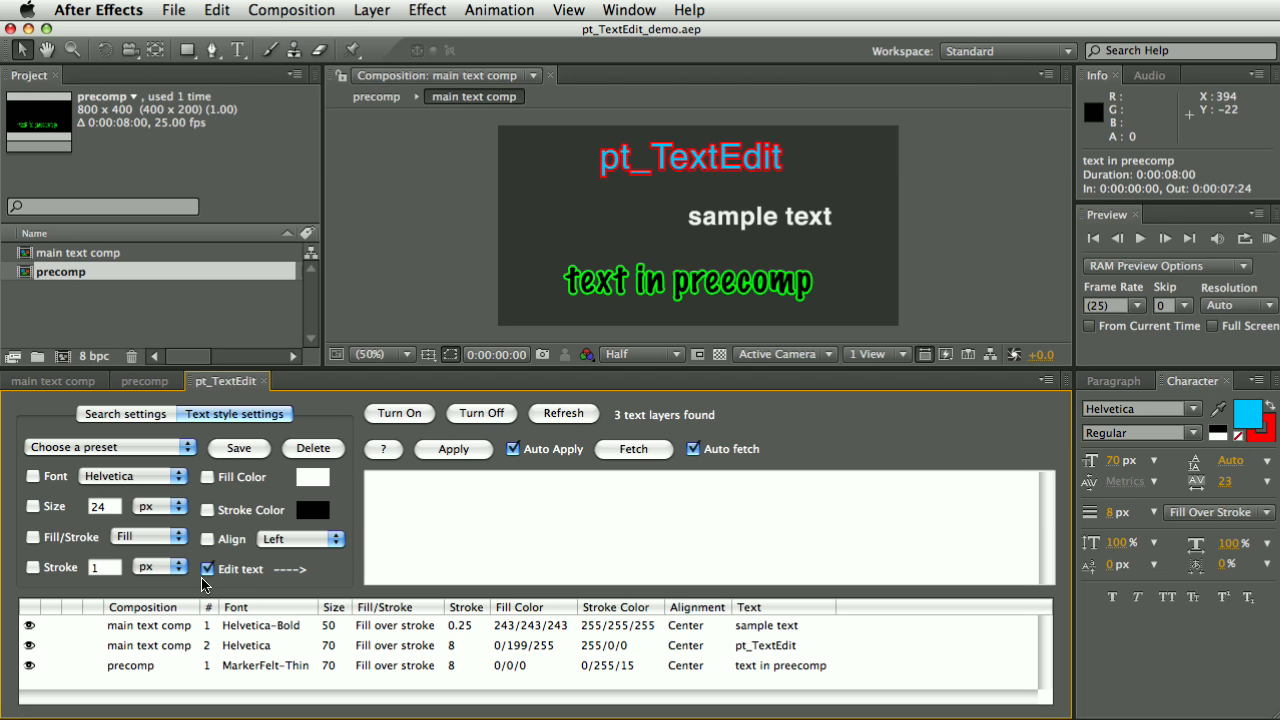
{"action": "mouse_move", "coordinate": [483, 645]}
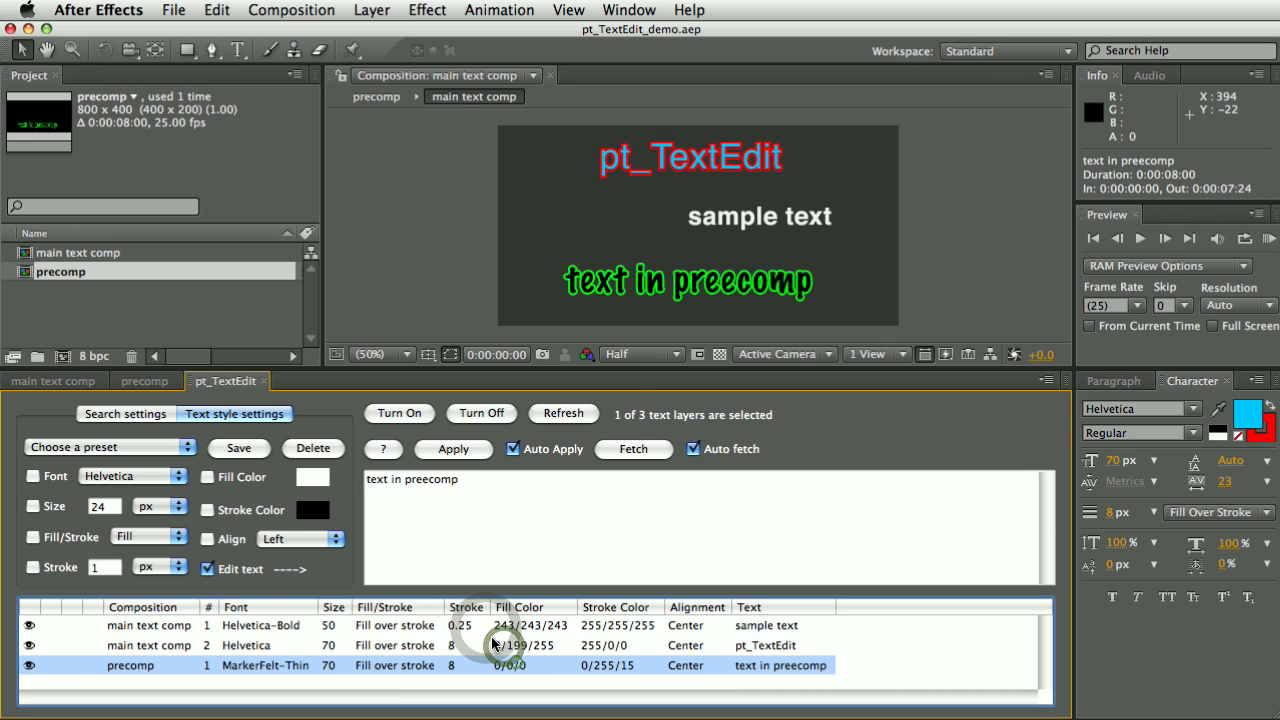
{"action": "mouse_move", "coordinate": [238, 503]}
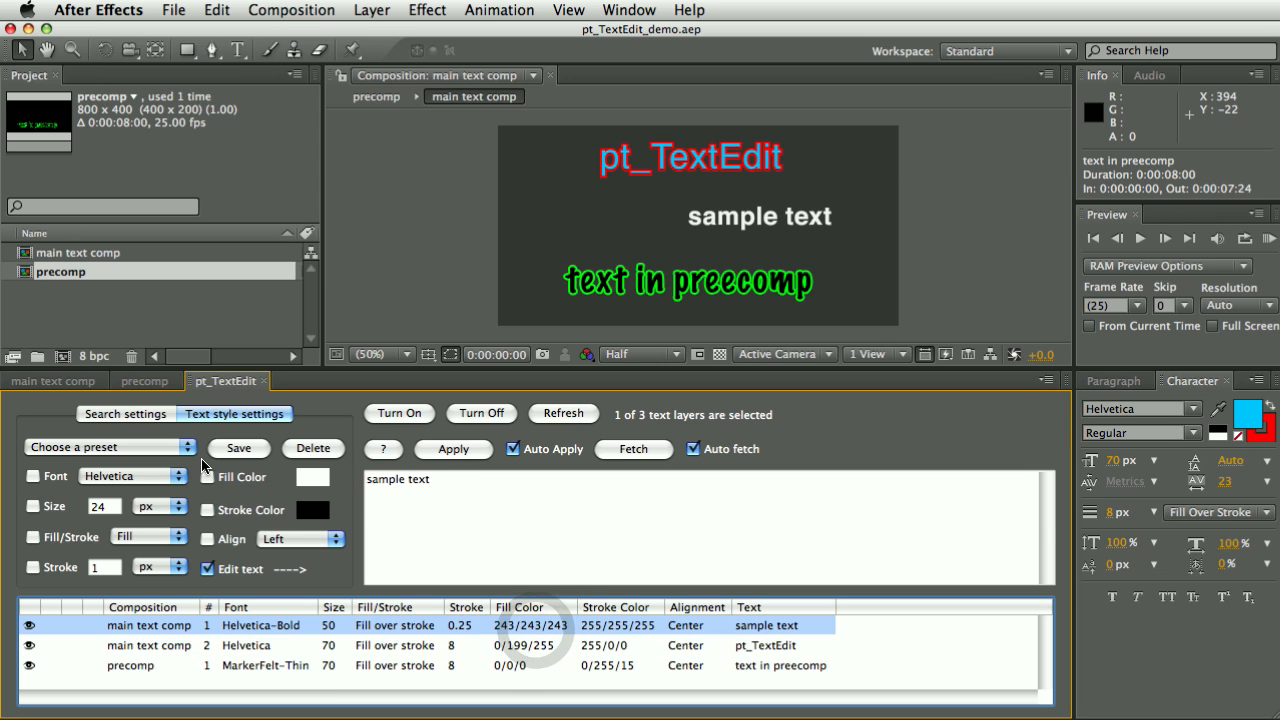
{"action": "mouse_move", "coordinate": [705, 488]}
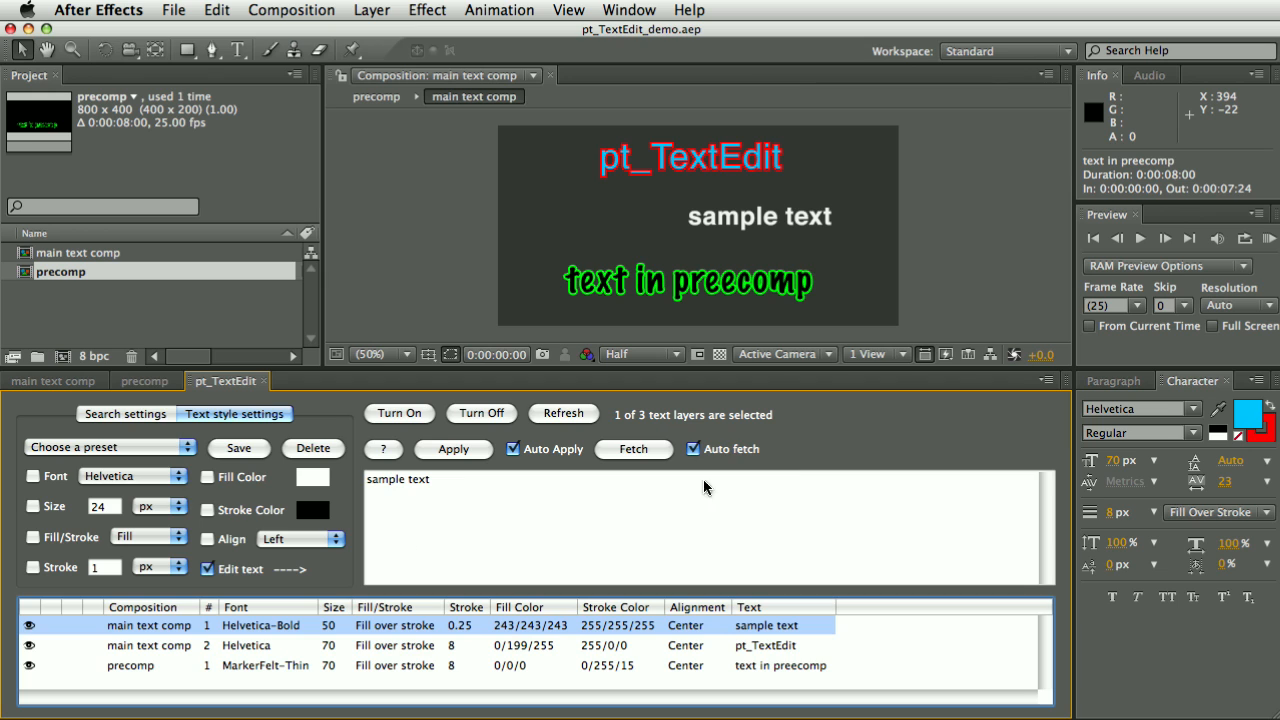
{"action": "mouse_move", "coordinate": [765, 501]}
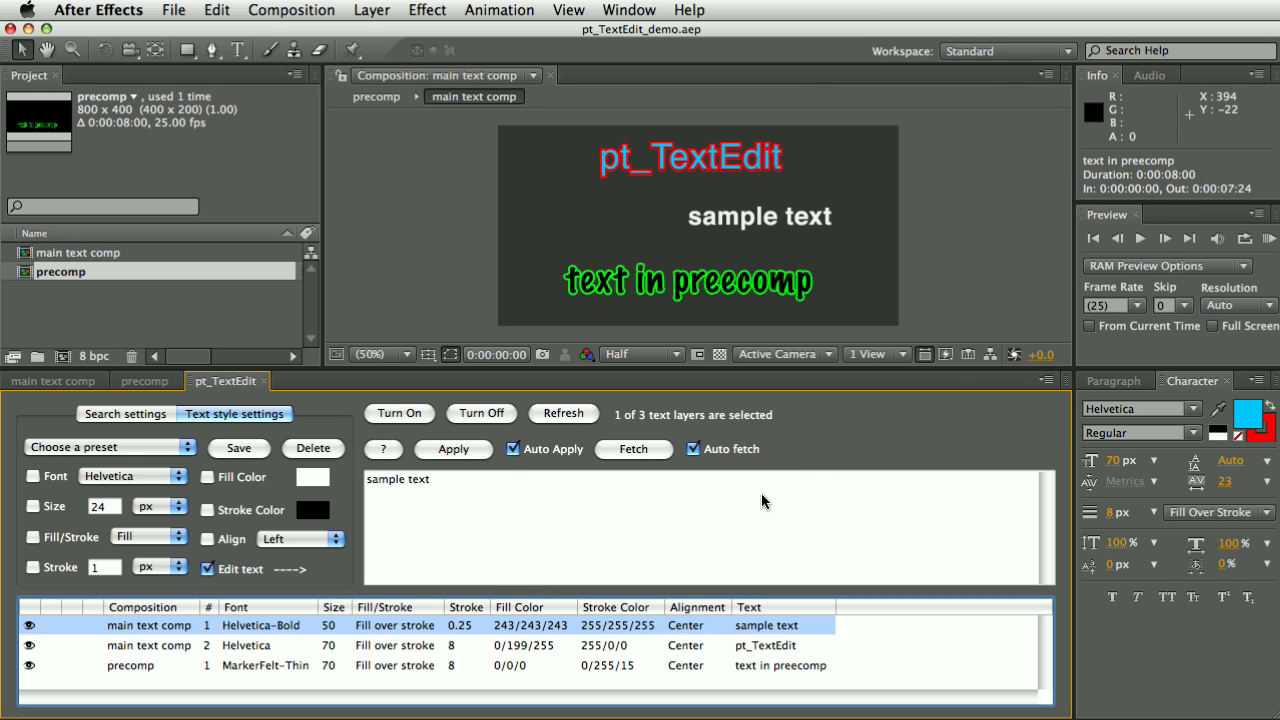
{"action": "mouse_move", "coordinate": [281, 488]}
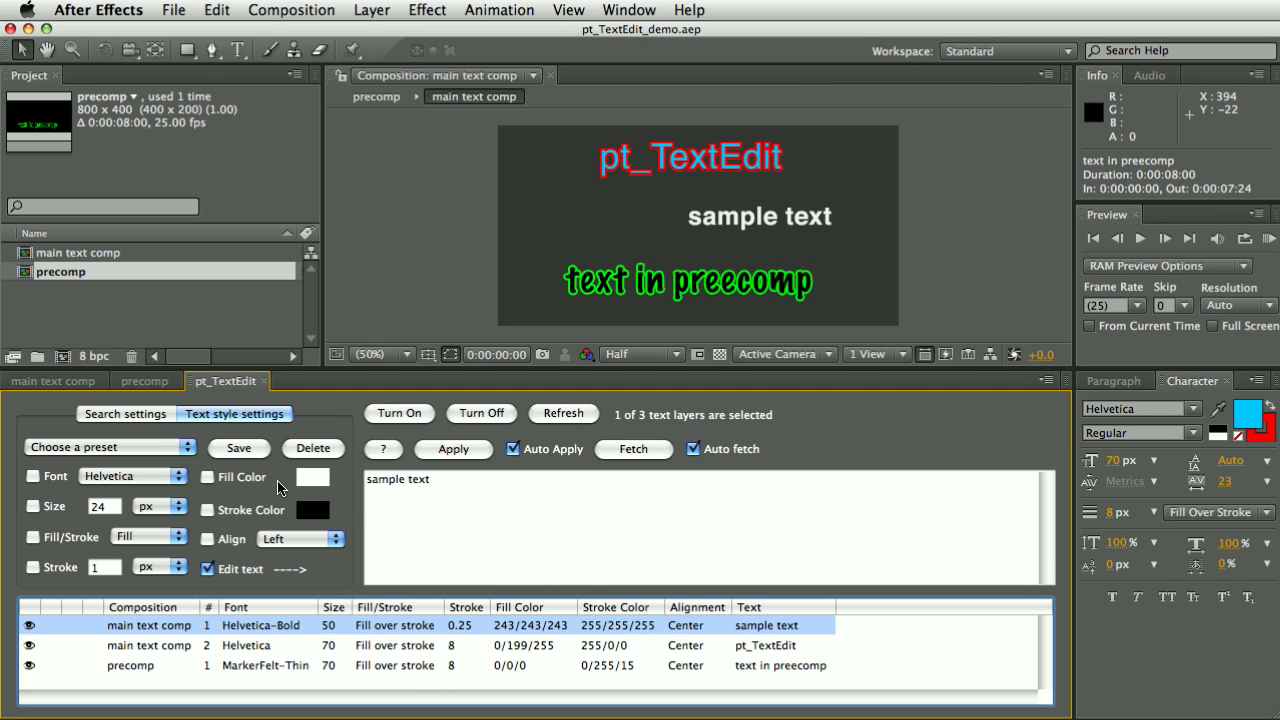
{"action": "mouse_move", "coordinate": [538, 676]}
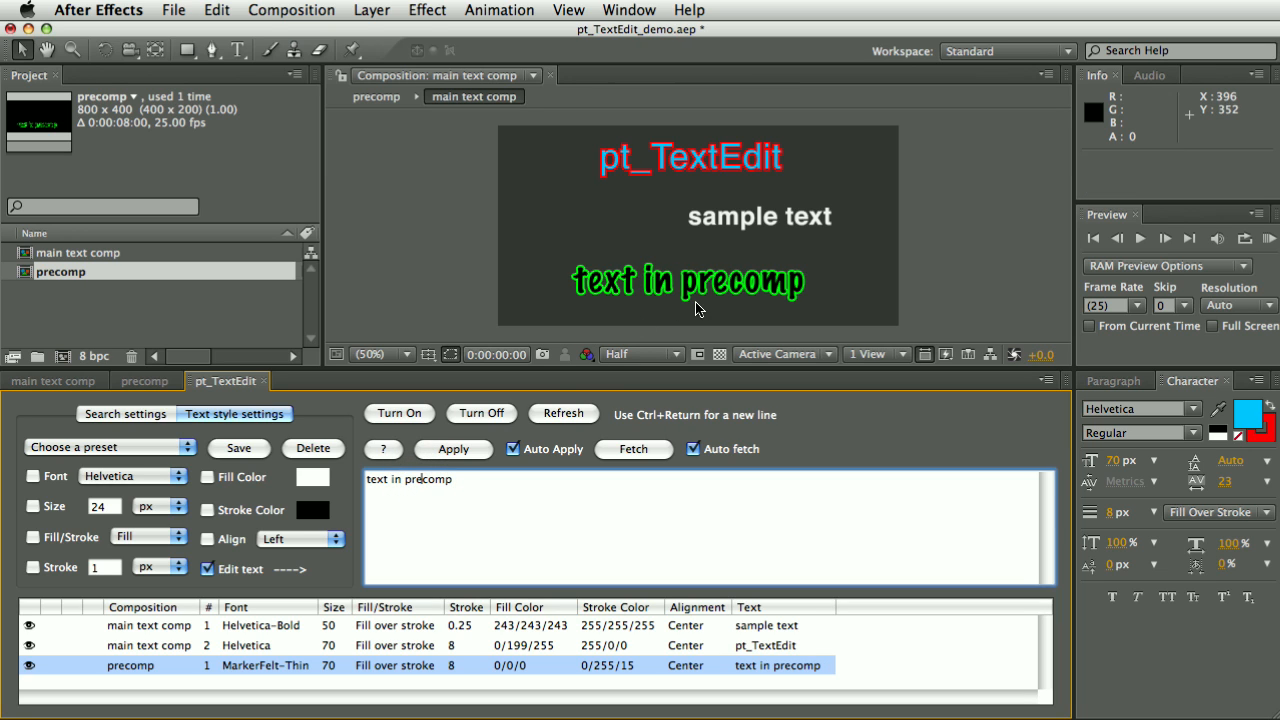
{"action": "mouse_move", "coordinate": [688, 323]}
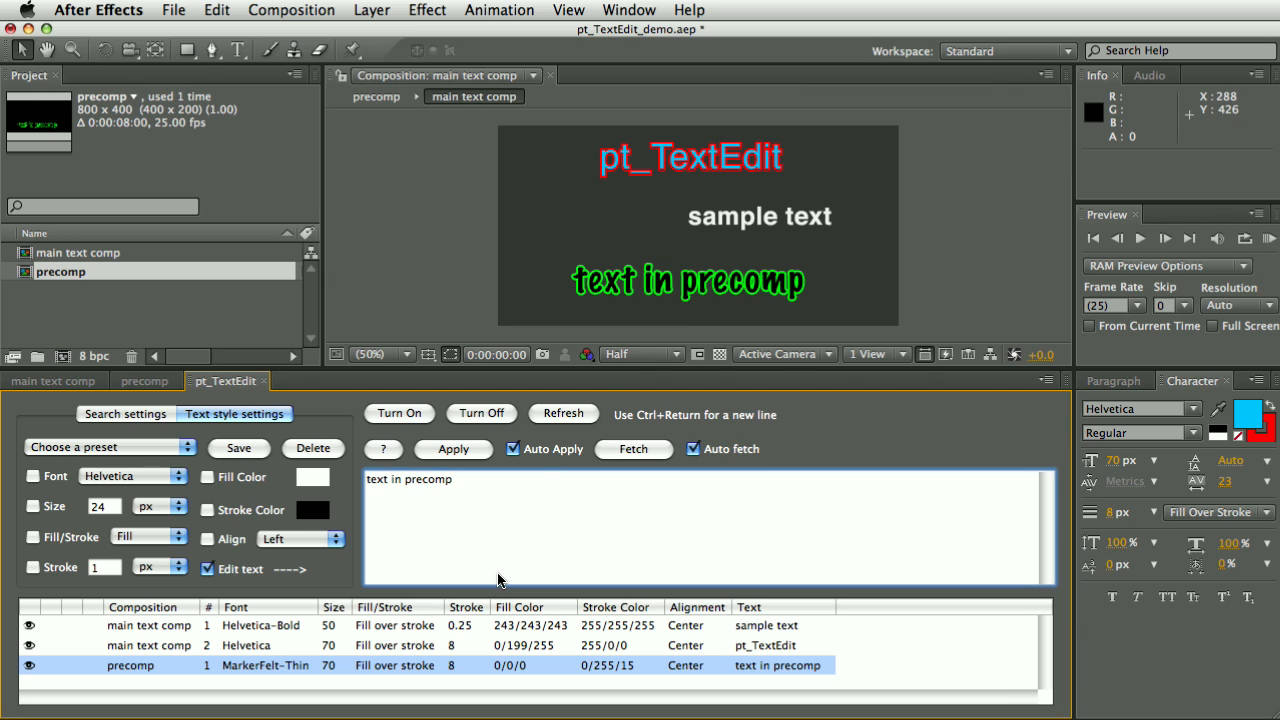
{"action": "mouse_move", "coordinate": [508, 462]}
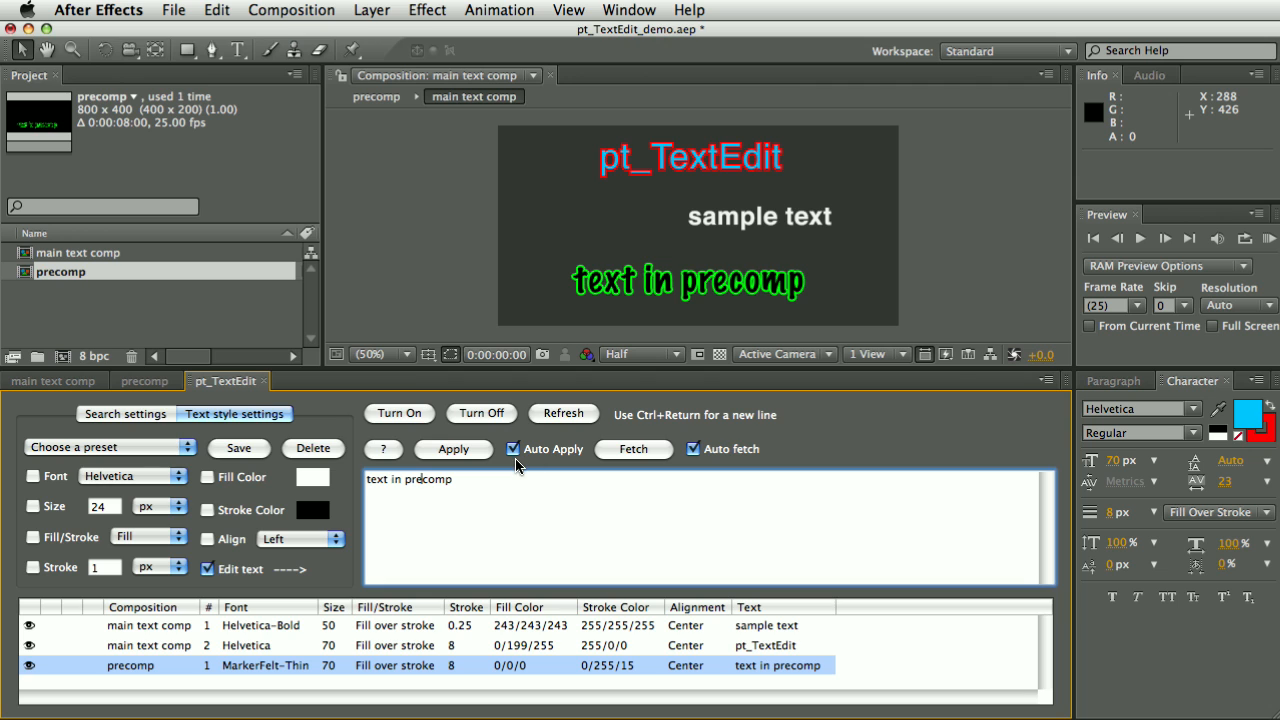
{"action": "mouse_move", "coordinate": [485, 494]}
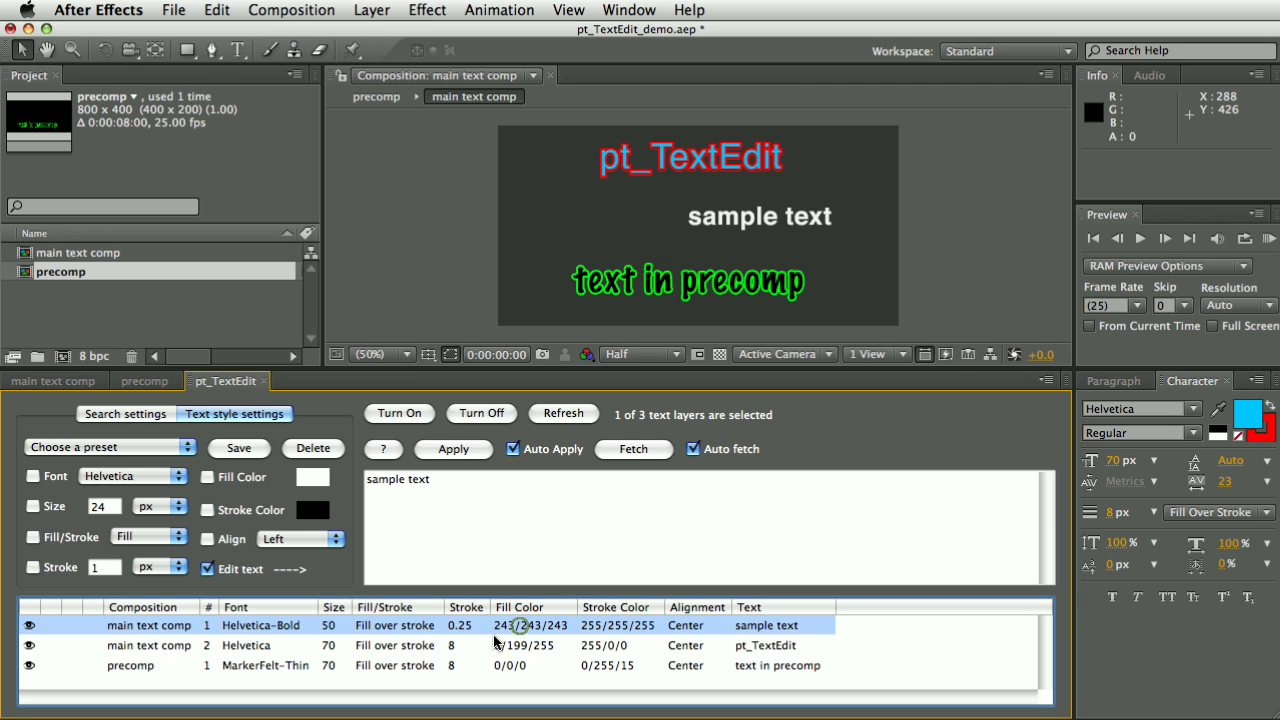
- Retype the white layer live as 'hello', then undo back to 'sample text'
{"action": "type", "text": "h"}
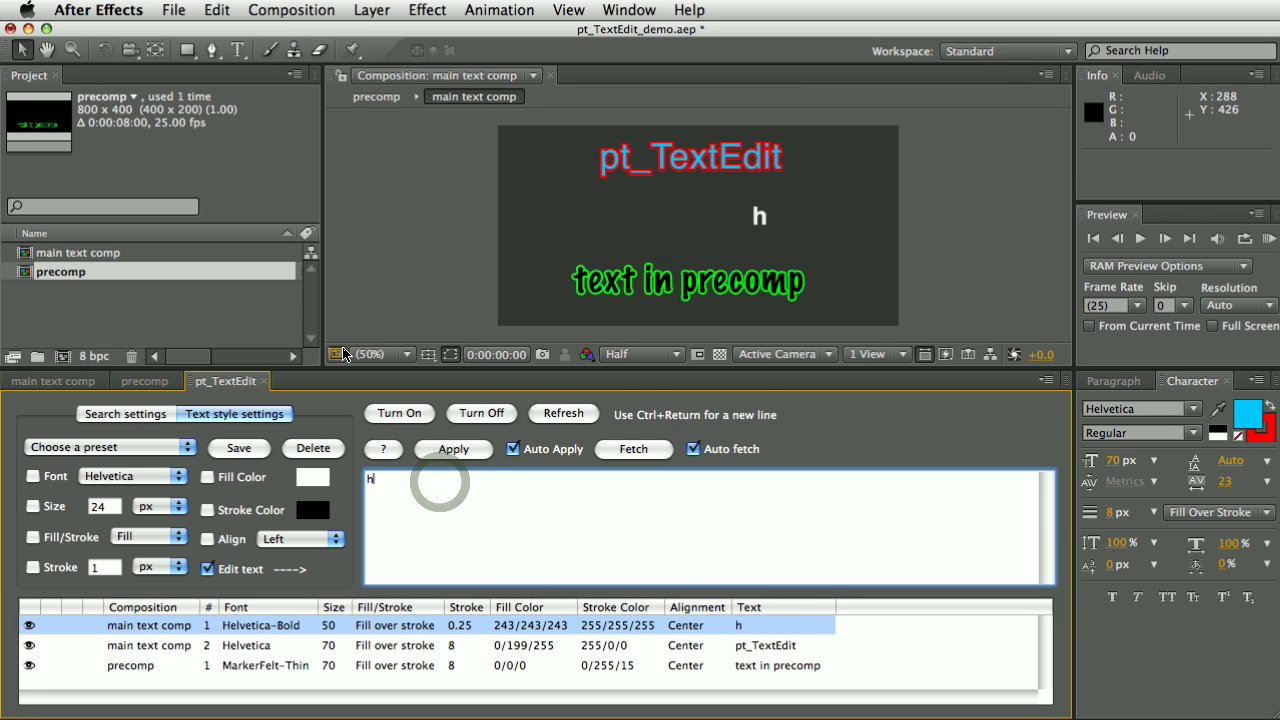
{"action": "type", "text": "ello"}
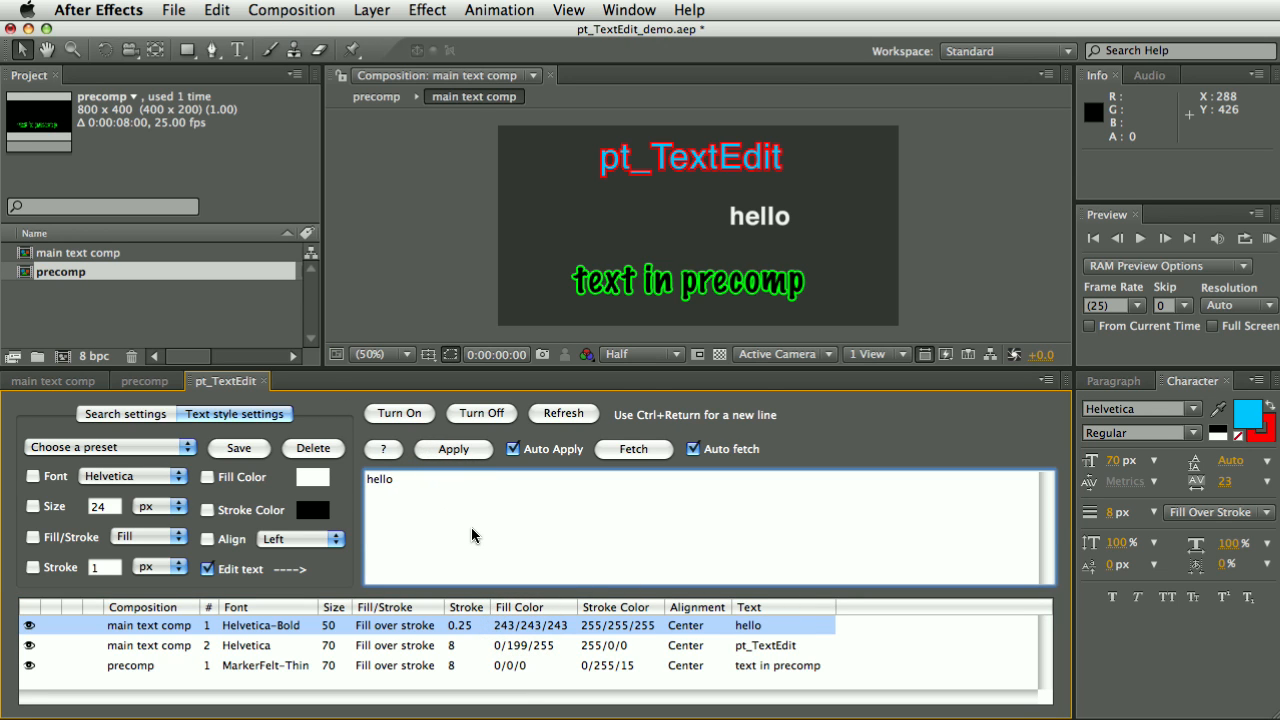
{"action": "mouse_move", "coordinate": [399, 510]}
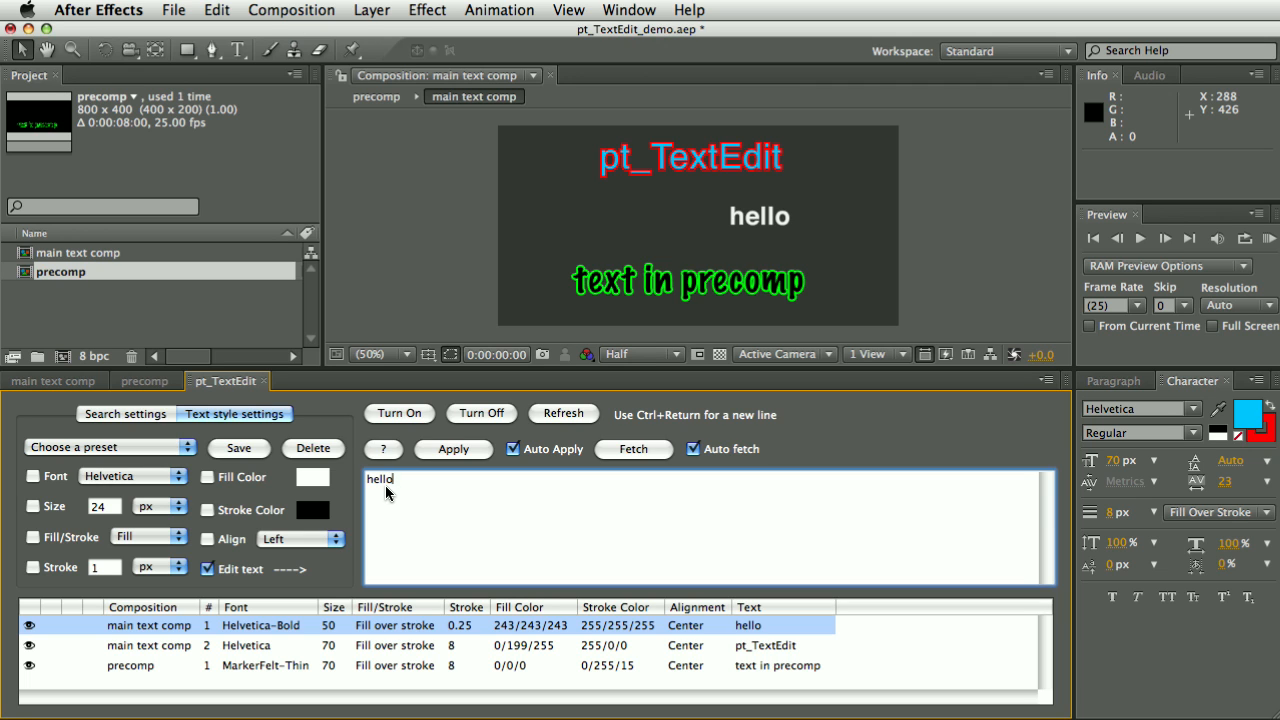
{"action": "left_click", "coordinate": [216, 10]}
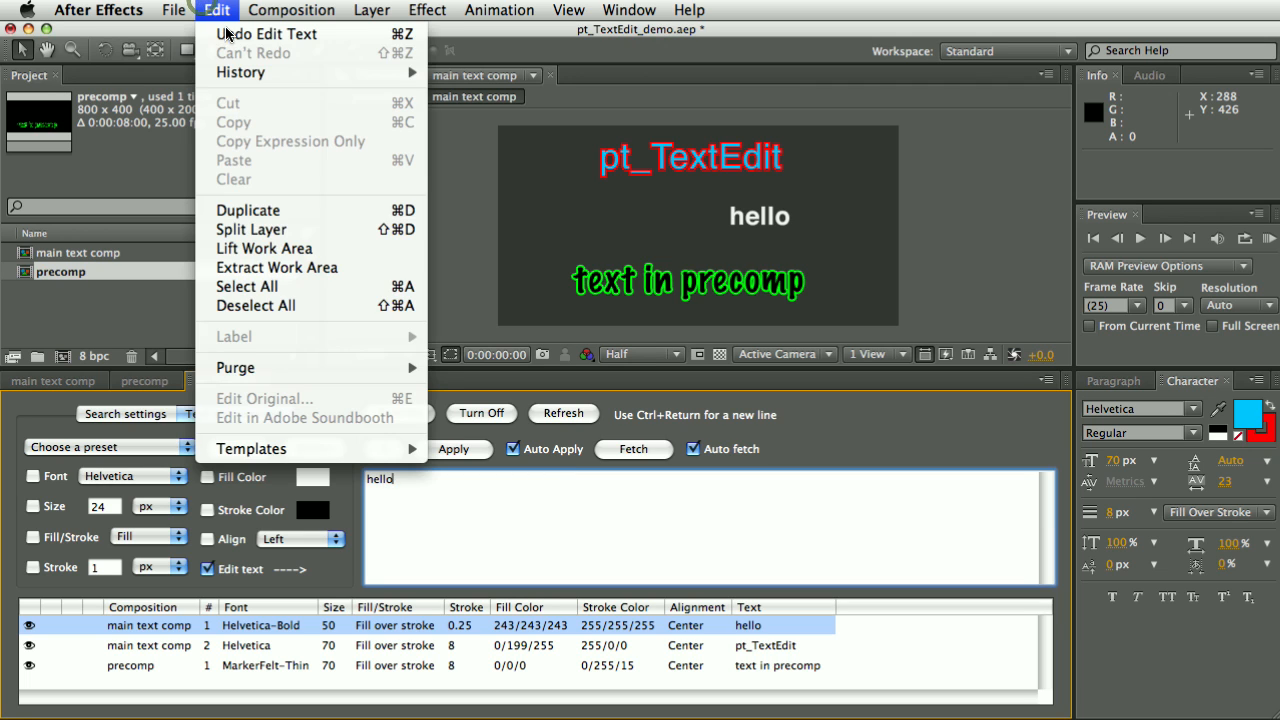
{"action": "left_click", "coordinate": [267, 33]}
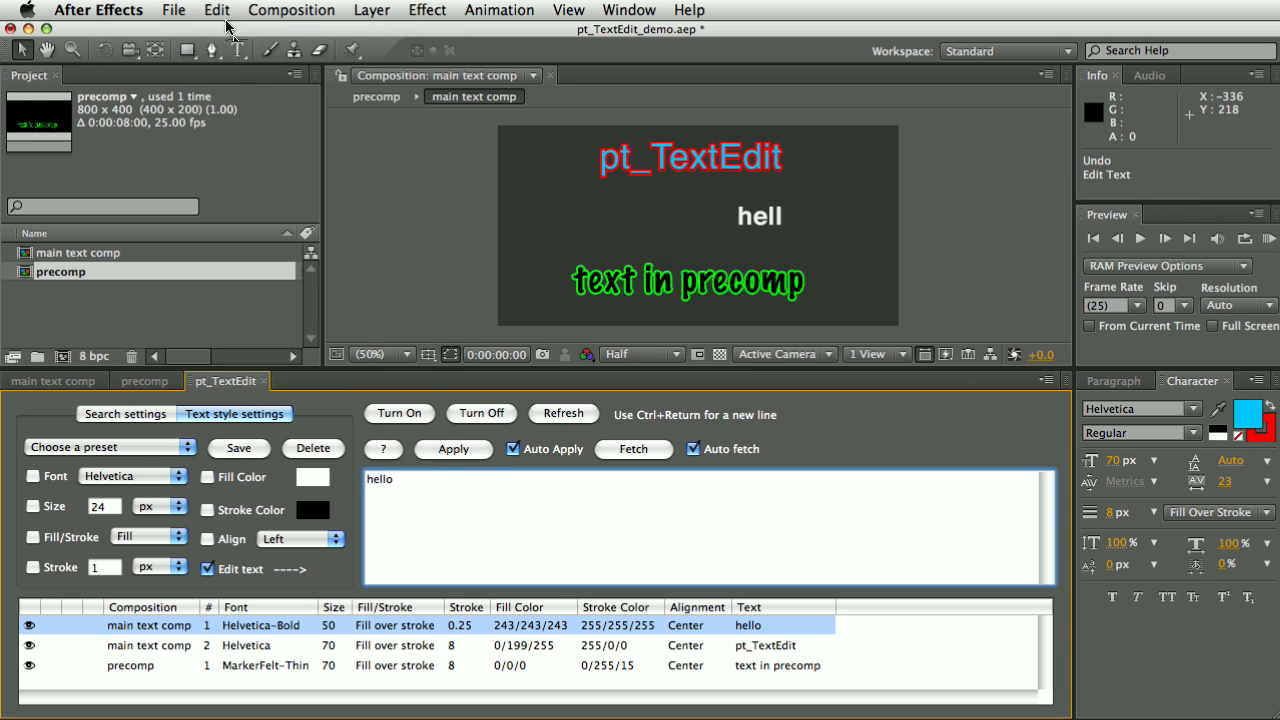
{"action": "left_click", "coordinate": [217, 10]}
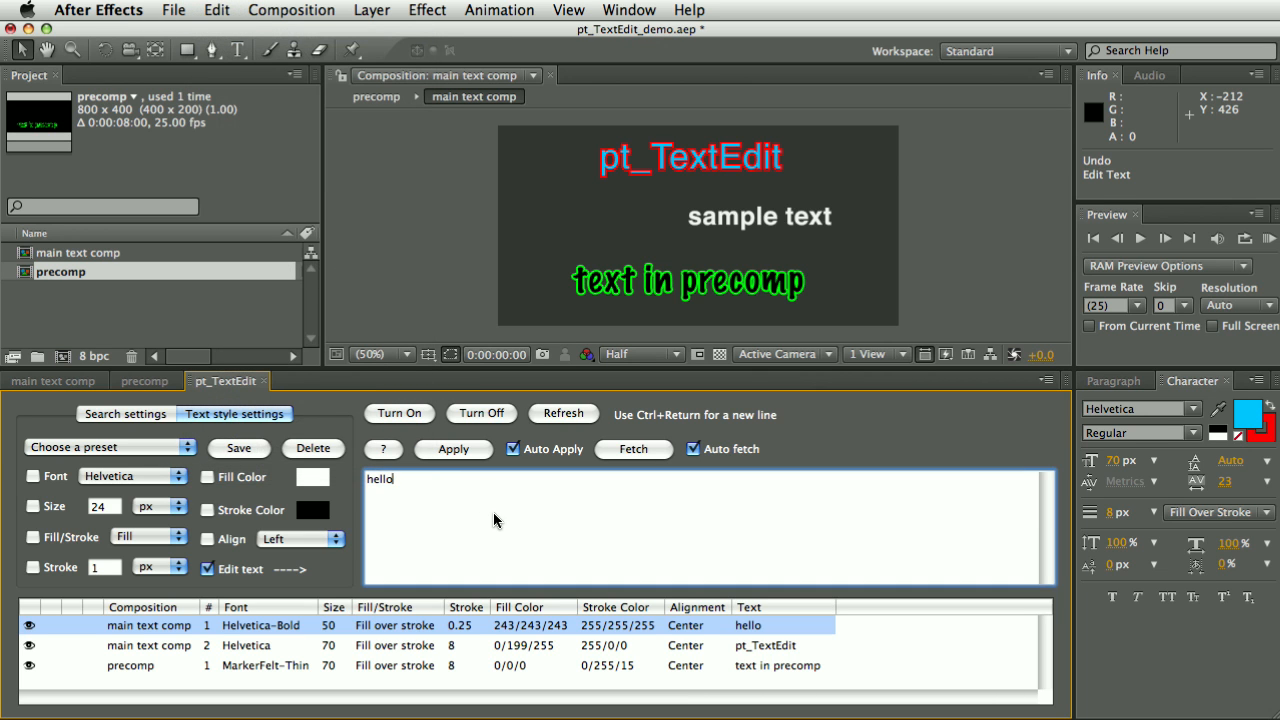
{"action": "mouse_move", "coordinate": [485, 517]}
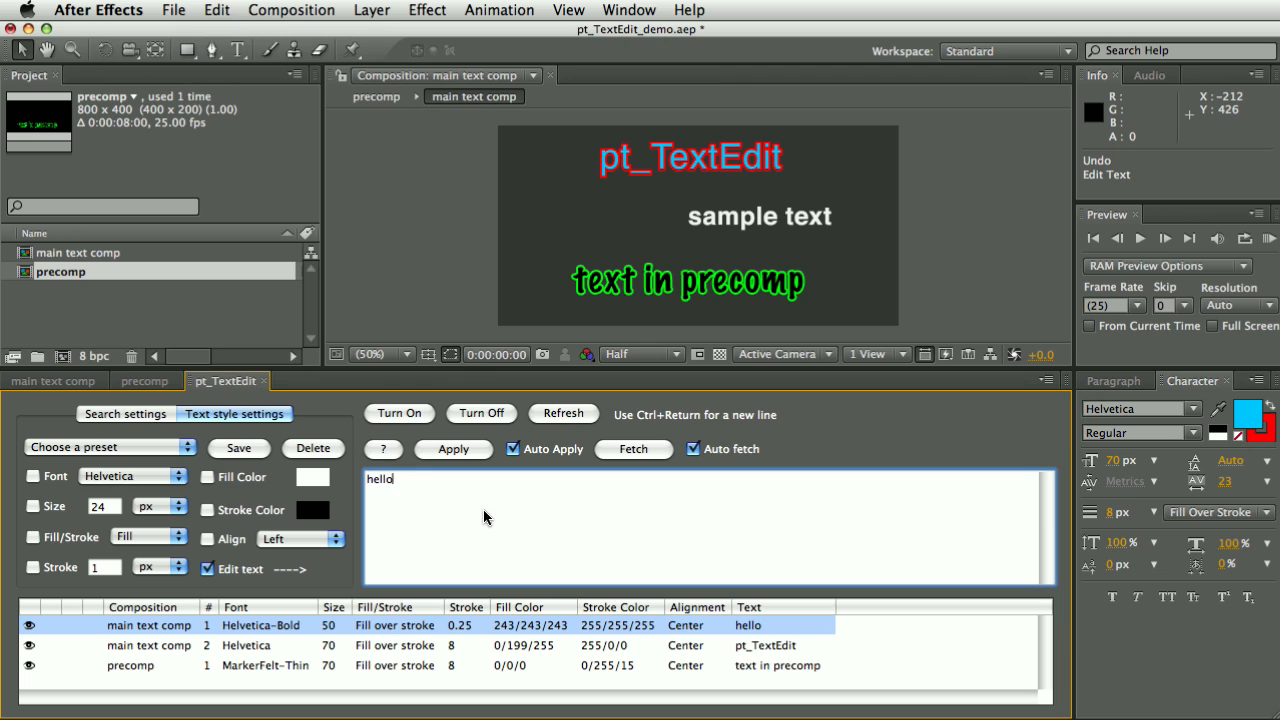
{"action": "mouse_move", "coordinate": [420, 525]}
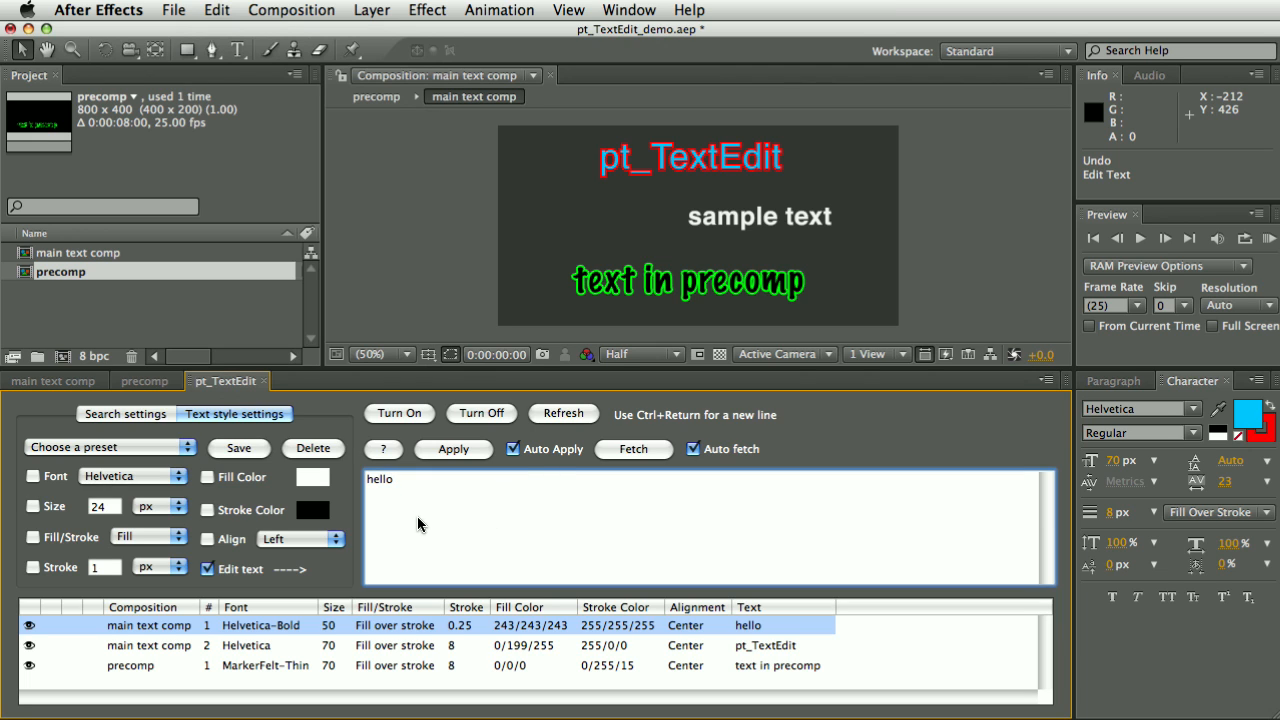
{"action": "mouse_move", "coordinate": [453, 531]}
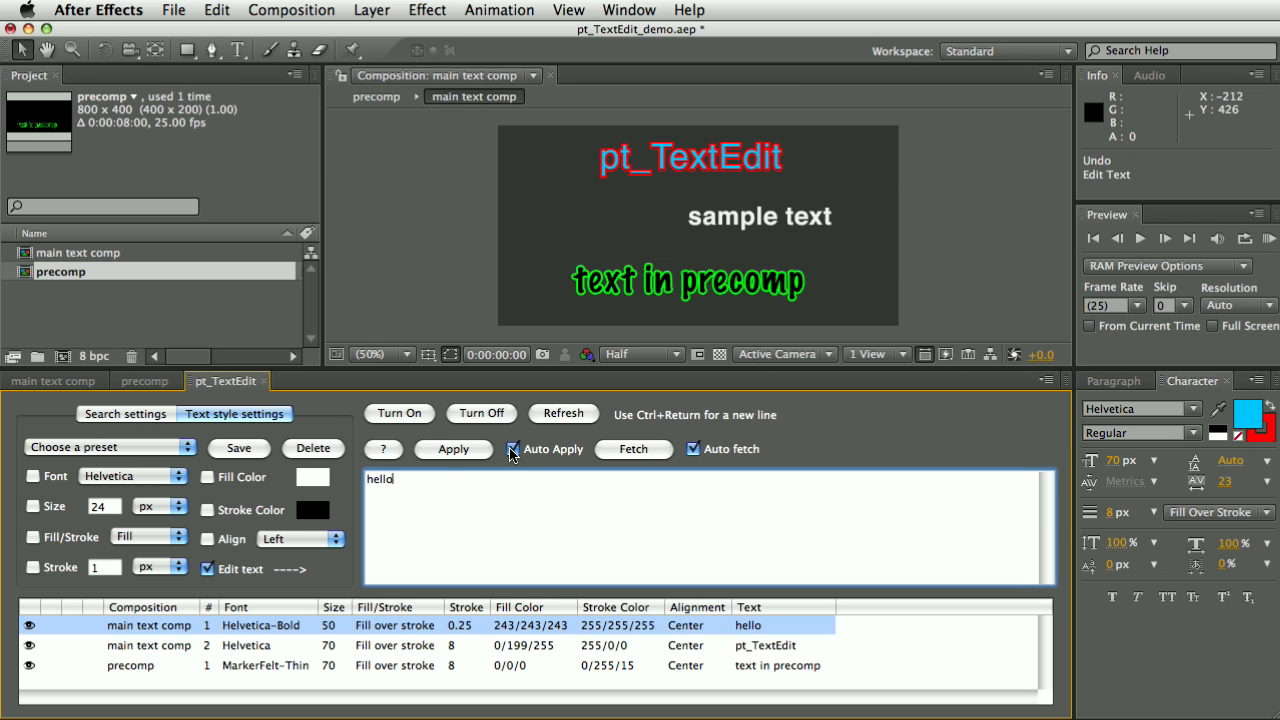
- With Auto Apply off, apply 'hello' to the white layer, then undo and redo it
{"action": "left_click", "coordinate": [513, 449]}
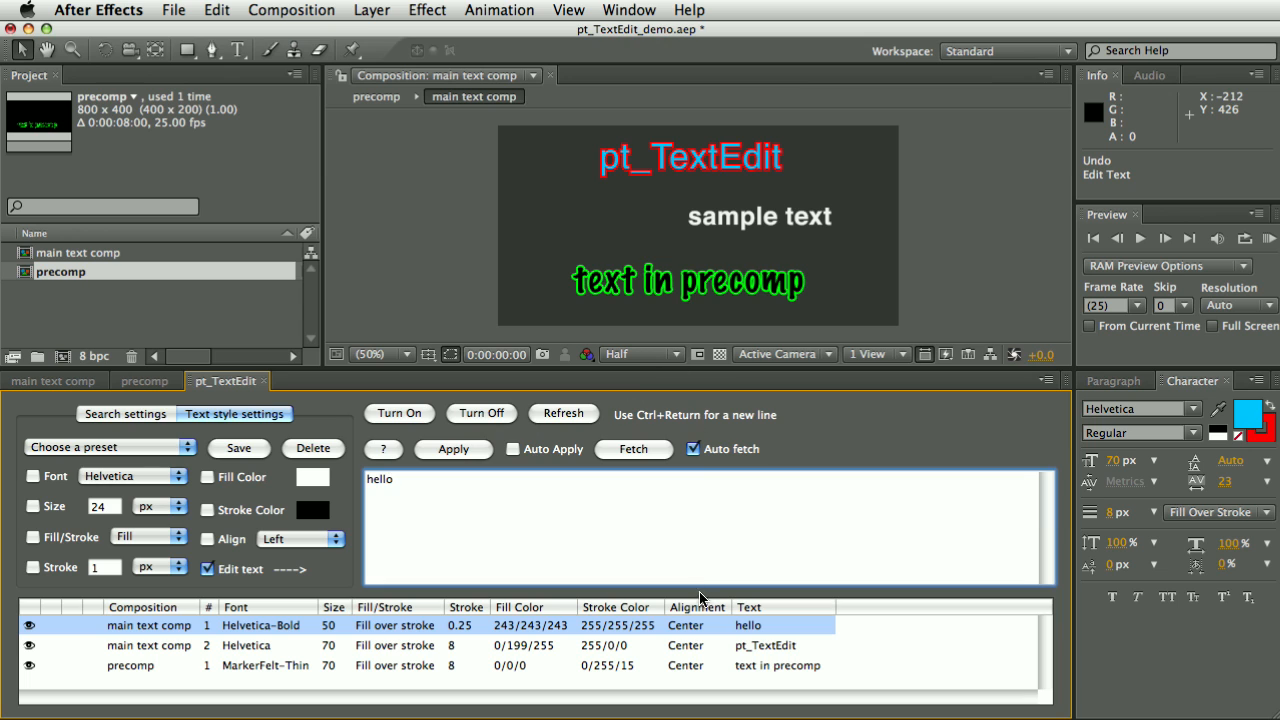
{"action": "mouse_move", "coordinate": [763, 240]}
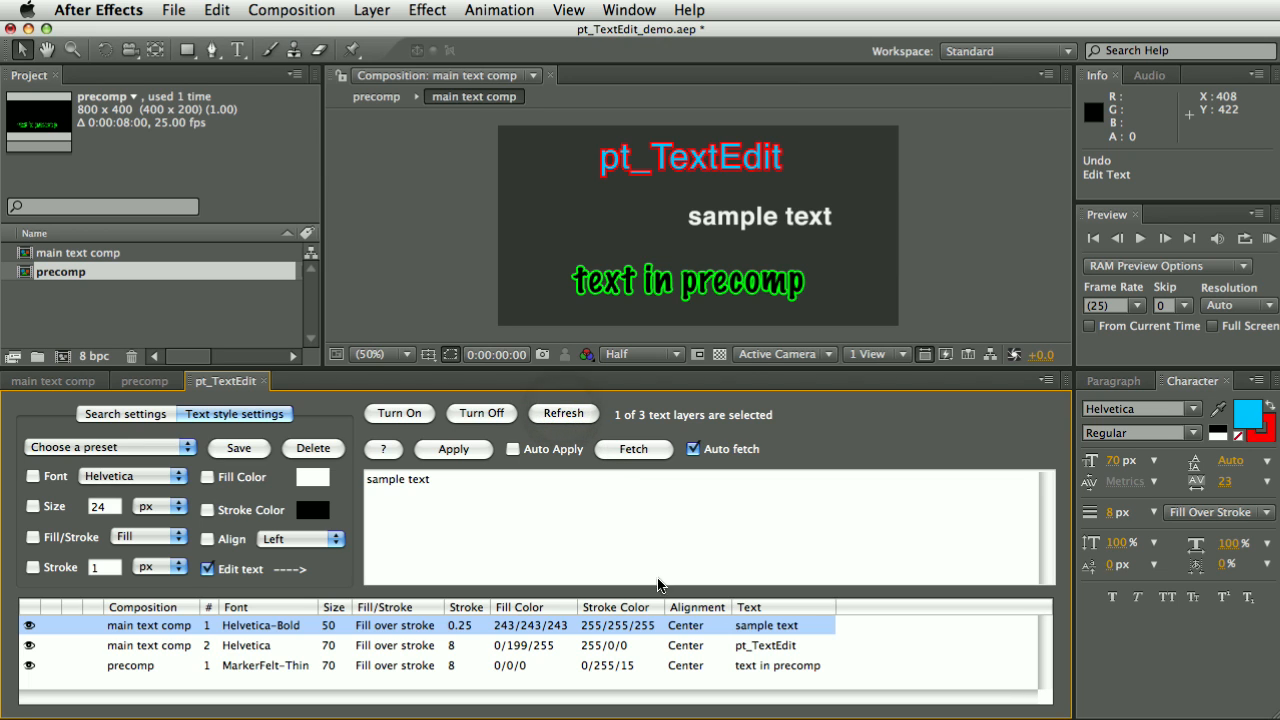
{"action": "mouse_move", "coordinate": [638, 680]}
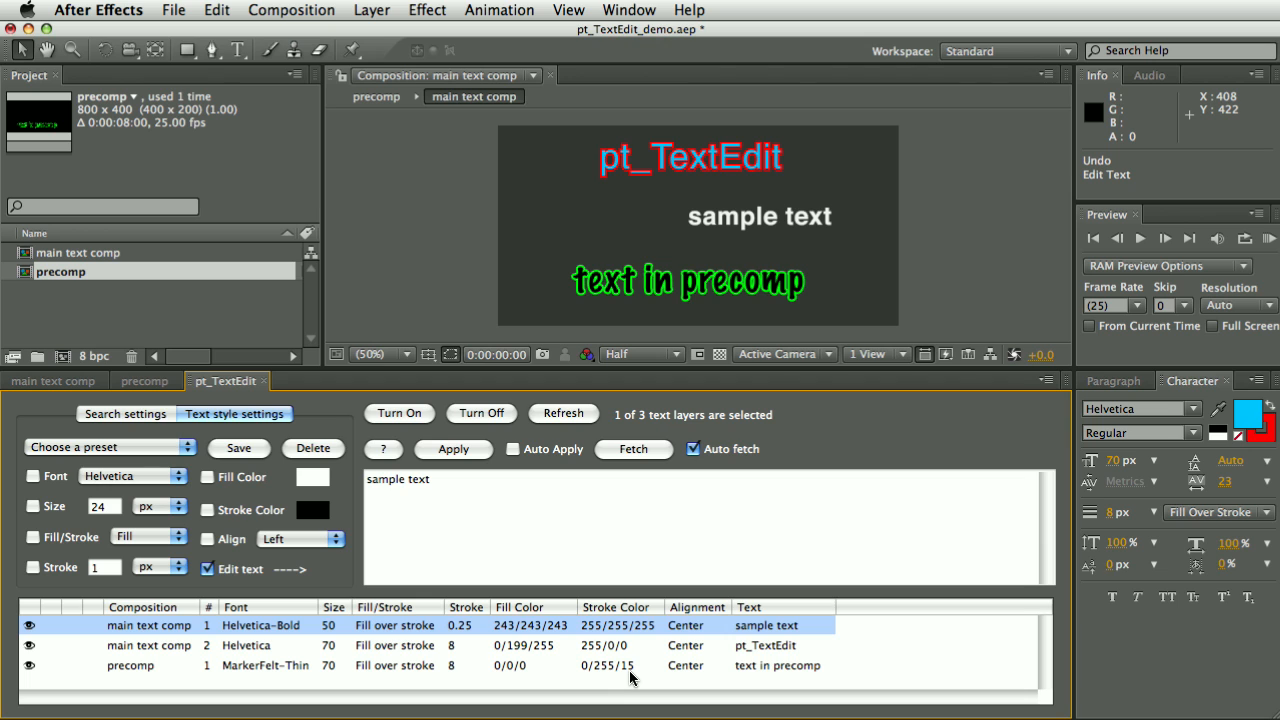
{"action": "mouse_move", "coordinate": [670, 632]}
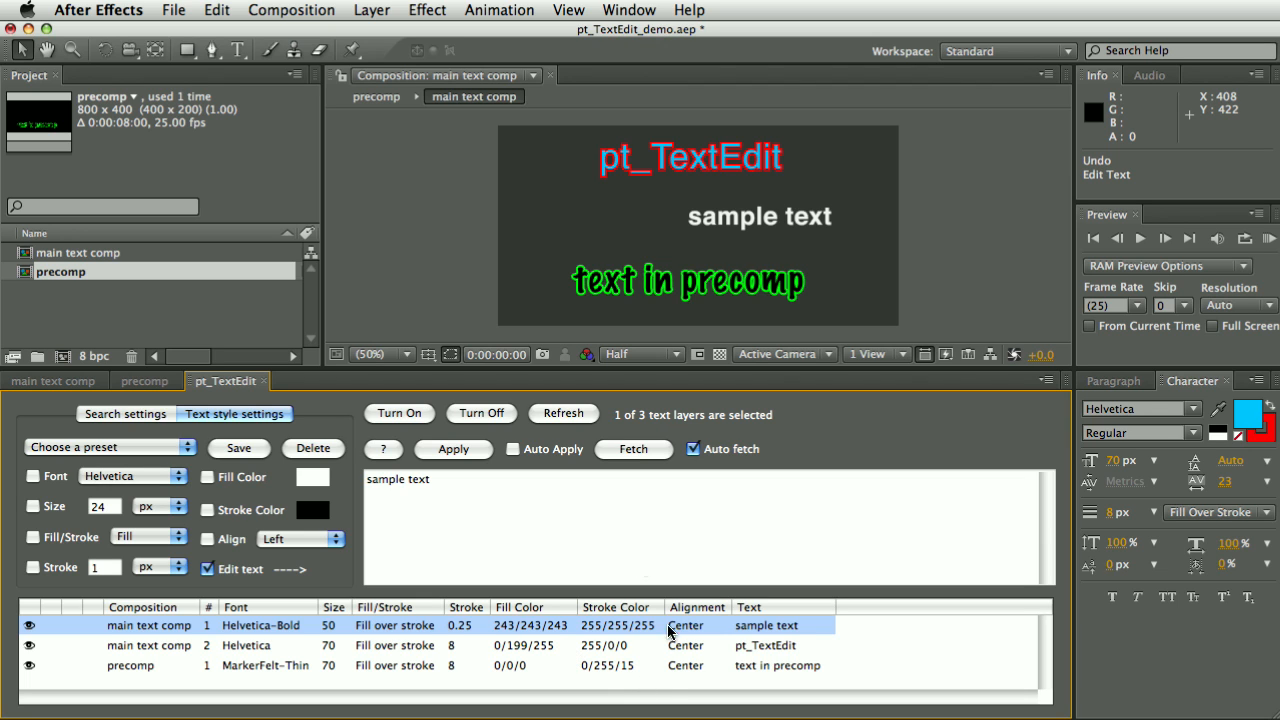
{"action": "mouse_move", "coordinate": [332, 657]}
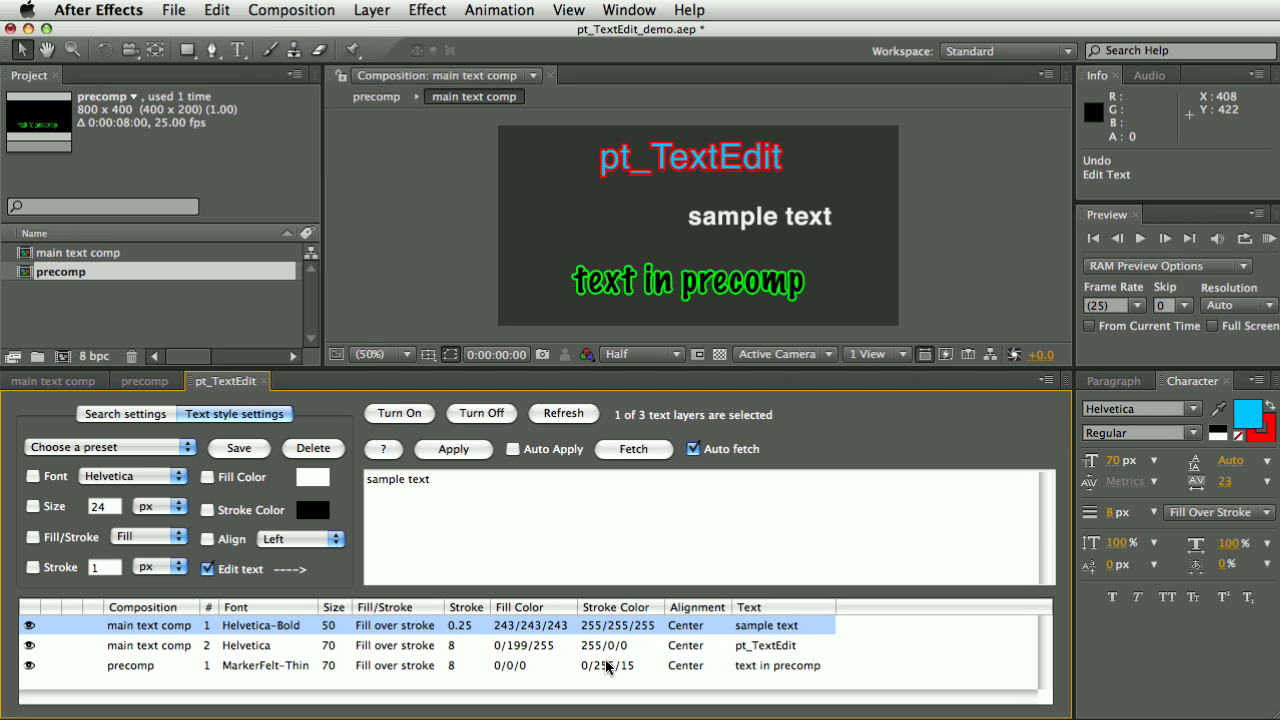
{"action": "mouse_move", "coordinate": [585, 650]}
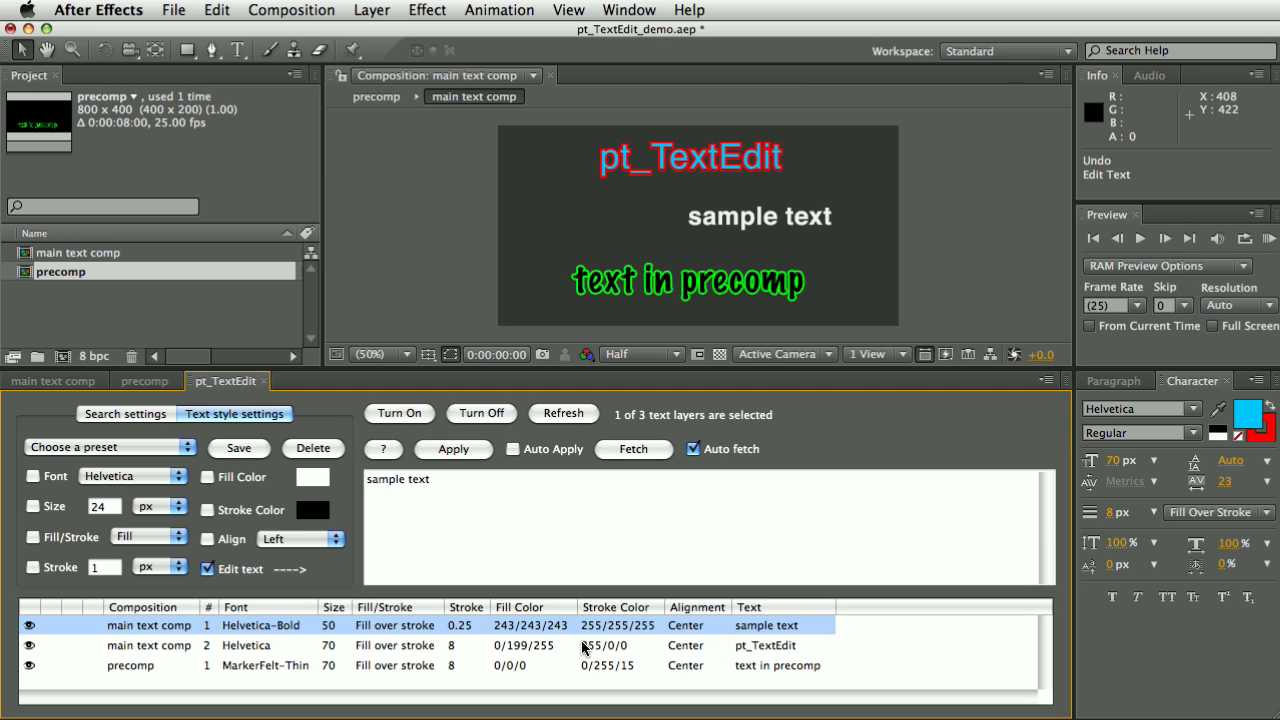
{"action": "mouse_move", "coordinate": [460, 503]}
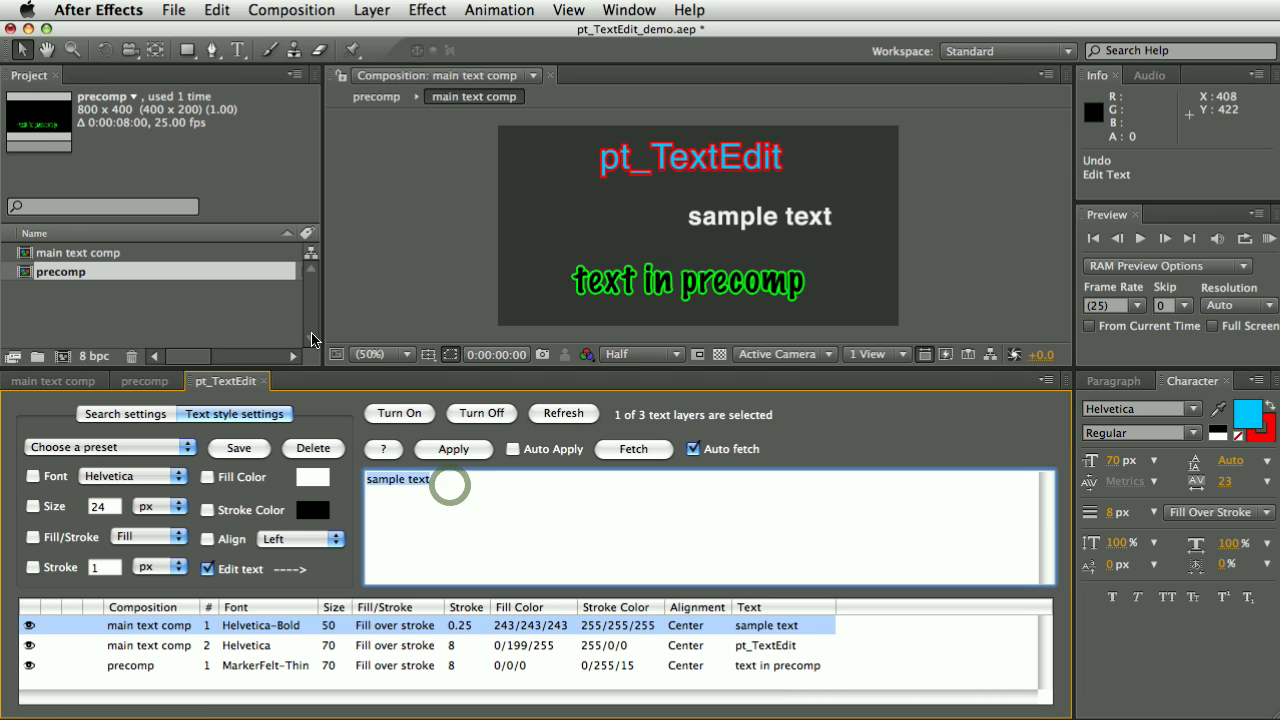
{"action": "type", "text": "hello"}
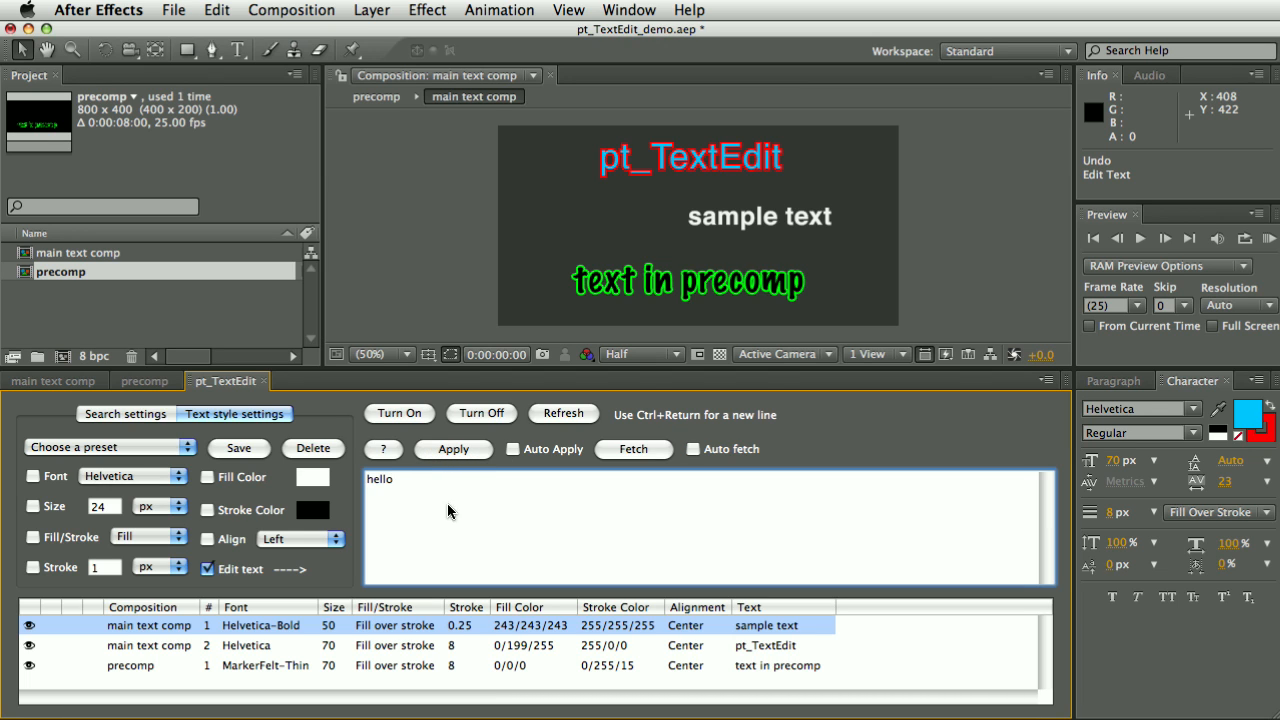
{"action": "left_click", "coordinate": [453, 449]}
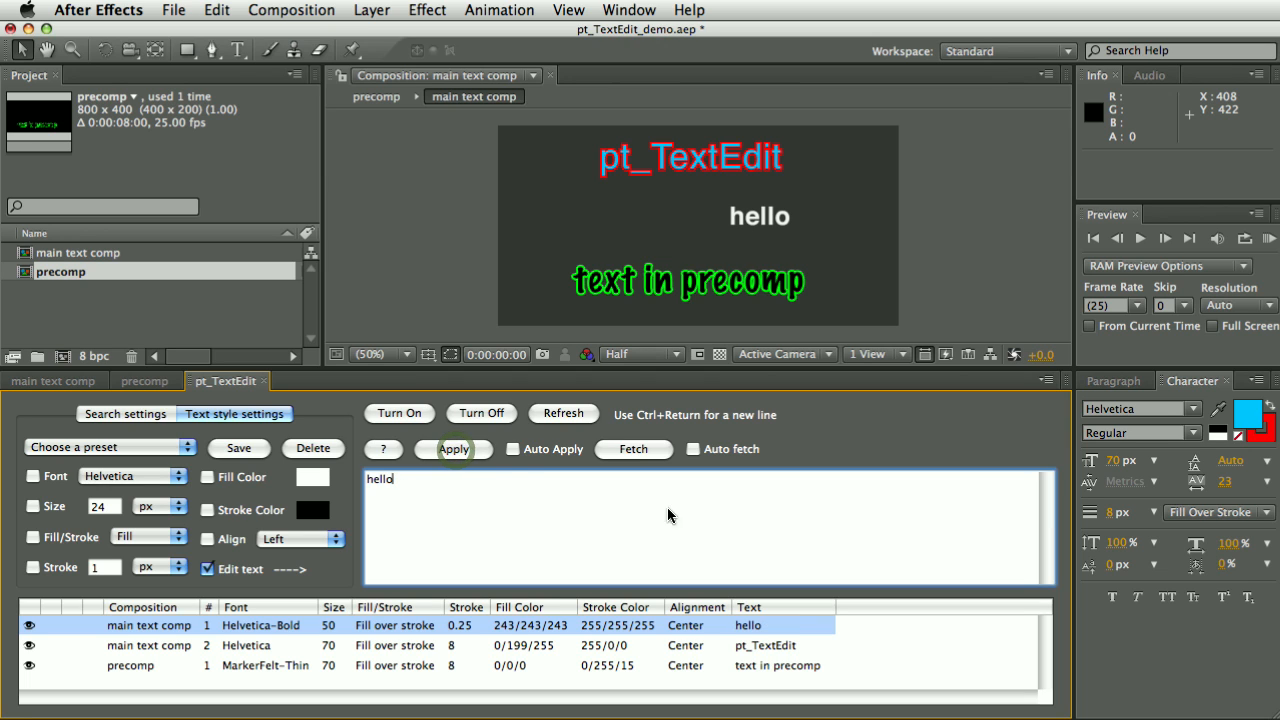
{"action": "mouse_move", "coordinate": [165, 520]}
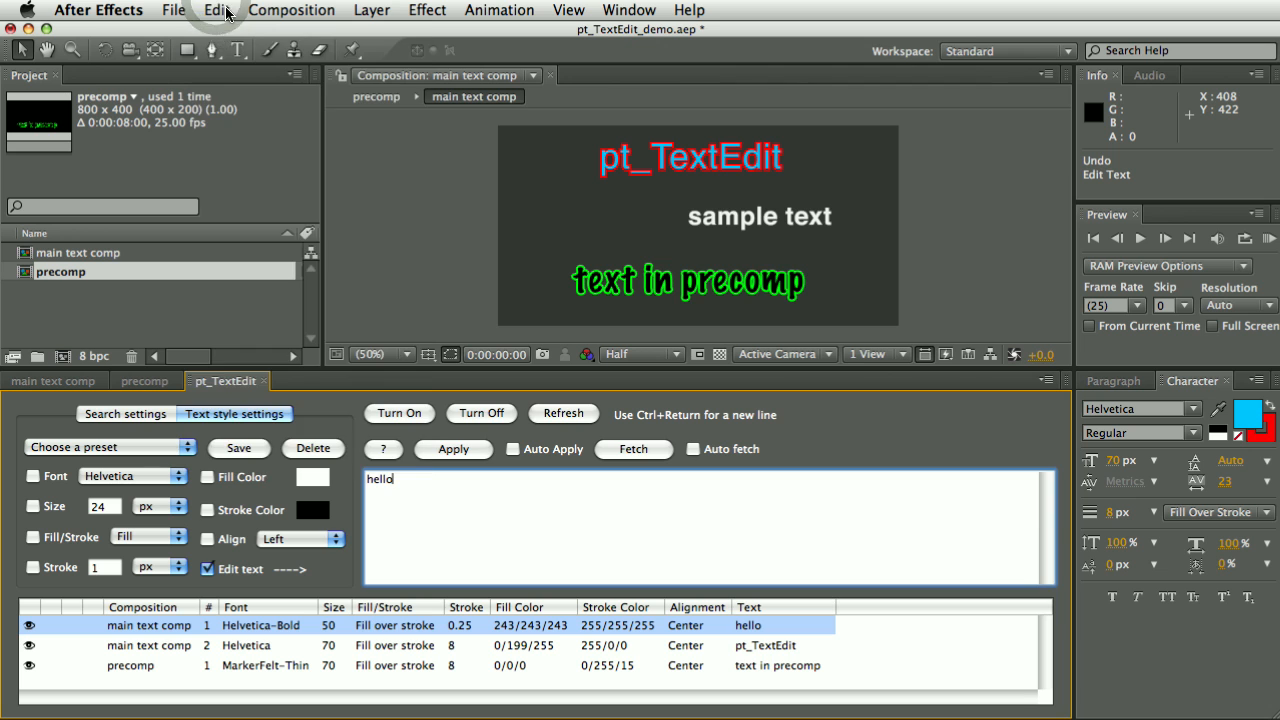
{"action": "left_click", "coordinate": [216, 10]}
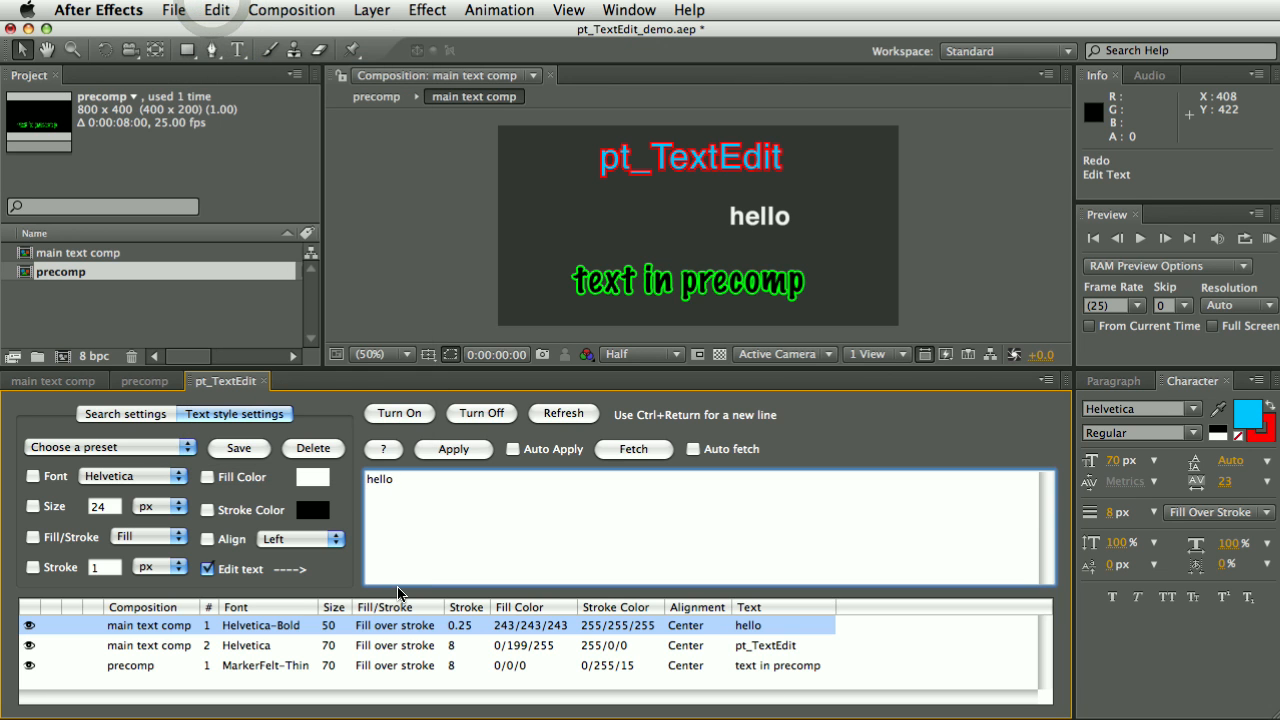
{"action": "left_click", "coordinate": [513, 448]}
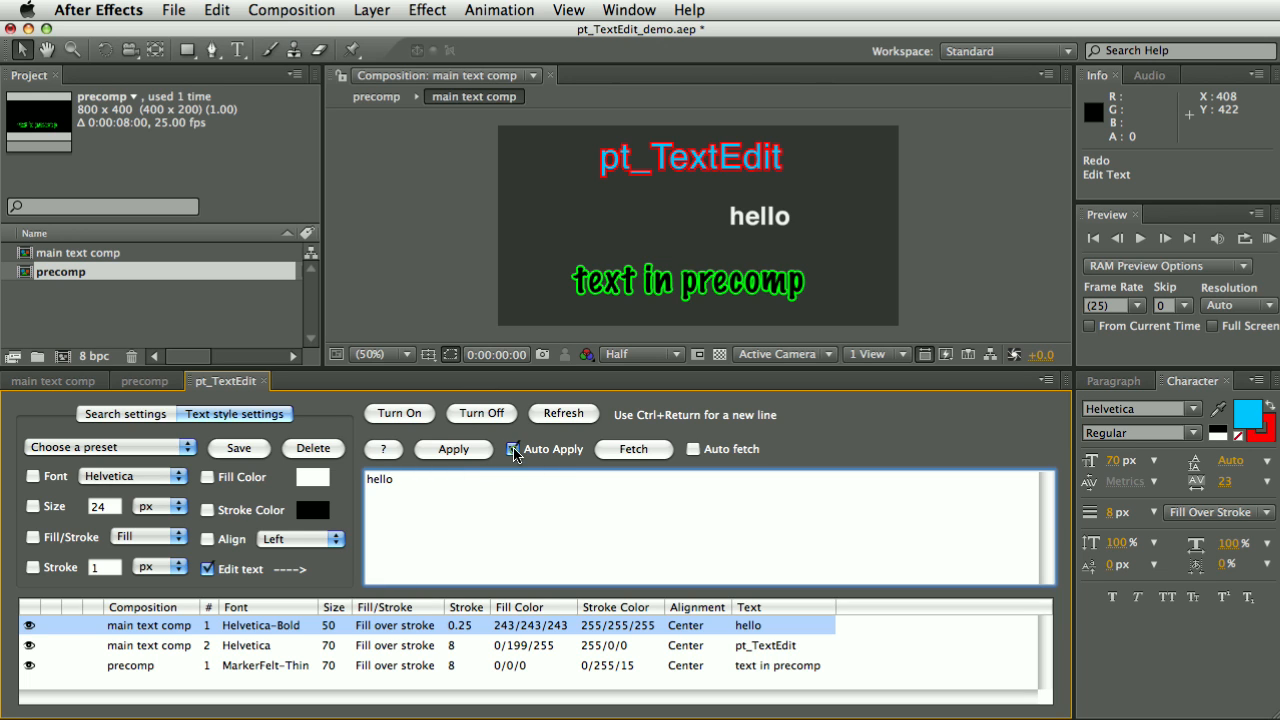
- Re-enable Auto Apply and style 'hello' MarkerFelt-Thin 96, red fill, green 10 stroke
{"action": "left_click", "coordinate": [513, 448]}
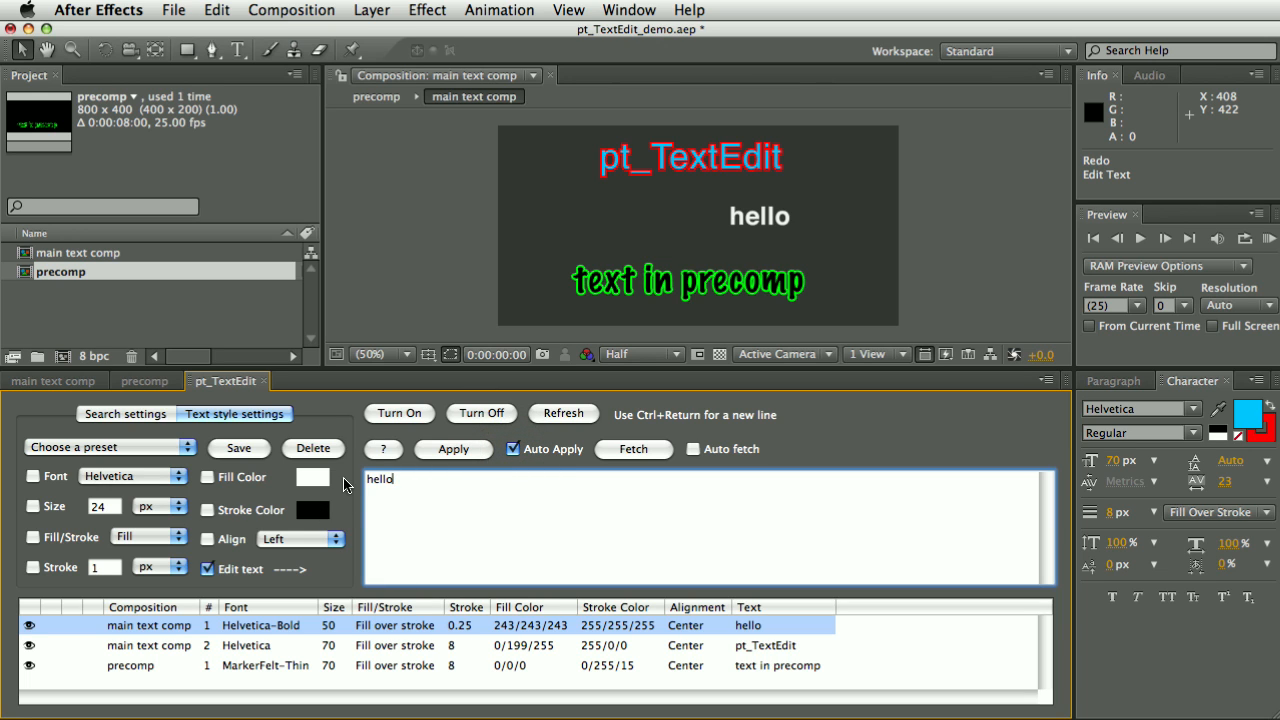
{"action": "left_click", "coordinate": [312, 476]}
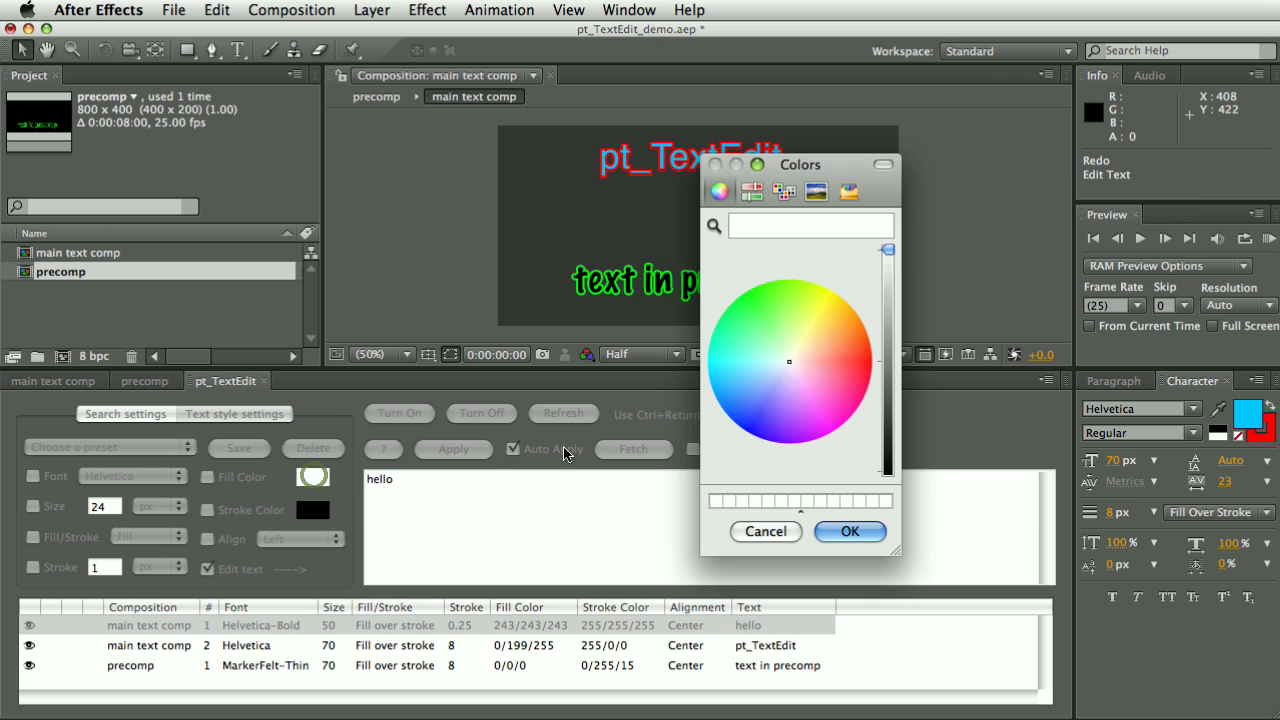
{"action": "left_click", "coordinate": [849, 531]}
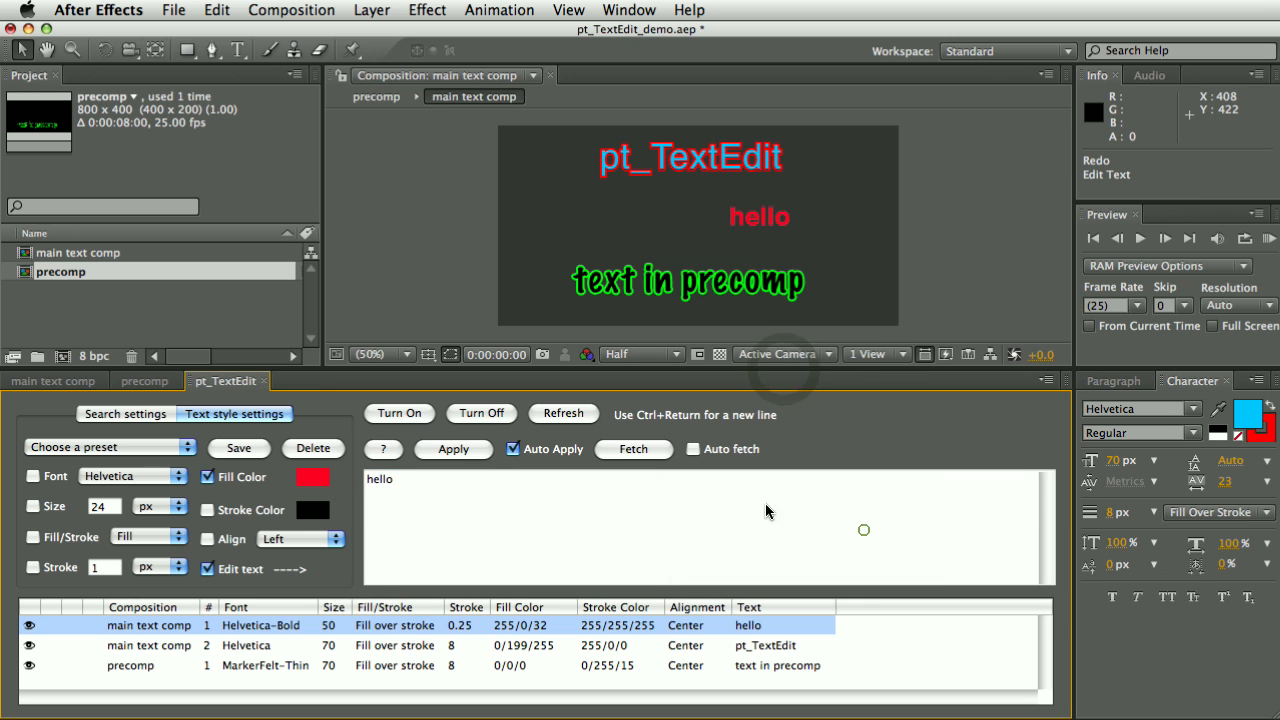
{"action": "left_click", "coordinate": [133, 475]}
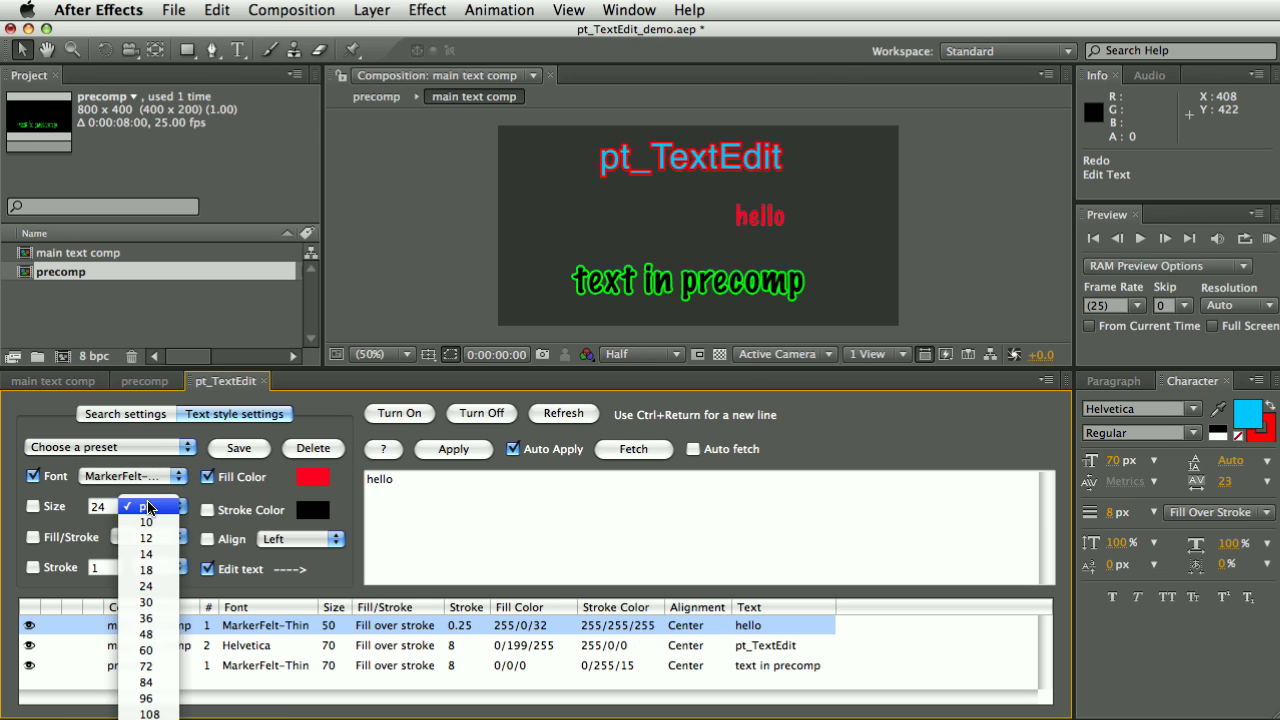
{"action": "left_click", "coordinate": [147, 698]}
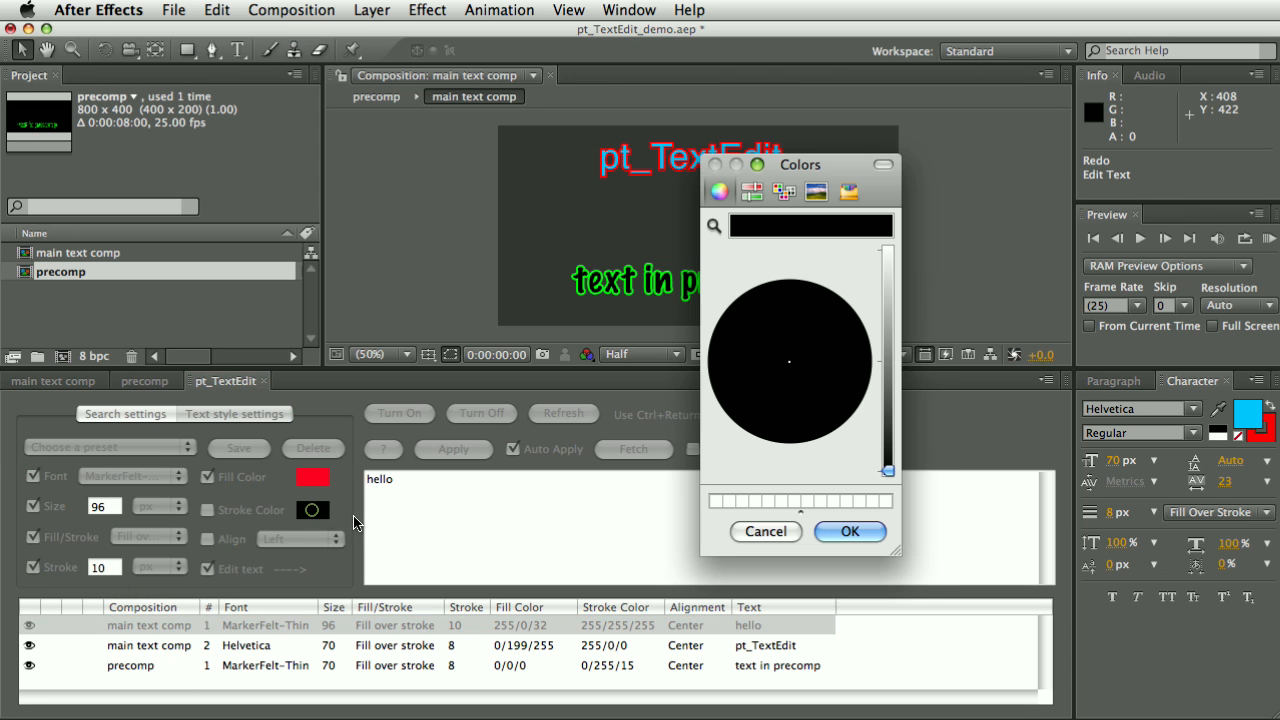
{"action": "left_click", "coordinate": [719, 191]}
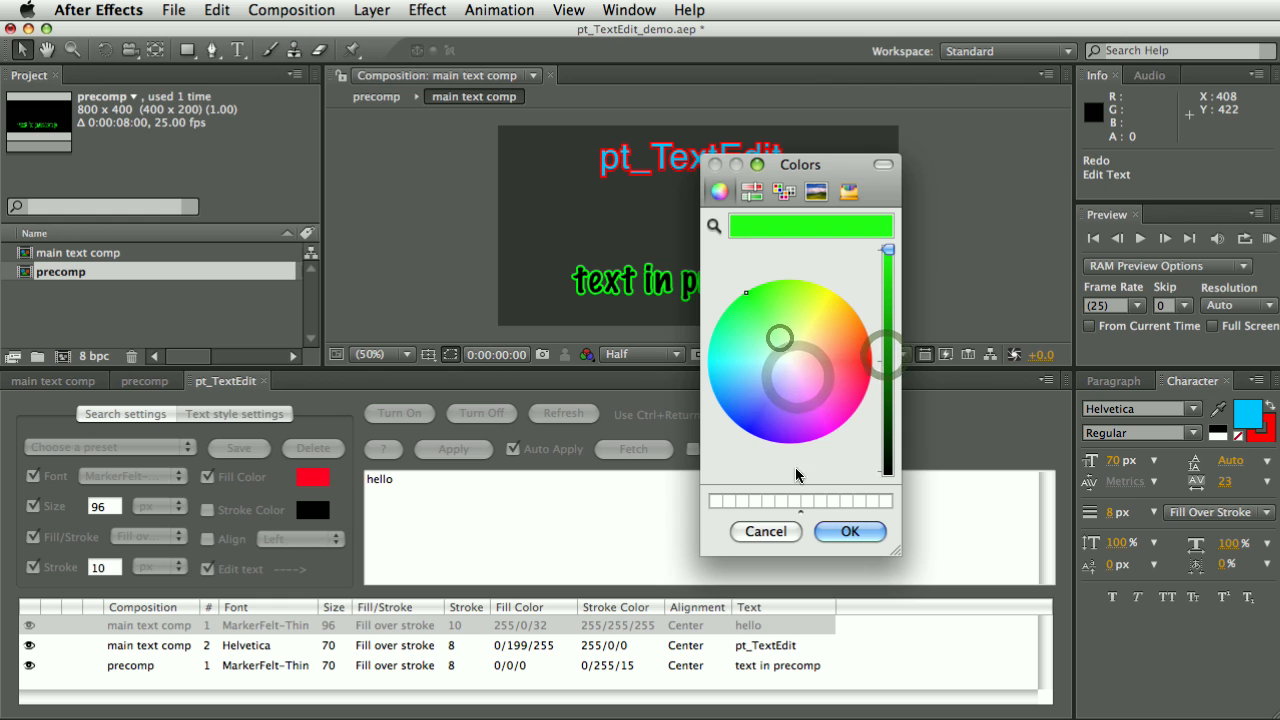
{"action": "left_click", "coordinate": [849, 531]}
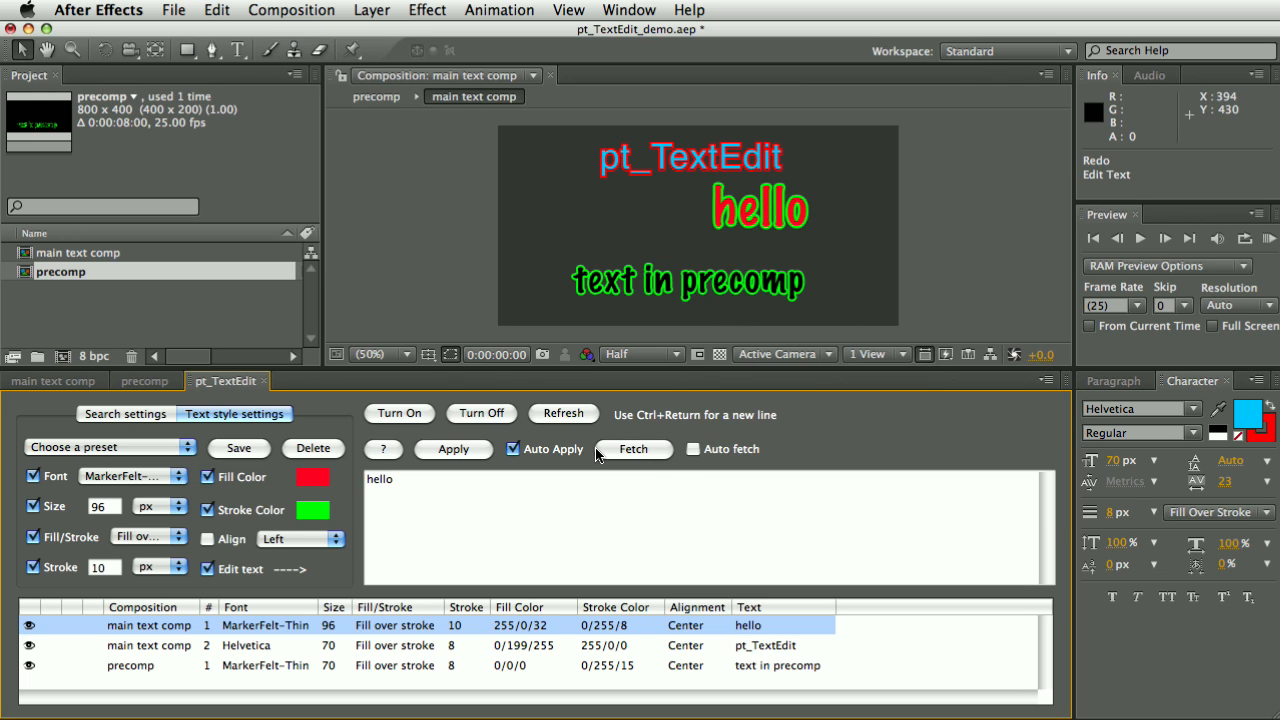
{"action": "mouse_move", "coordinate": [494, 511]}
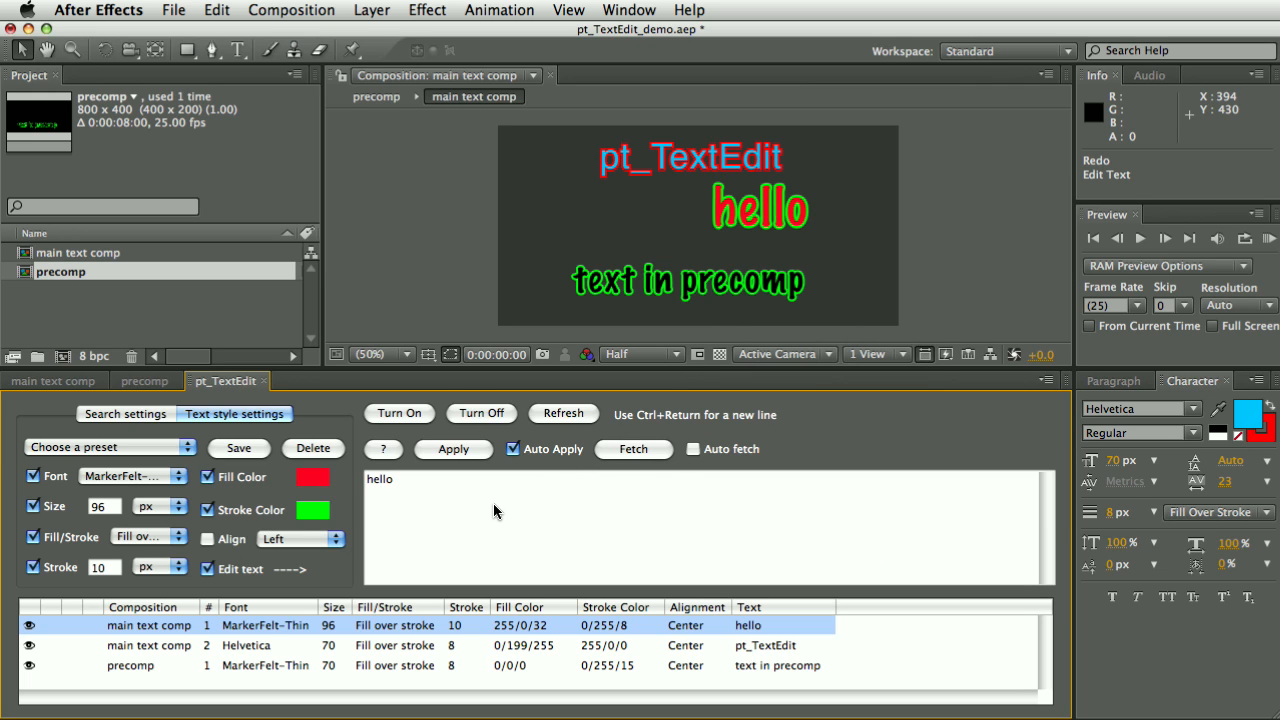
{"action": "mouse_move", "coordinate": [378, 521]}
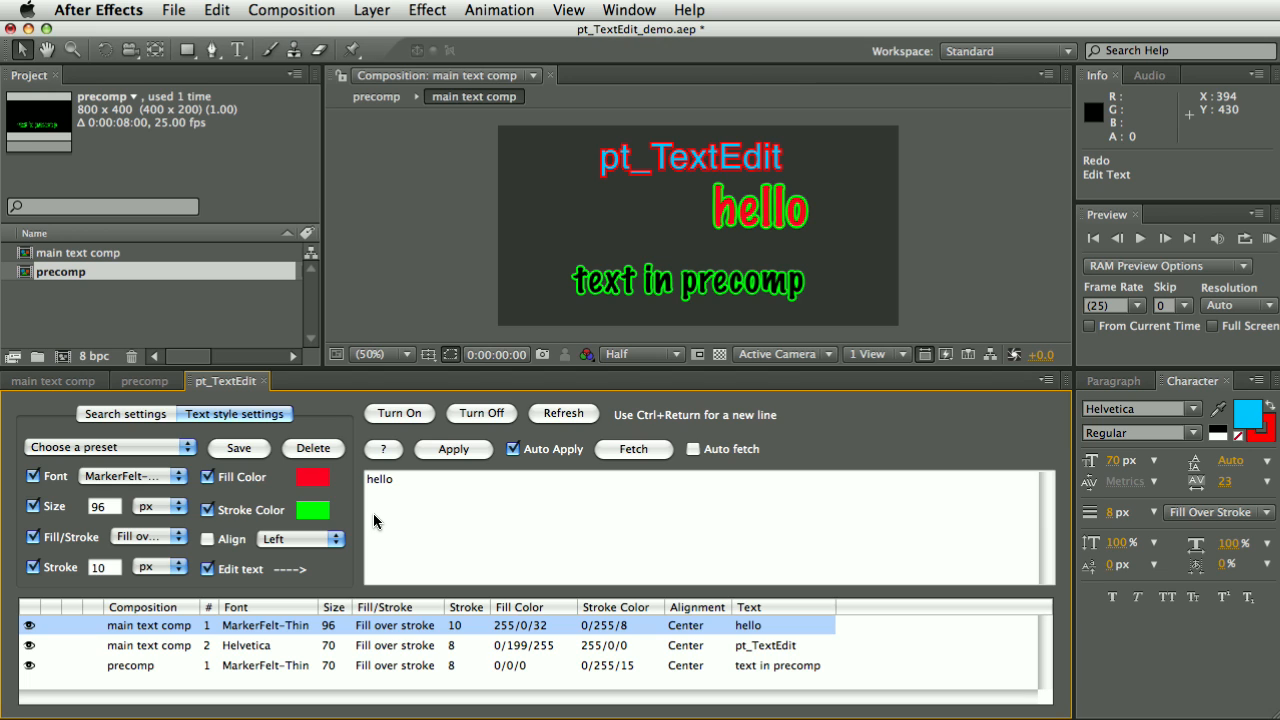
{"action": "mouse_move", "coordinate": [213, 500]}
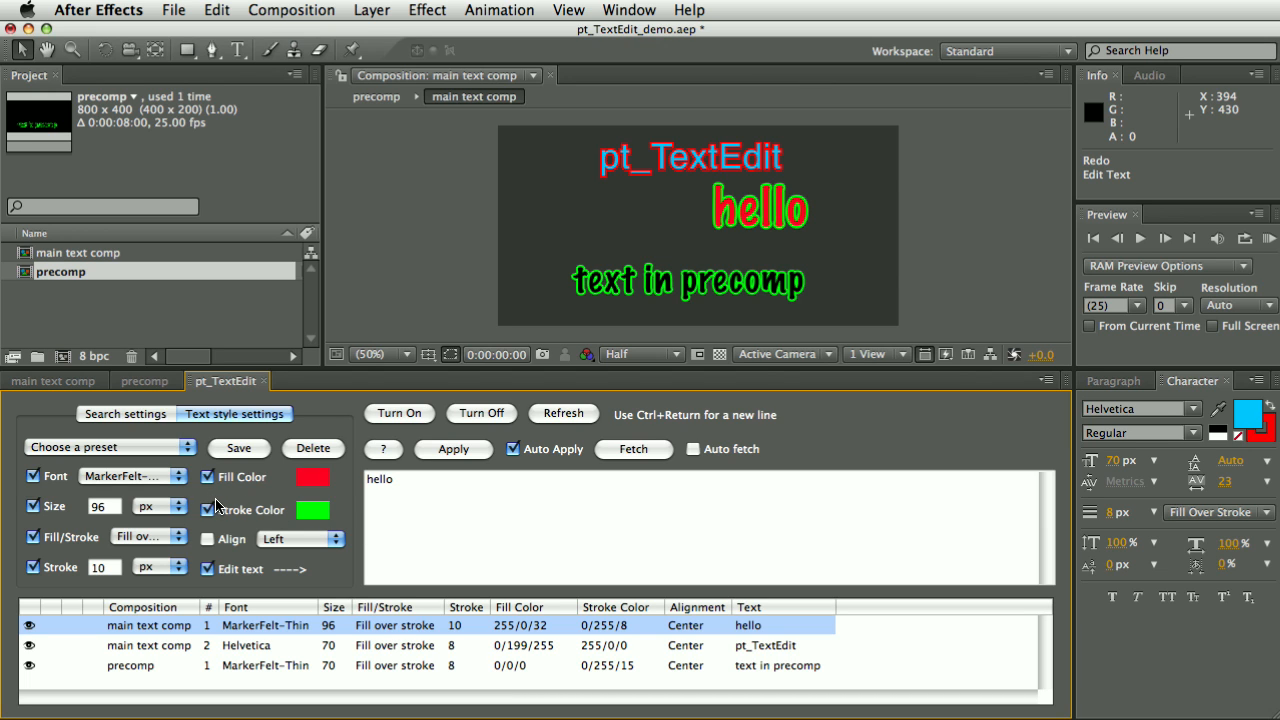
{"action": "mouse_move", "coordinate": [333, 492]}
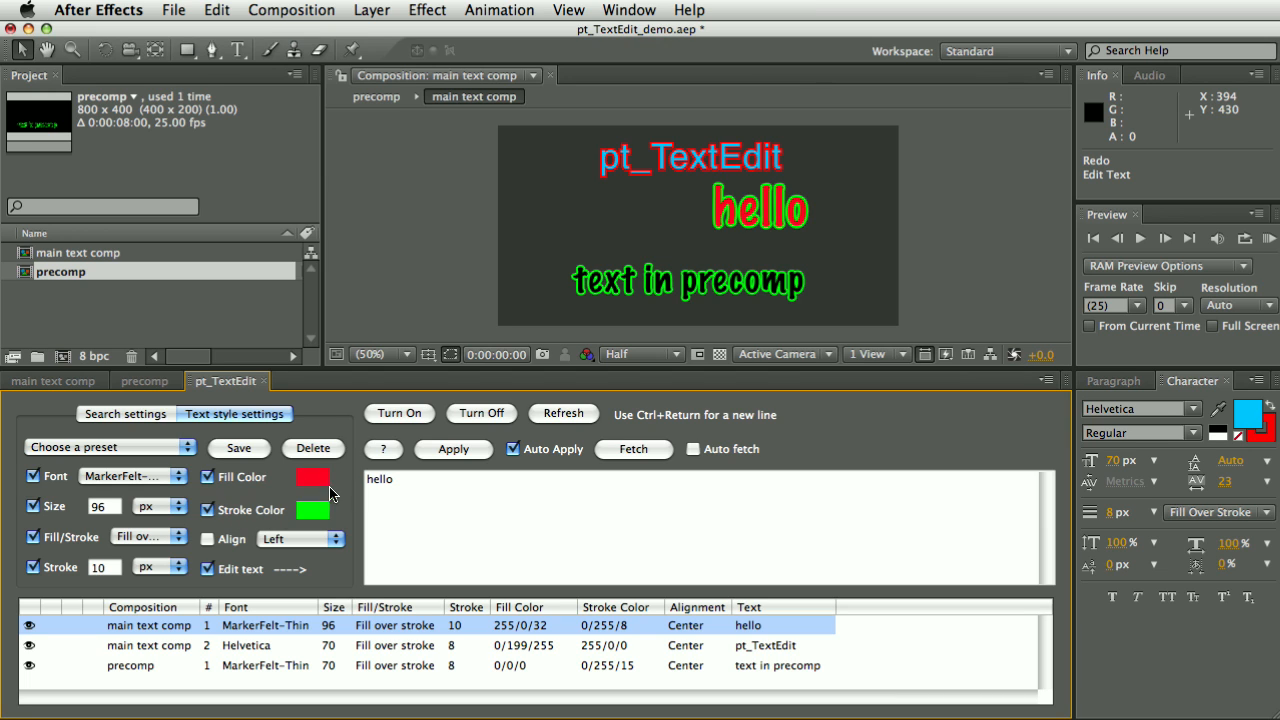
{"action": "mouse_move", "coordinate": [693, 468]}
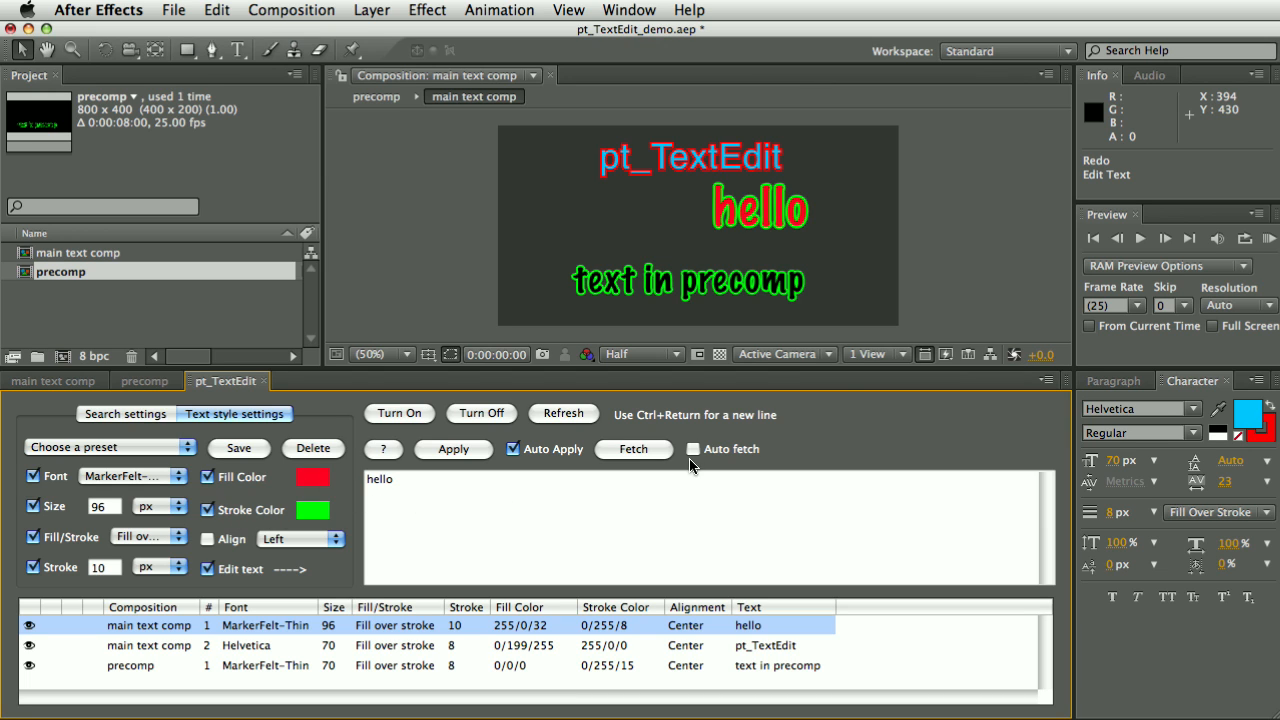
{"action": "mouse_move", "coordinate": [600, 612]}
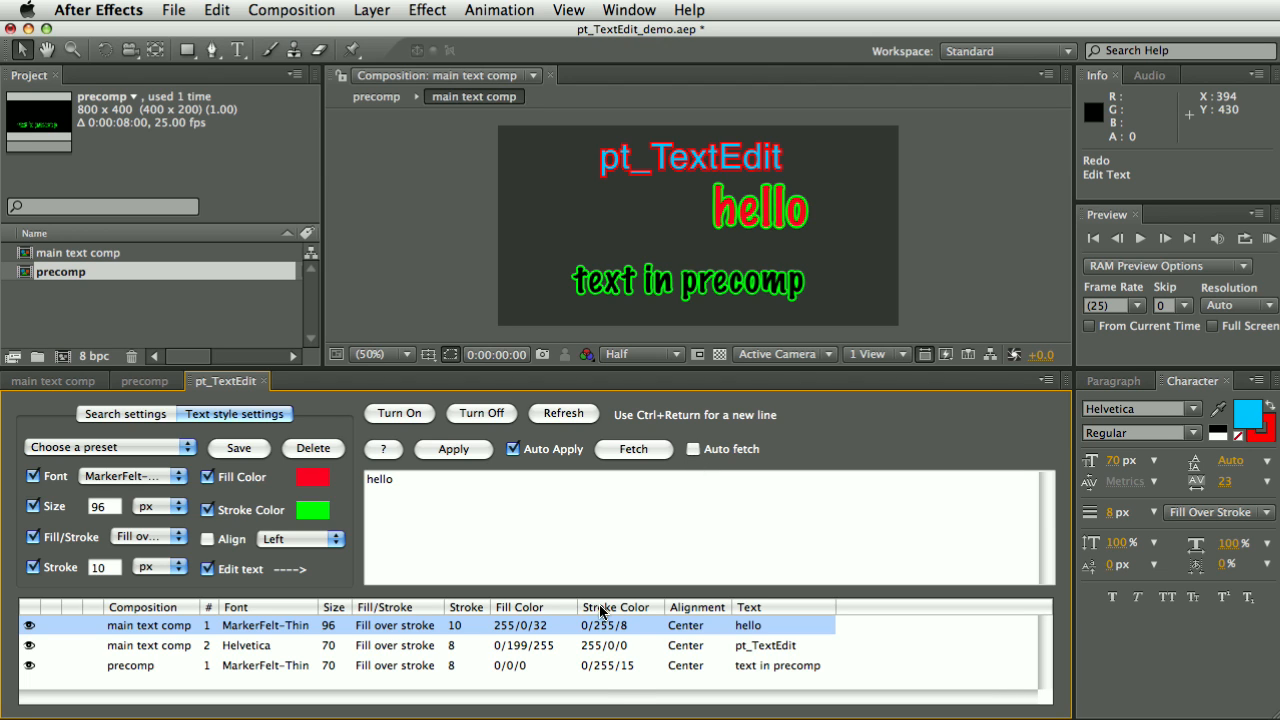
{"action": "mouse_move", "coordinate": [163, 519]}
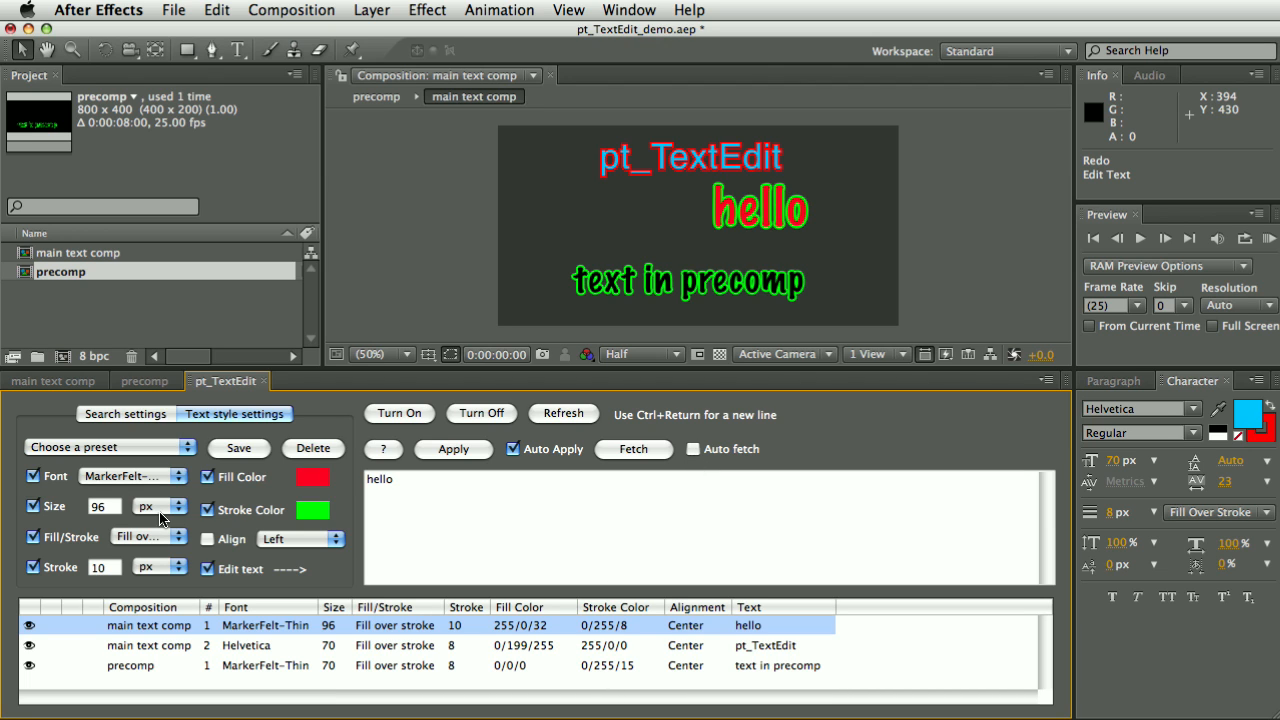
{"action": "mouse_move", "coordinate": [380, 608]}
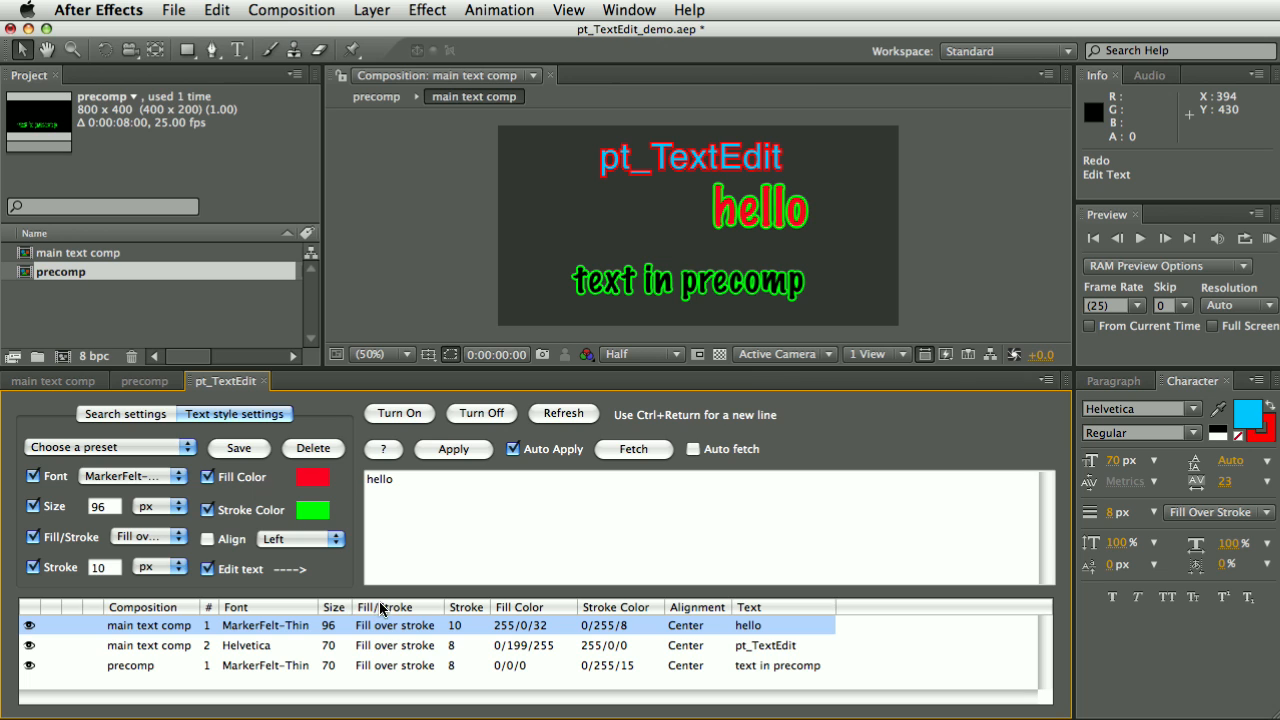
{"action": "mouse_move", "coordinate": [583, 589]}
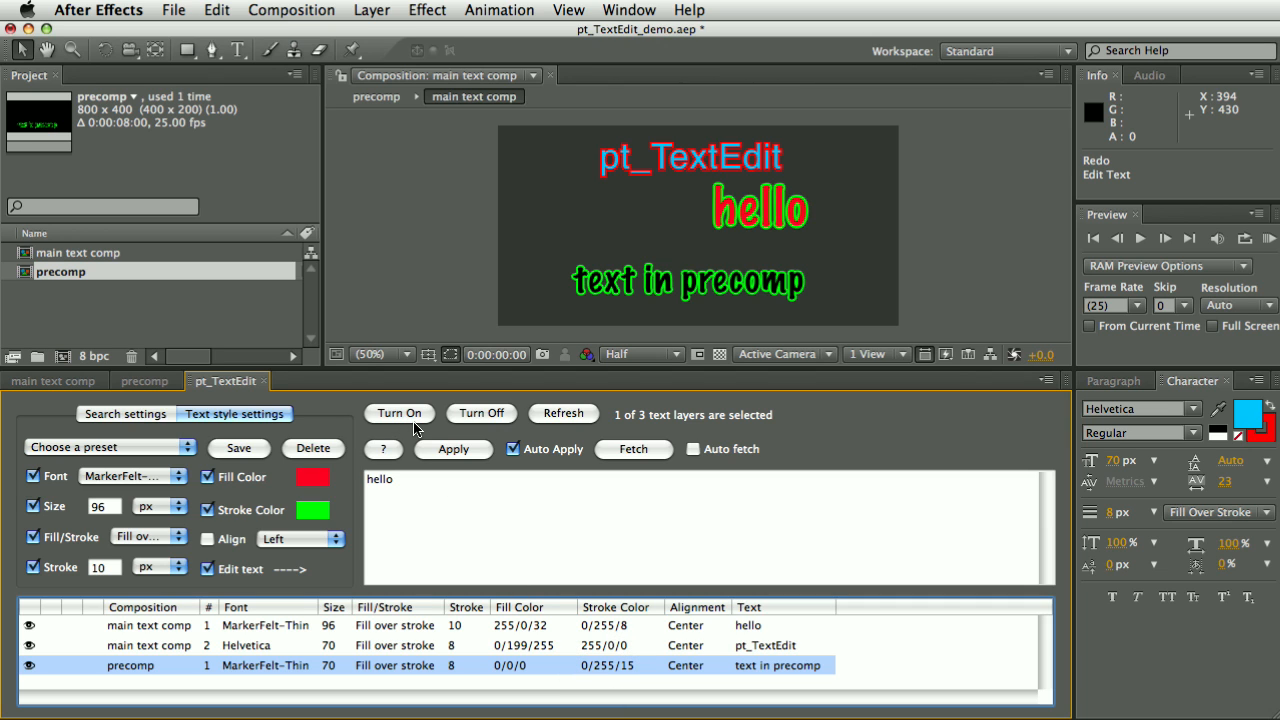
{"action": "mouse_move", "coordinate": [360, 457]}
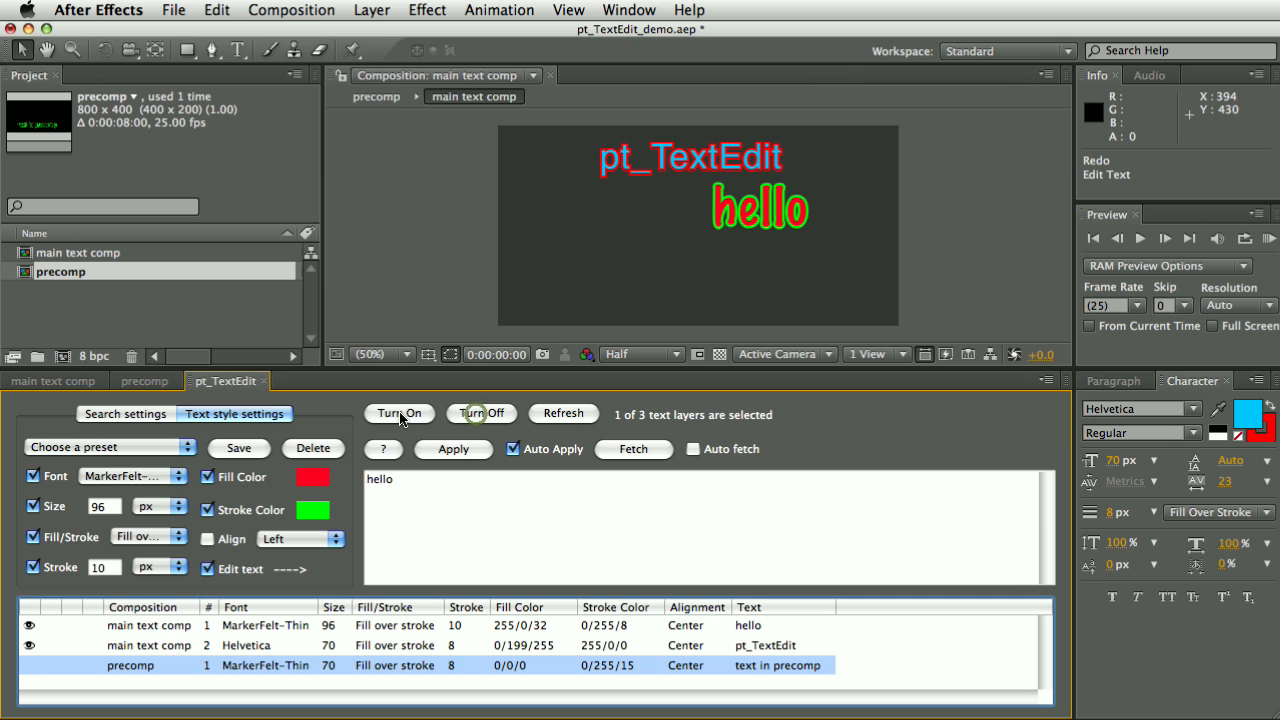
- Toggle the 'text in precomp' layer off and back on from the panel
{"action": "left_click", "coordinate": [399, 413]}
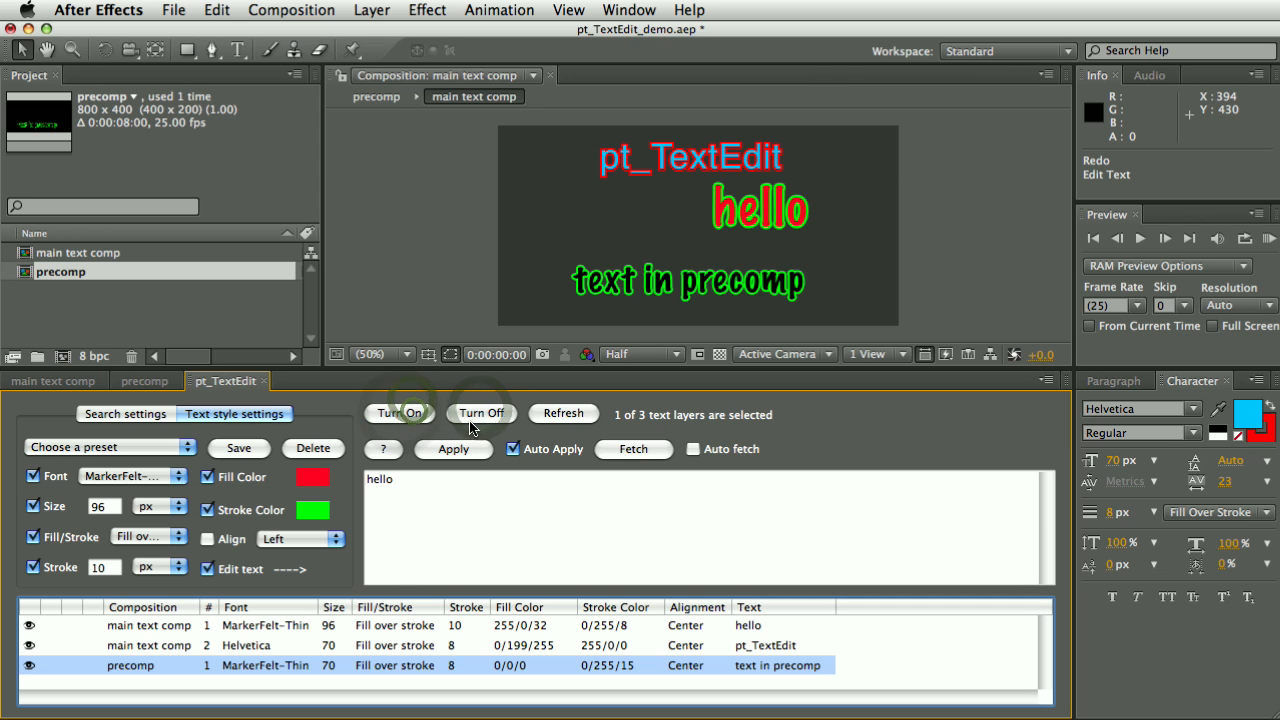
{"action": "left_click", "coordinate": [481, 413]}
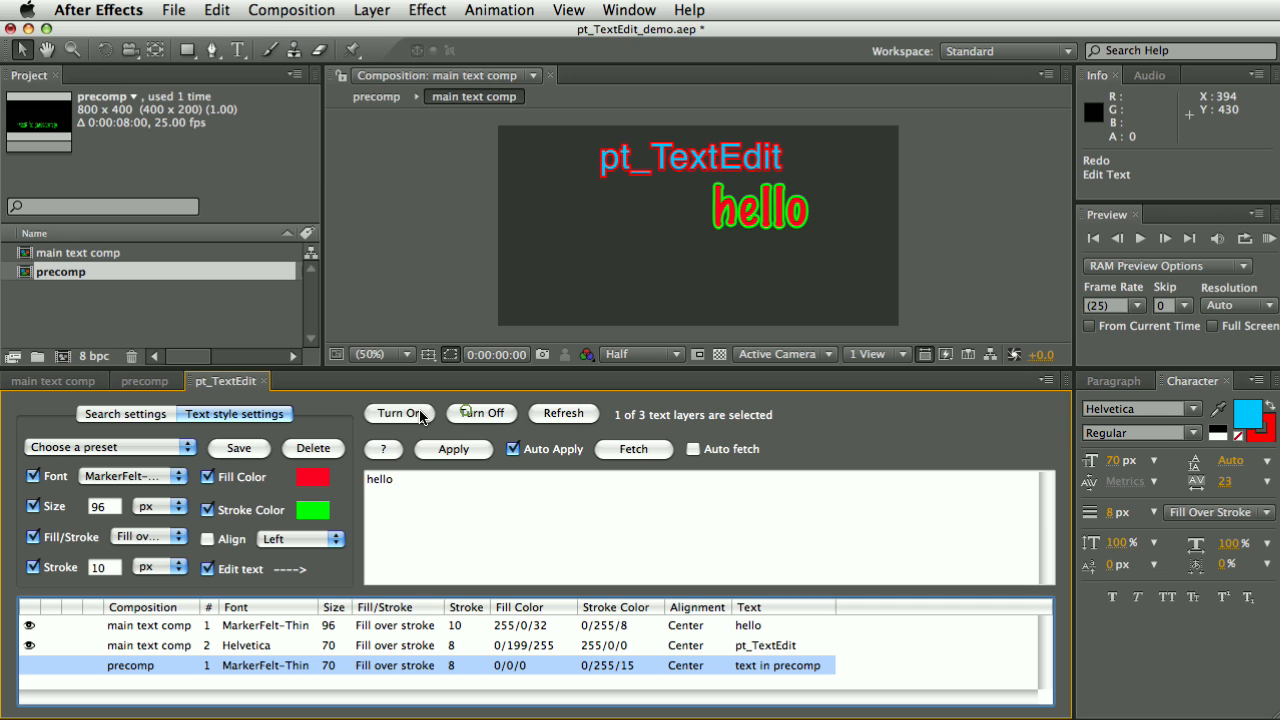
{"action": "left_click", "coordinate": [399, 413]}
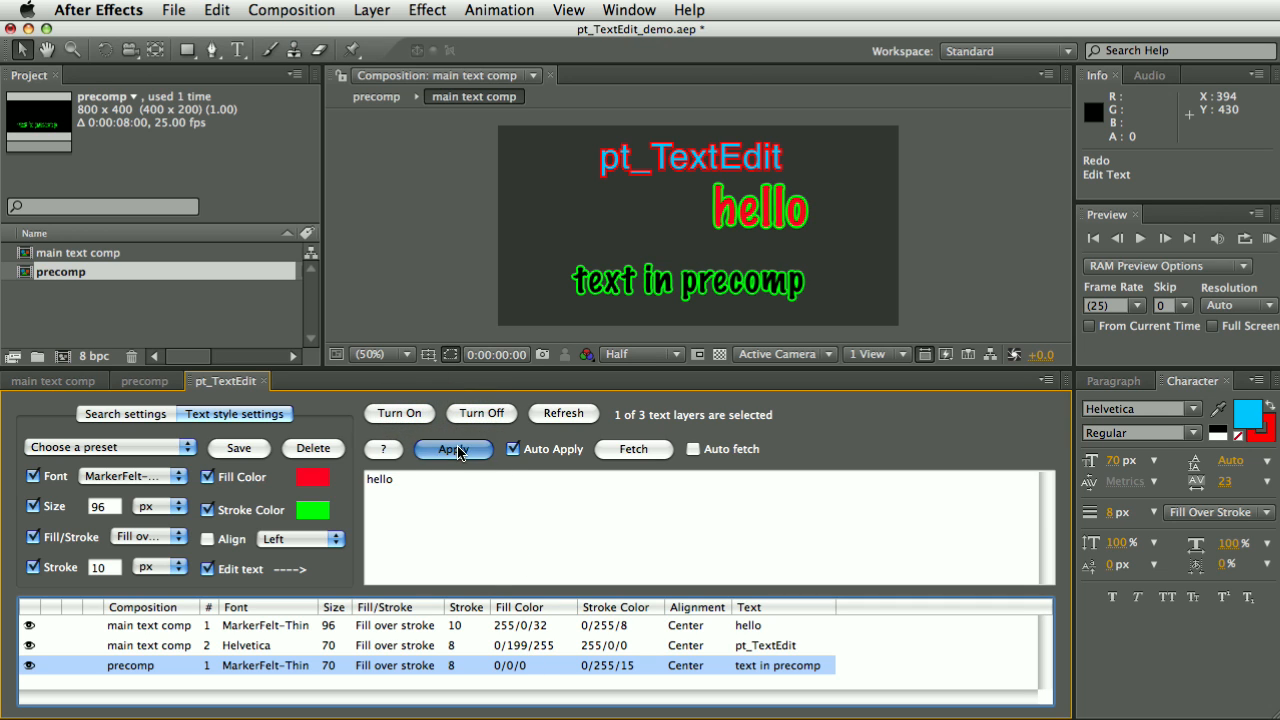
- Apply red fill, green stroke and size 96 to the precomp layer, keeping its wording
{"action": "left_click", "coordinate": [453, 448]}
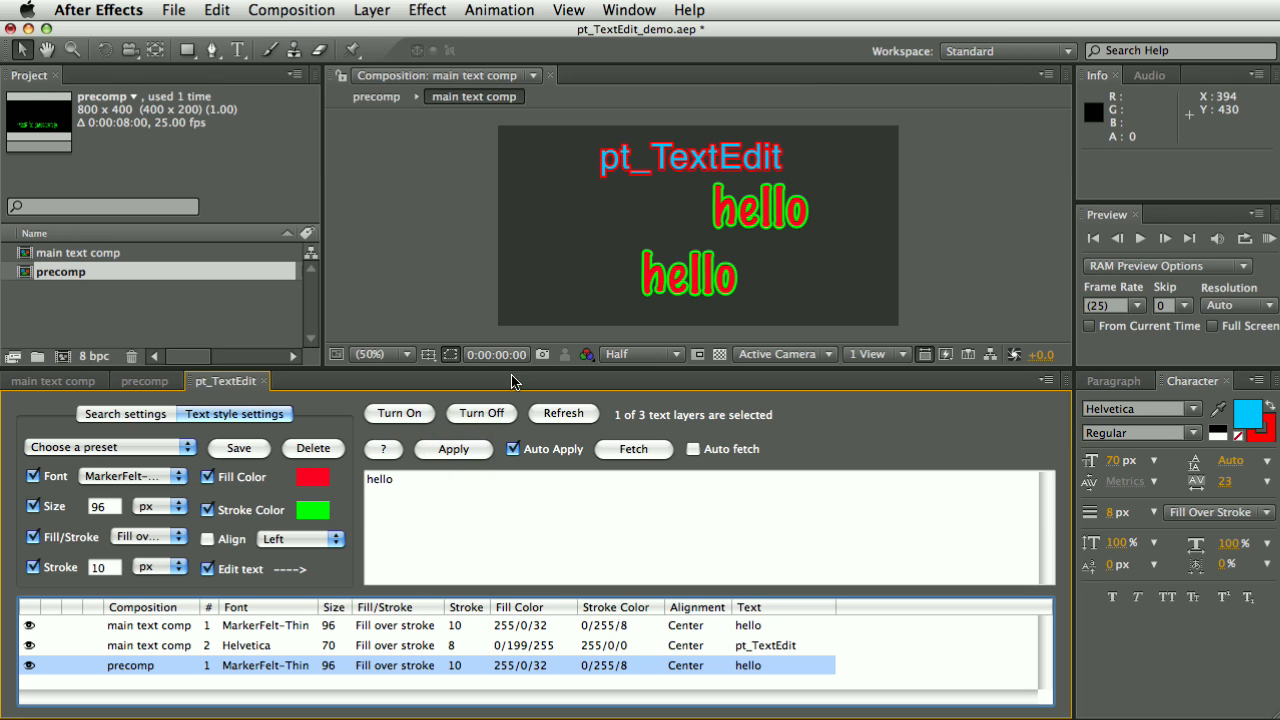
{"action": "mouse_move", "coordinate": [398, 443]}
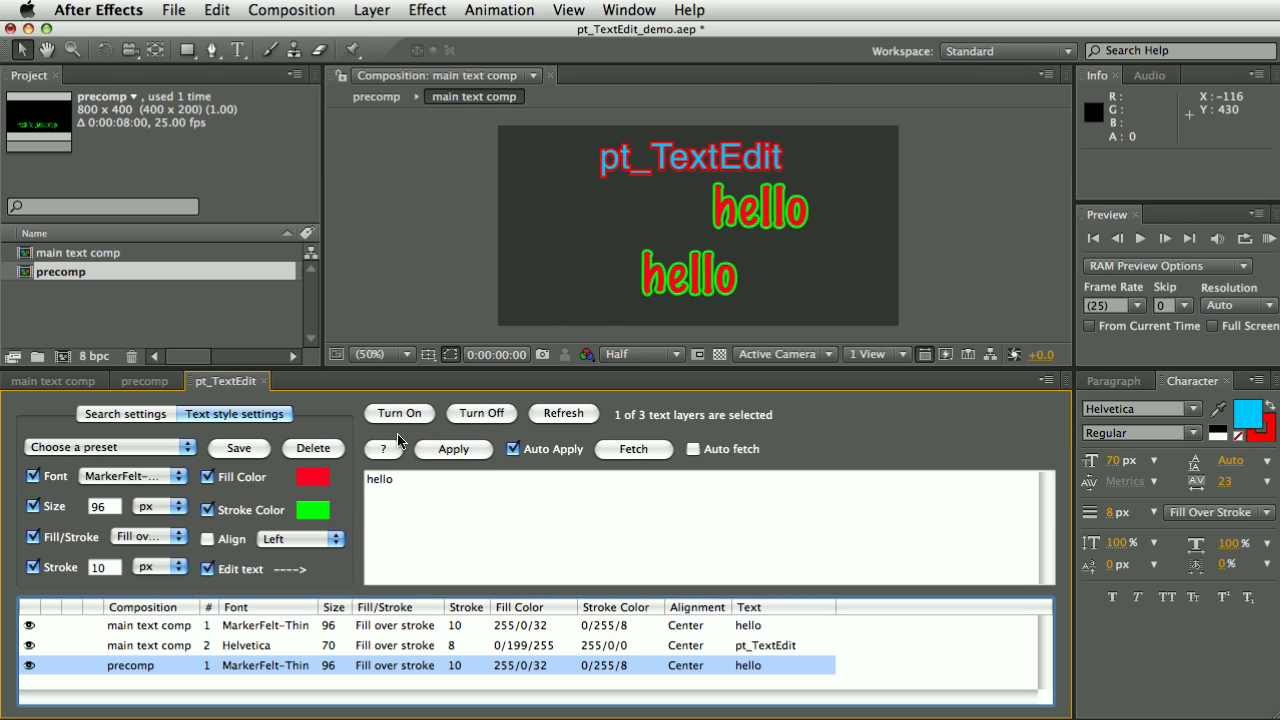
{"action": "left_click", "coordinate": [217, 10]}
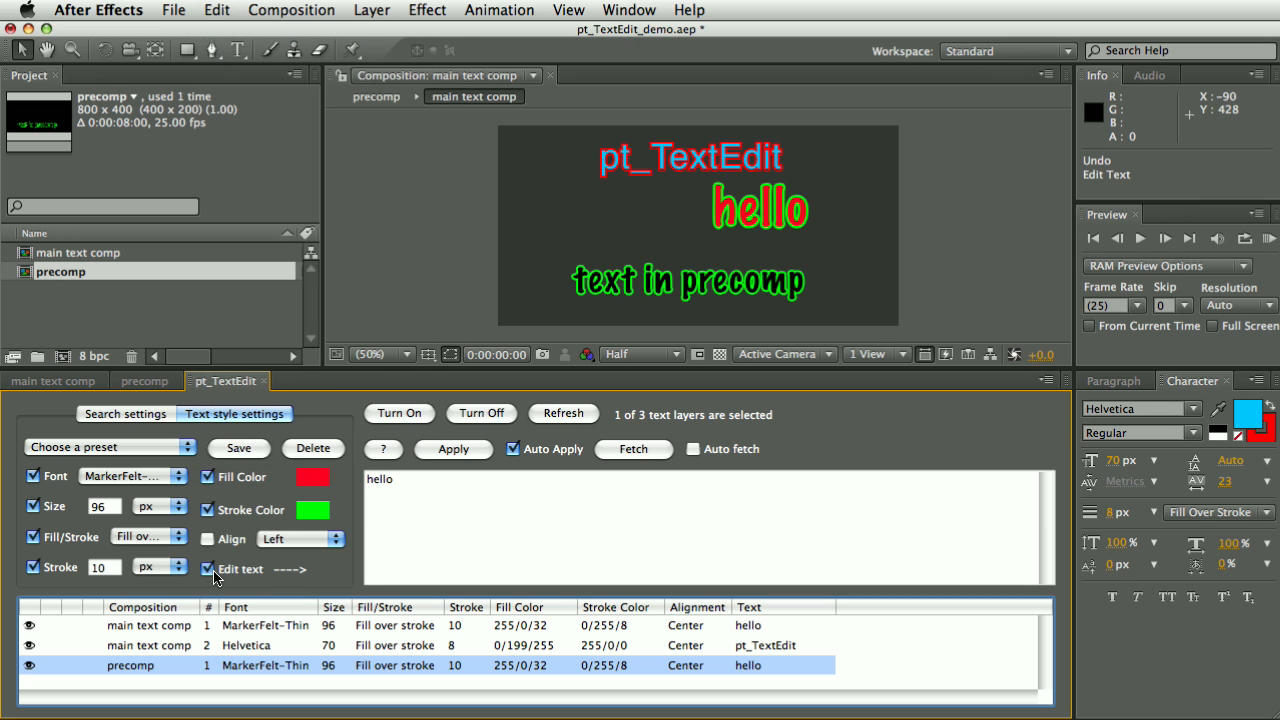
{"action": "left_click", "coordinate": [208, 568]}
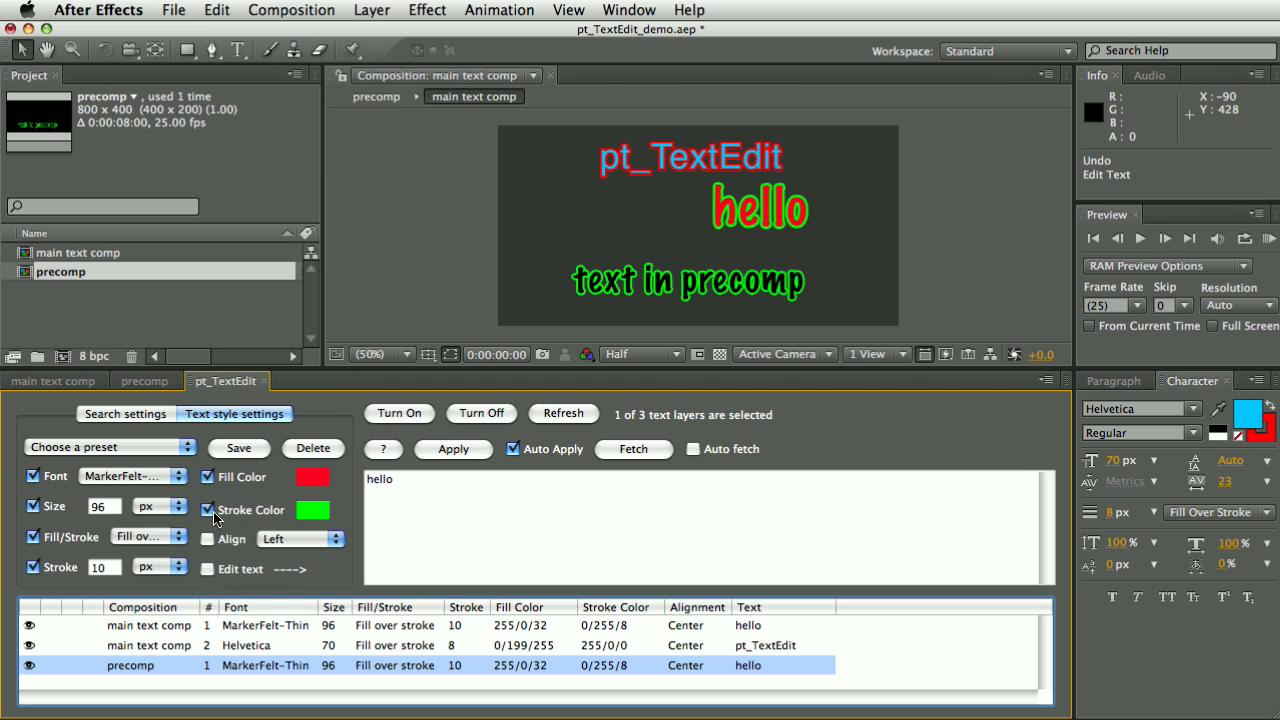
{"action": "left_click", "coordinate": [452, 449]}
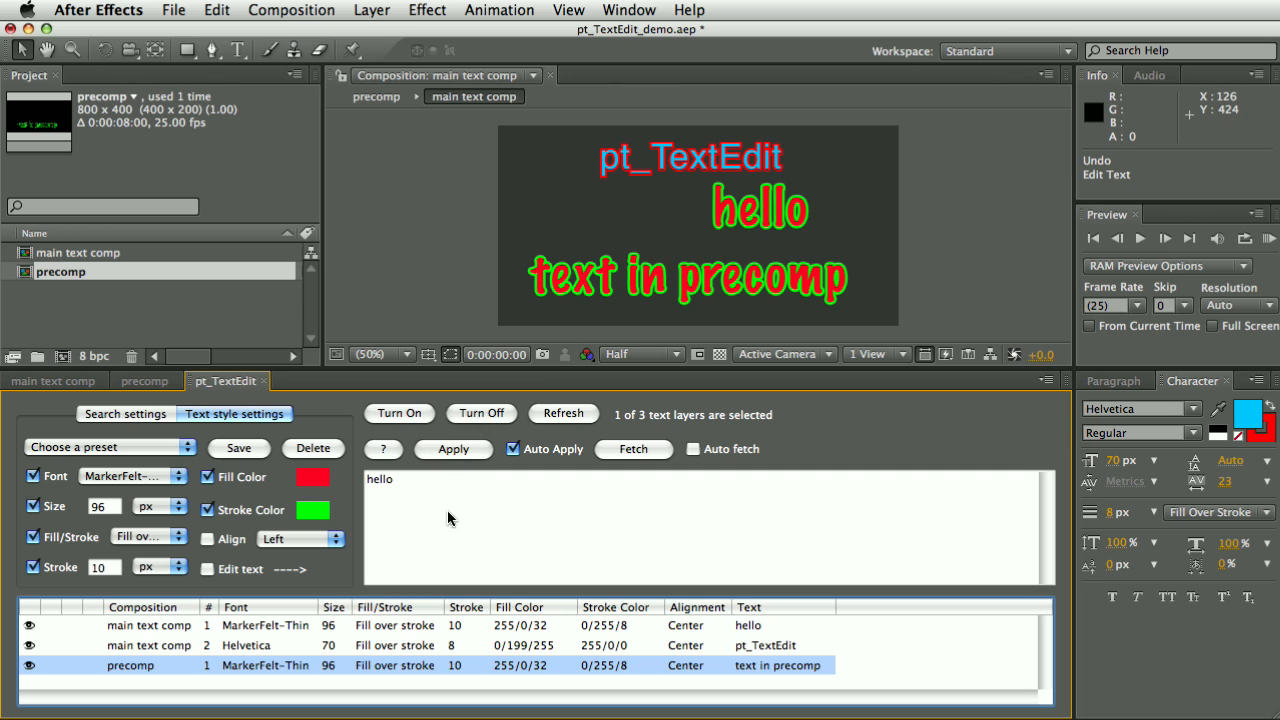
{"action": "mouse_move", "coordinate": [710, 290]}
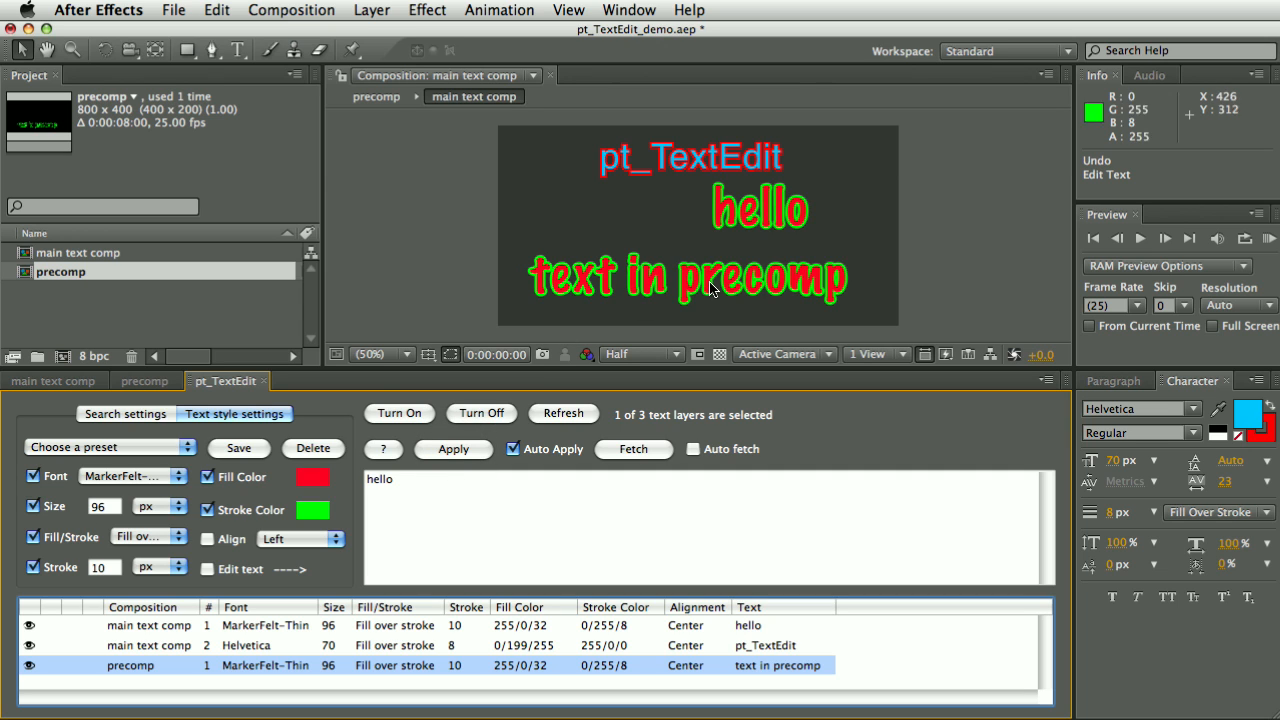
{"action": "mouse_move", "coordinate": [585, 302]}
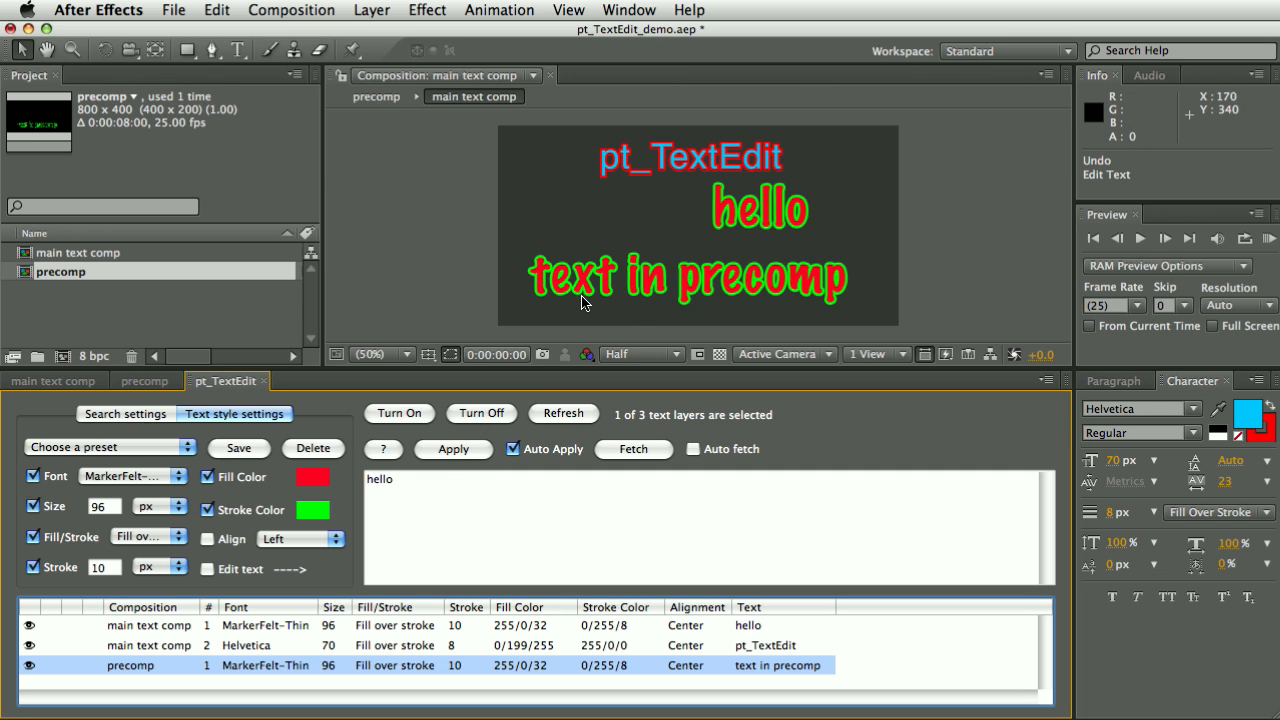
{"action": "mouse_move", "coordinate": [358, 494]}
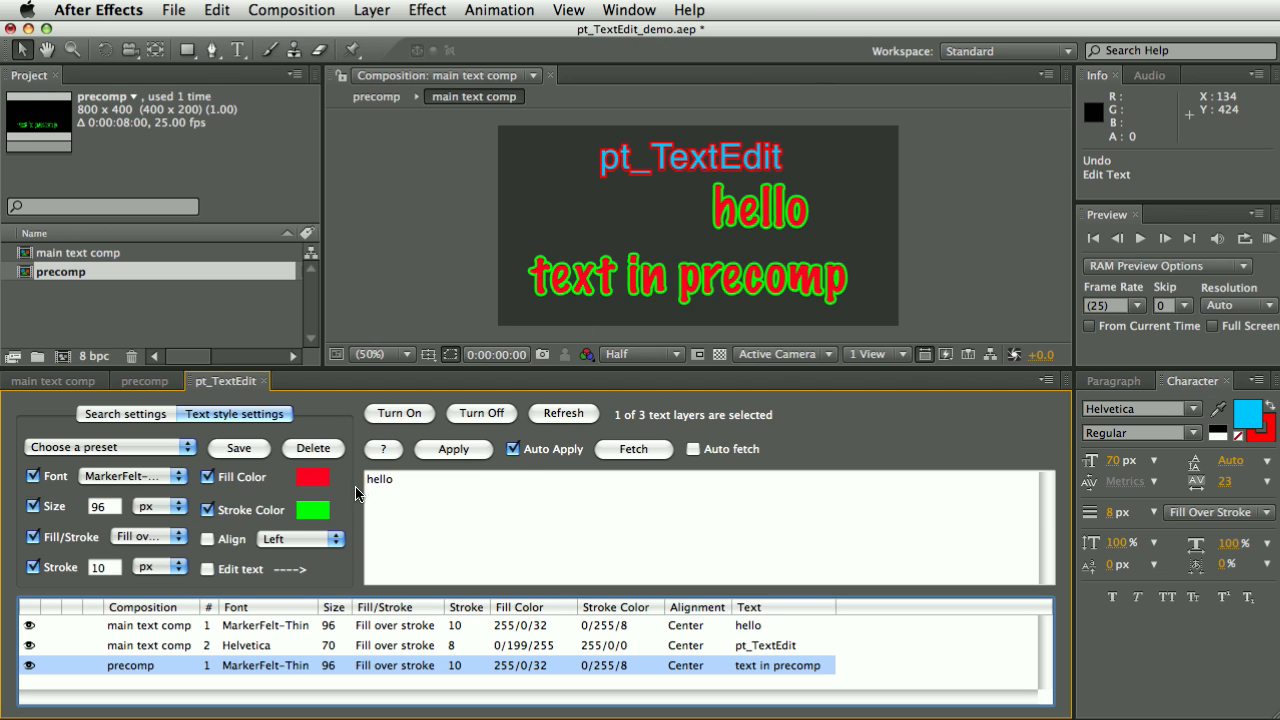
{"action": "mouse_move", "coordinate": [310, 410]}
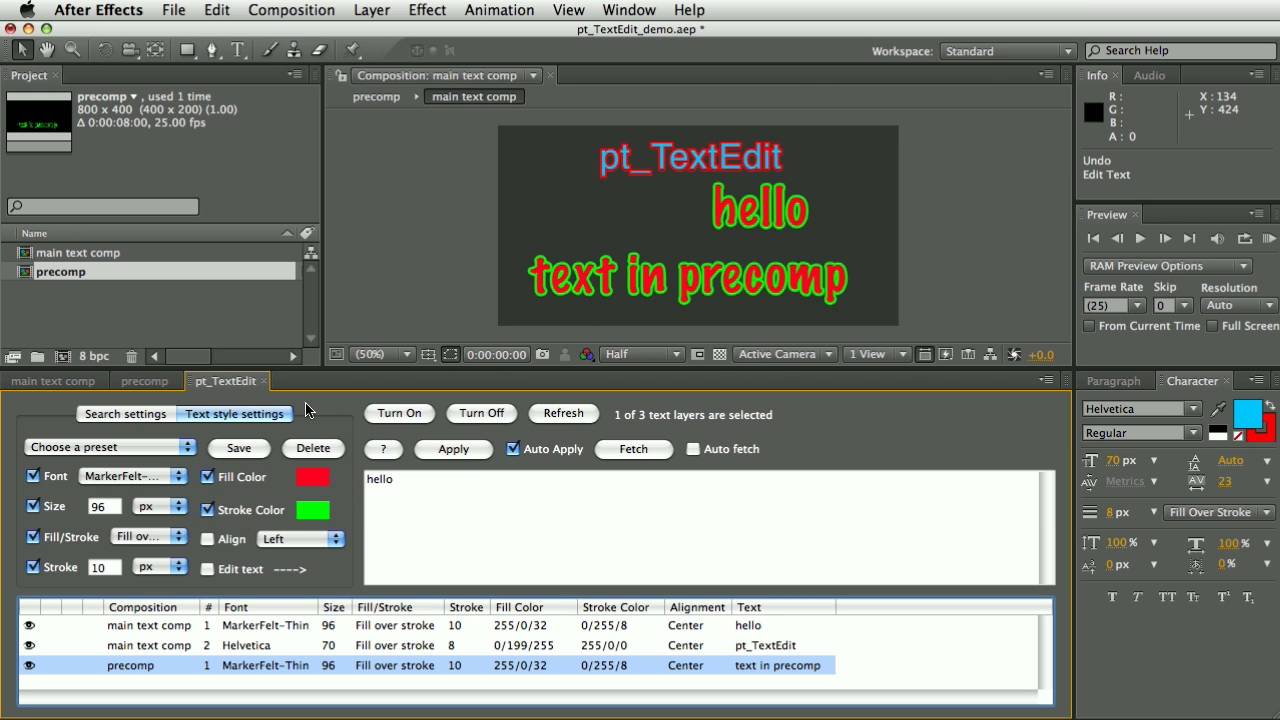
{"action": "mouse_move", "coordinate": [252, 567]}
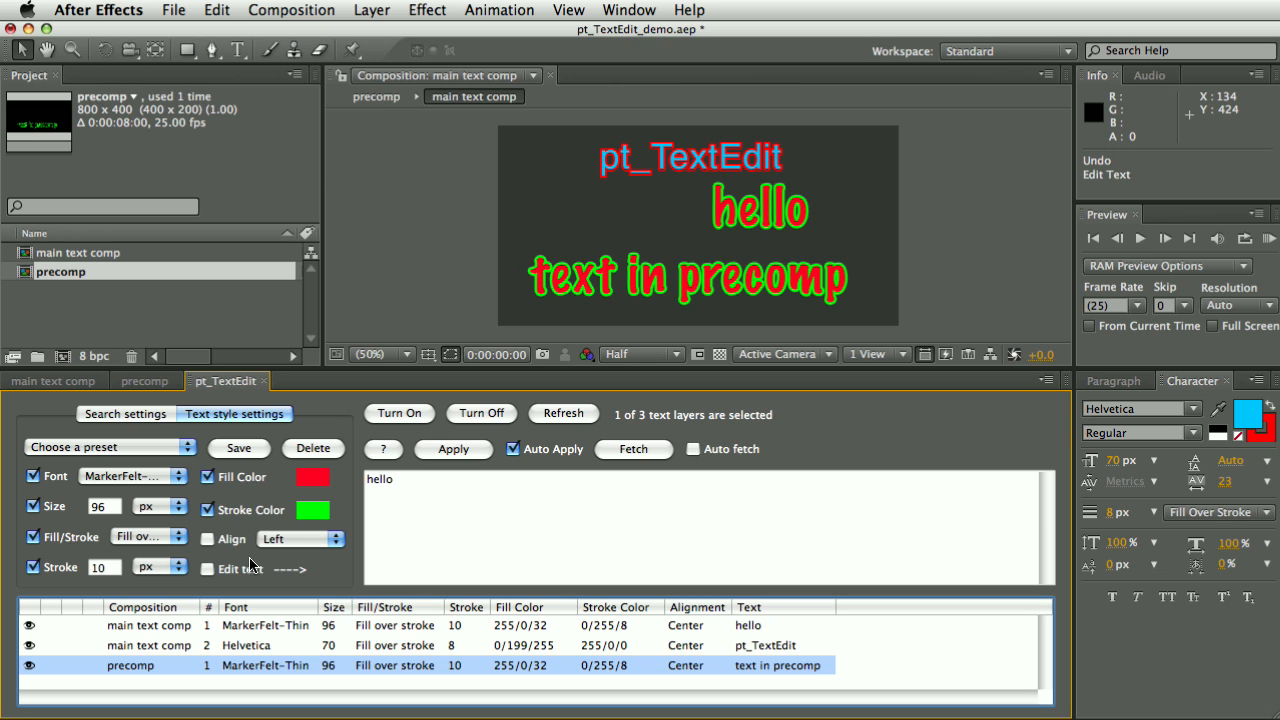
- Save the styles-only settings as a preset named 'red and green'
{"action": "left_click", "coordinate": [110, 447]}
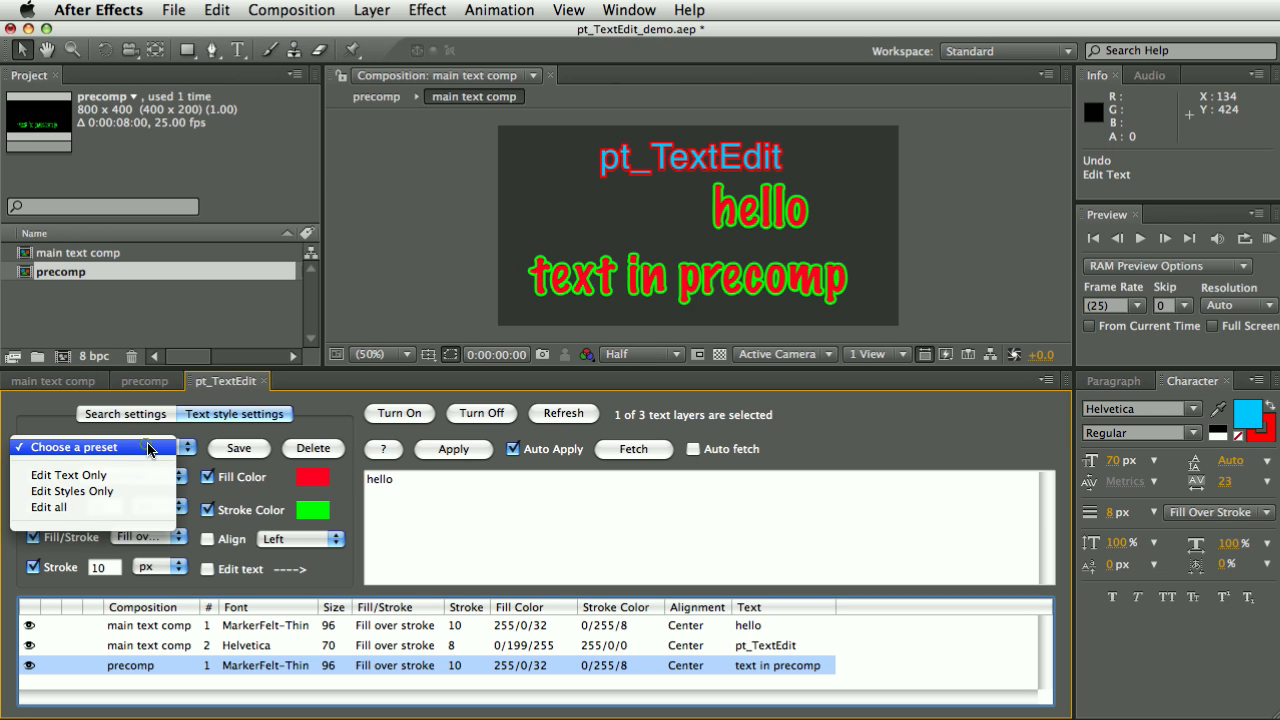
{"action": "left_click", "coordinate": [71, 491]}
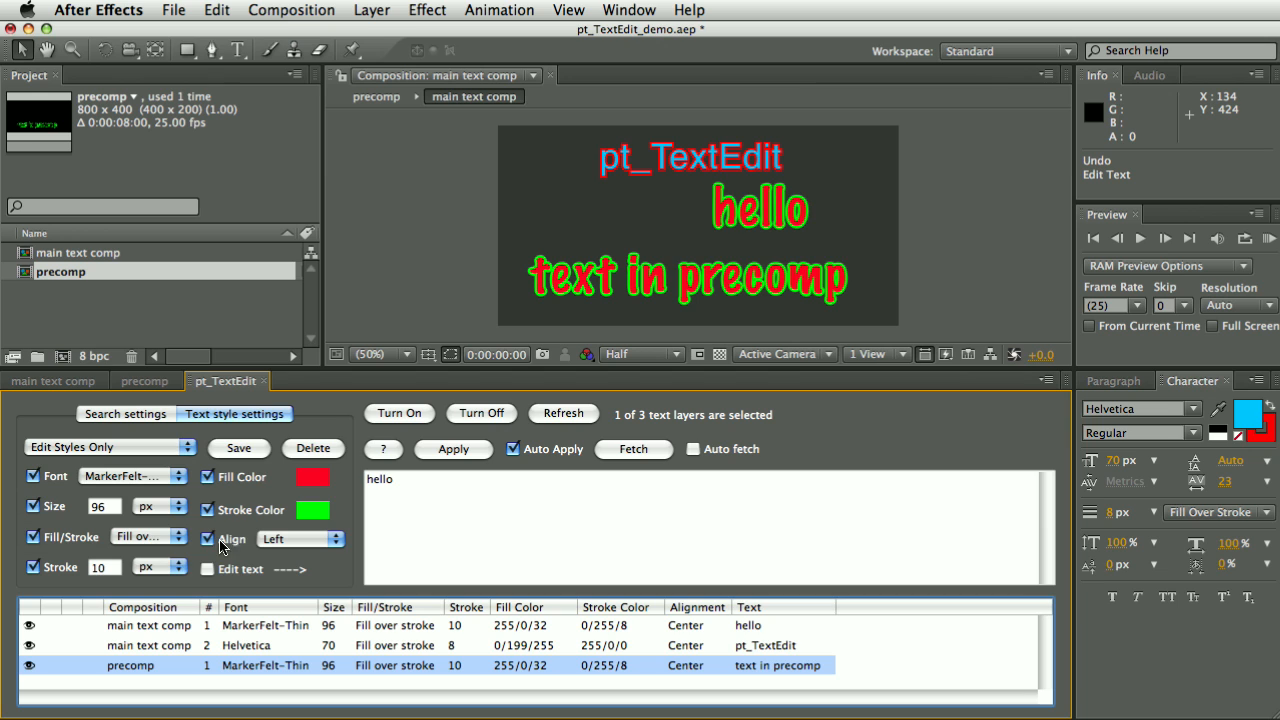
{"action": "mouse_move", "coordinate": [555, 455]}
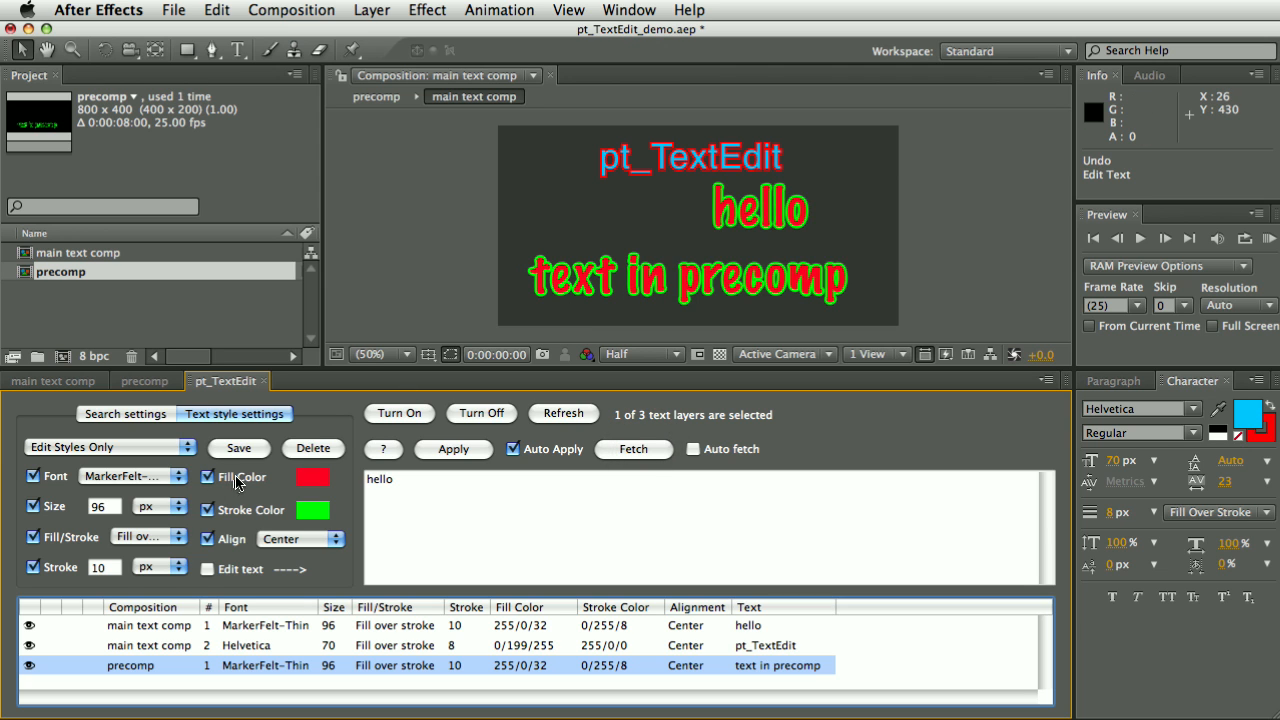
{"action": "left_click", "coordinate": [238, 447]}
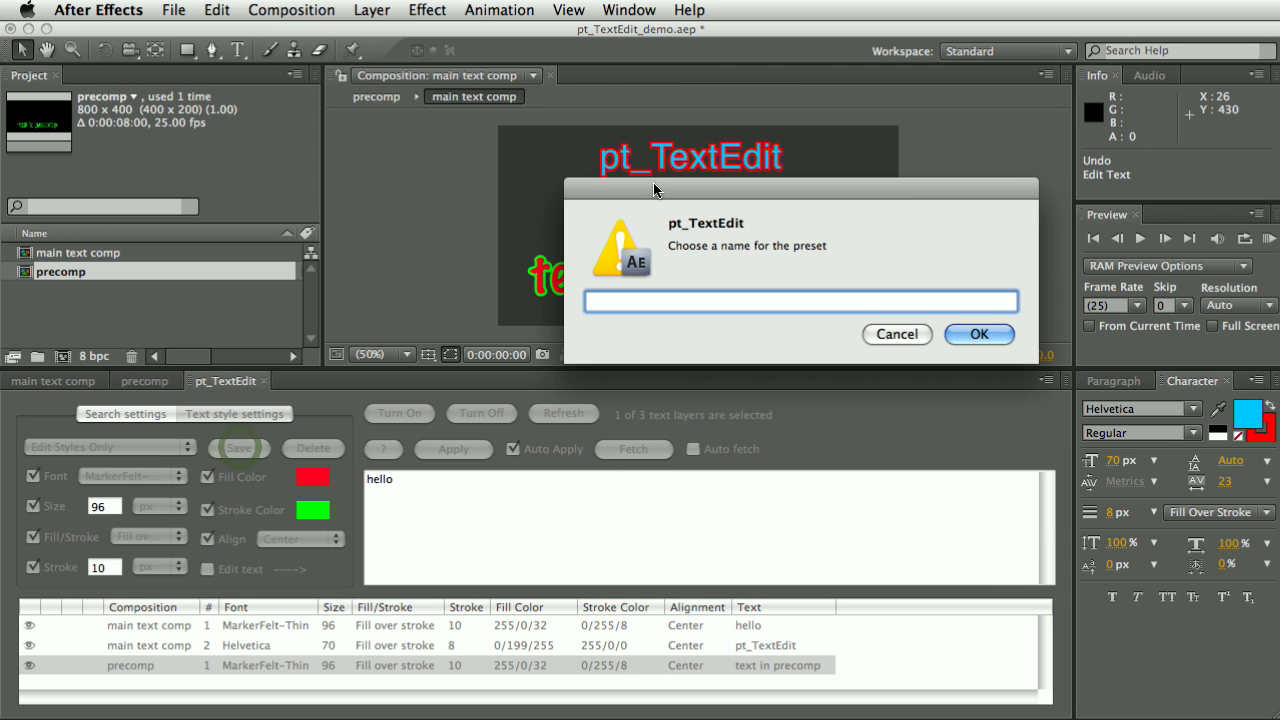
{"action": "type", "text": "red"}
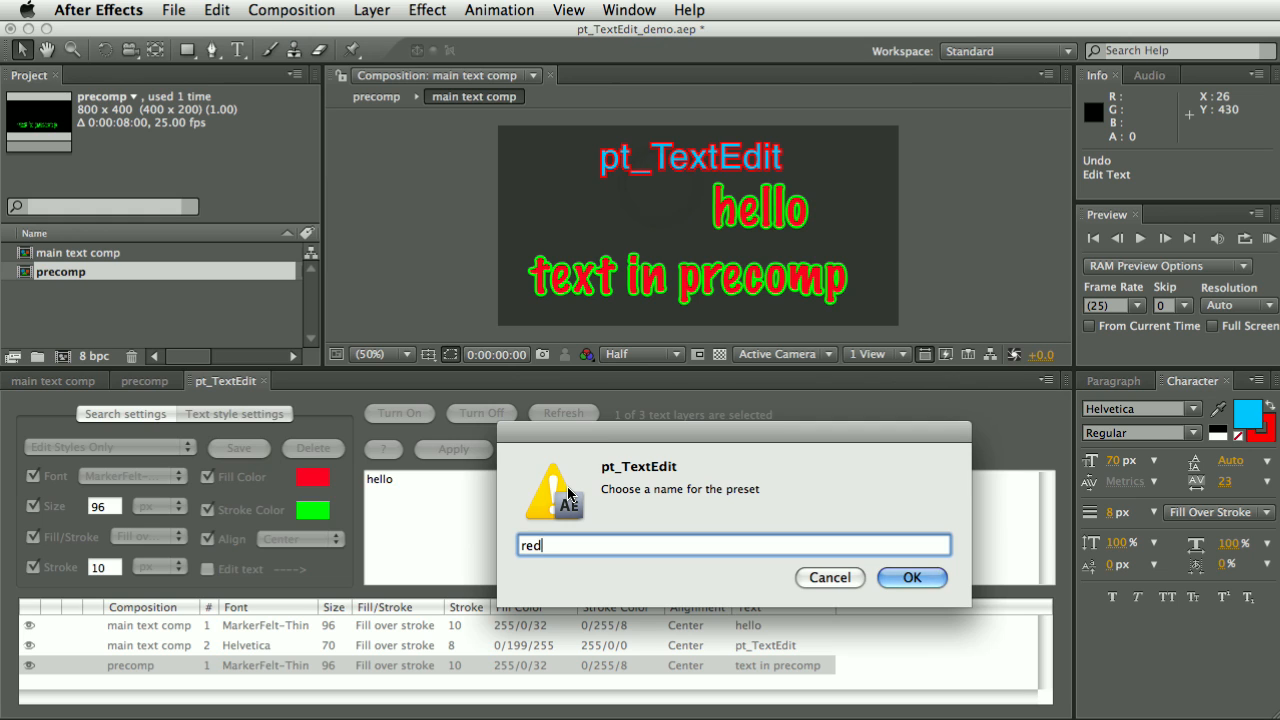
{"action": "type", "text": "and g"}
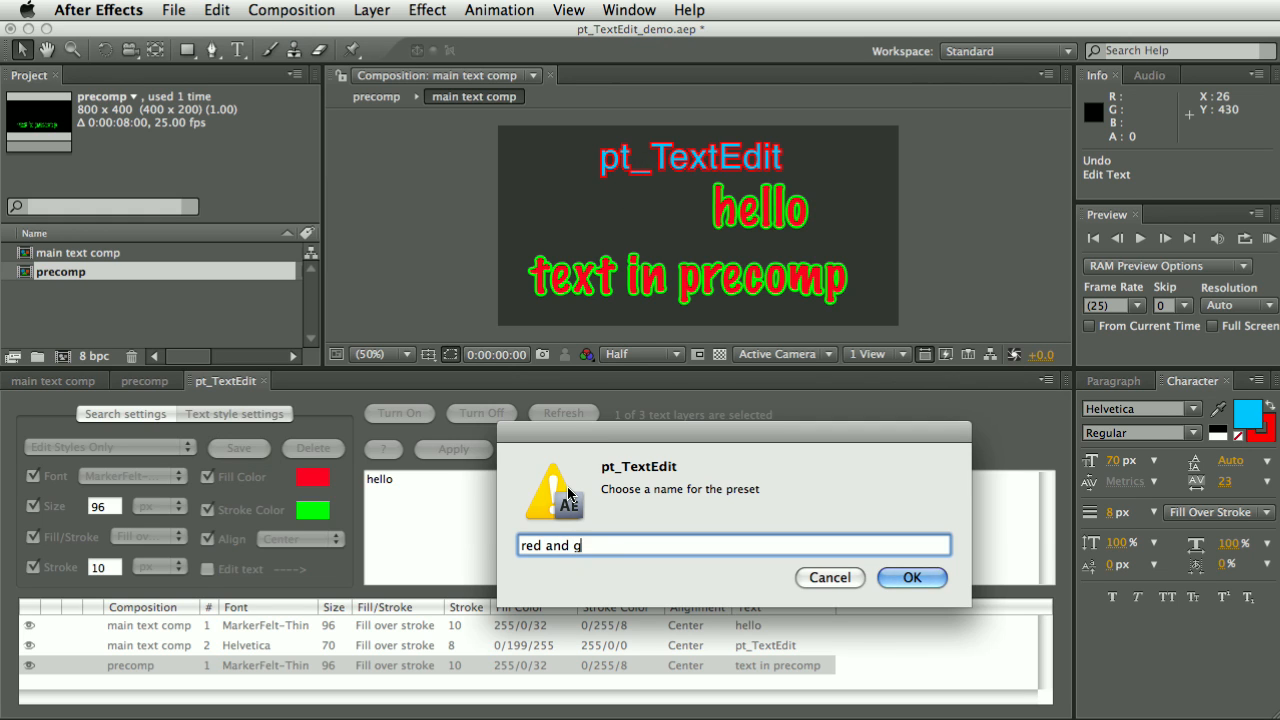
{"action": "left_click", "coordinate": [911, 577]}
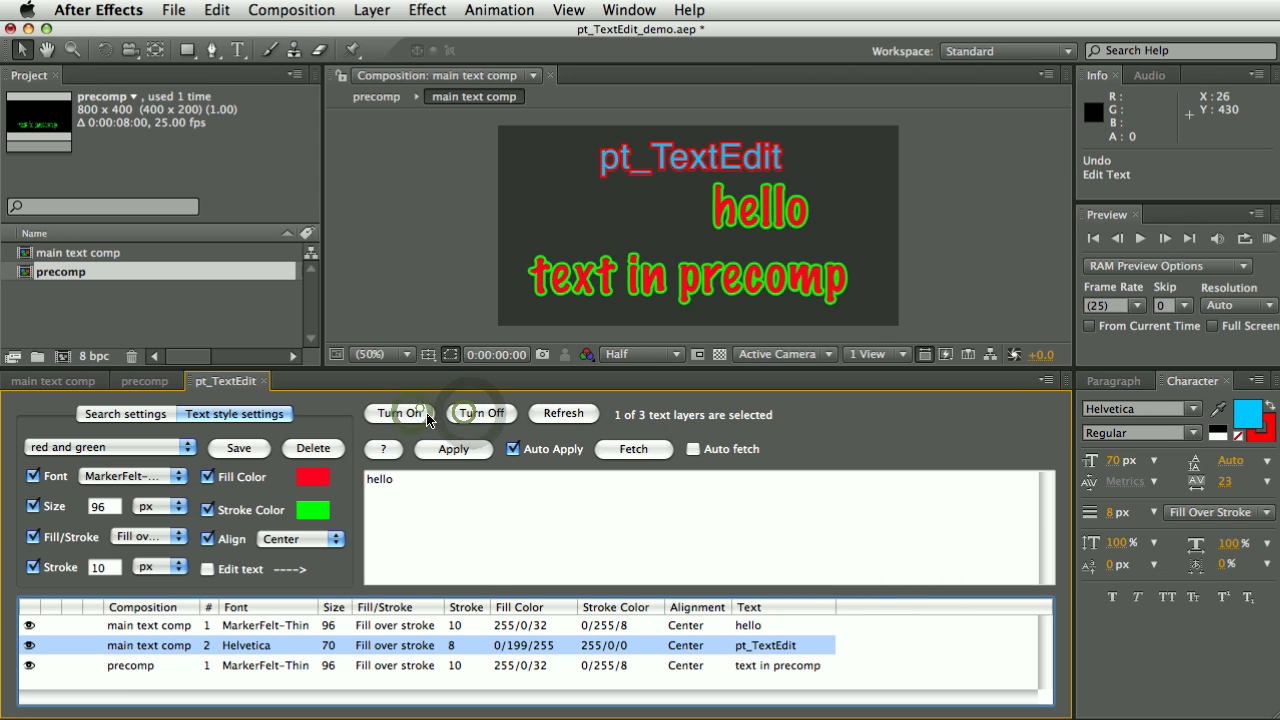
{"action": "mouse_move", "coordinate": [481, 585]}
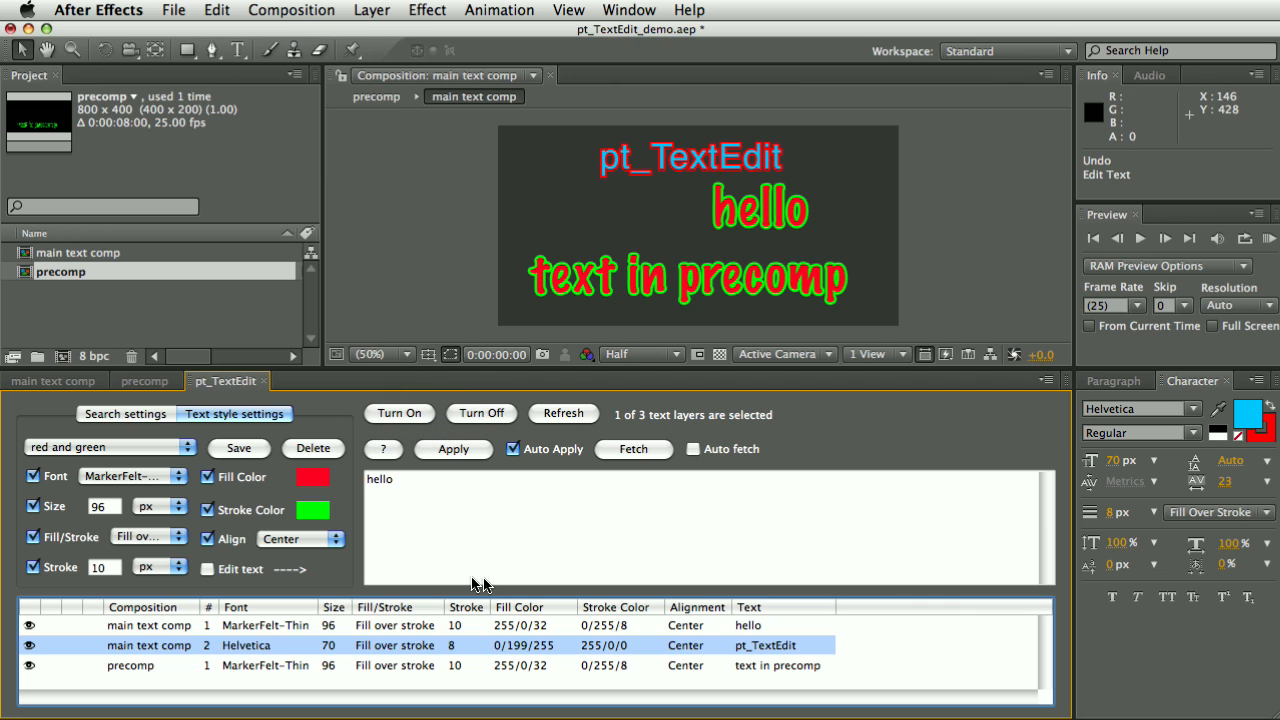
- Fetch the pt_TextEdit layer's style and save it as preset 'blue and red'
{"action": "left_click", "coordinate": [632, 448]}
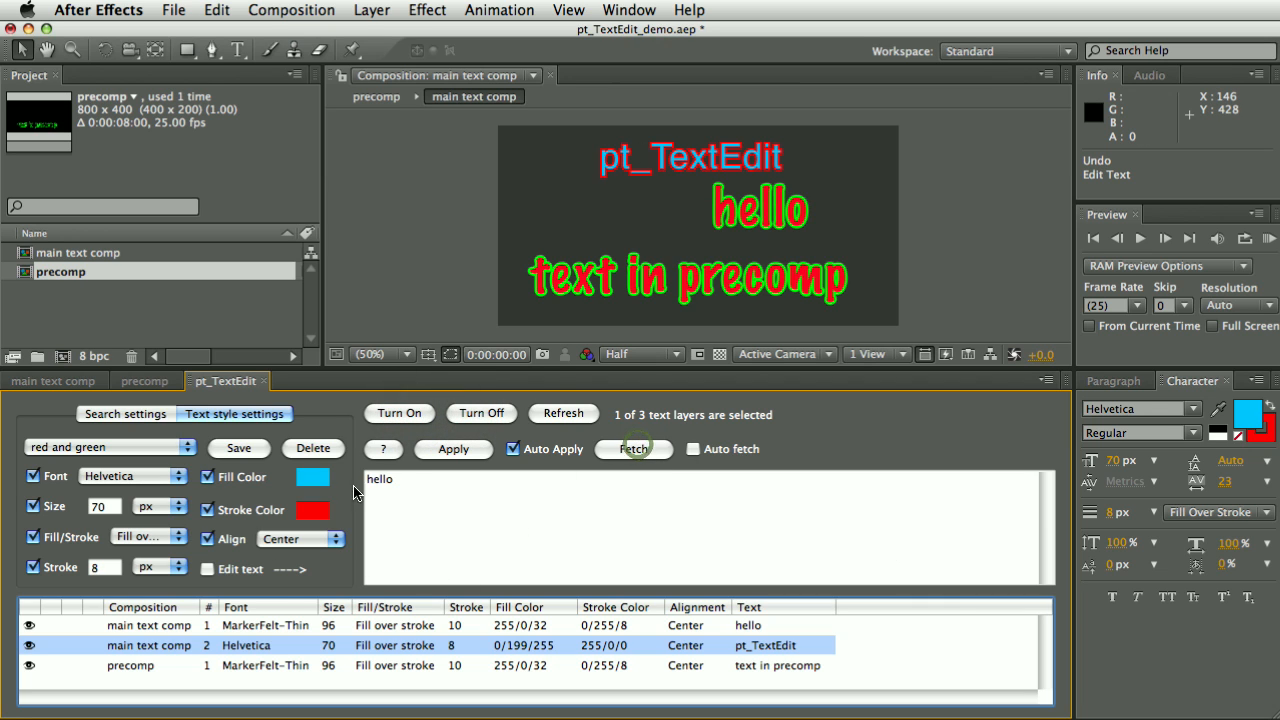
{"action": "mouse_move", "coordinate": [230, 463]}
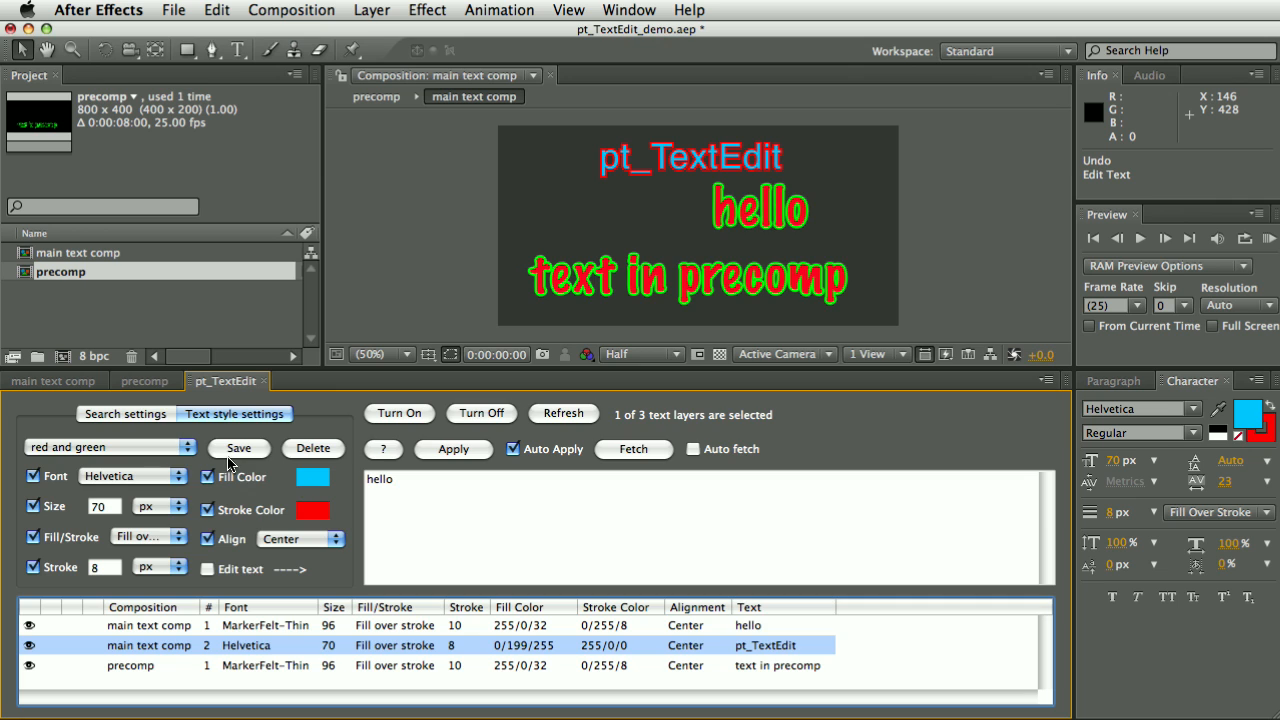
{"action": "left_click", "coordinate": [238, 447]}
{"action": "type", "text": "blue and red"}
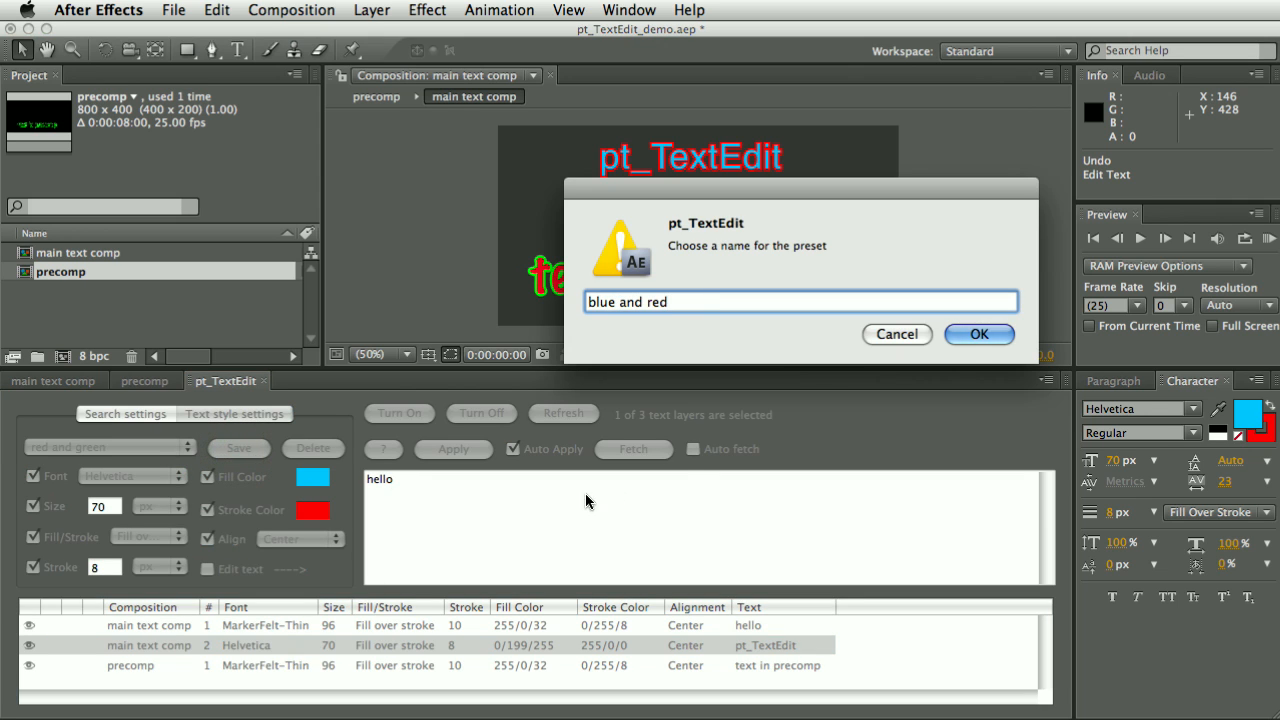
{"action": "left_click", "coordinate": [979, 334]}
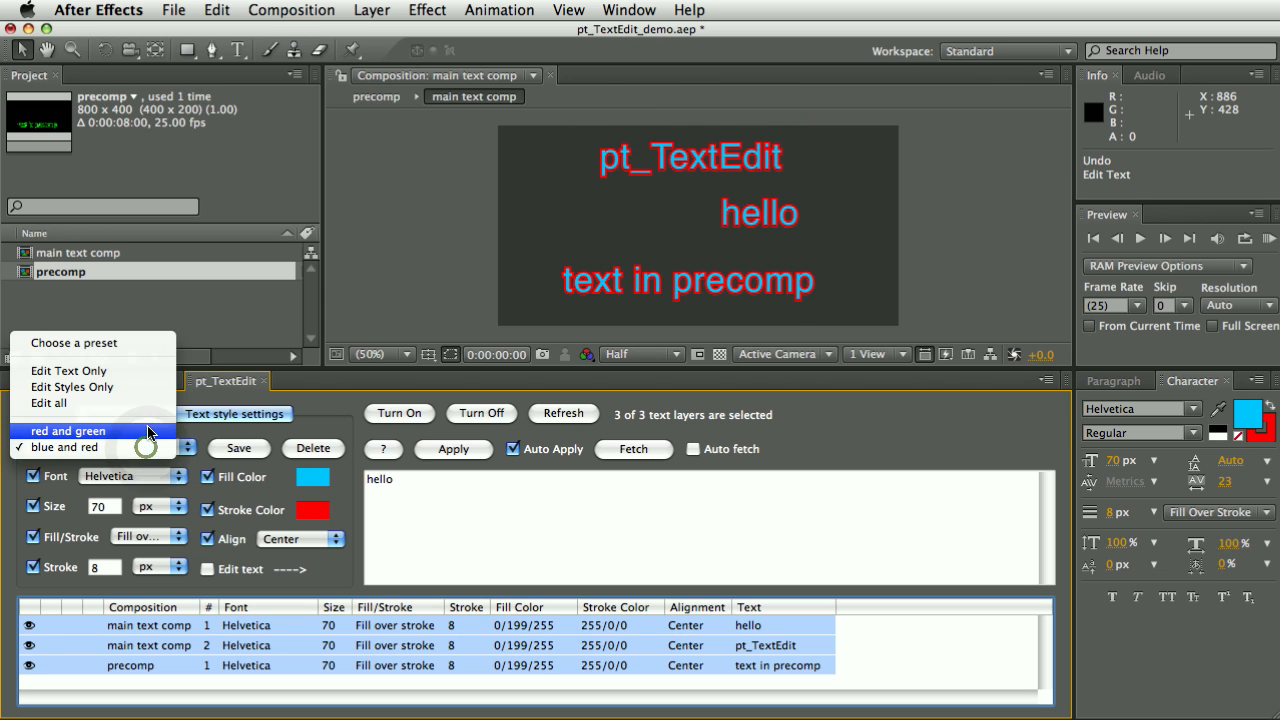
- Apply 'red and green', then with Auto Apply off apply 'blue and red' manually
{"action": "left_click", "coordinate": [80, 447]}
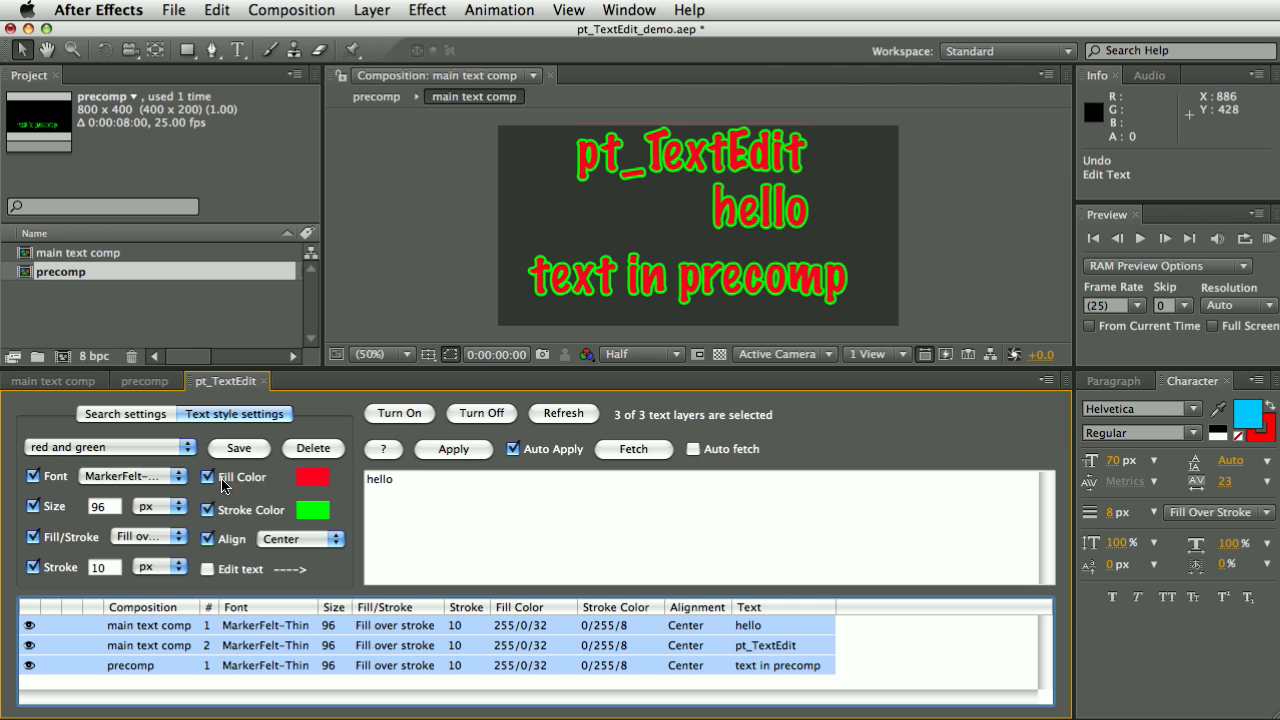
{"action": "left_click", "coordinate": [110, 447]}
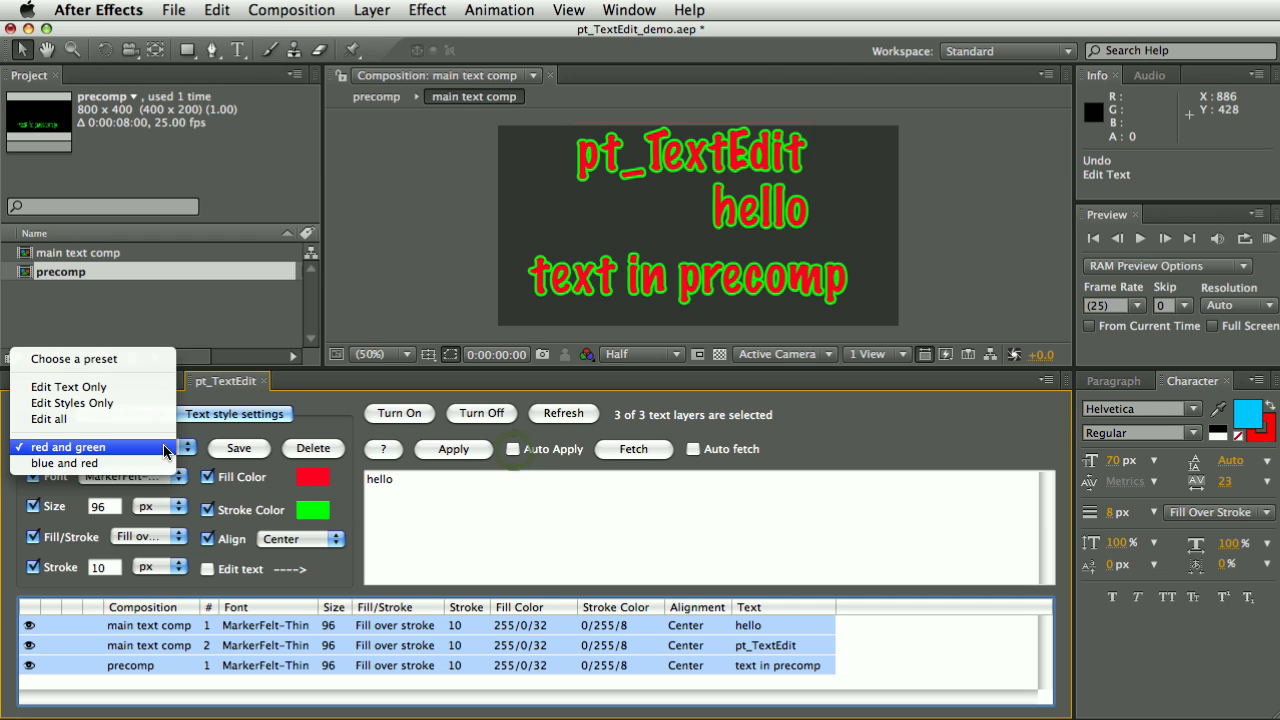
{"action": "left_click", "coordinate": [65, 462]}
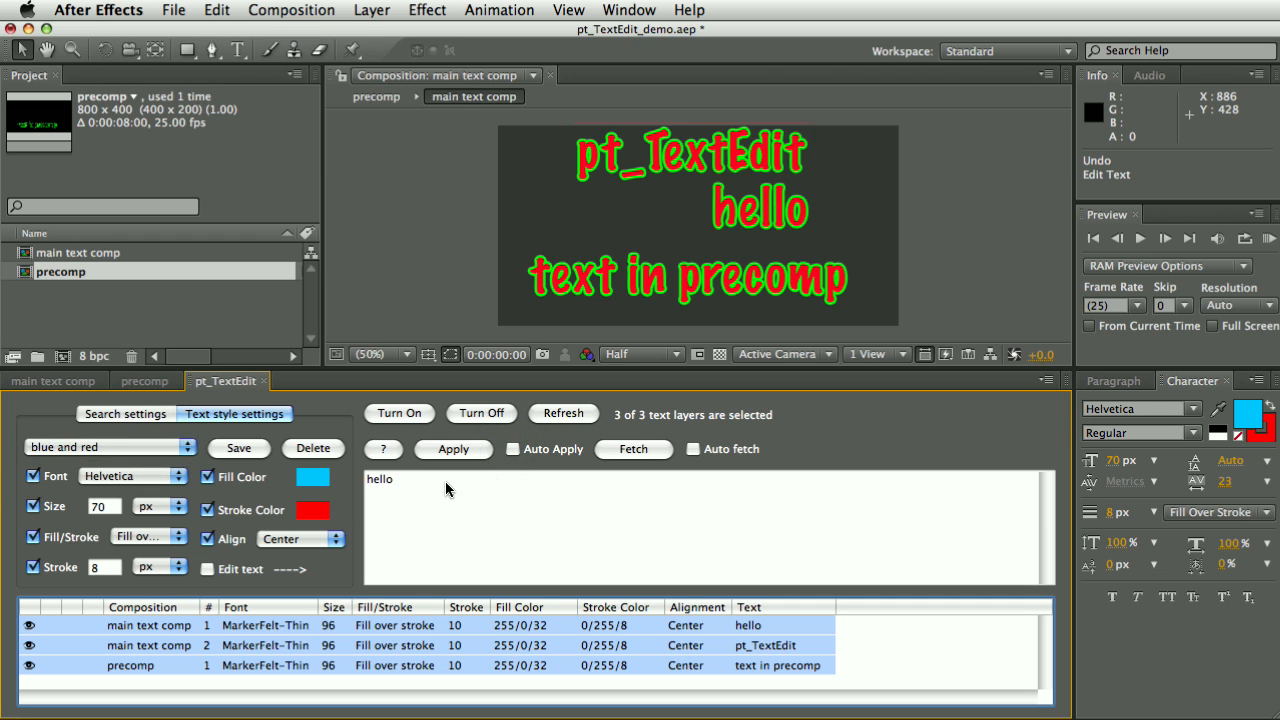
{"action": "left_click", "coordinate": [453, 448]}
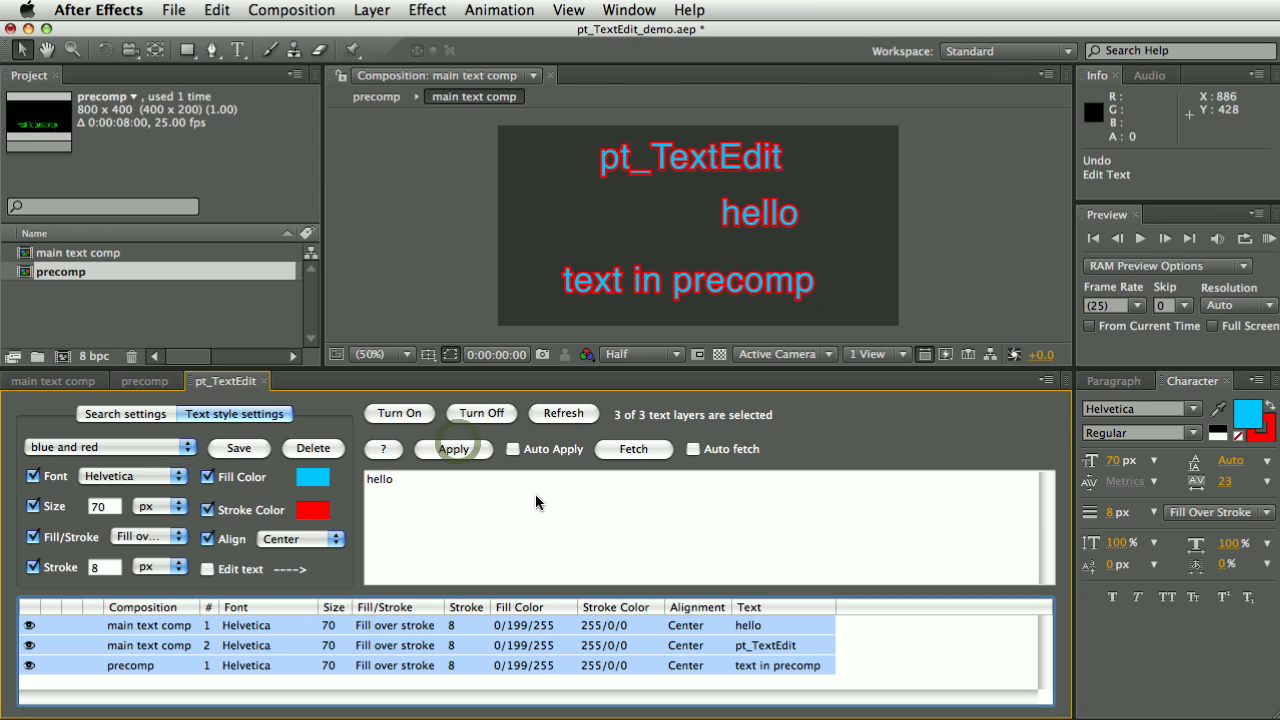
{"action": "mouse_move", "coordinate": [561, 487]}
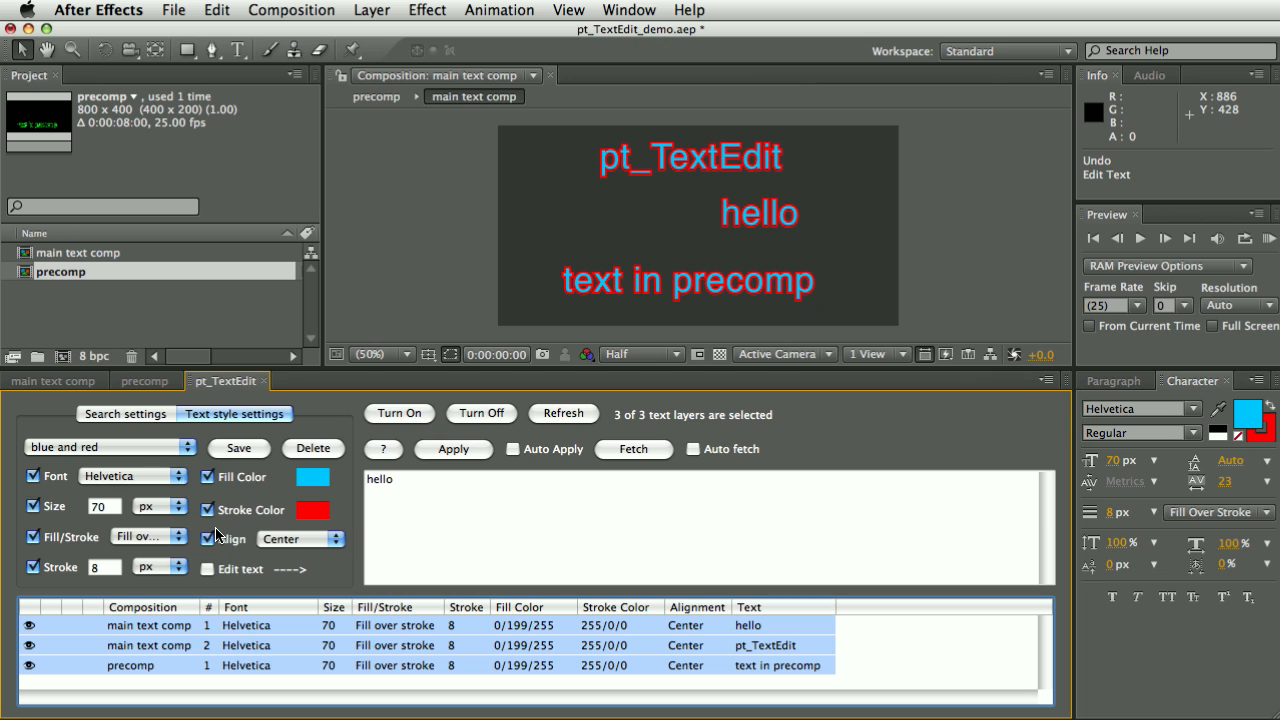
{"action": "mouse_move", "coordinate": [97, 498]}
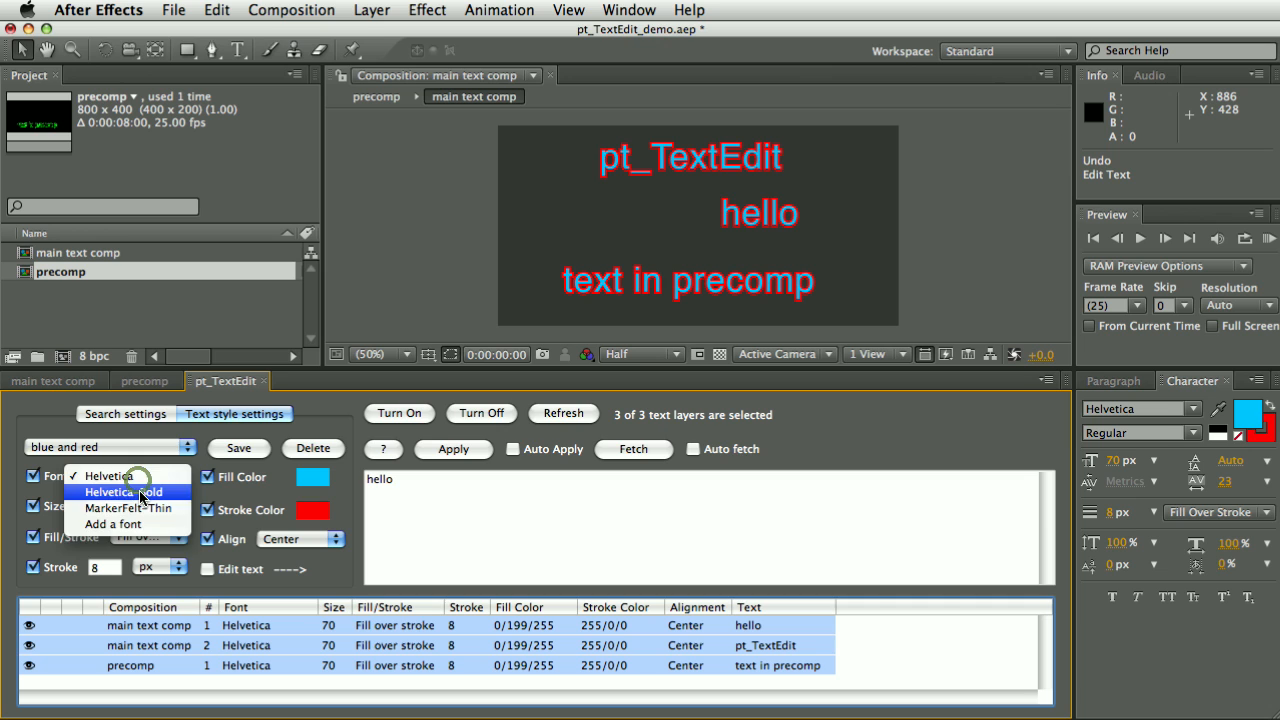
- Re-enable Auto Apply, set all three layers to Helvetica-Bold, and begin adding a font
{"action": "left_click", "coordinate": [128, 508]}
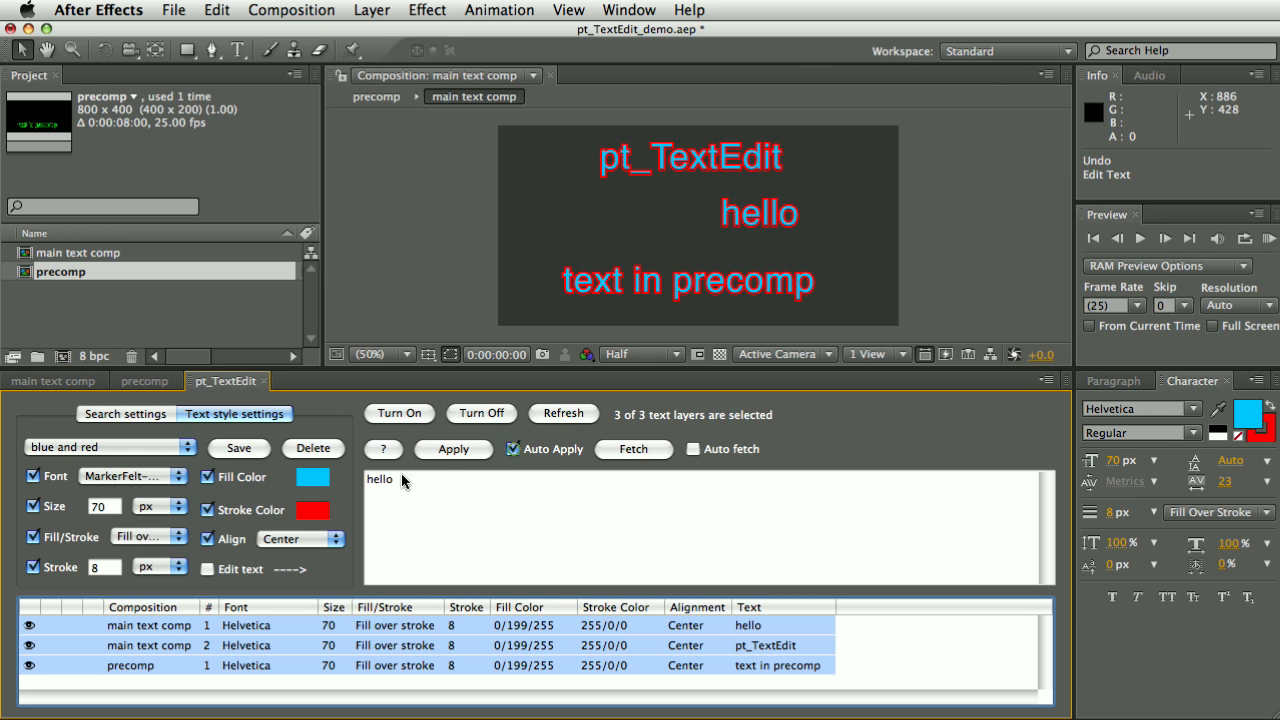
{"action": "left_click", "coordinate": [178, 475]}
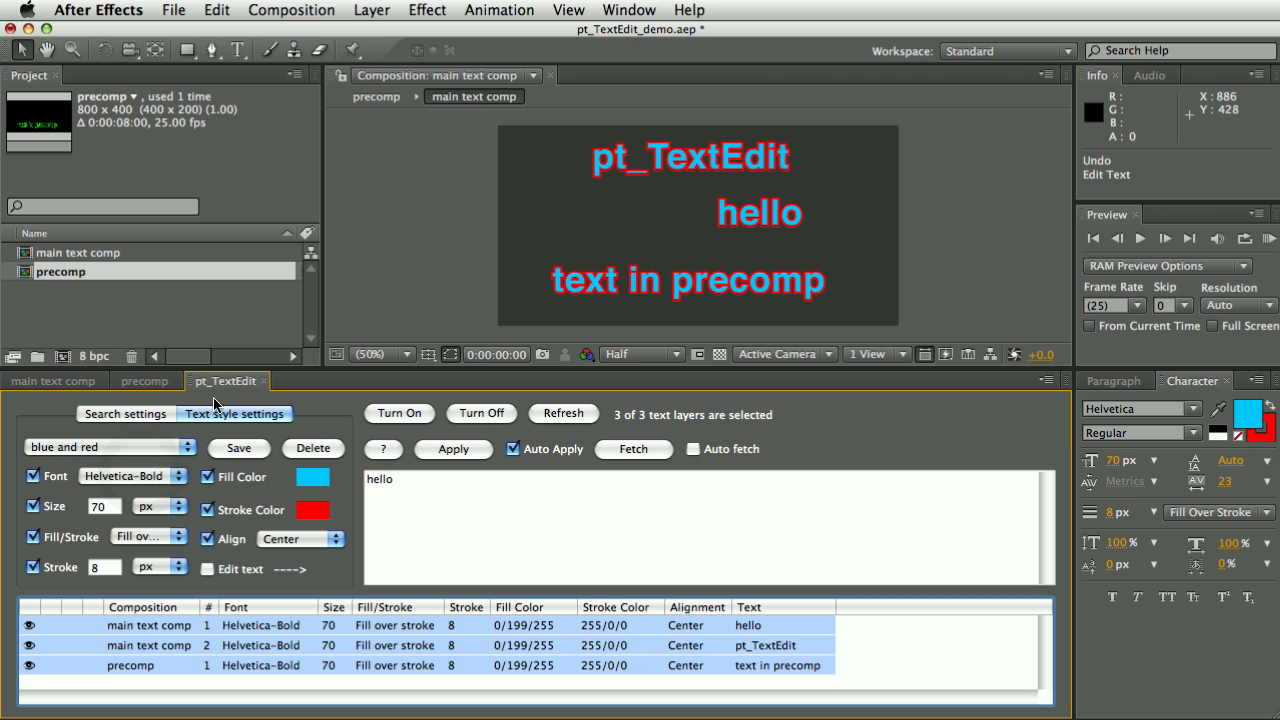
{"action": "left_click", "coordinate": [133, 476]}
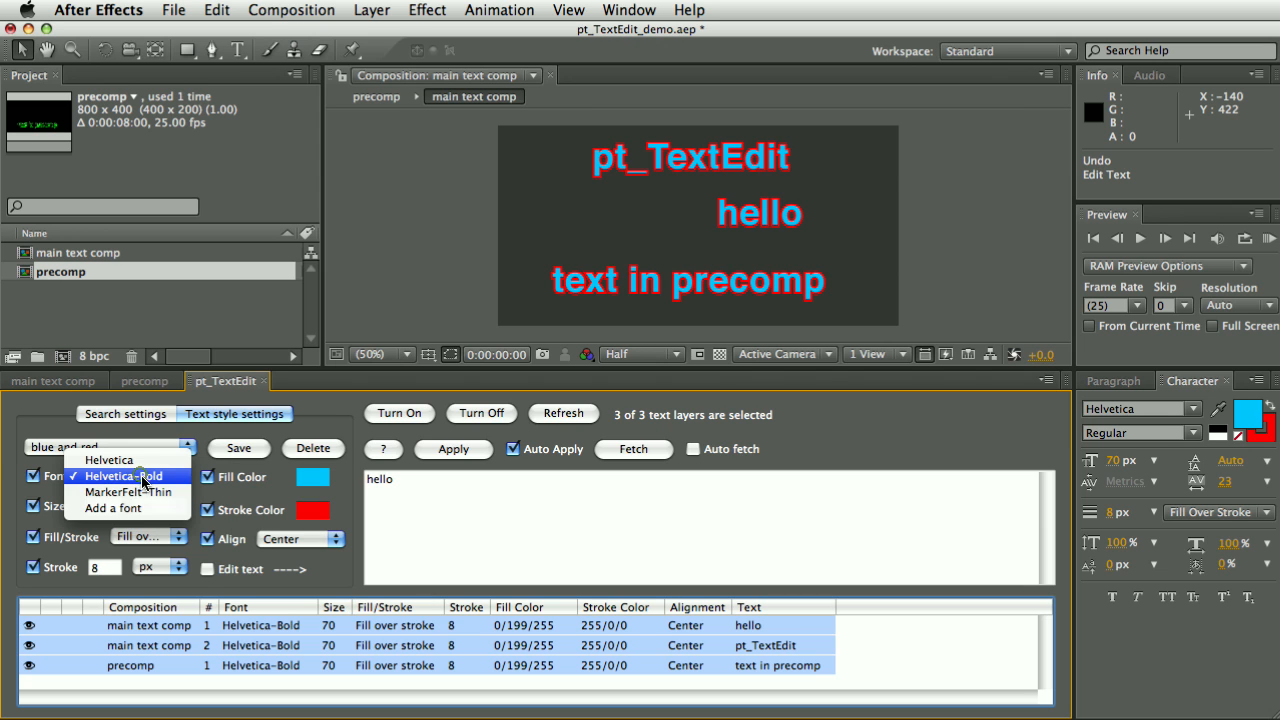
{"action": "left_click", "coordinate": [112, 507]}
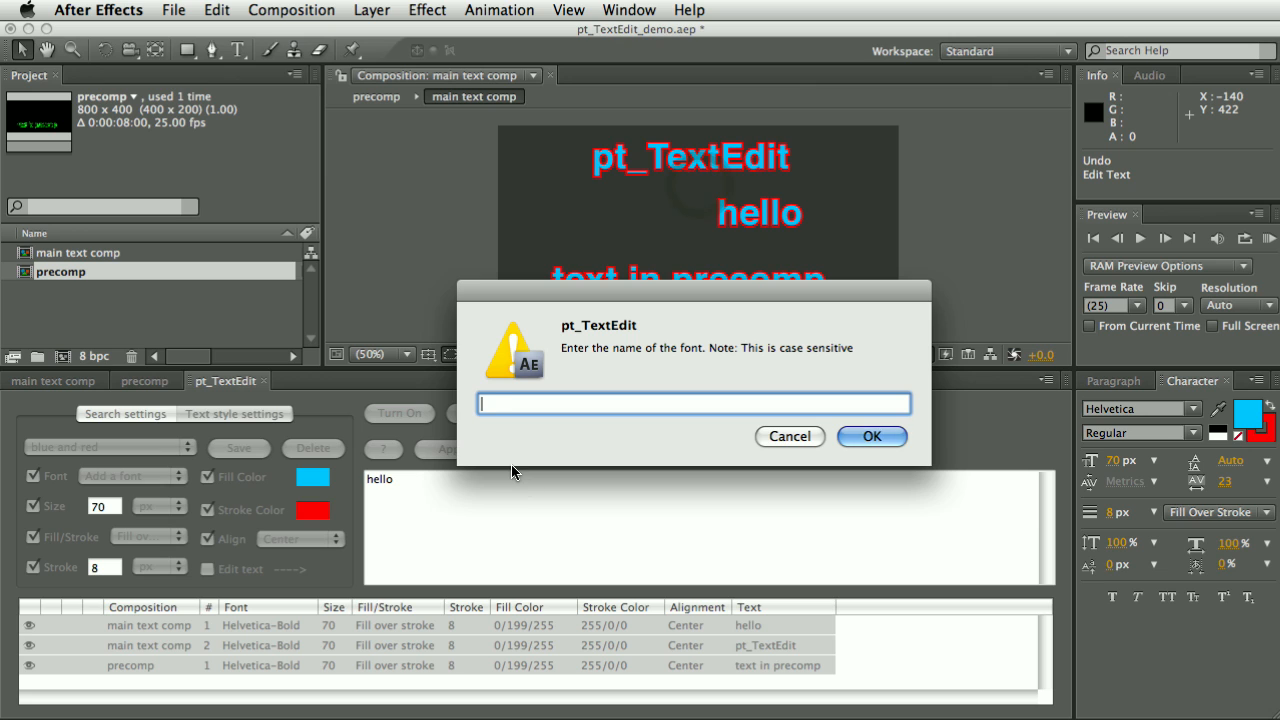
- Add Courier as a remembered font and confirm it appears in the font list
{"action": "type", "text": "Coiu"}
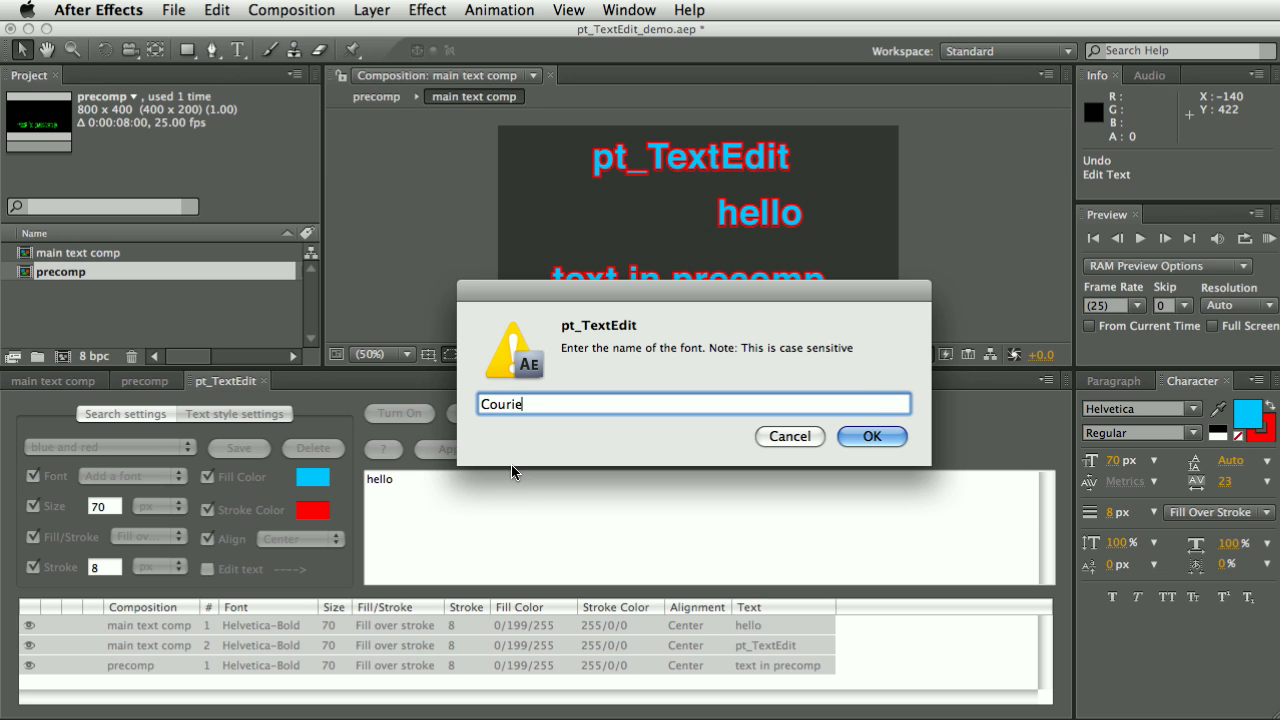
{"action": "left_click", "coordinate": [869, 436]}
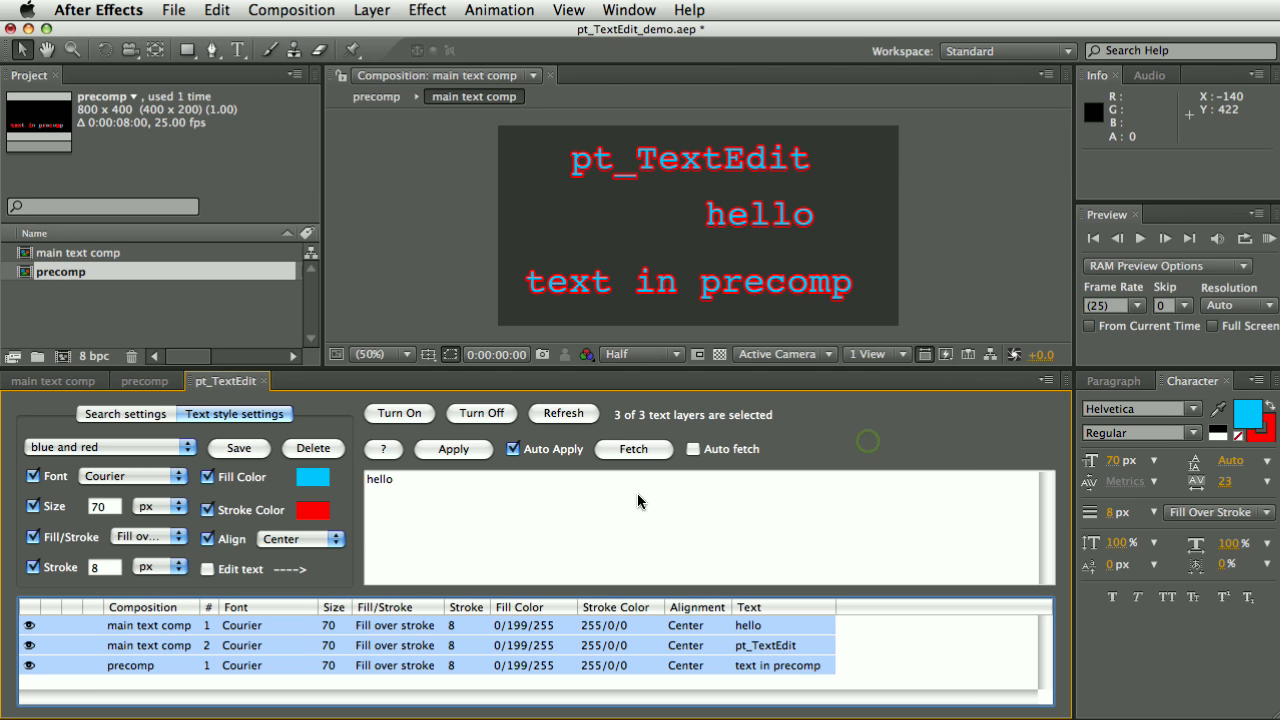
{"action": "left_click", "coordinate": [133, 475]}
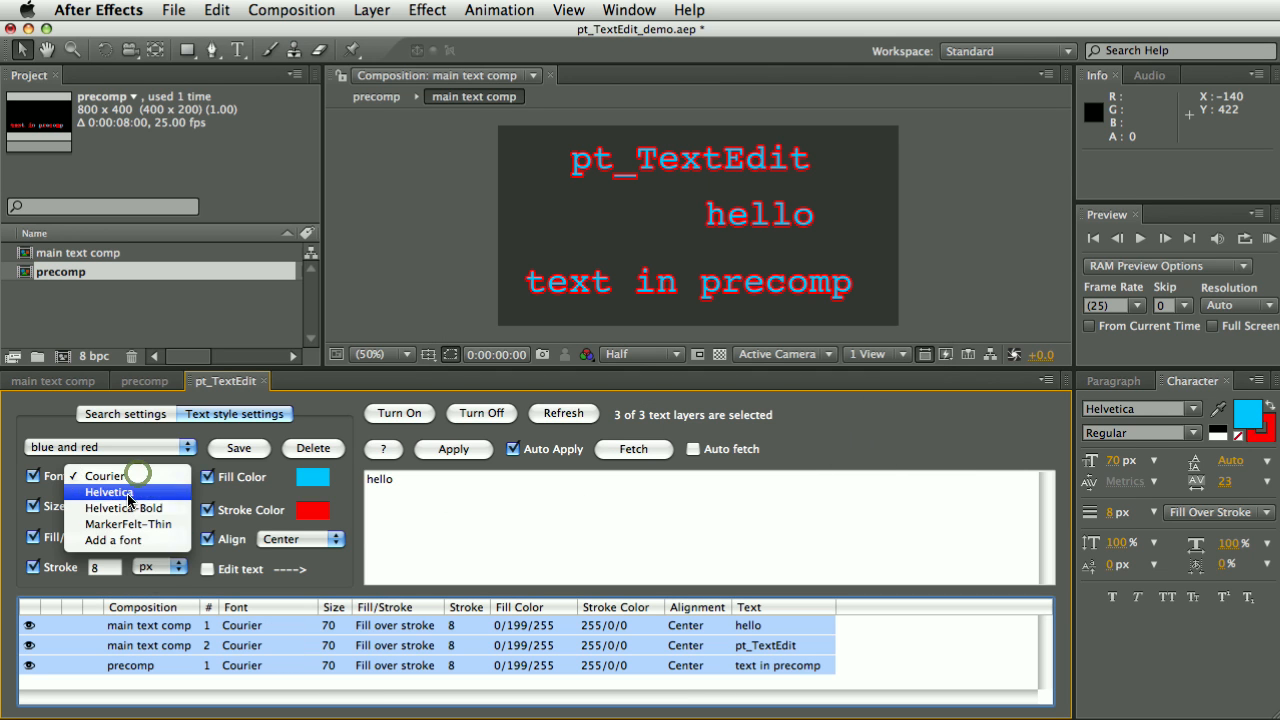
{"action": "mouse_move", "coordinate": [147, 580]}
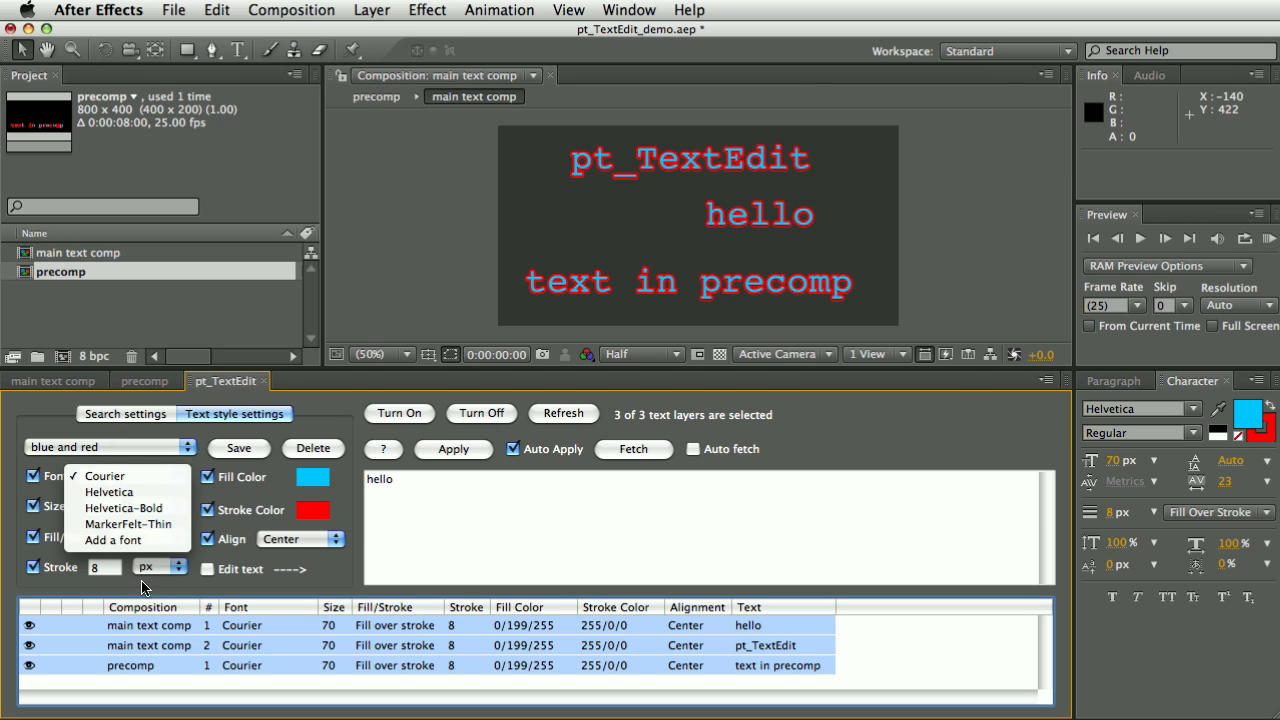
{"action": "mouse_move", "coordinate": [122, 461]}
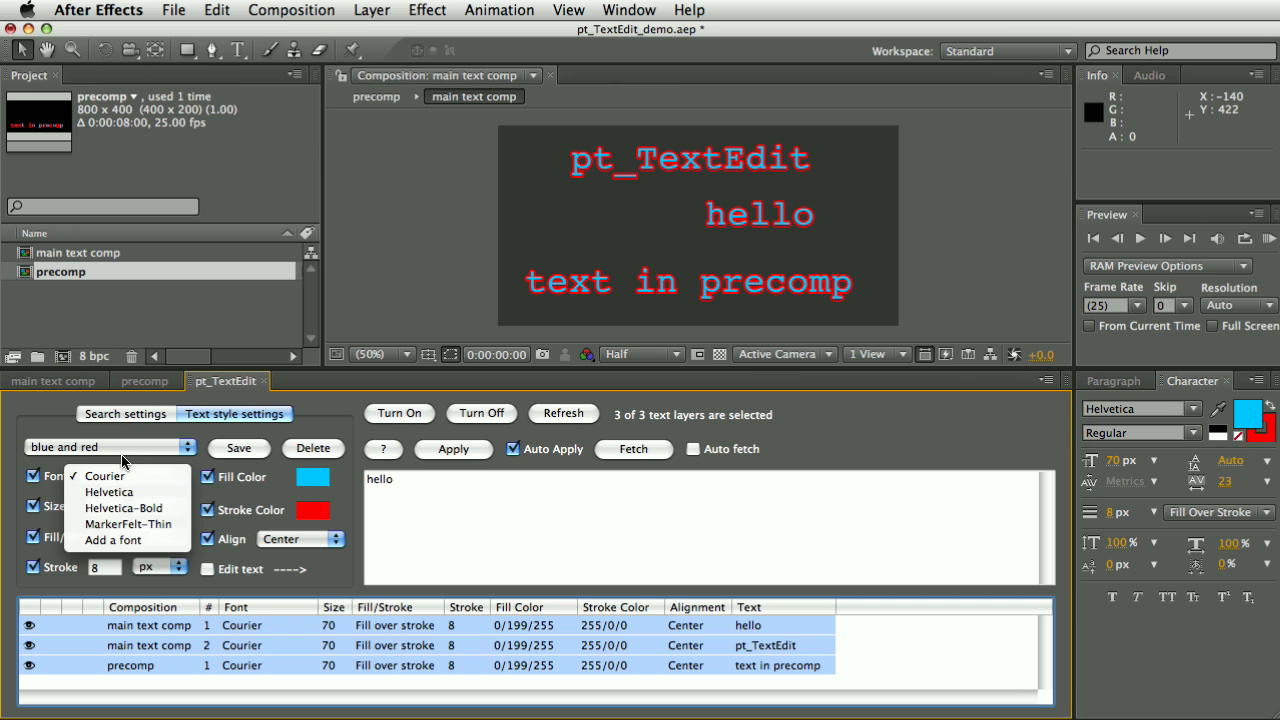
{"action": "mouse_move", "coordinate": [123, 460]}
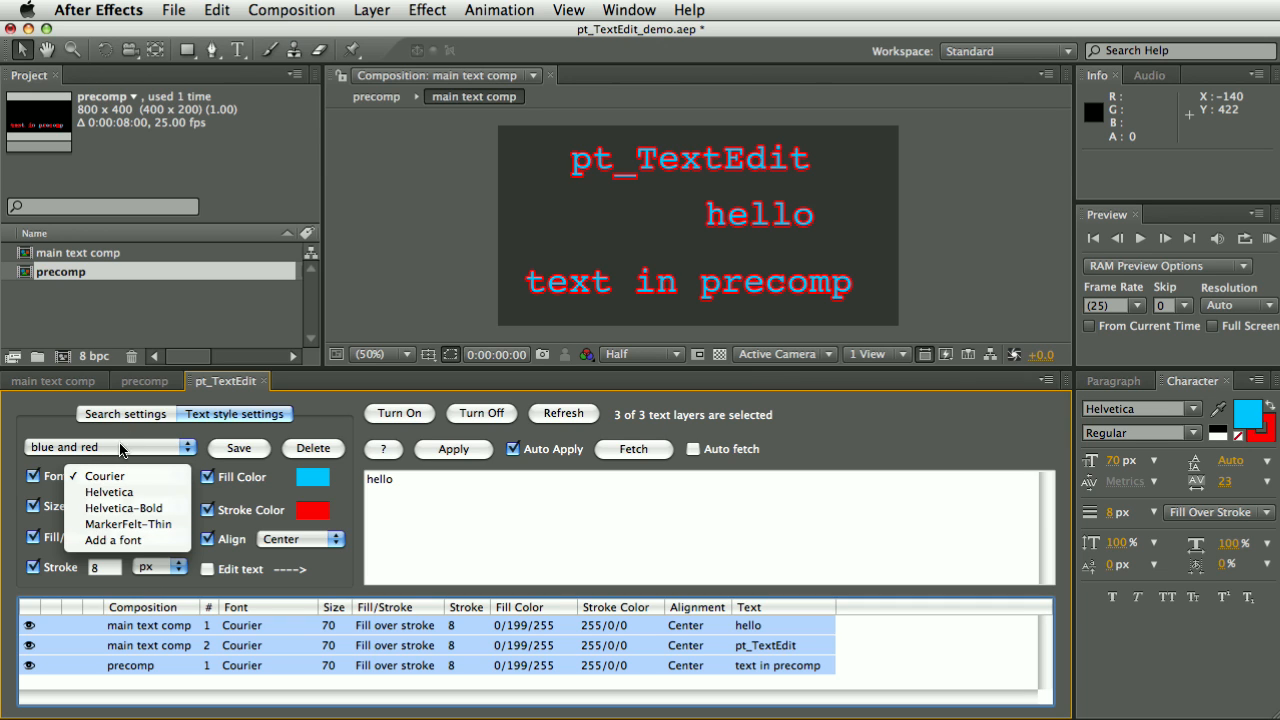
{"action": "left_click", "coordinate": [104, 476]}
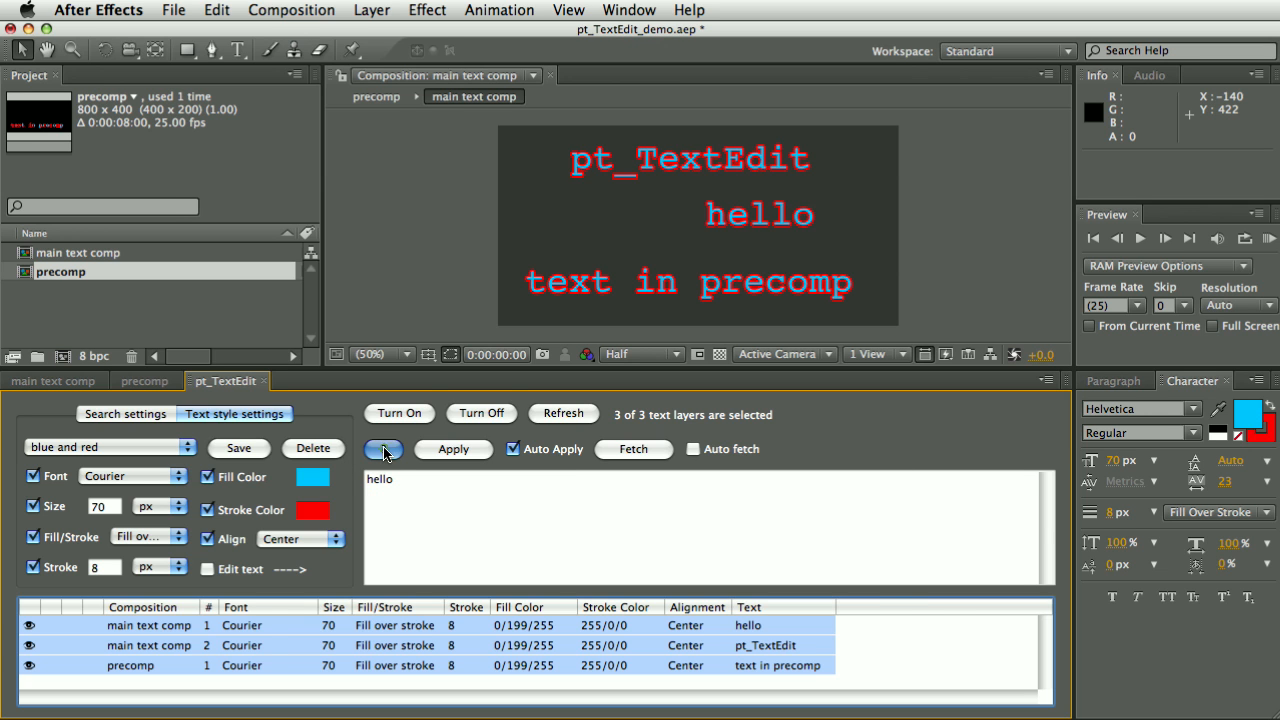
- View and close the pt_TextEdit help window, then close the project to get the save prompt
{"action": "left_click", "coordinate": [382, 448]}
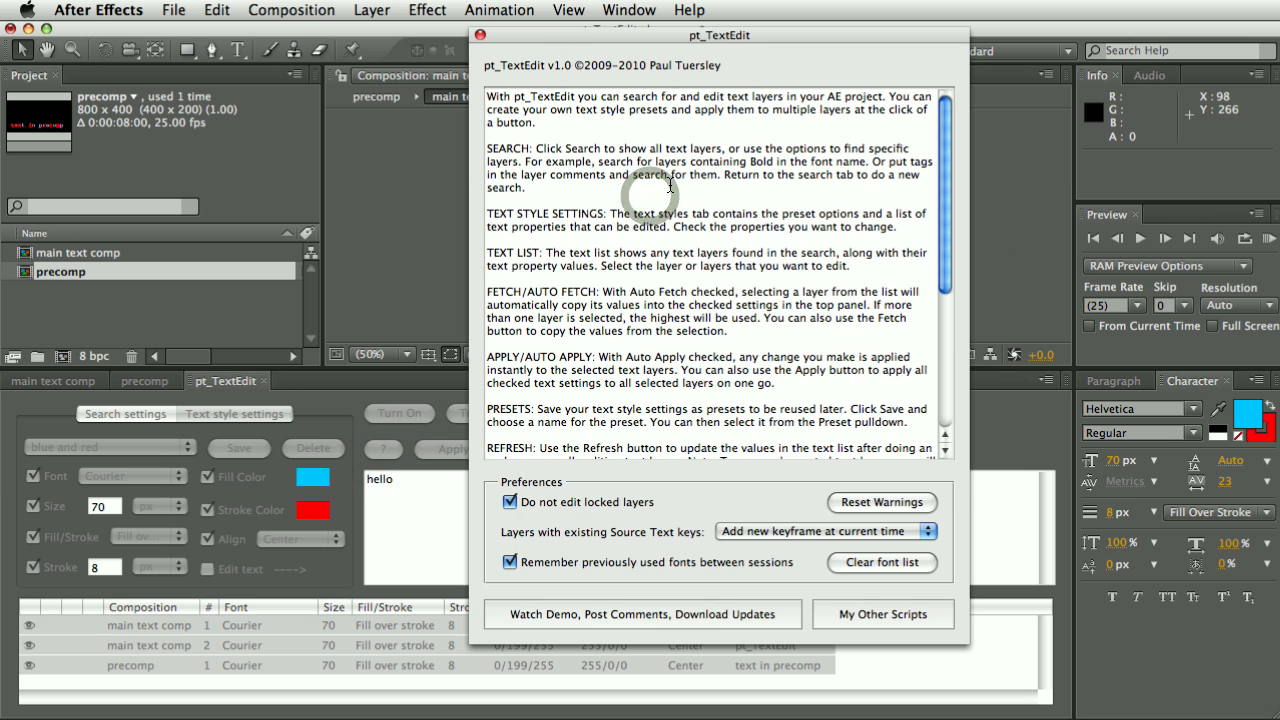
{"action": "mouse_move", "coordinate": [600, 513]}
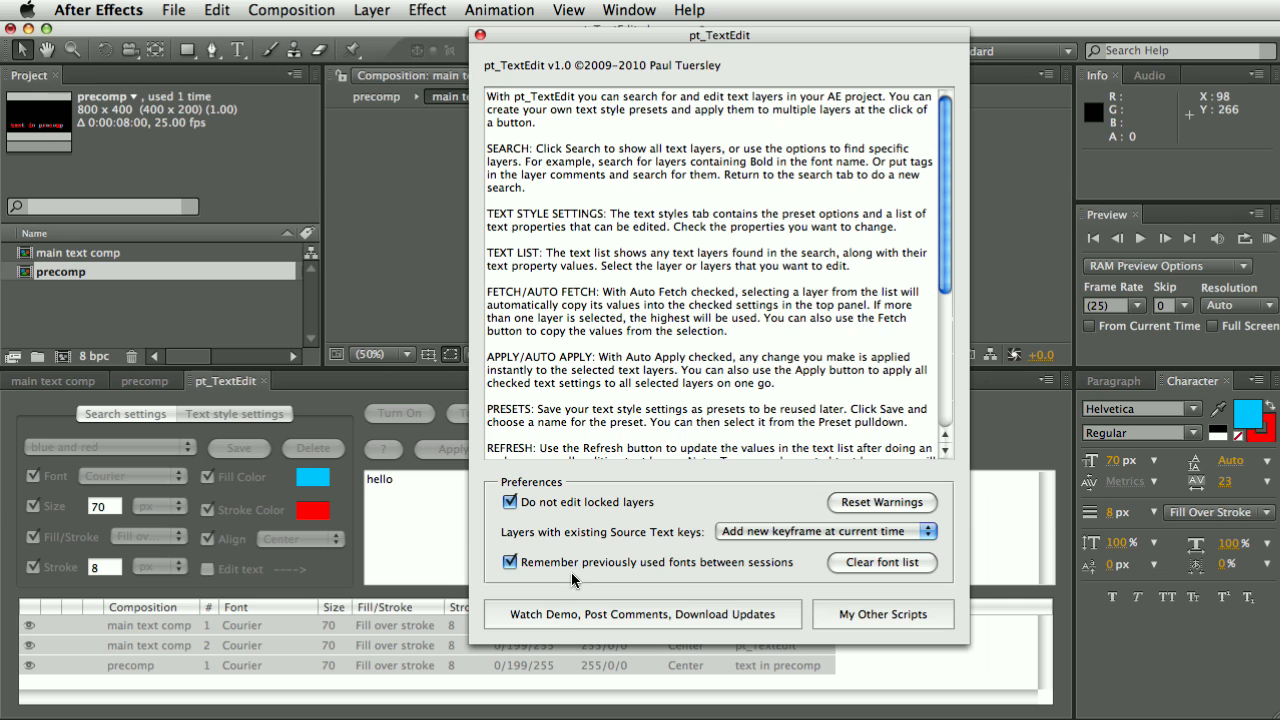
{"action": "mouse_move", "coordinate": [610, 635]}
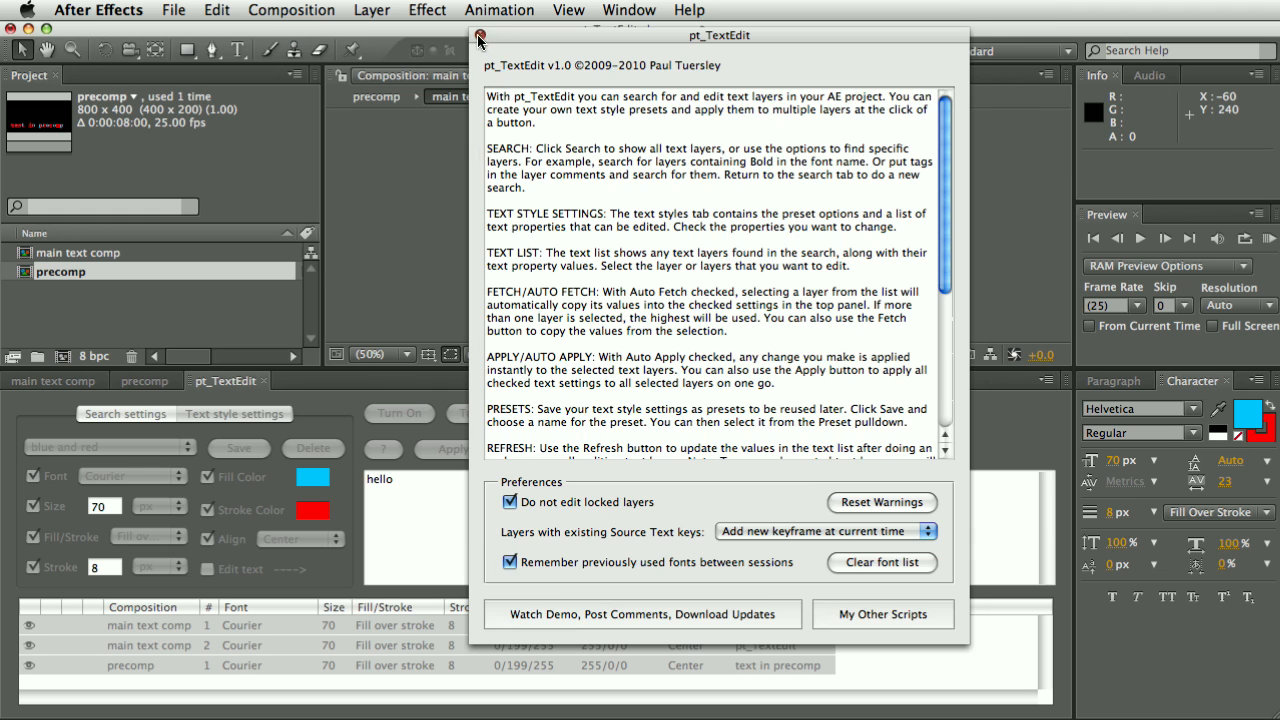
{"action": "left_click", "coordinate": [480, 40]}
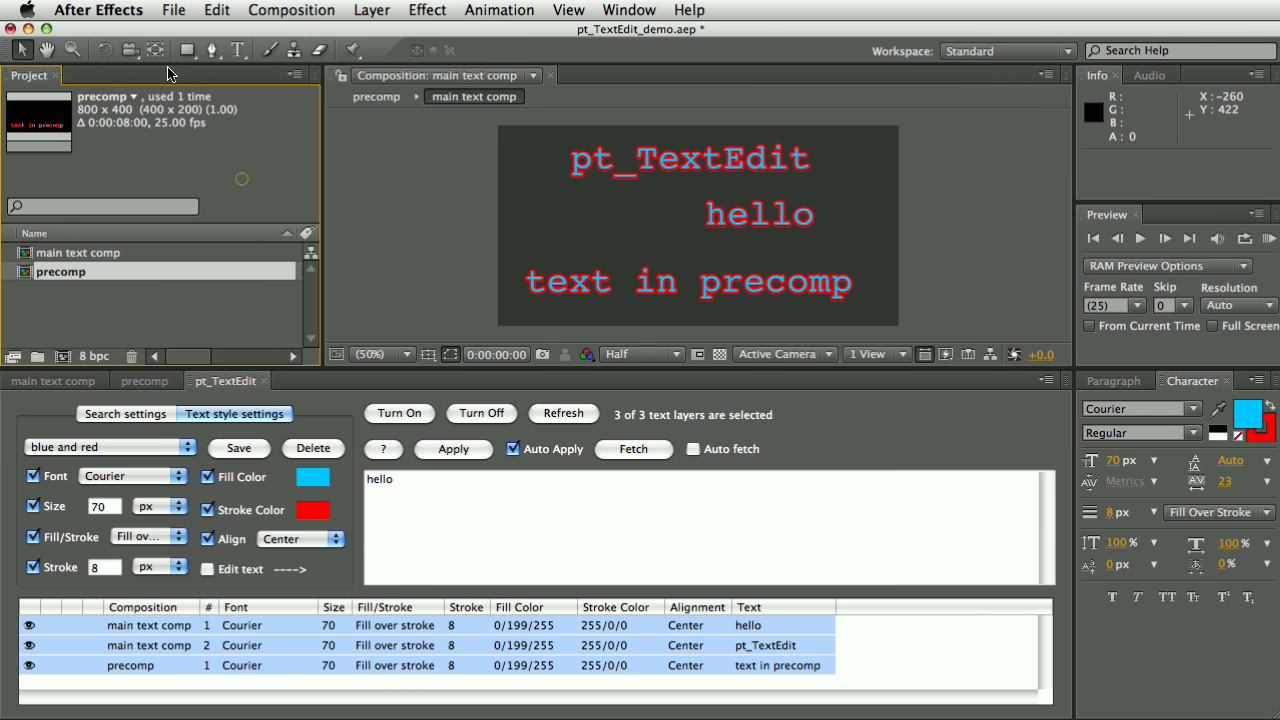
{"action": "left_click", "coordinate": [173, 10]}
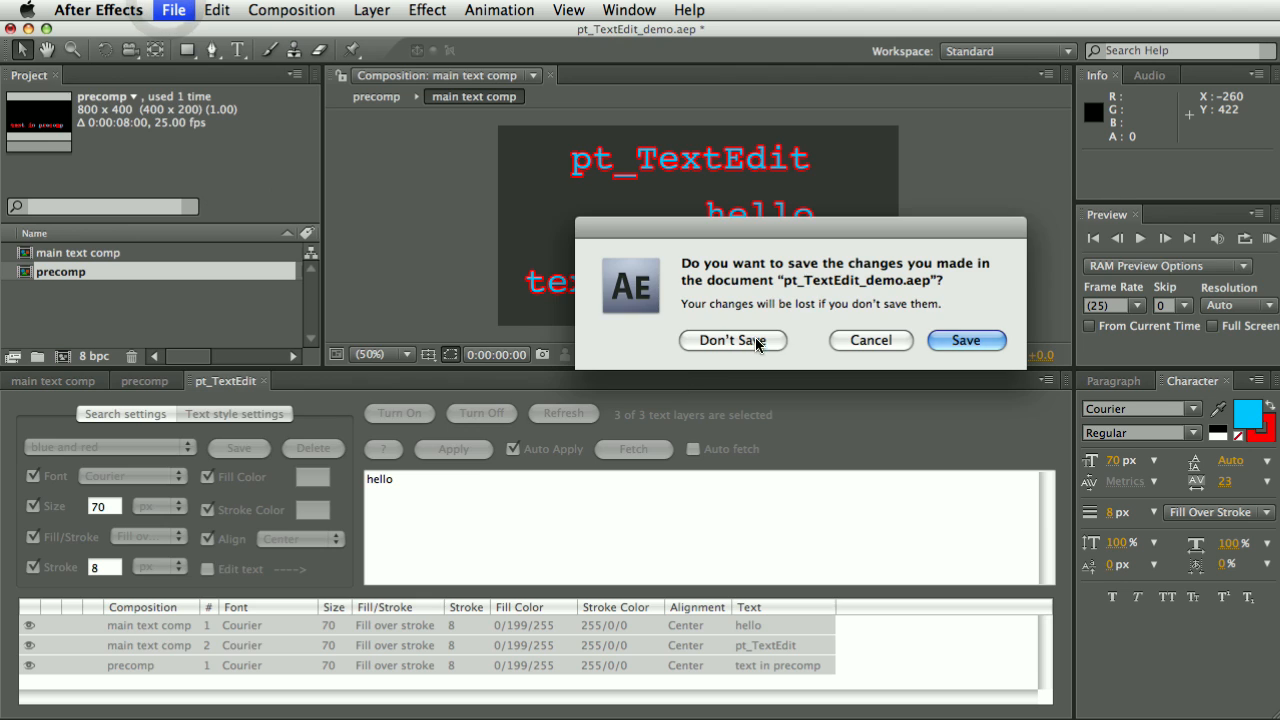
- Close without saving, then toggle the seconds Source Text expression off and on
{"action": "left_click", "coordinate": [731, 340]}
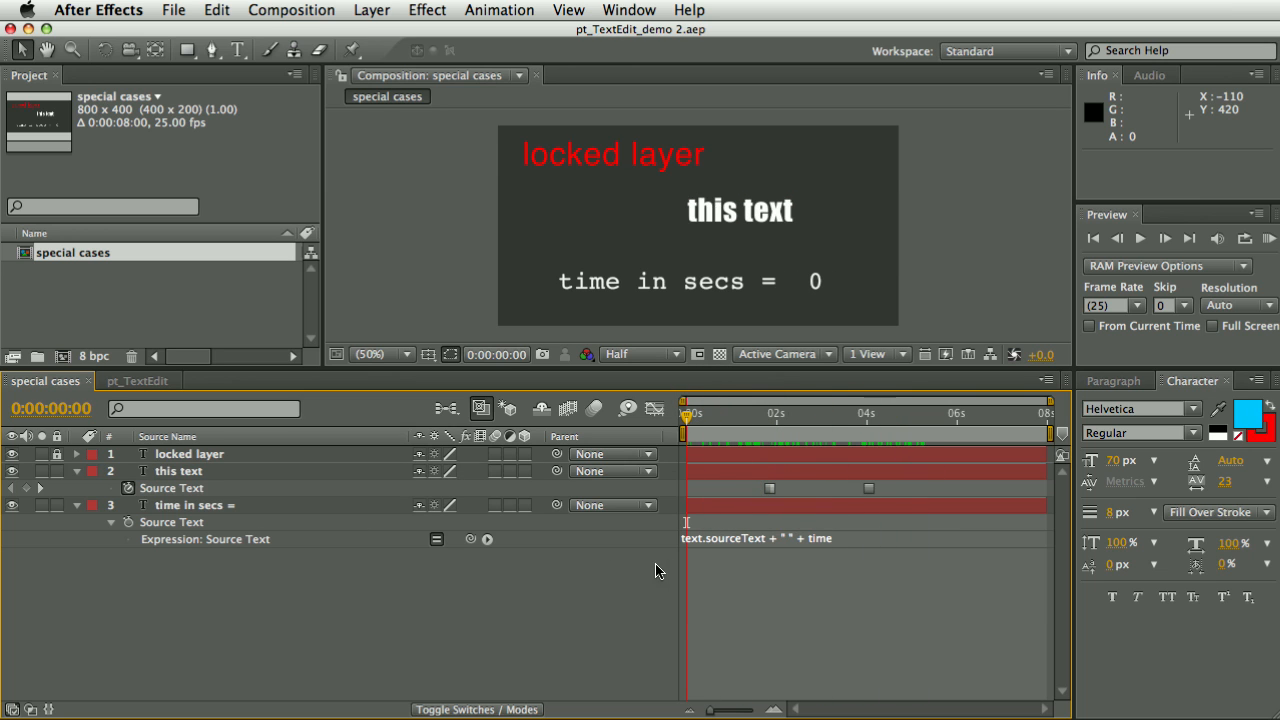
{"action": "left_click", "coordinate": [436, 539]}
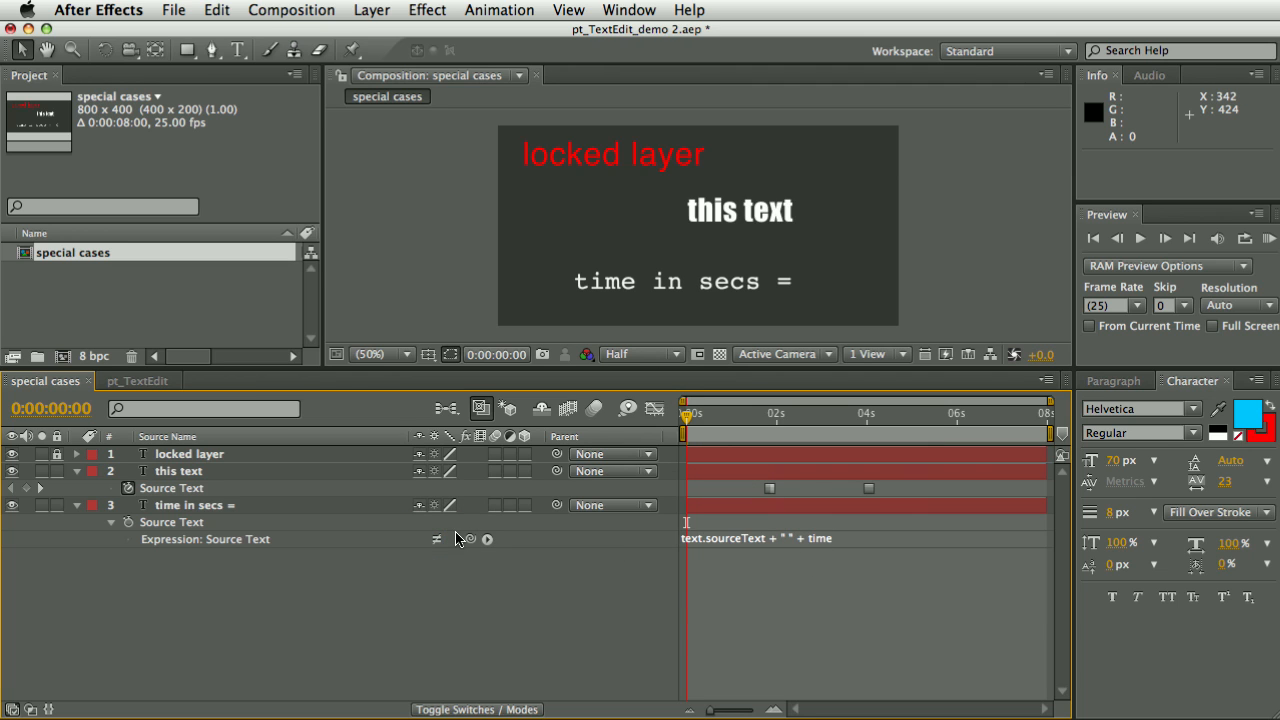
{"action": "left_click", "coordinate": [435, 539]}
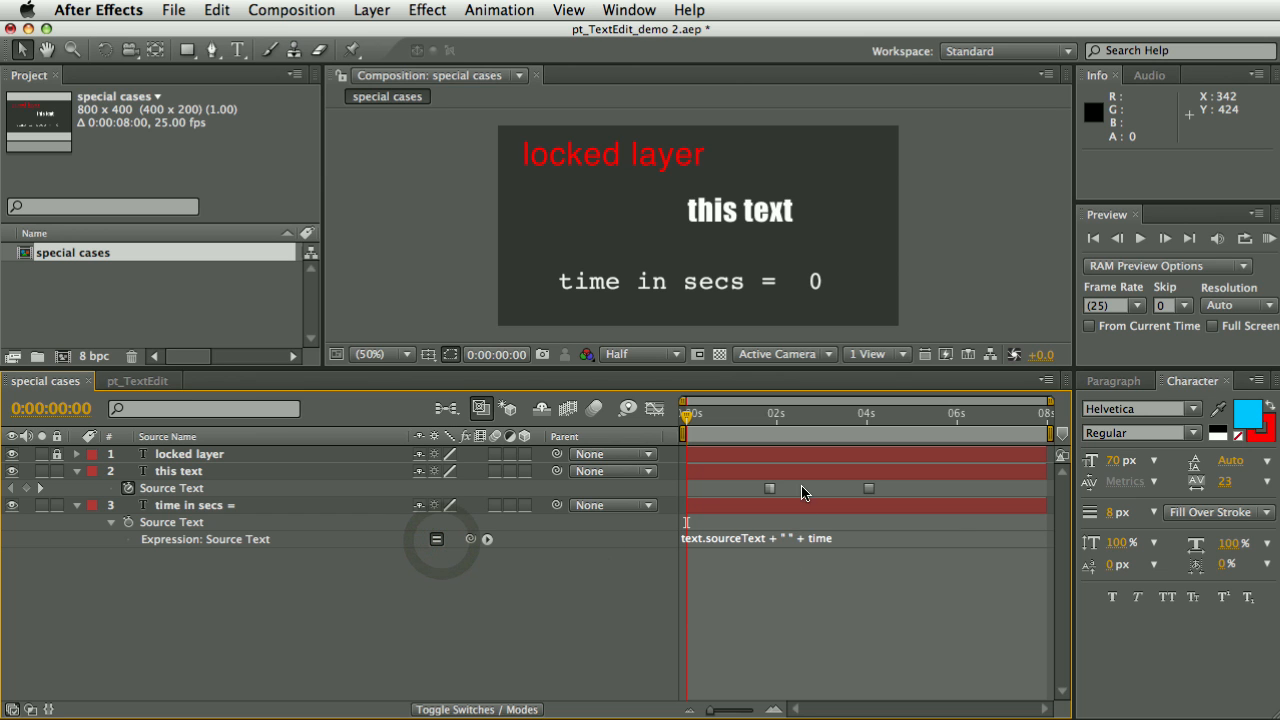
- Move the current time to 0:00:02:08, where the time line reads 2.32
{"action": "left_click_drag", "start_coordinate": [688, 413], "coordinate": [875, 413]}
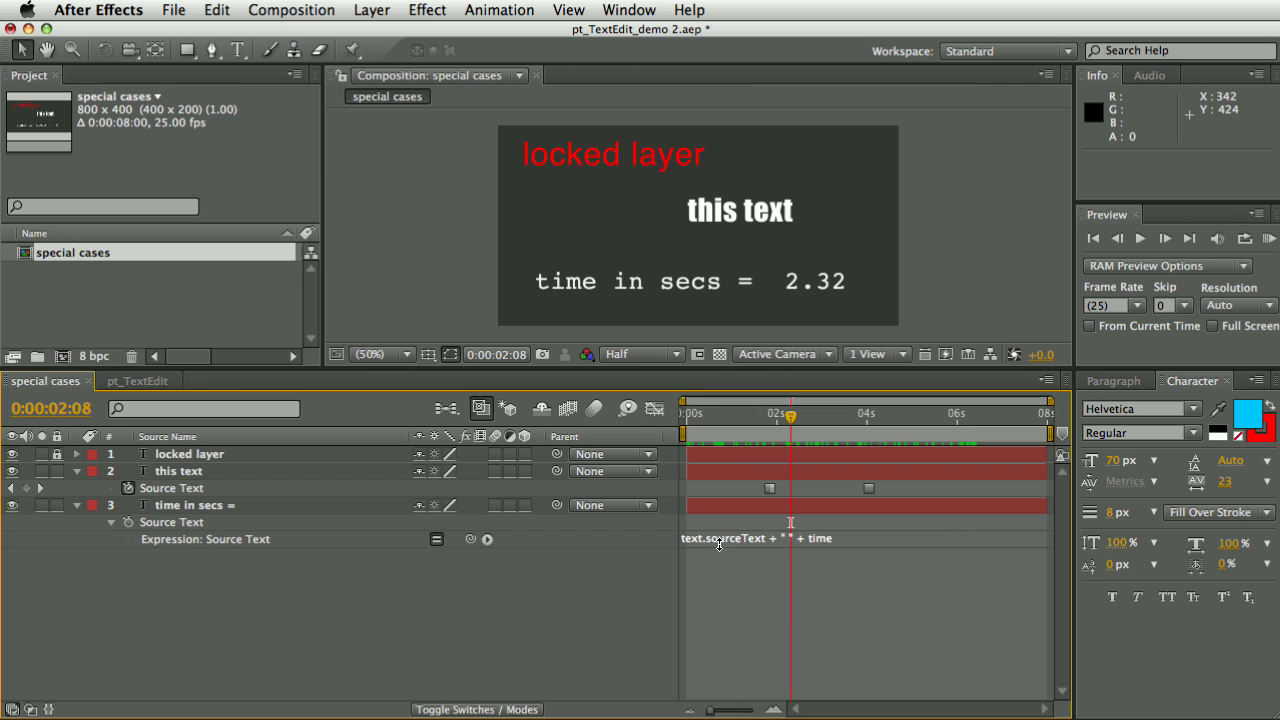
{"action": "left_click", "coordinate": [436, 539]}
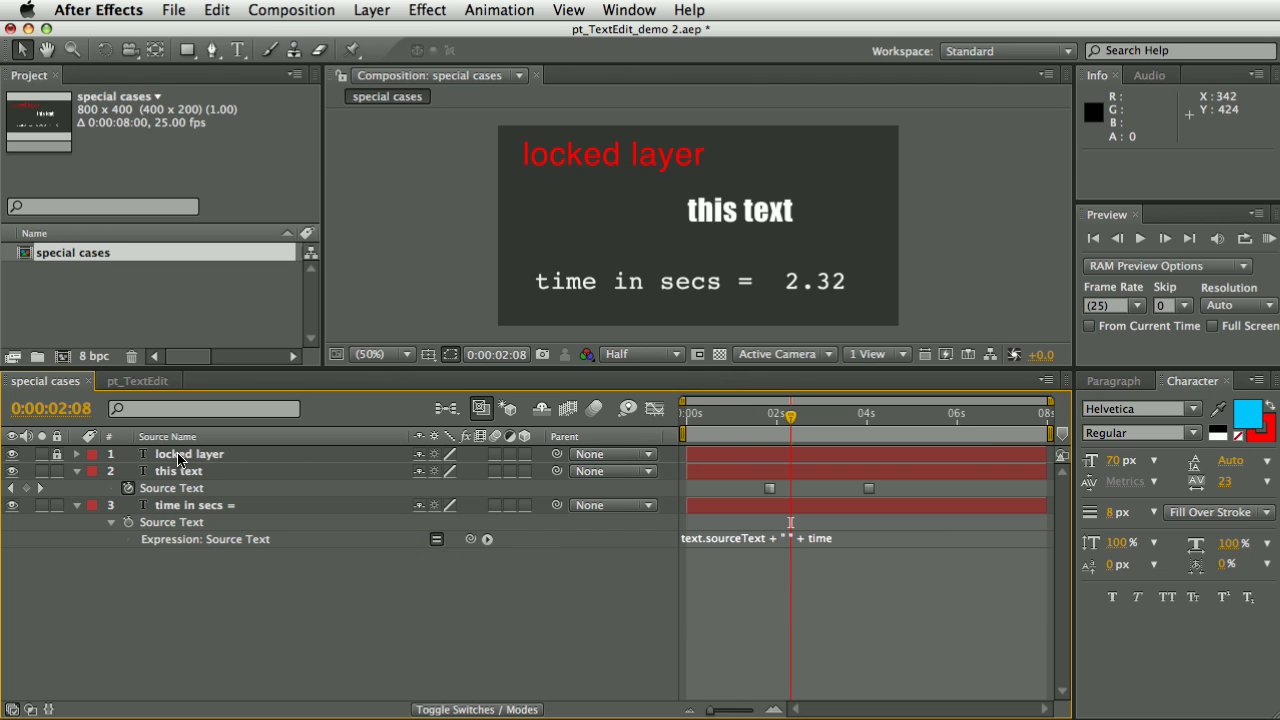
{"action": "left_click", "coordinate": [144, 380]}
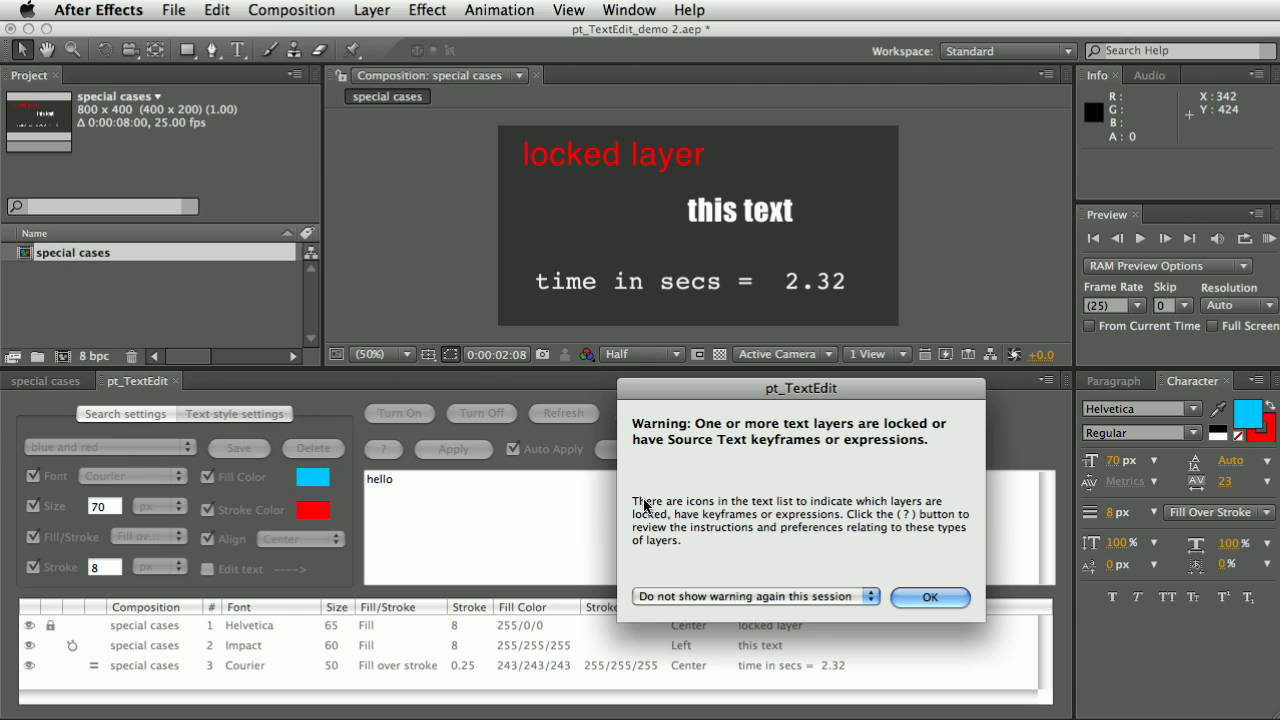
{"action": "mouse_move", "coordinate": [750, 447]}
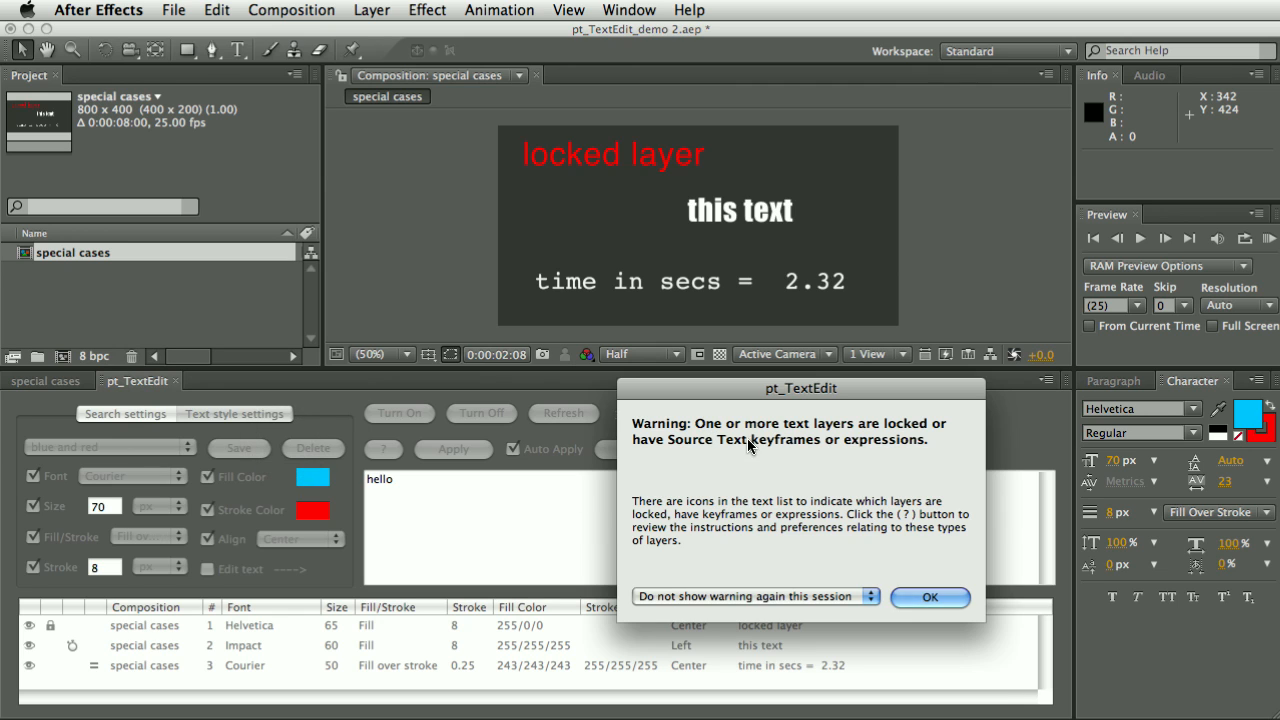
{"action": "mouse_move", "coordinate": [787, 463]}
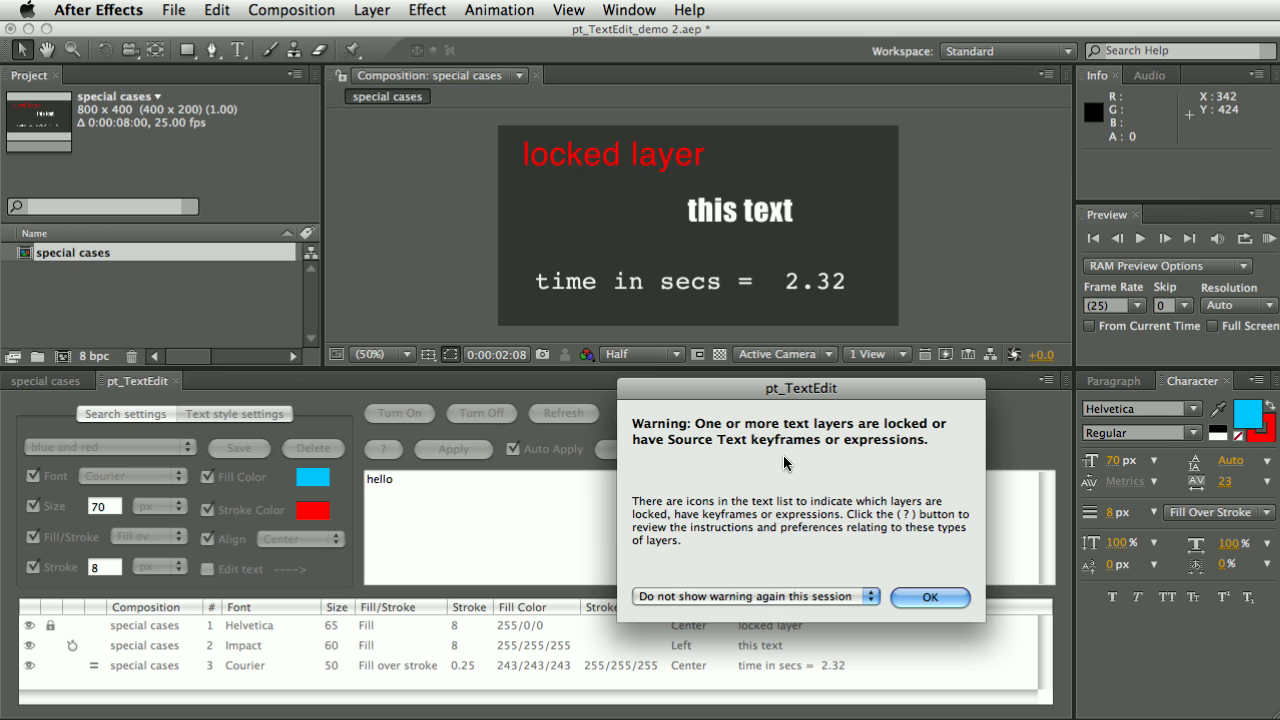
- Dismiss pt_TextEdit's warning about locked, keyframed and expression-driven layers
{"action": "left_click", "coordinate": [929, 597]}
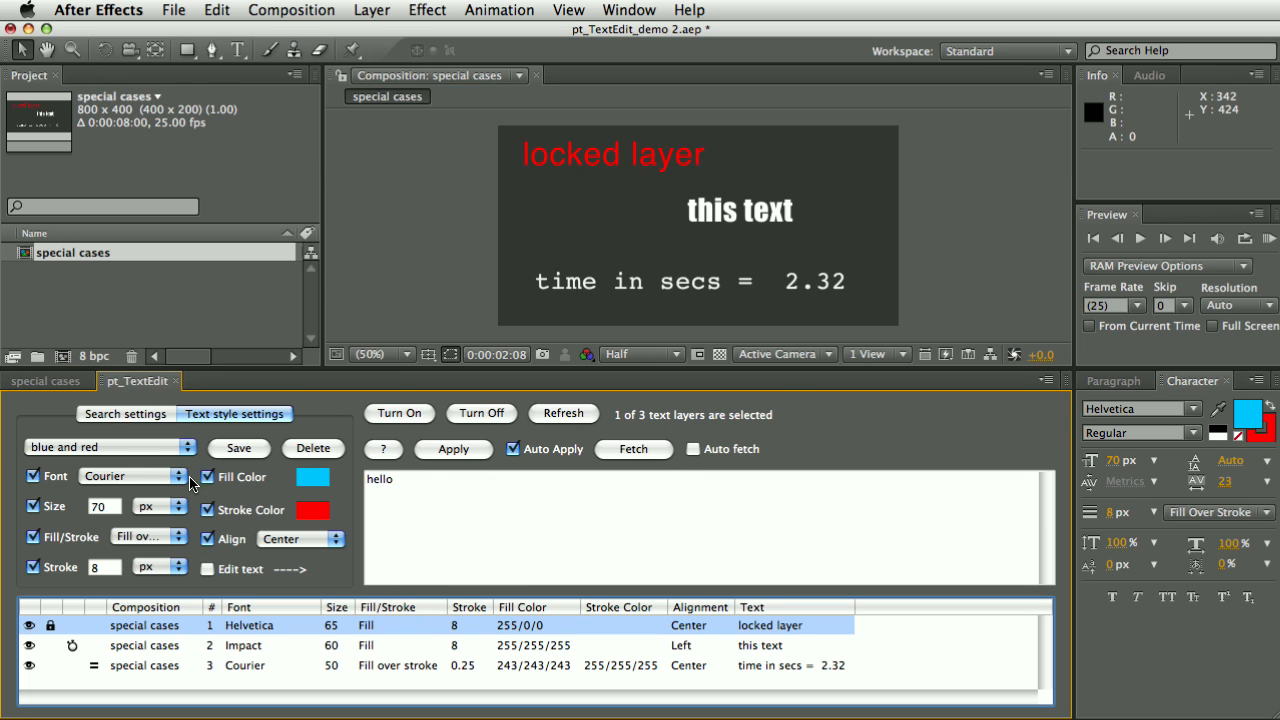
- Choose the Edit Text Only preset, test editing the locked layer, and reopen help and preferences
{"action": "left_click", "coordinate": [110, 447]}
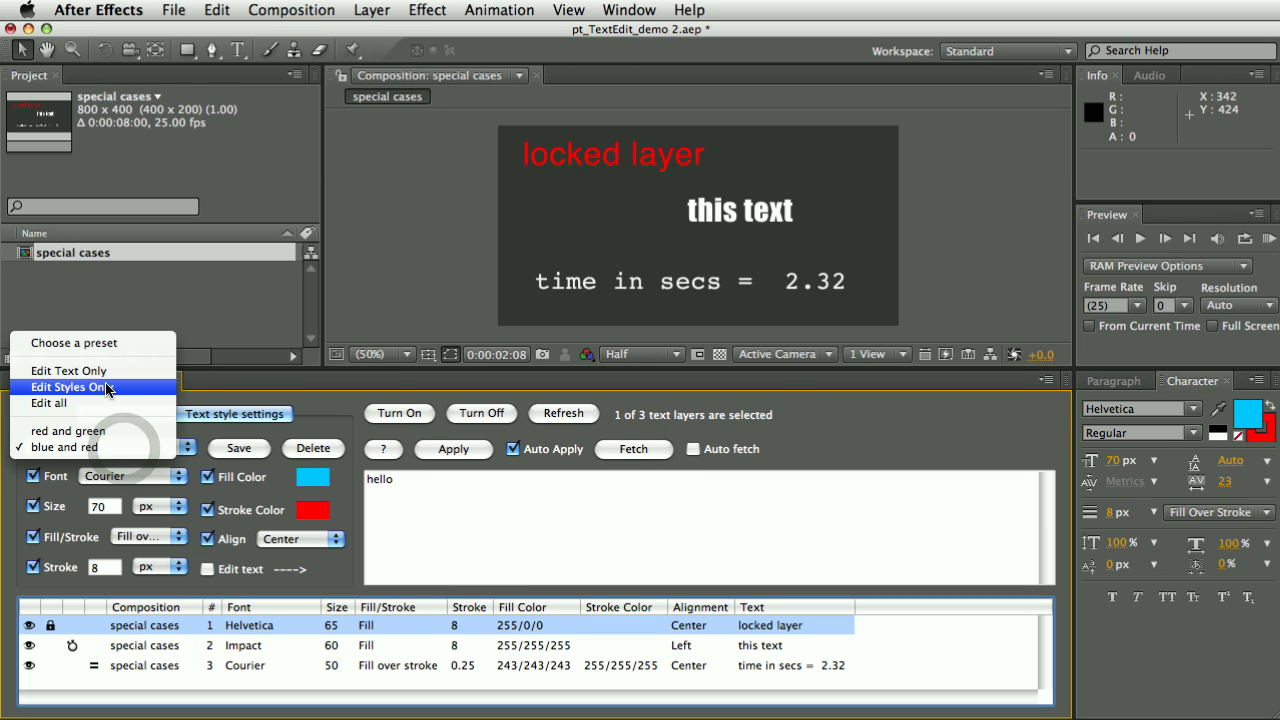
{"action": "left_click", "coordinate": [68, 370]}
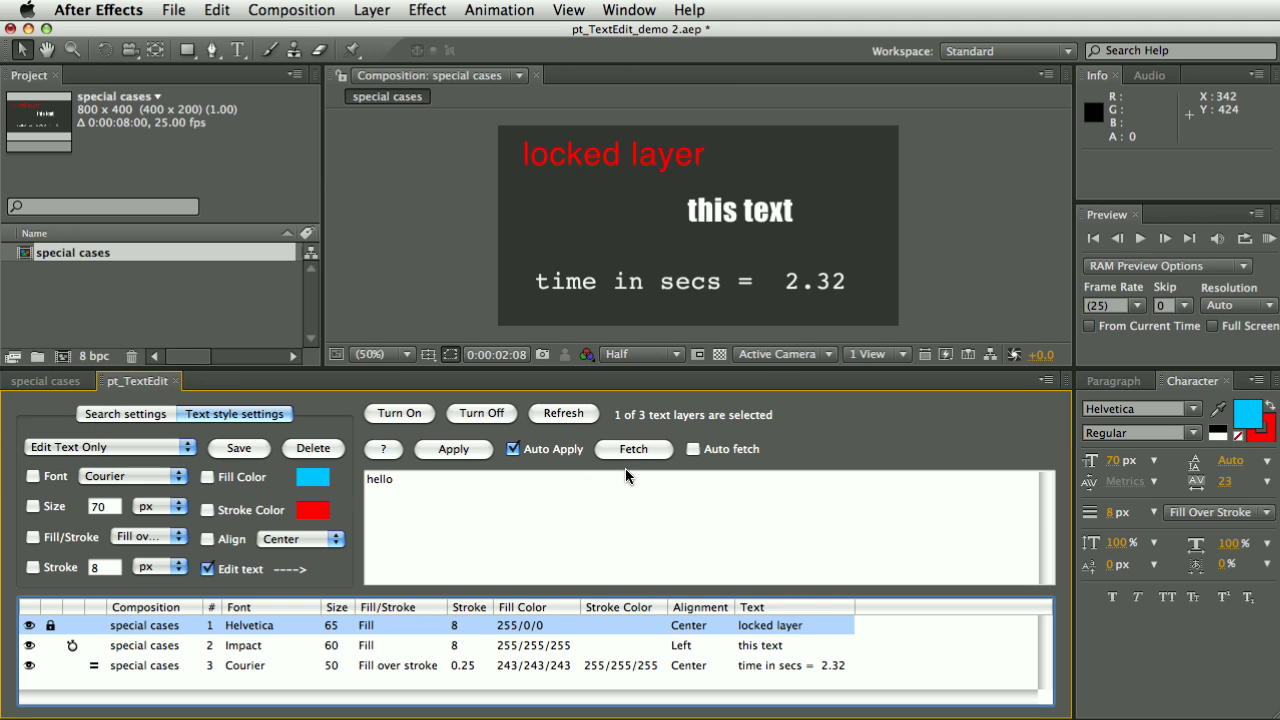
{"action": "left_click", "coordinate": [633, 448]}
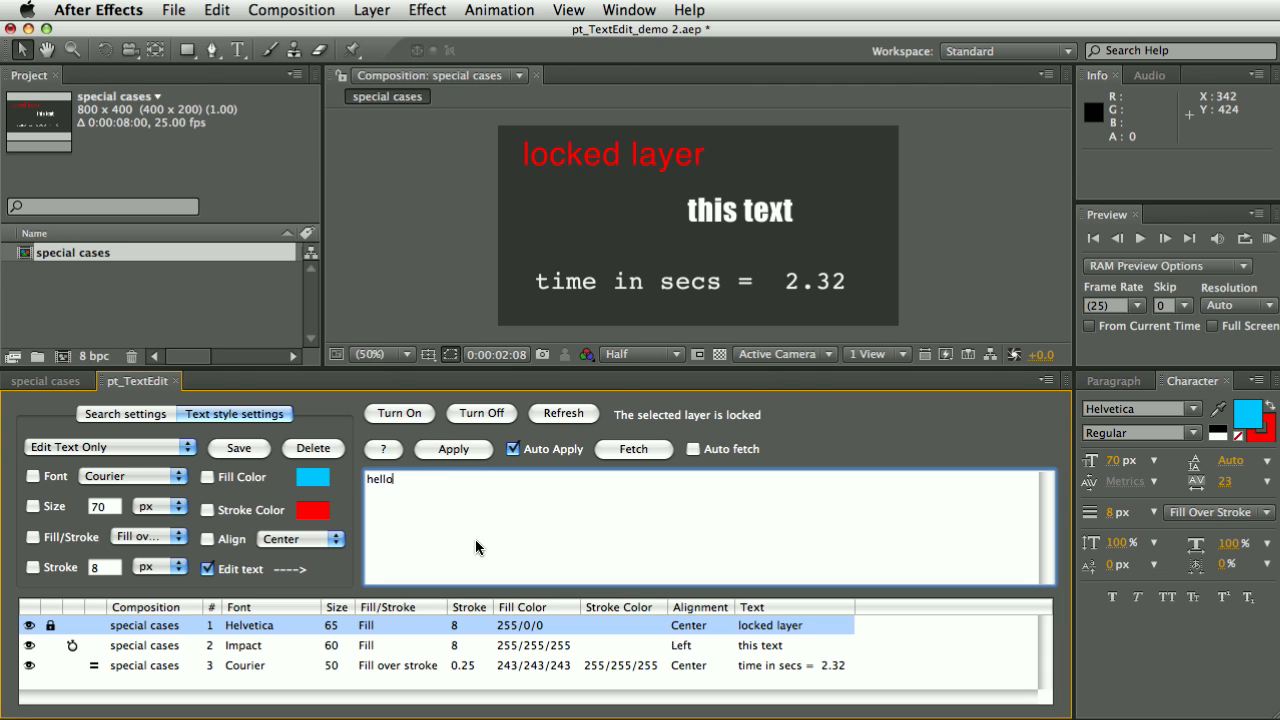
{"action": "mouse_move", "coordinate": [340, 551]}
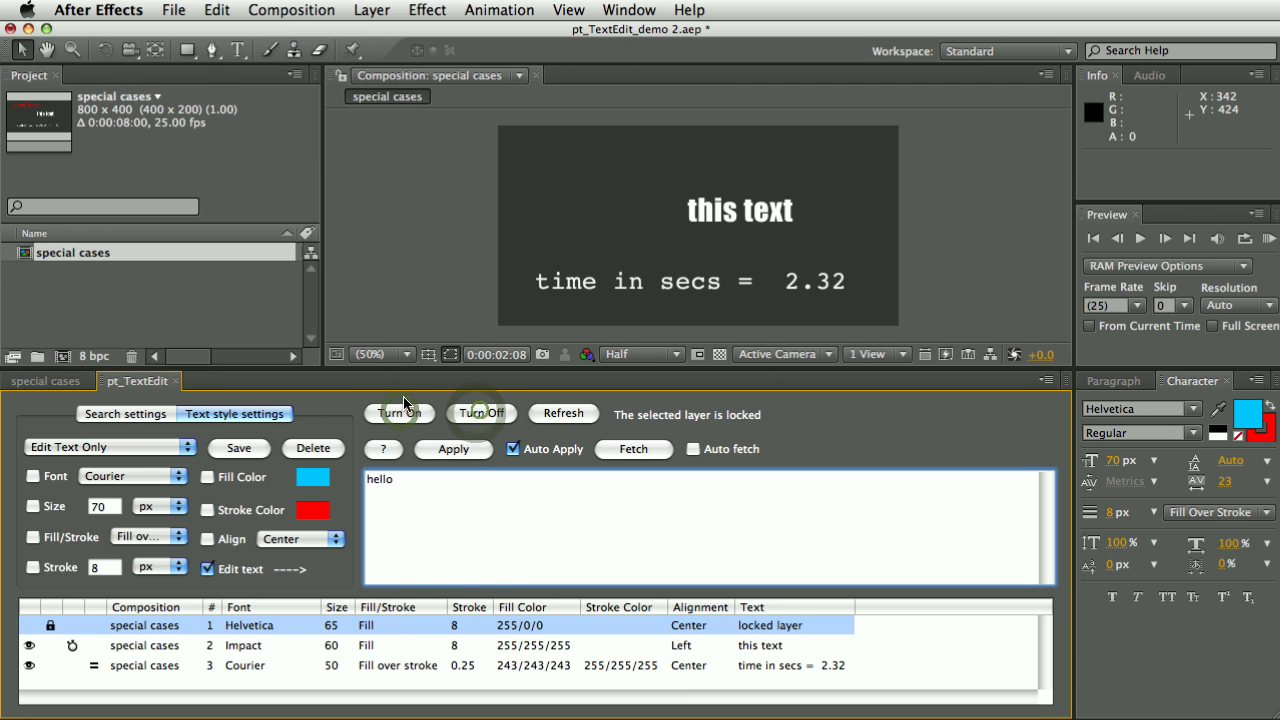
{"action": "left_click", "coordinate": [398, 413]}
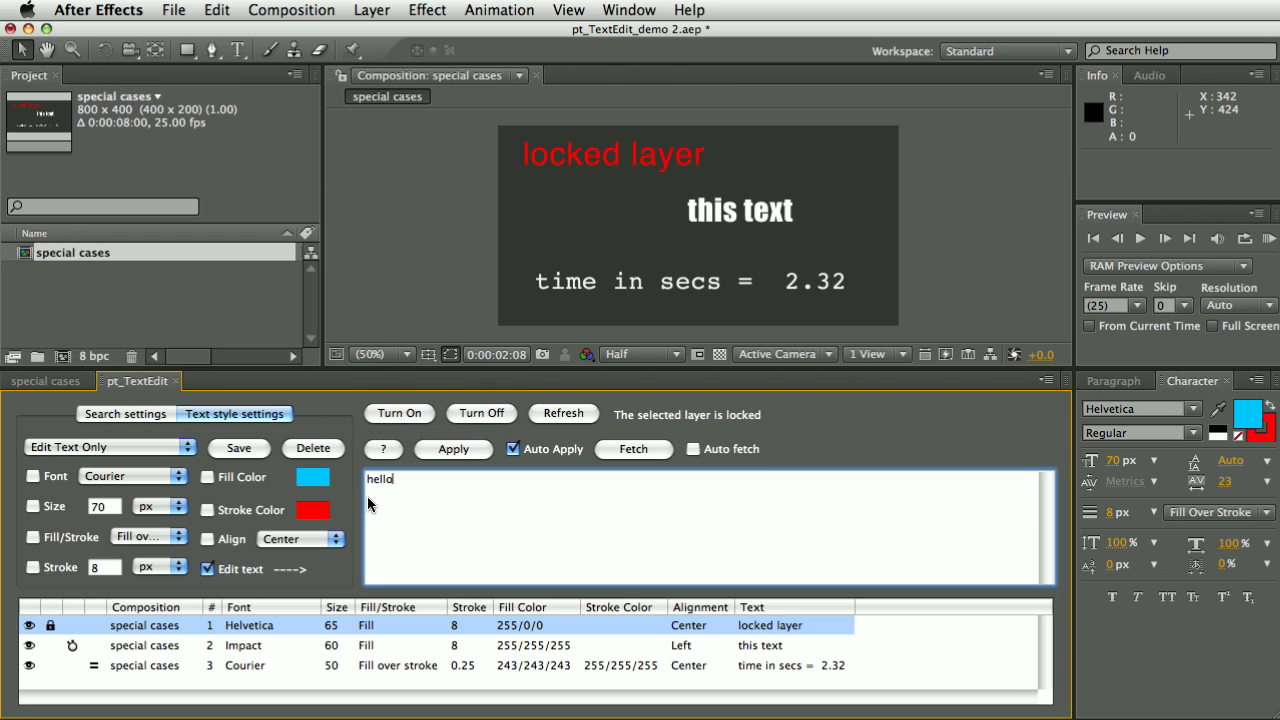
{"action": "left_click", "coordinate": [382, 449]}
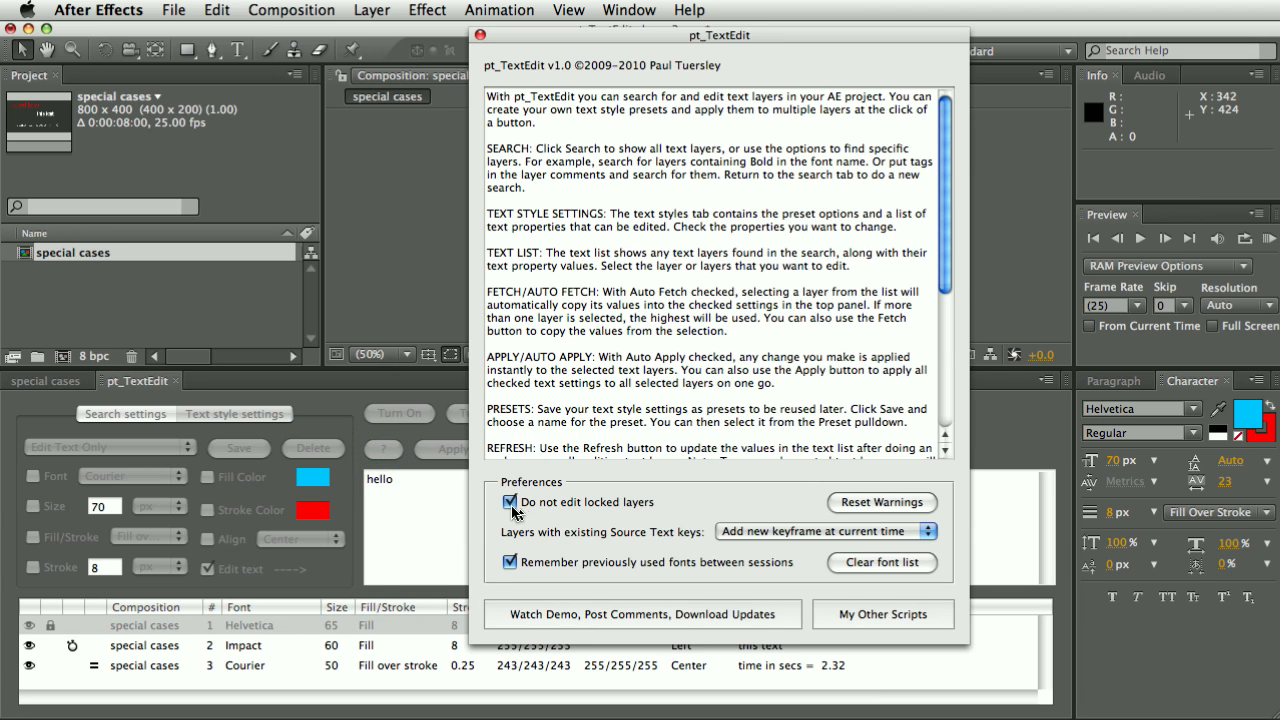
- Uncheck 'Do not edit locked layers' and change the locked text to 'hello world'
{"action": "left_click", "coordinate": [510, 501]}
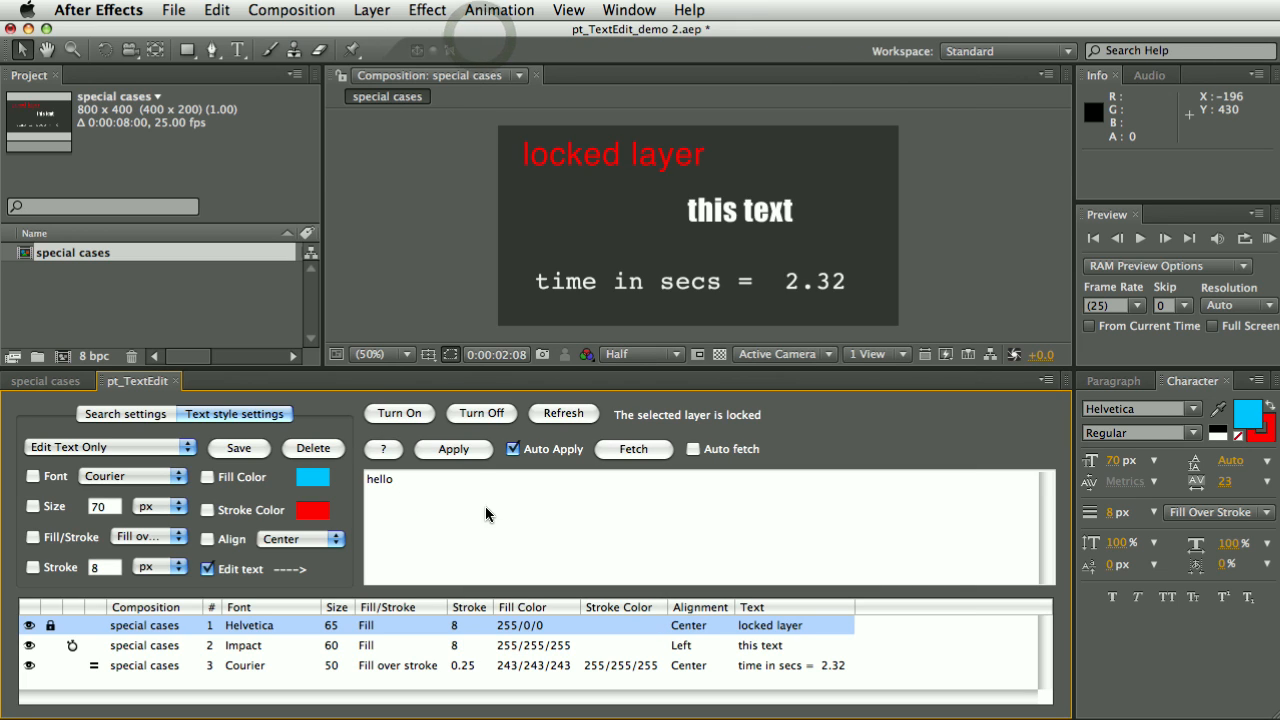
{"action": "left_click", "coordinate": [453, 449]}
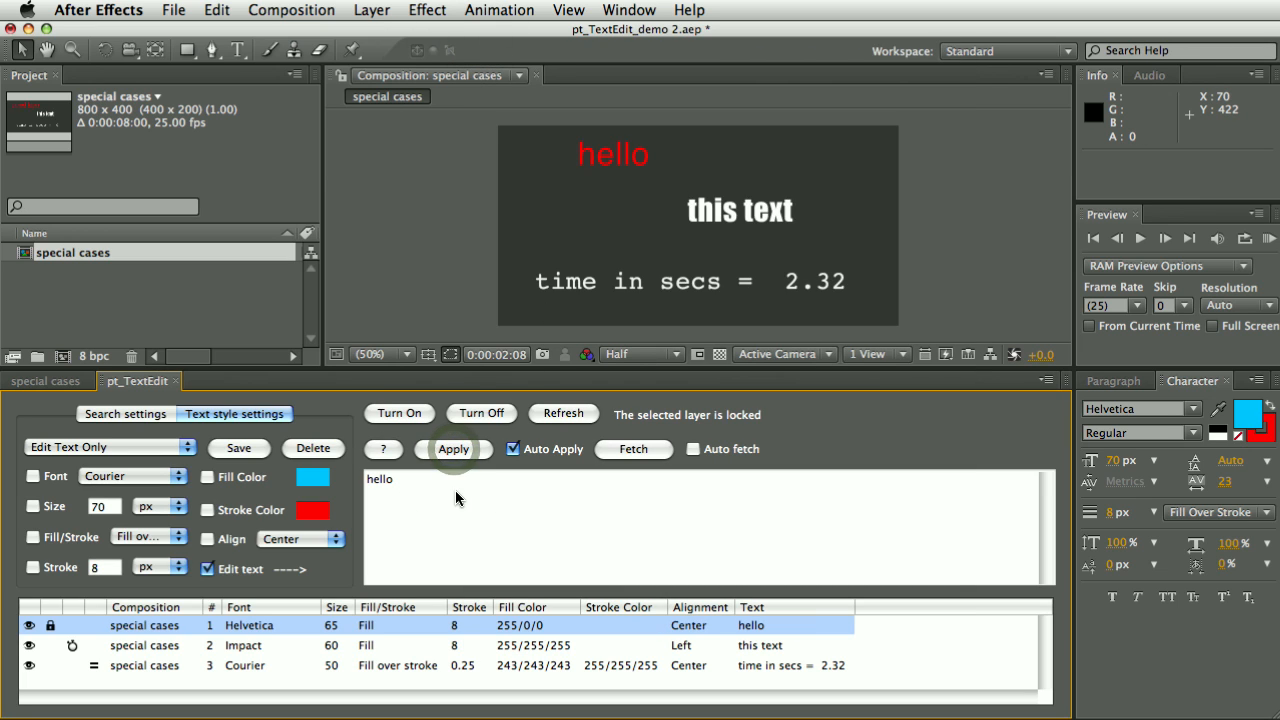
{"action": "type", "text": "world"}
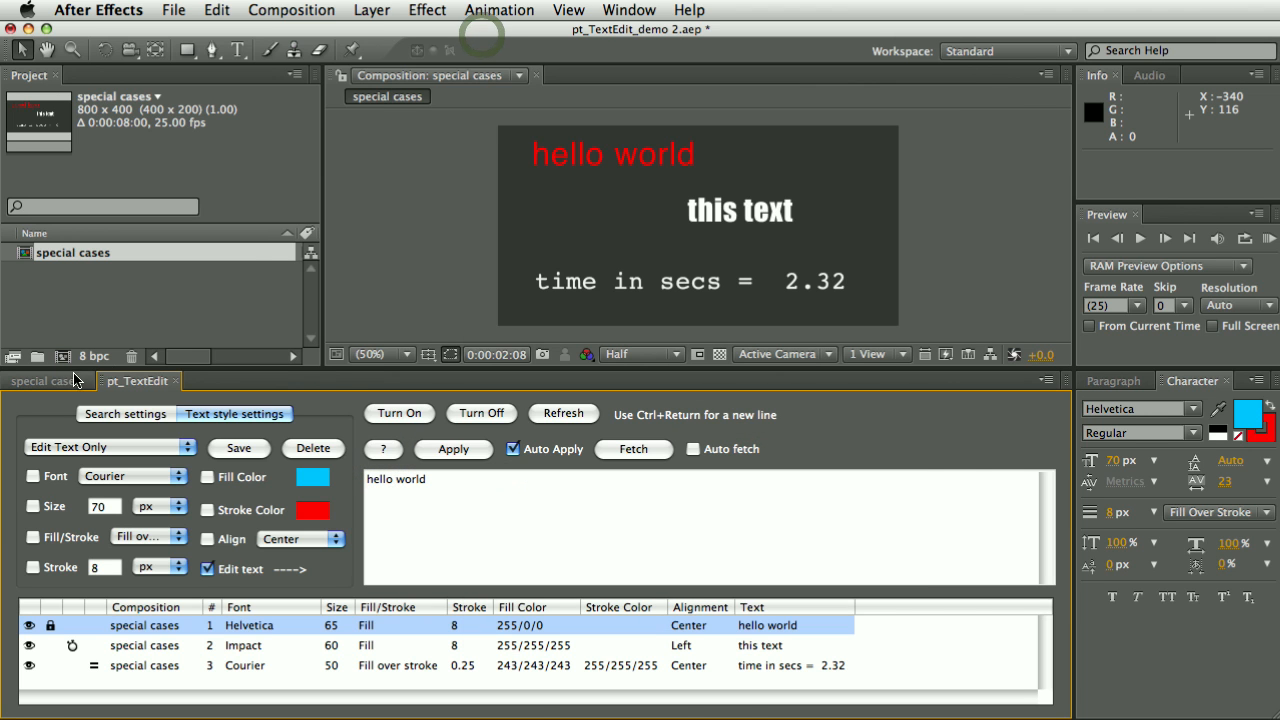
{"action": "left_click", "coordinate": [44, 380]}
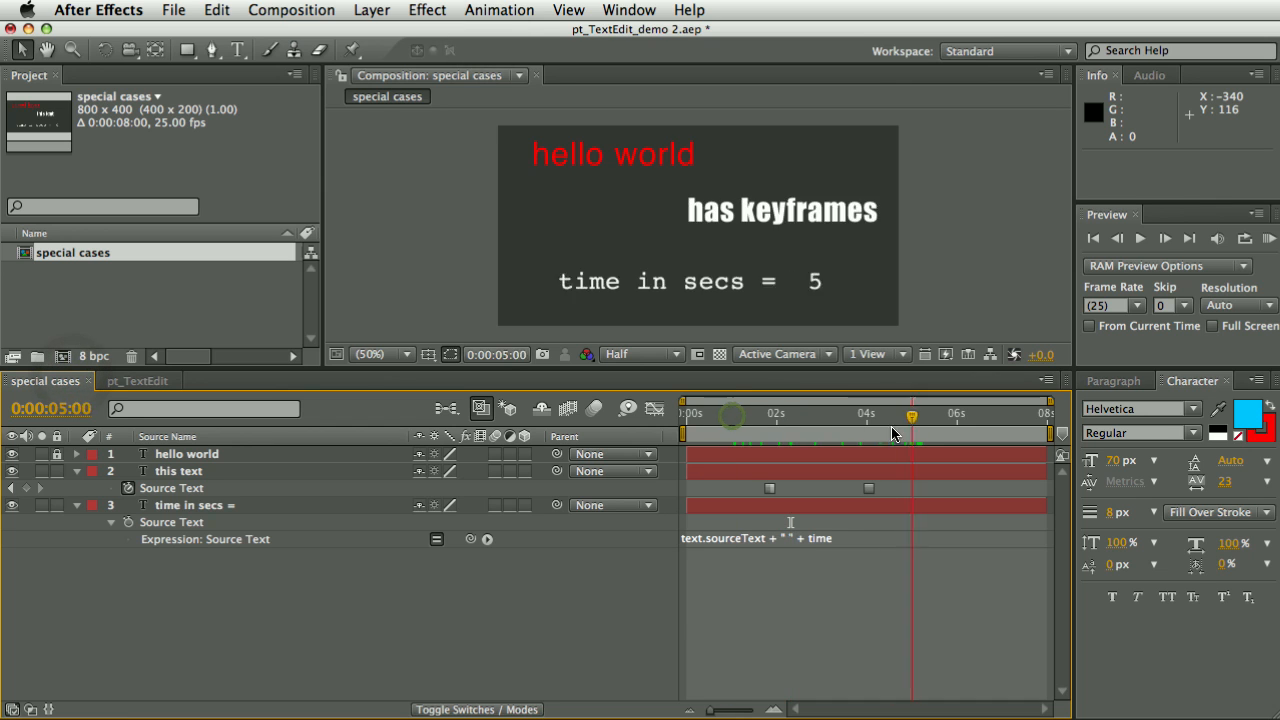
- Scrub between about 1 and 5 seconds to confirm 'hello world' holds
{"action": "left_click_drag", "start_coordinate": [912, 414], "coordinate": [753, 414]}
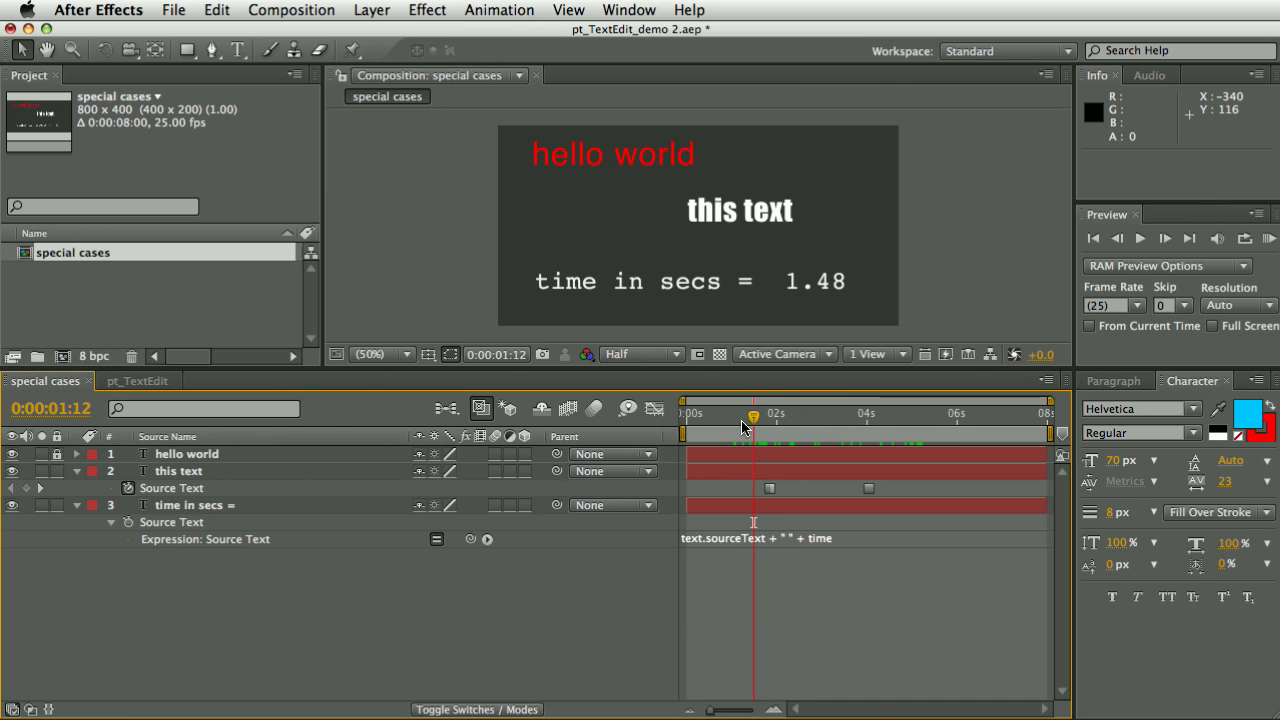
{"action": "left_click_drag", "start_coordinate": [753, 413], "coordinate": [918, 413]}
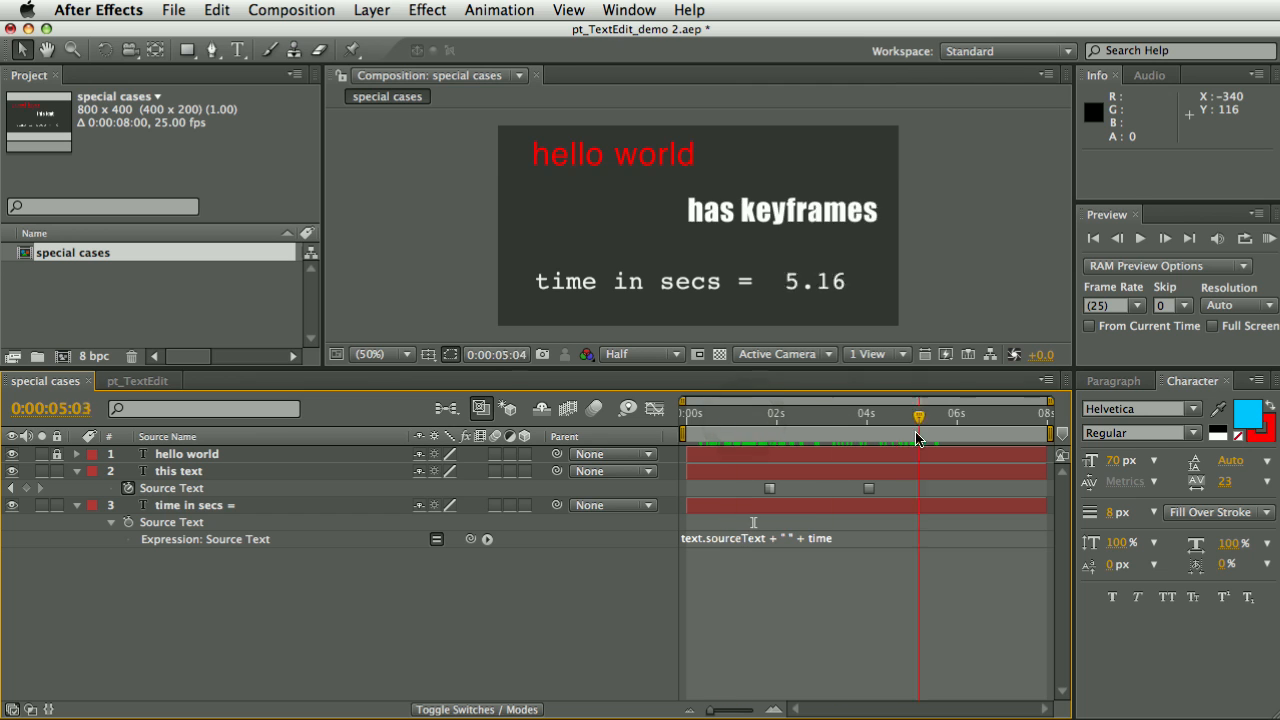
{"action": "left_click_drag", "start_coordinate": [918, 418], "coordinate": [755, 418]}
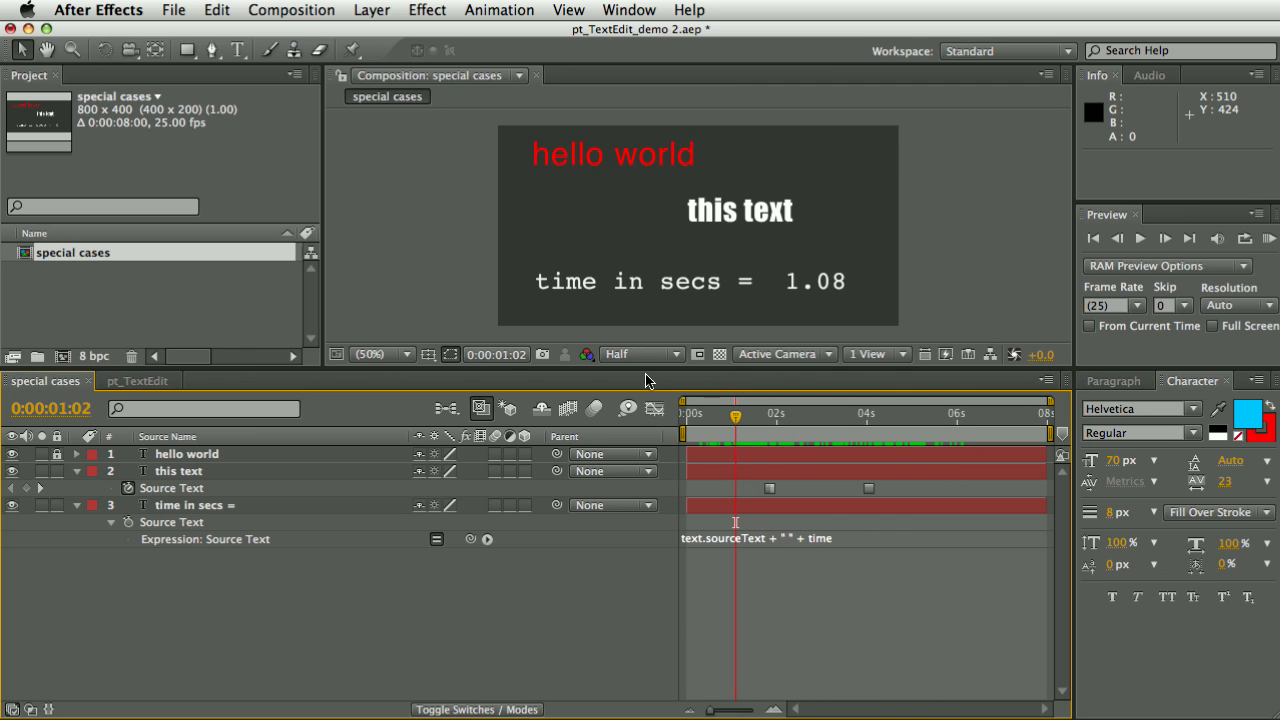
{"action": "left_click", "coordinate": [137, 380]}
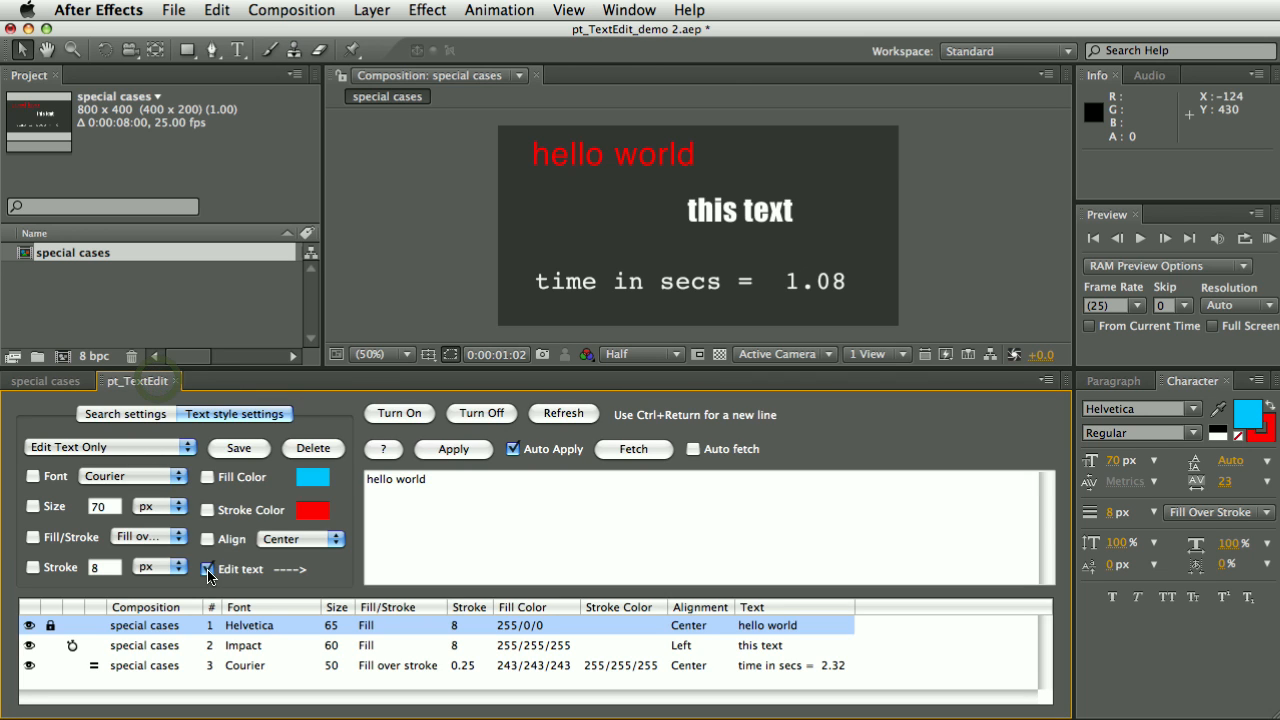
- Turn off text editing and give the 'this text' layer a green fill
{"action": "left_click", "coordinate": [208, 569]}
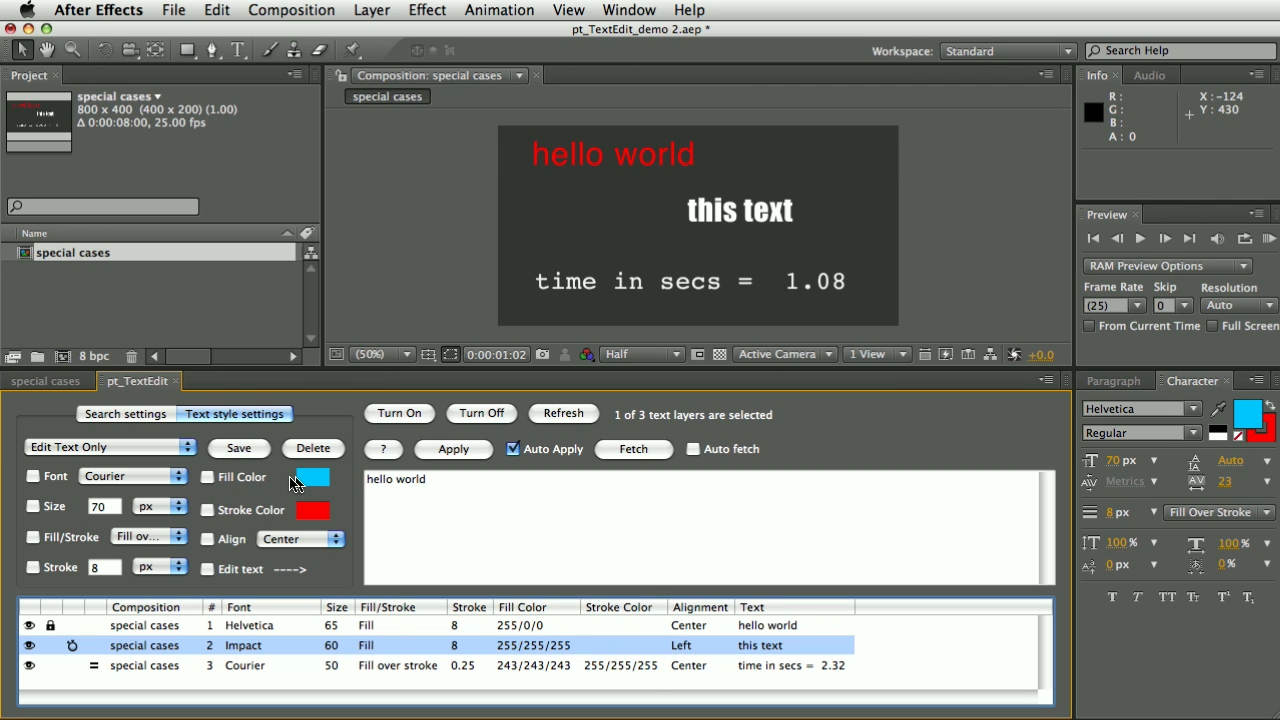
{"action": "left_click", "coordinate": [313, 477]}
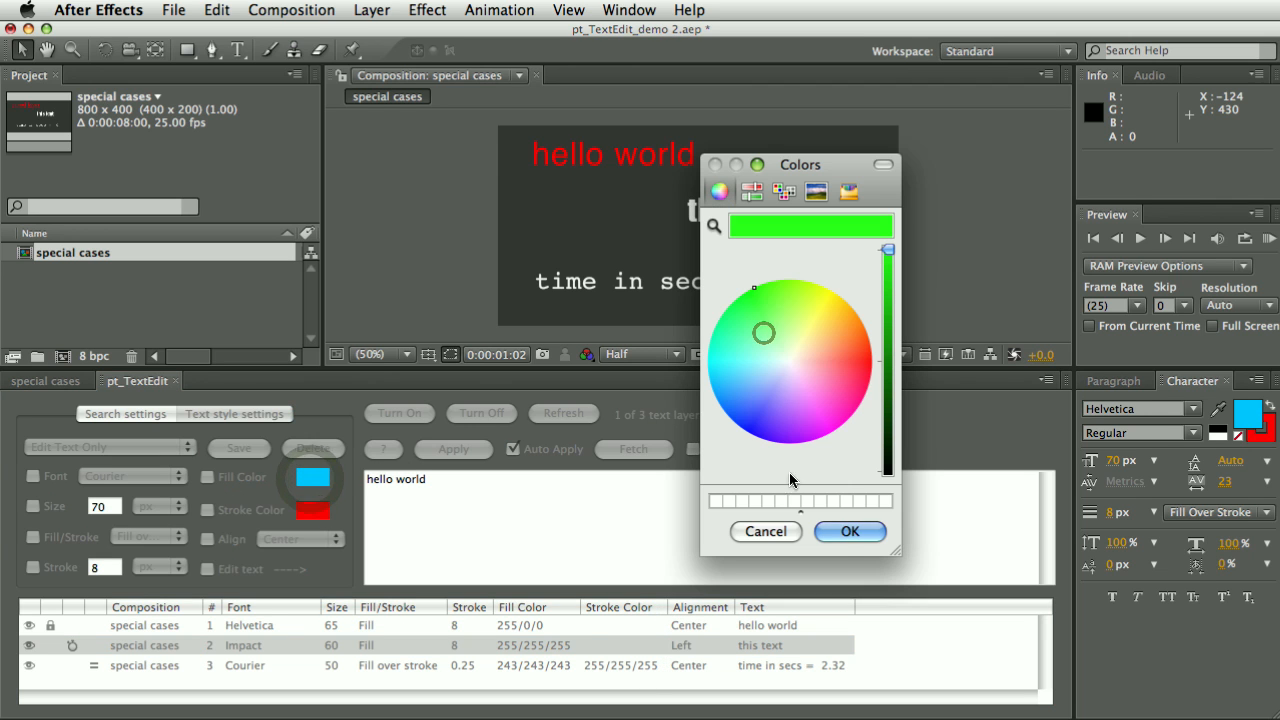
{"action": "left_click", "coordinate": [849, 531]}
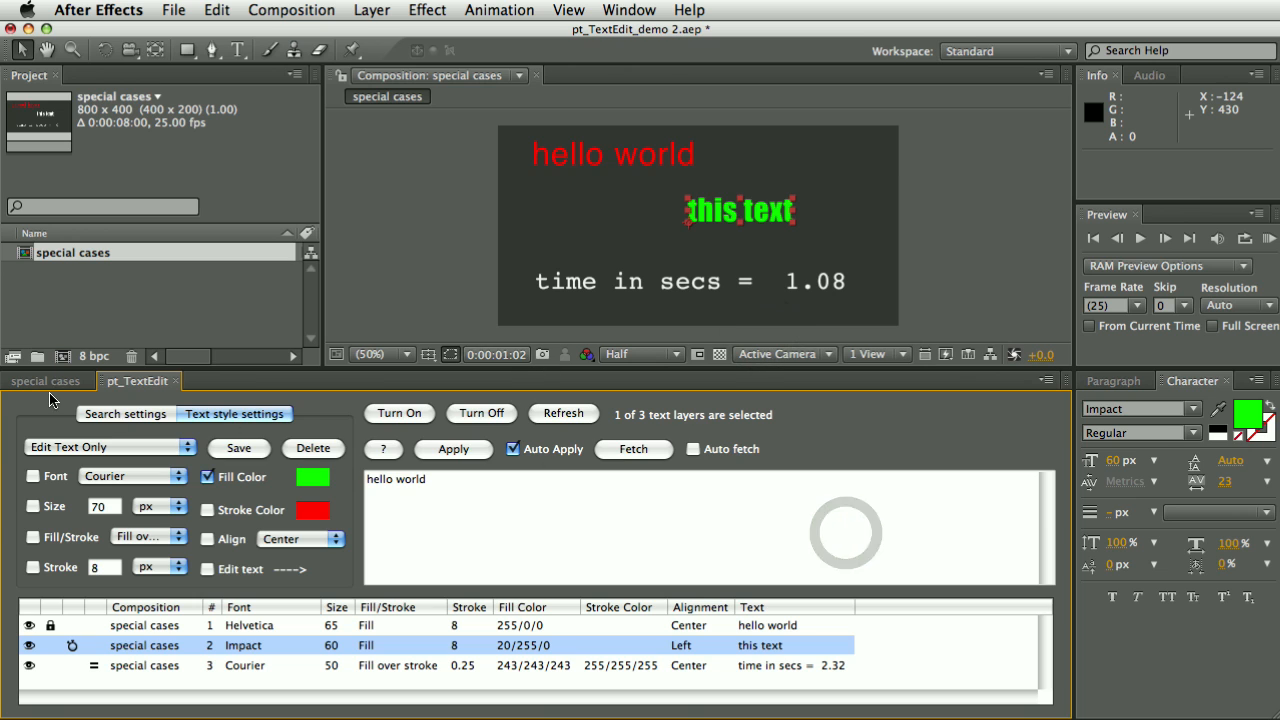
{"action": "left_click", "coordinate": [46, 380]}
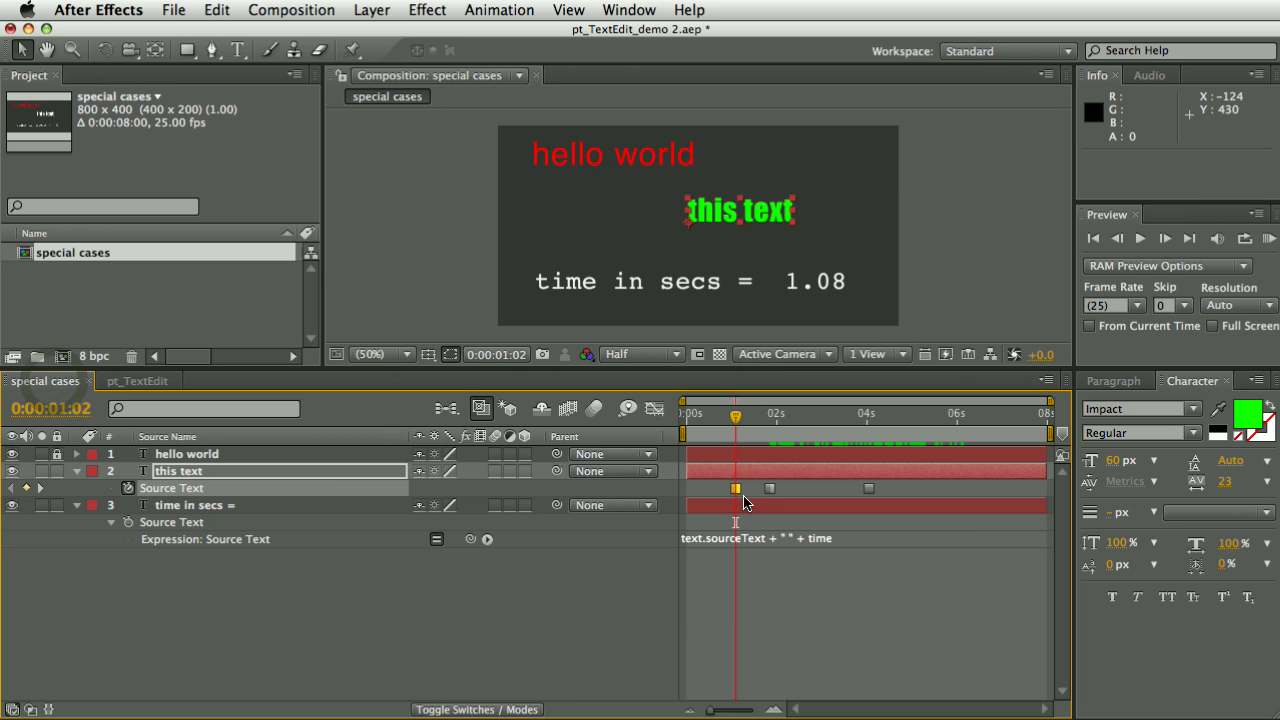
{"action": "mouse_move", "coordinate": [735, 477]}
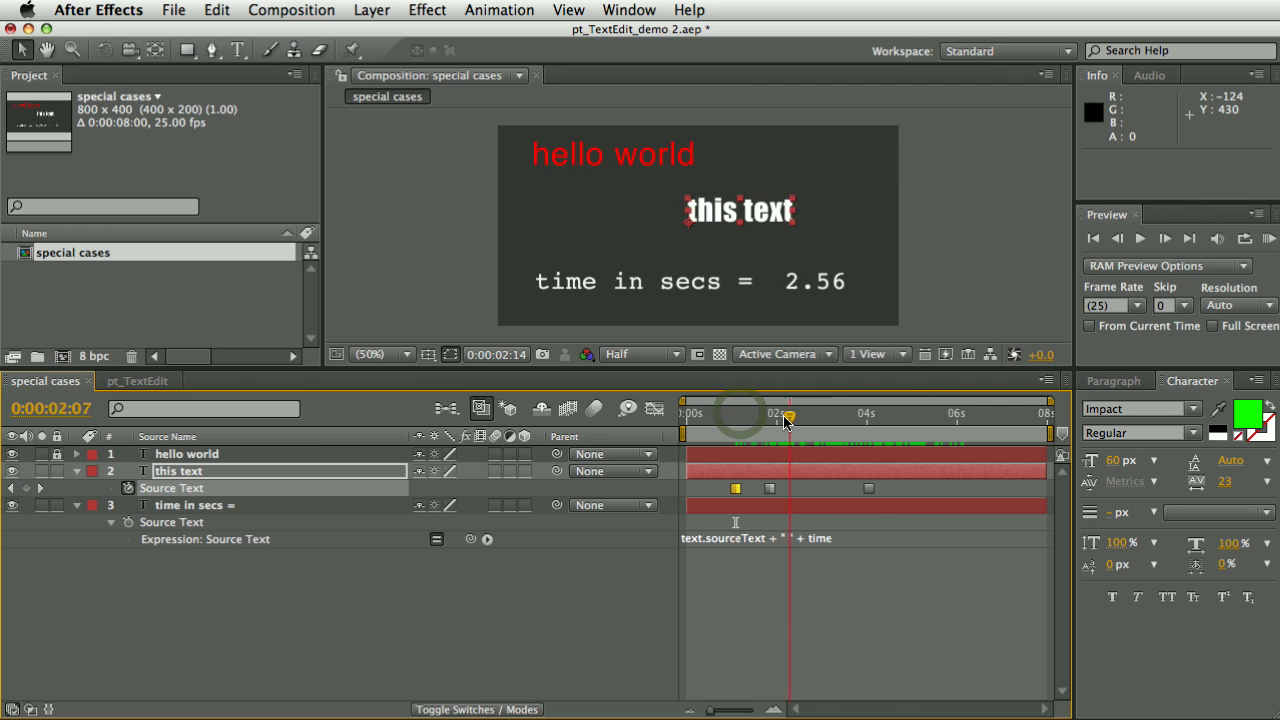
- Set Source Text keys to 'Change all existing keyframes' and apply the green fill
{"action": "left_click_drag", "start_coordinate": [785, 413], "coordinate": [860, 413]}
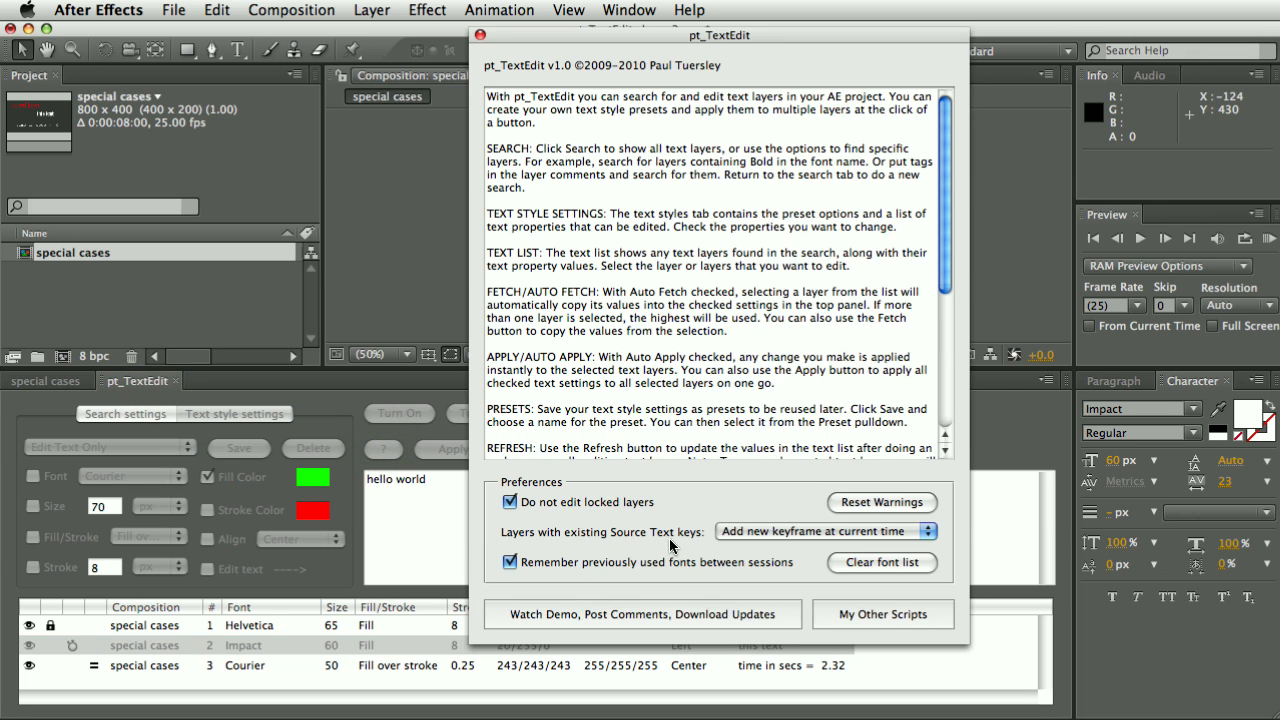
{"action": "mouse_move", "coordinate": [765, 551]}
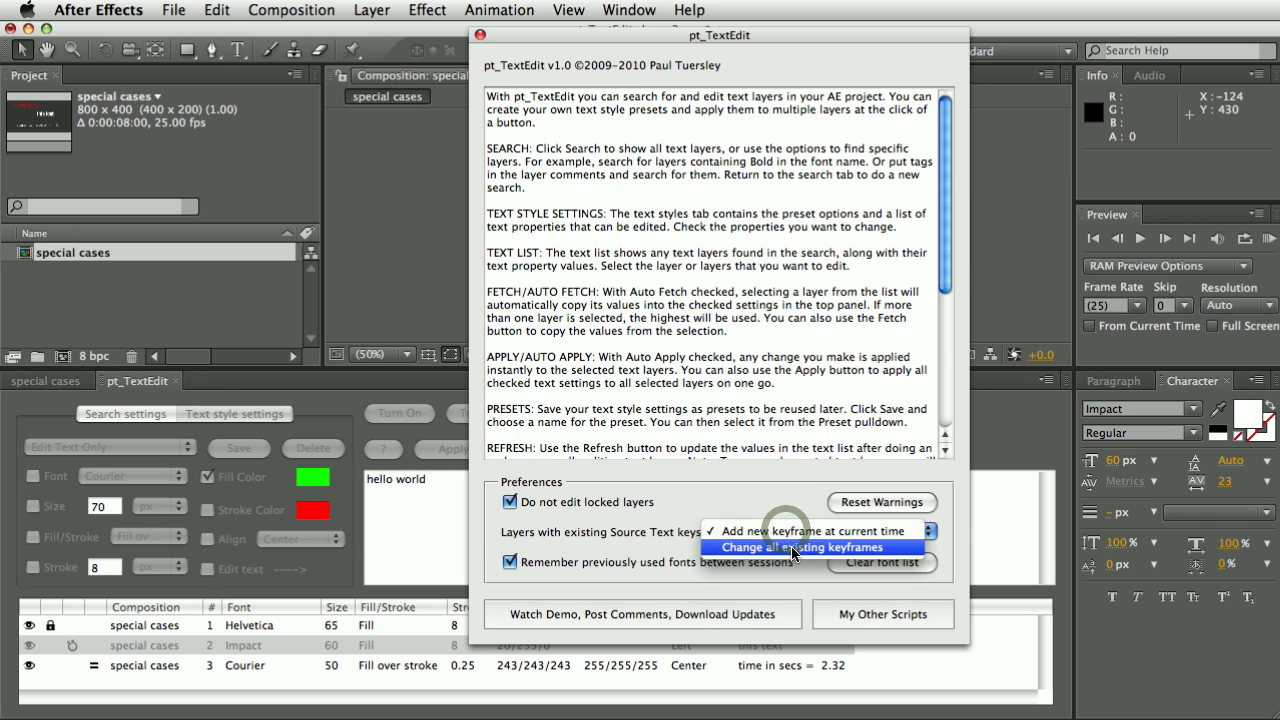
{"action": "left_click", "coordinate": [797, 547]}
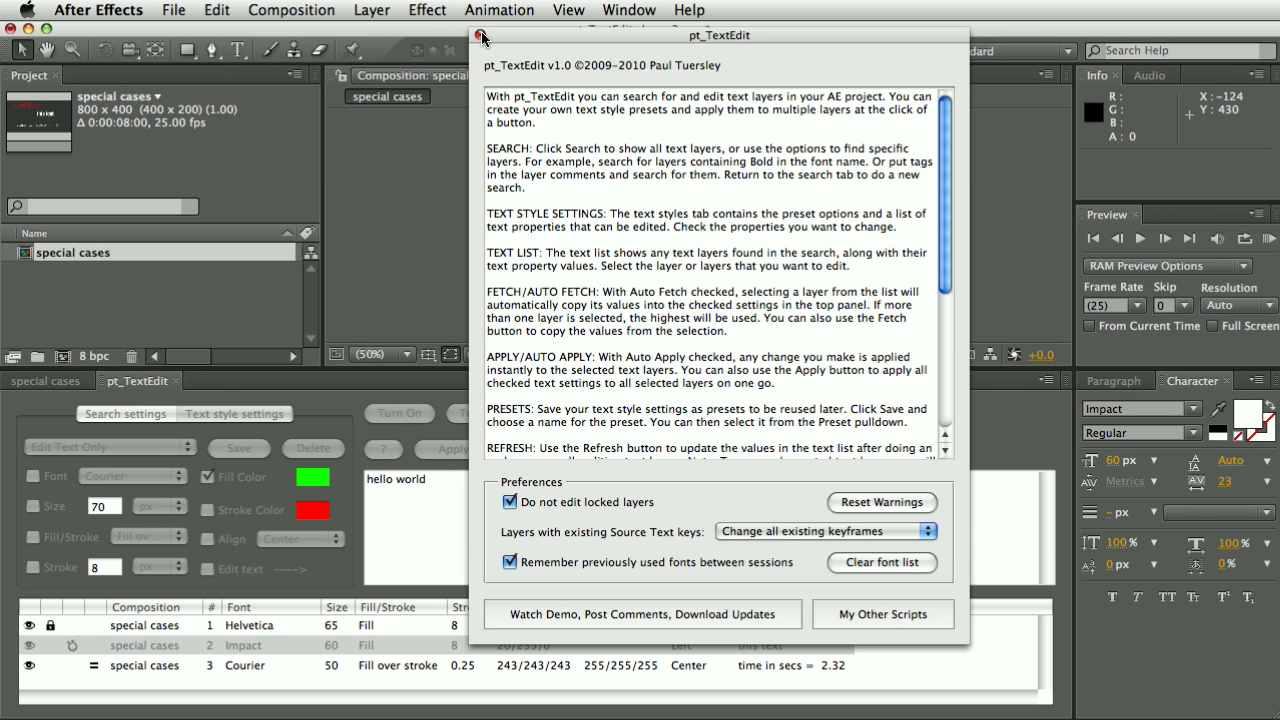
{"action": "left_click", "coordinate": [485, 38]}
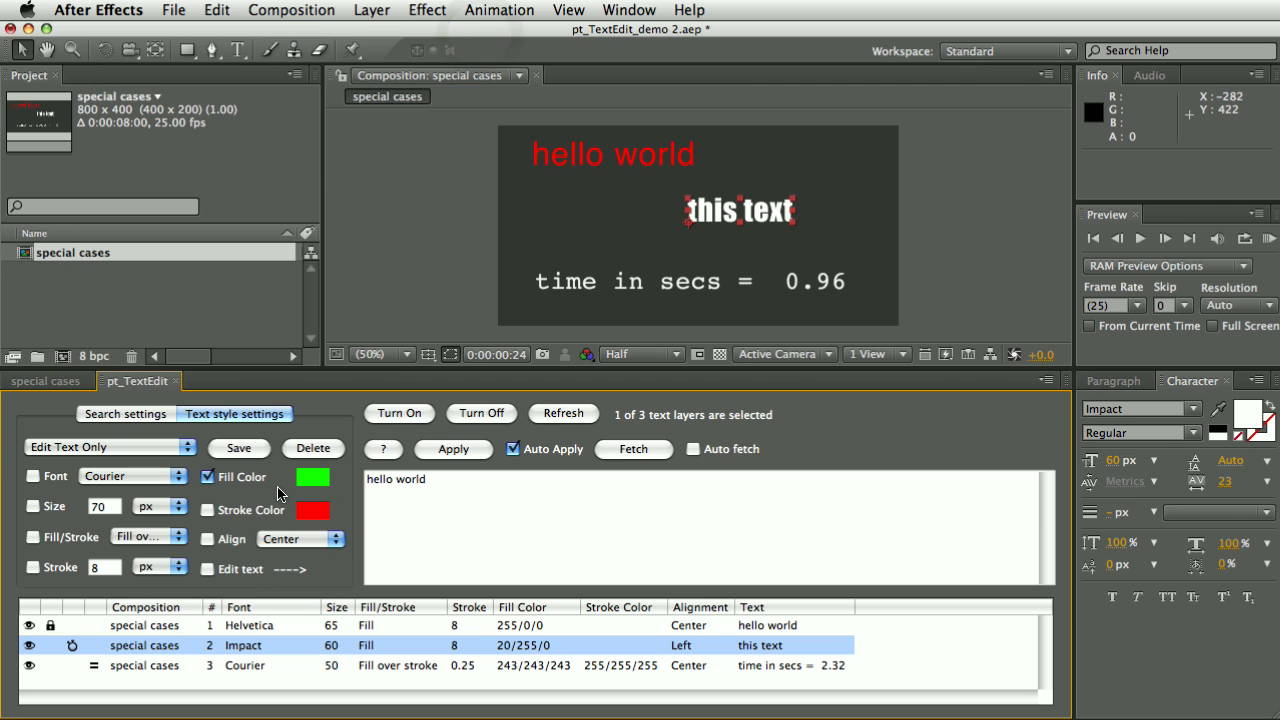
{"action": "left_click", "coordinate": [453, 448]}
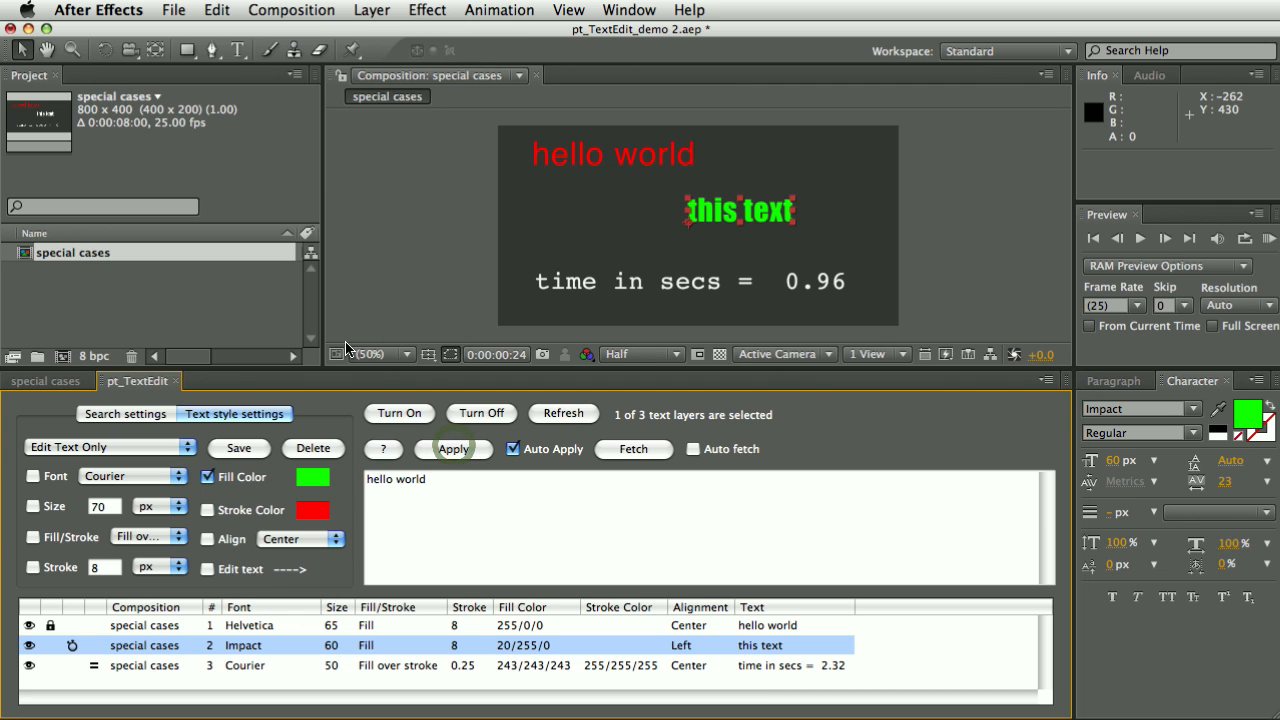
- Scrub the timeline to check each keyframe is green, stopping just after 1 second
{"action": "left_click", "coordinate": [44, 380]}
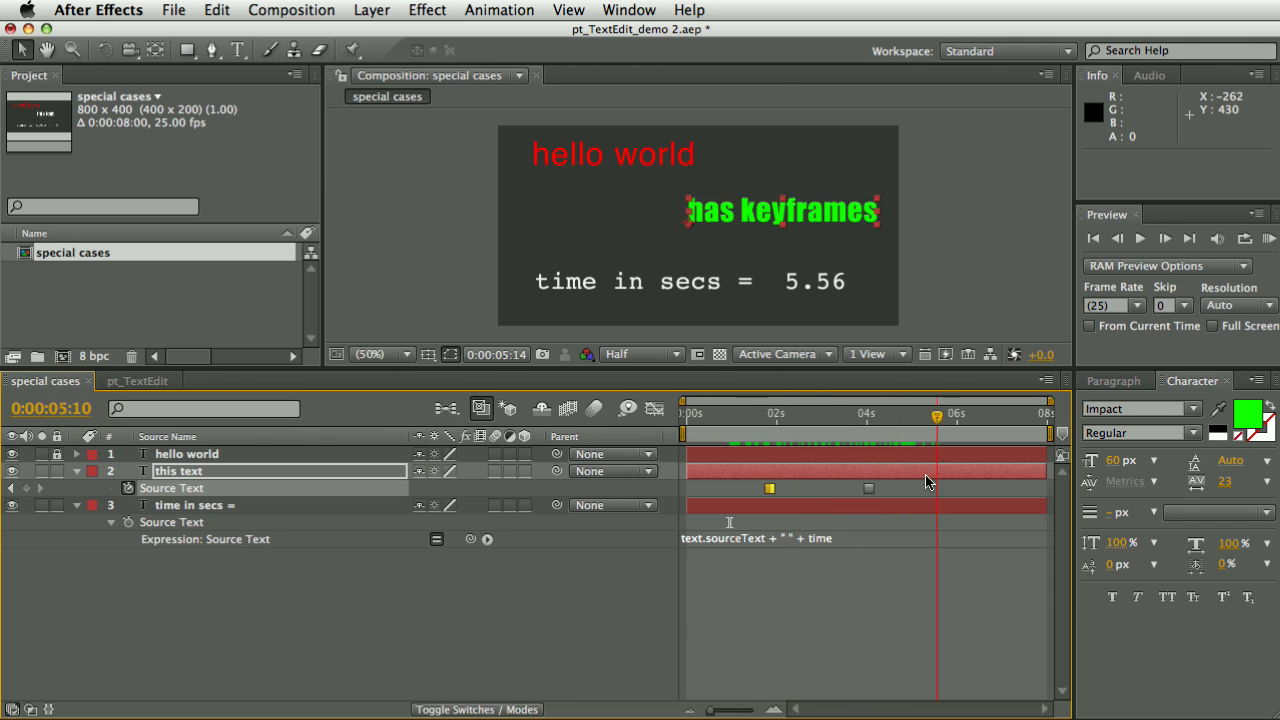
{"action": "left_click_drag", "start_coordinate": [930, 413], "coordinate": [823, 413]}
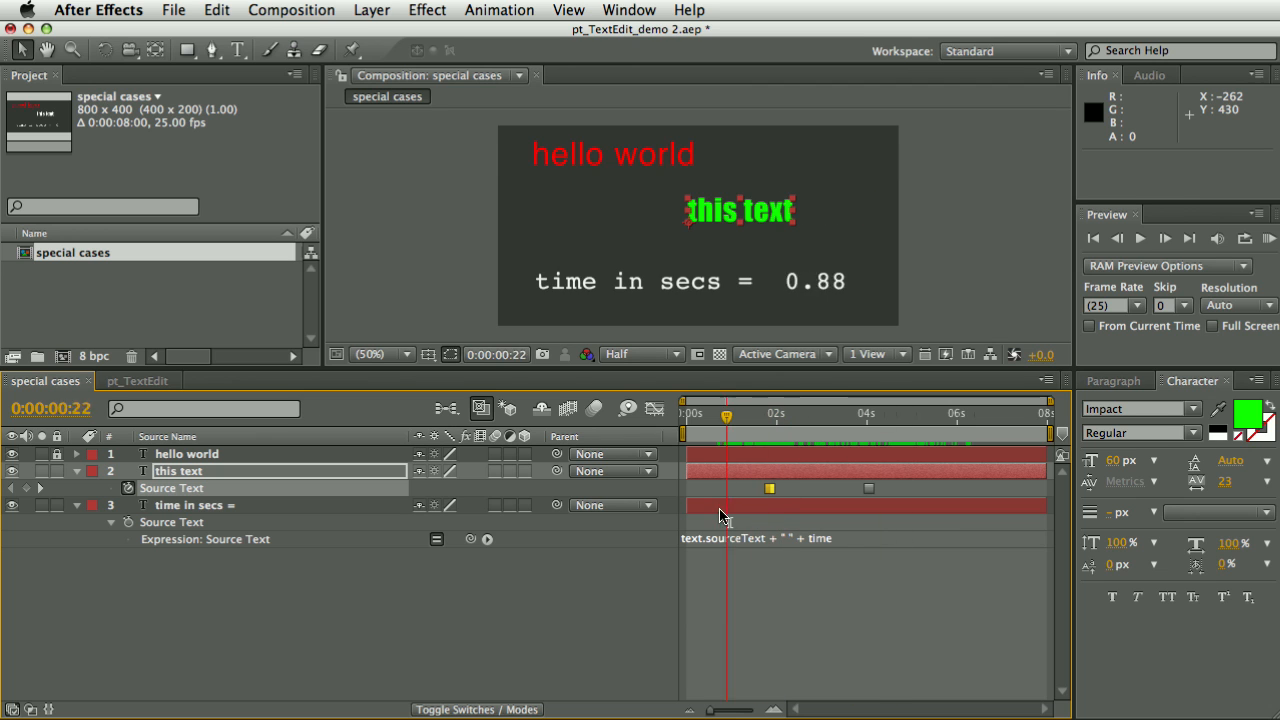
{"action": "left_click", "coordinate": [737, 413]}
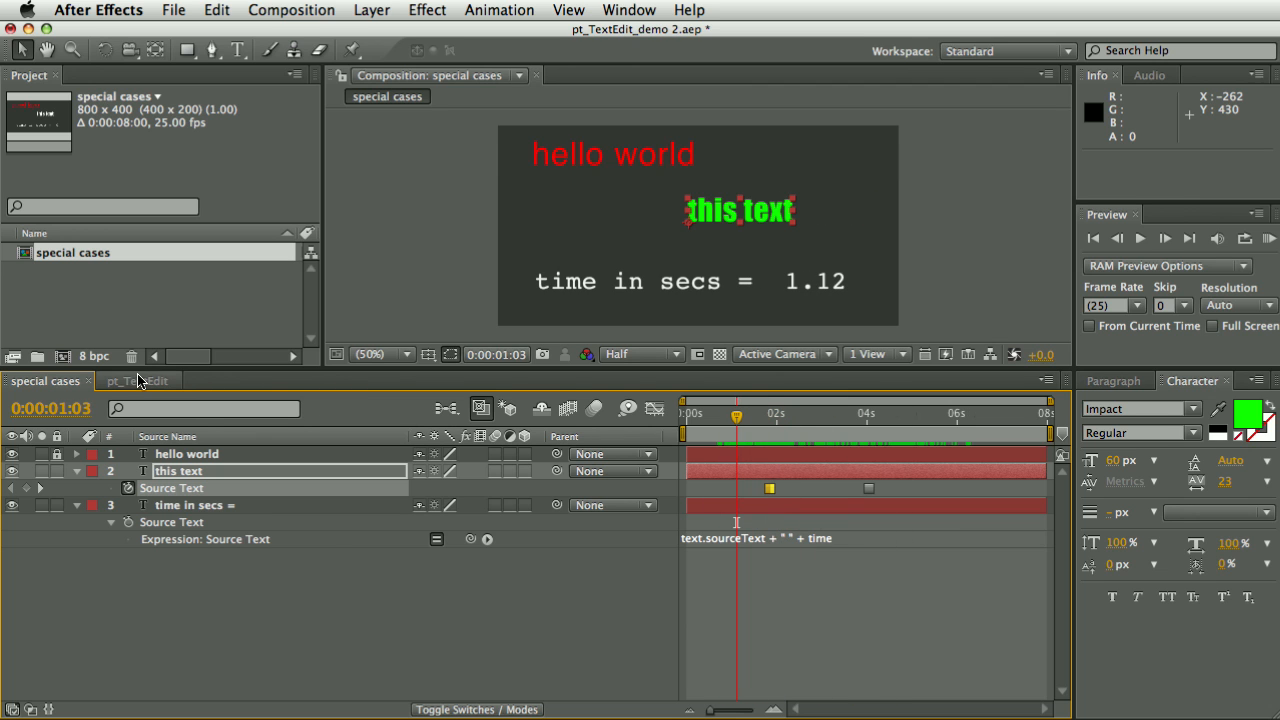
- Fetch layer 3's settings, choose Edit Text Only, and load its text for editing
{"action": "left_click", "coordinate": [137, 381]}
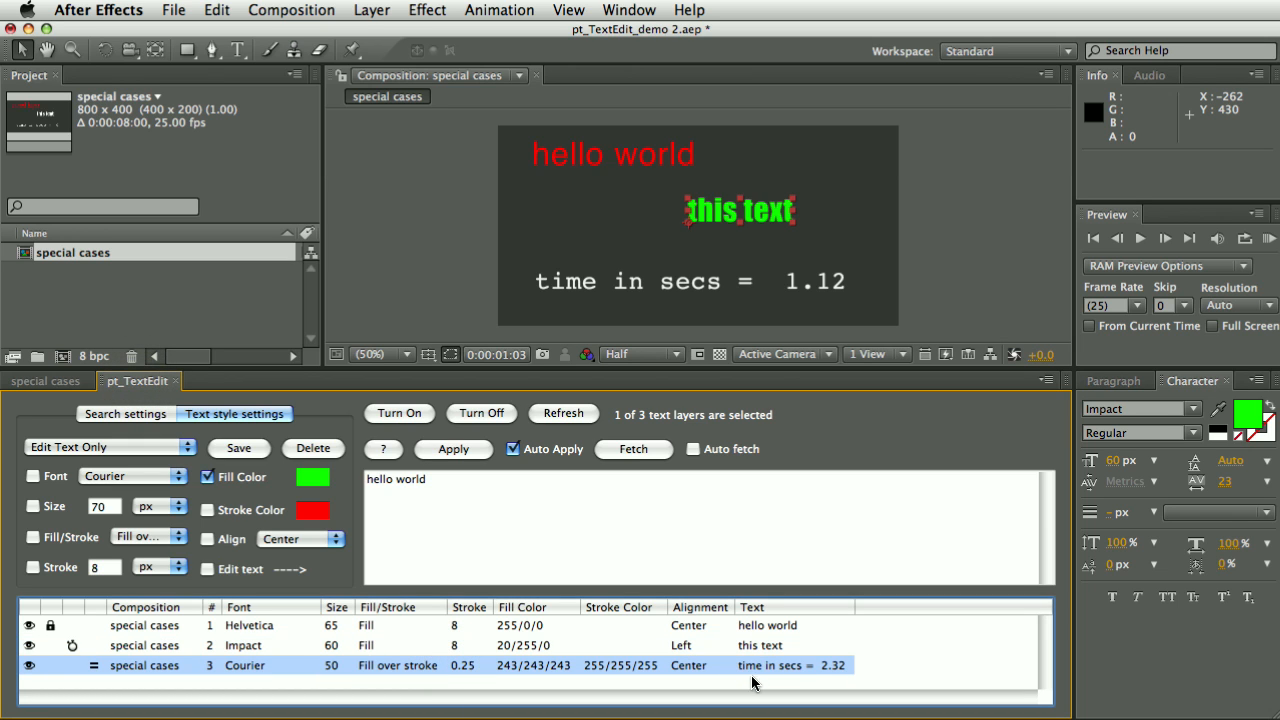
{"action": "mouse_move", "coordinate": [635, 502]}
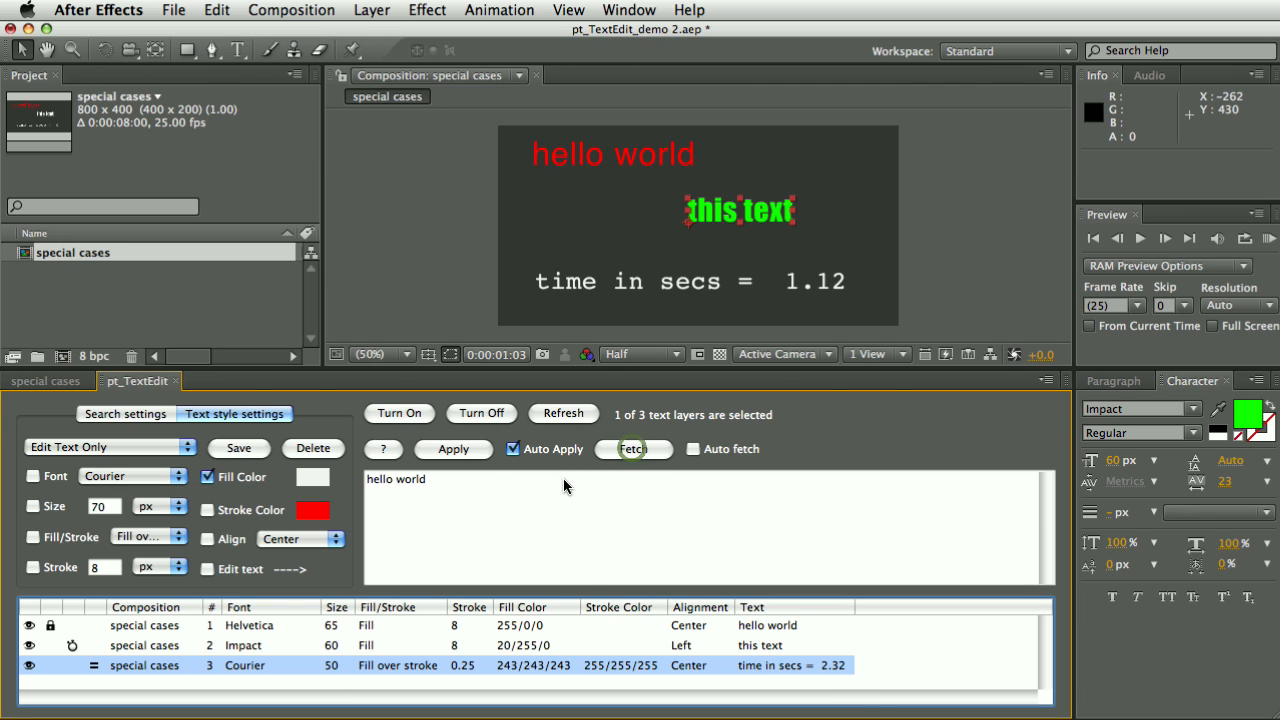
{"action": "left_click", "coordinate": [105, 447]}
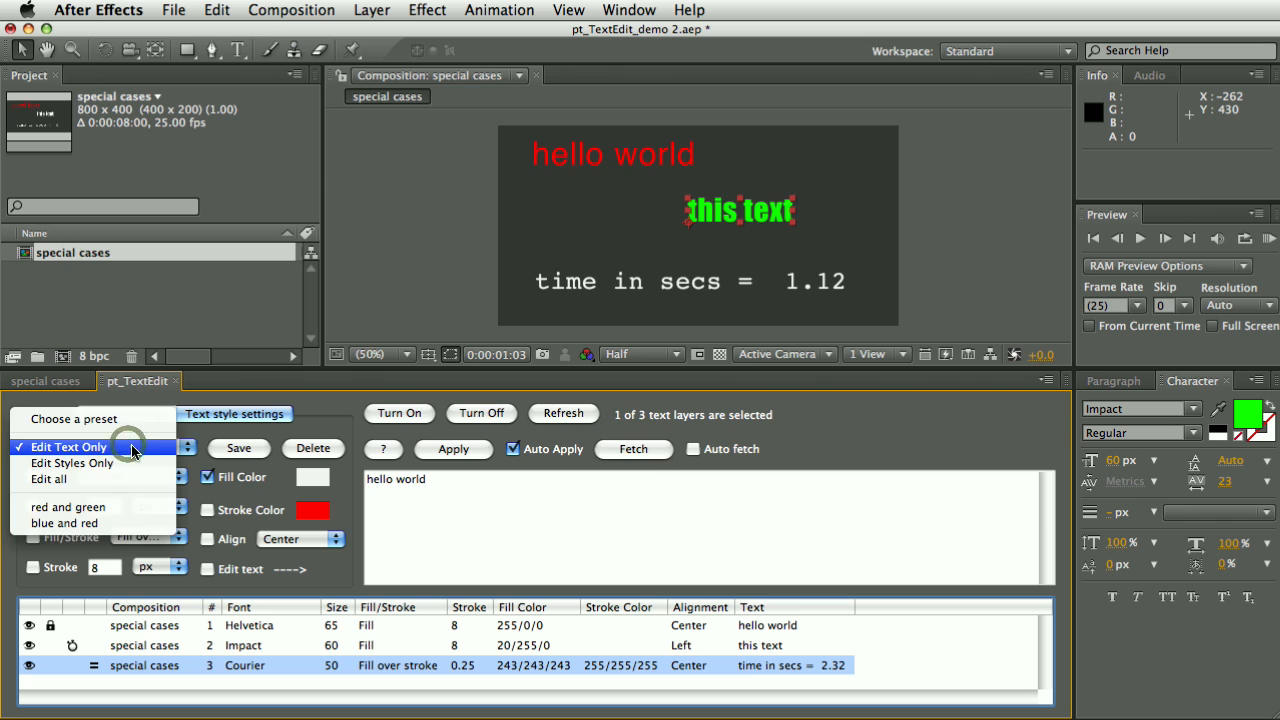
{"action": "left_click", "coordinate": [68, 446]}
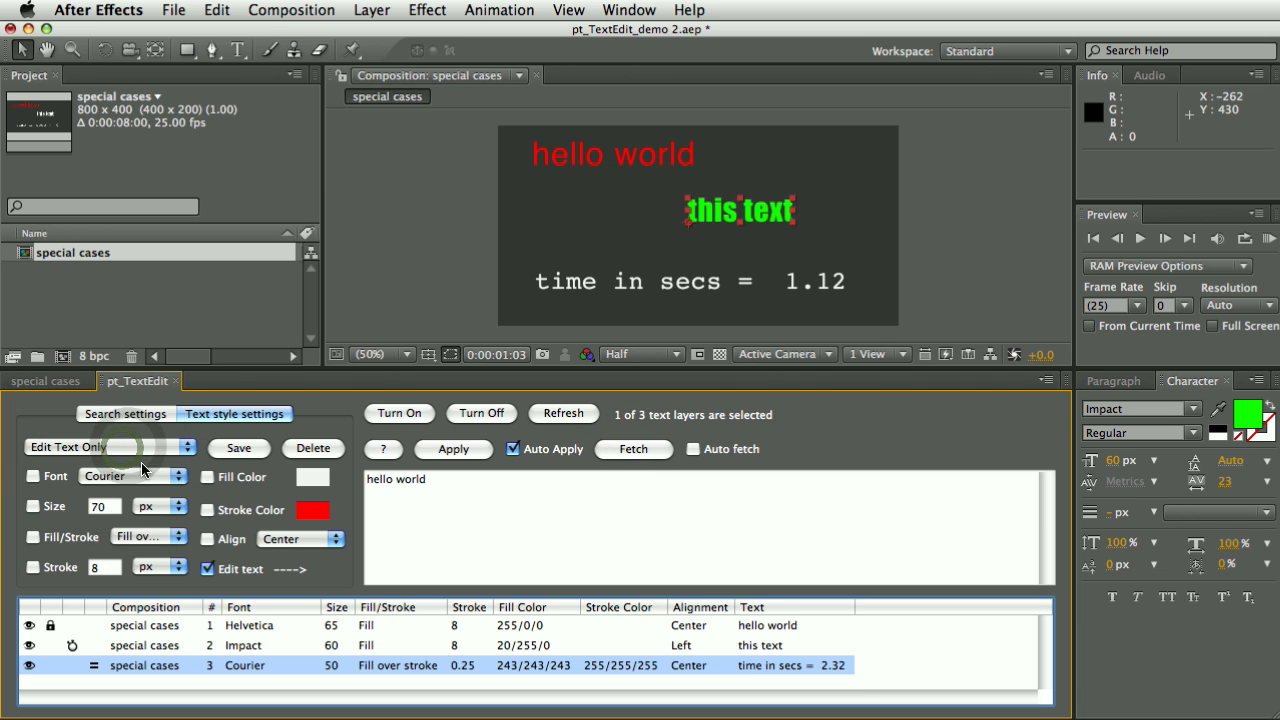
{"action": "left_click", "coordinate": [633, 448]}
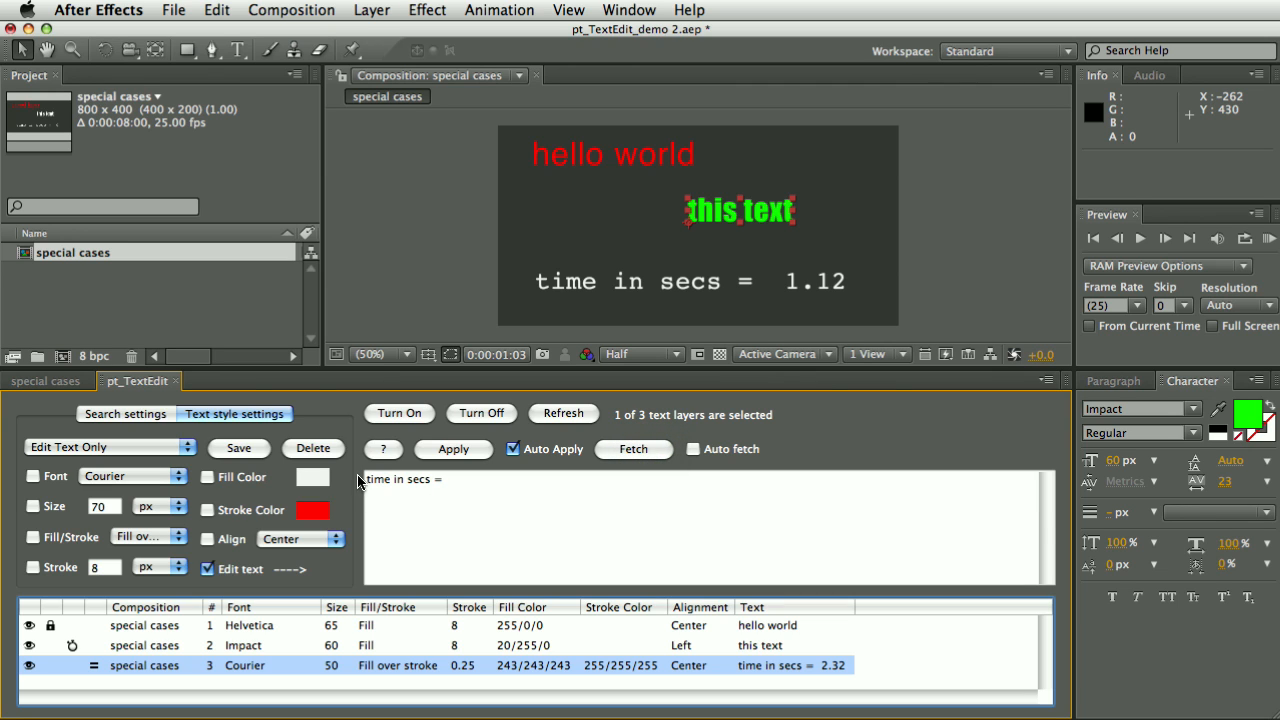
{"action": "mouse_move", "coordinate": [410, 488]}
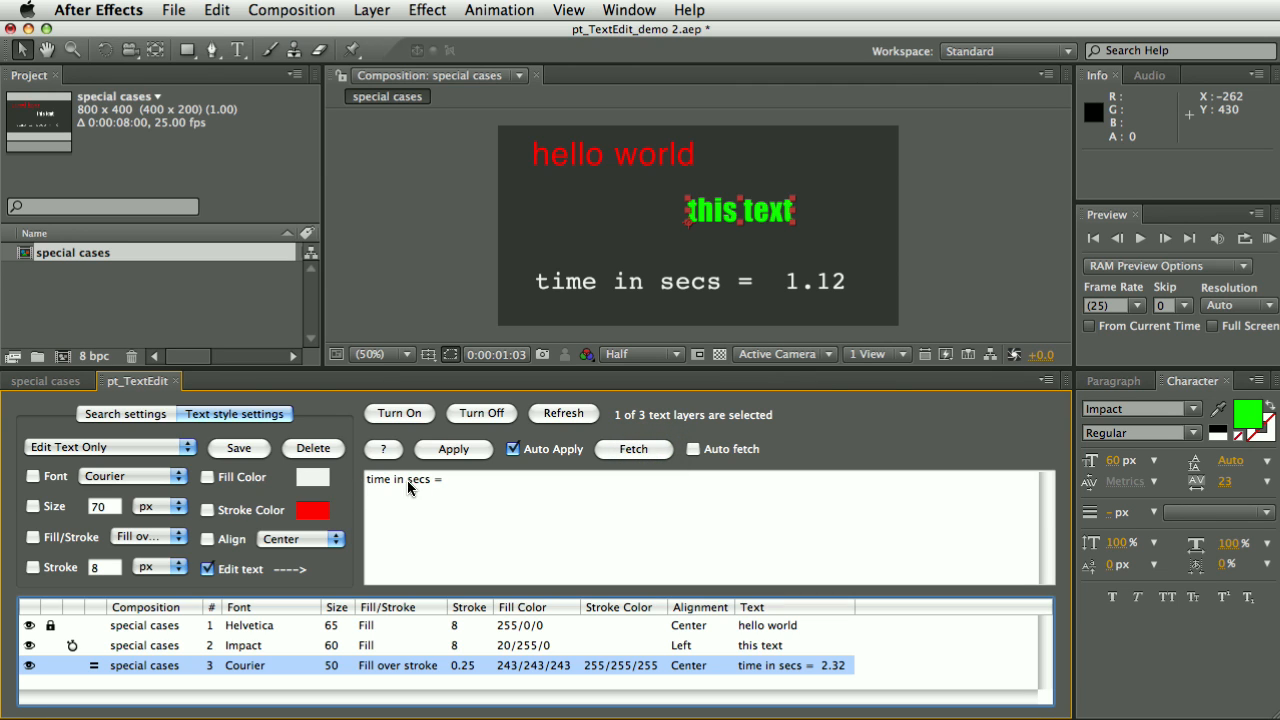
- Replace the expression layer's text with 'seconds =', testing the expression along the way
{"action": "left_click", "coordinate": [45, 380]}
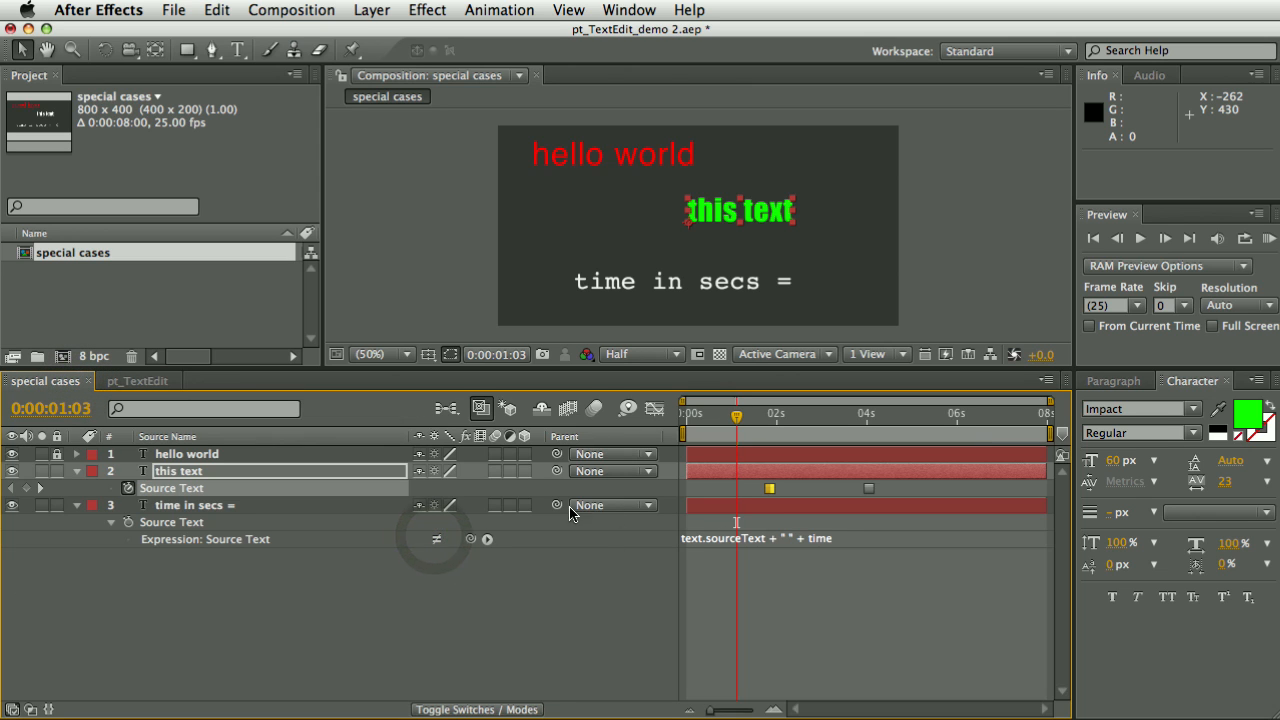
{"action": "left_click", "coordinate": [137, 380]}
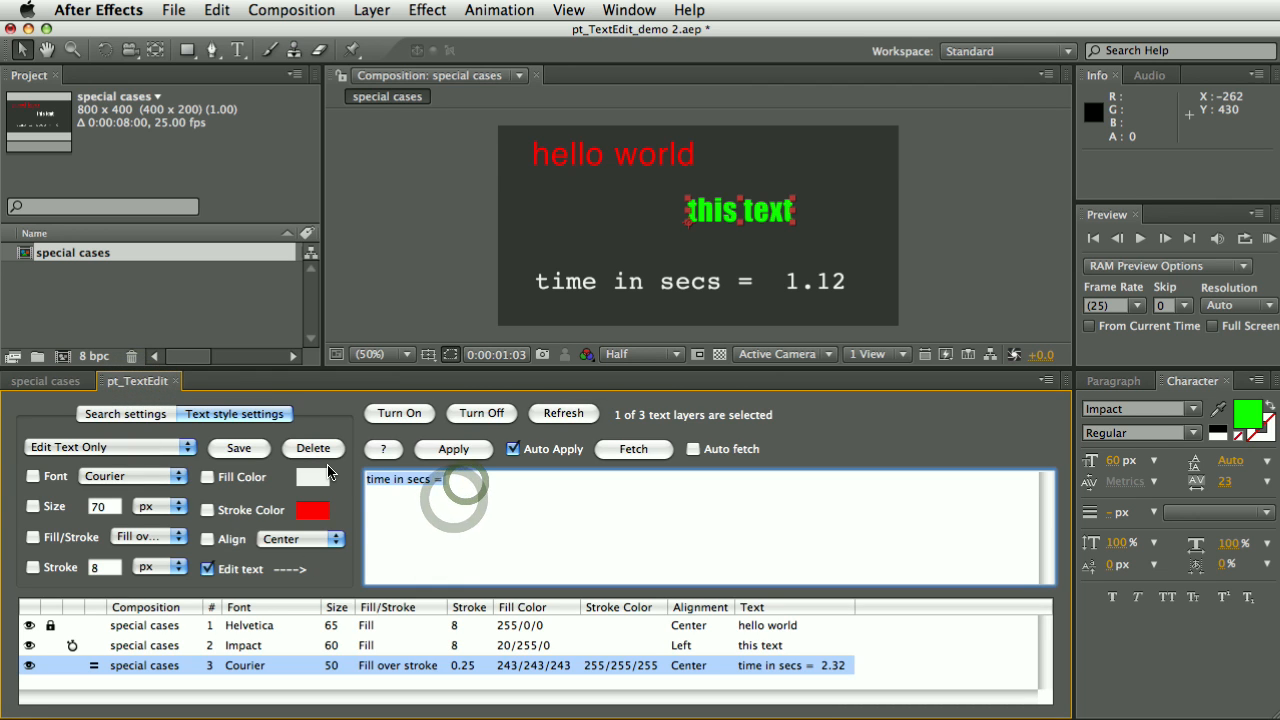
{"action": "type", "text": "seconds ="}
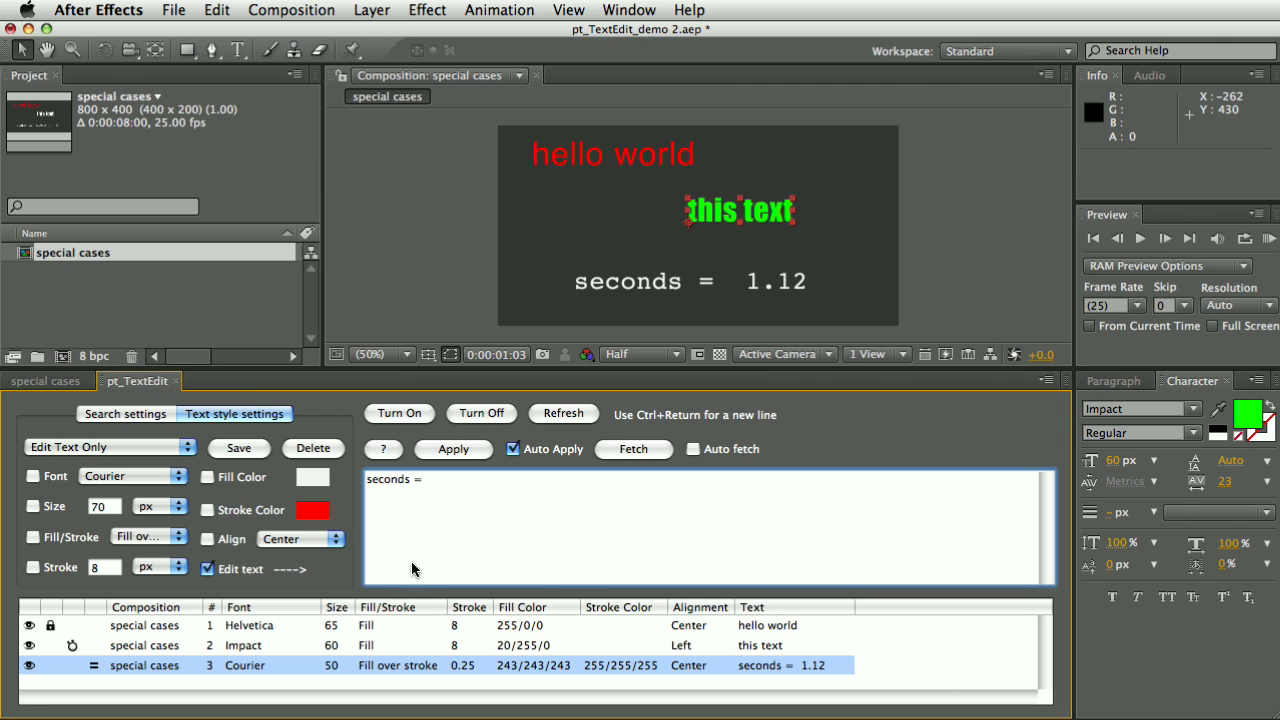
{"action": "left_click", "coordinate": [418, 479]}
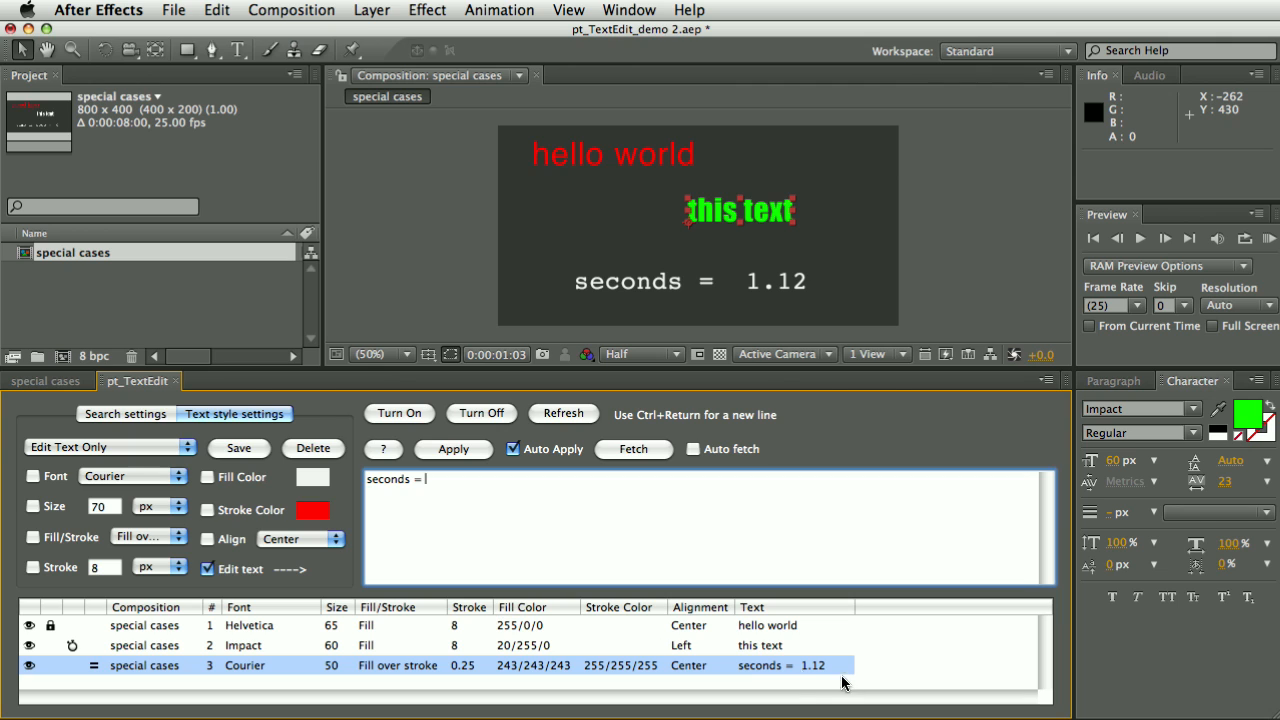
{"action": "mouse_move", "coordinate": [620, 623]}
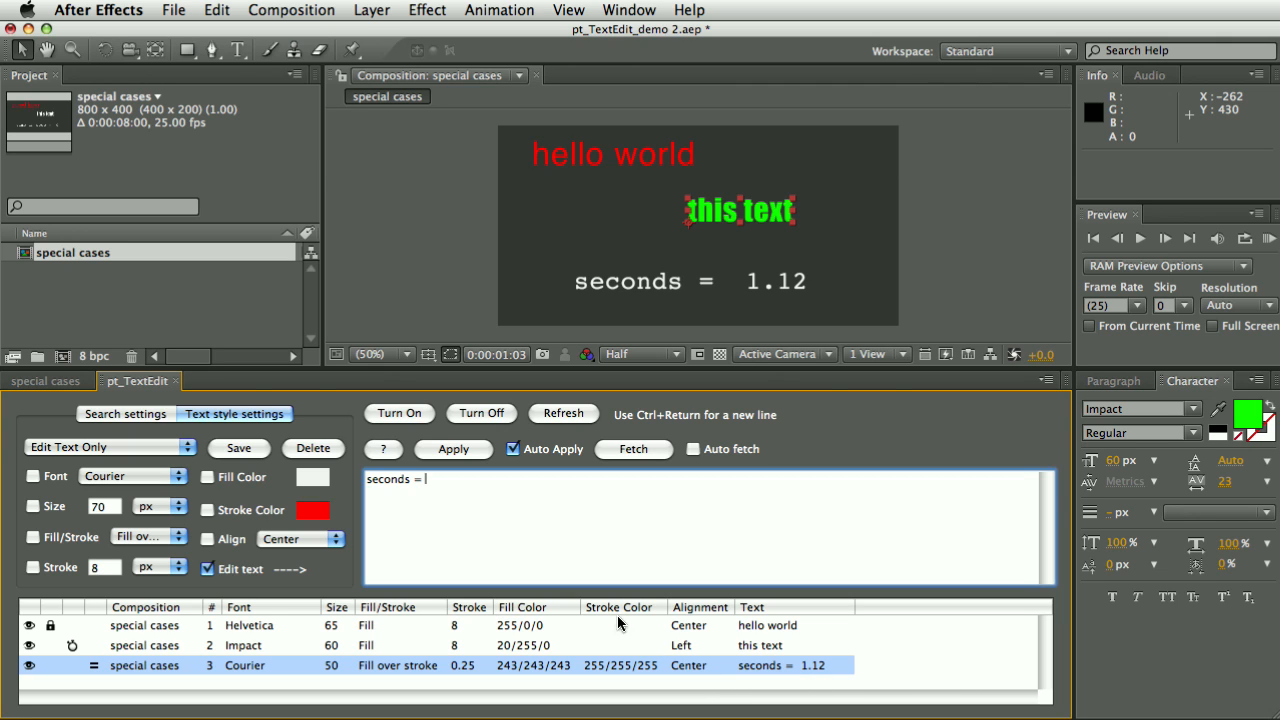
{"action": "mouse_move", "coordinate": [625, 315]}
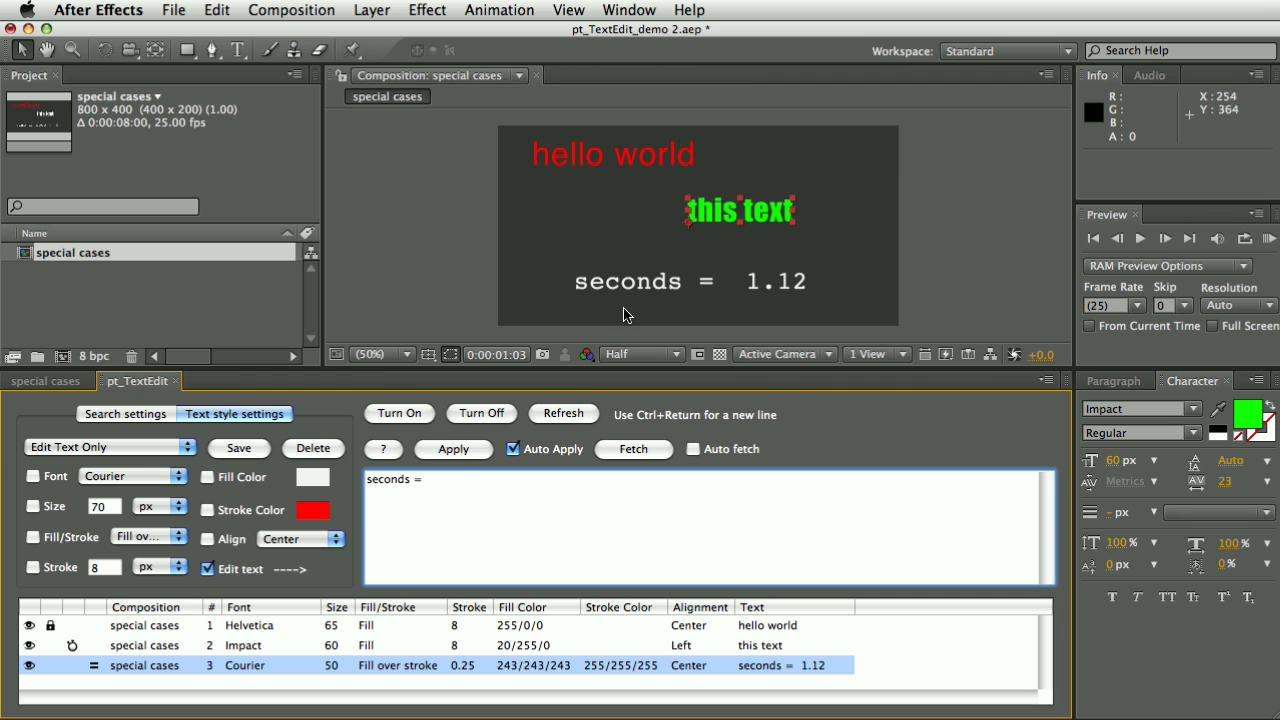
- Give the 'seconds =' layer a red fill, then view search options and the timeline
{"action": "left_click", "coordinate": [312, 476]}
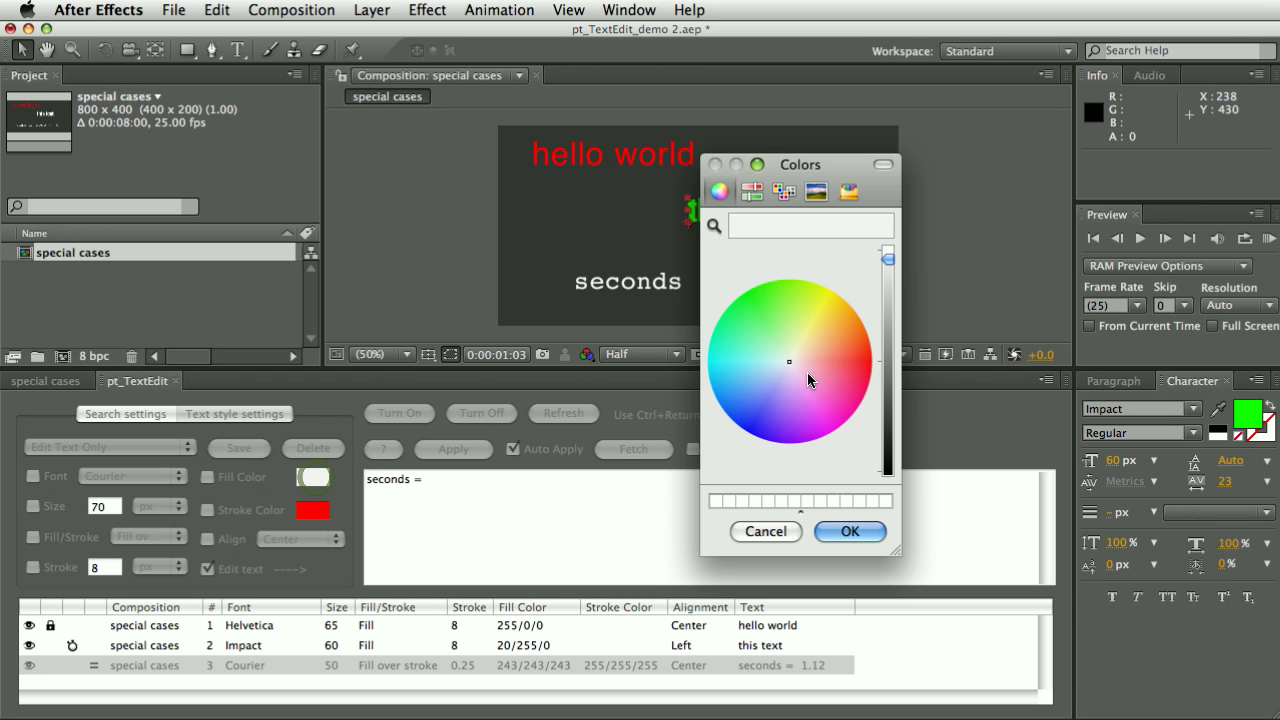
{"action": "left_click", "coordinate": [849, 531]}
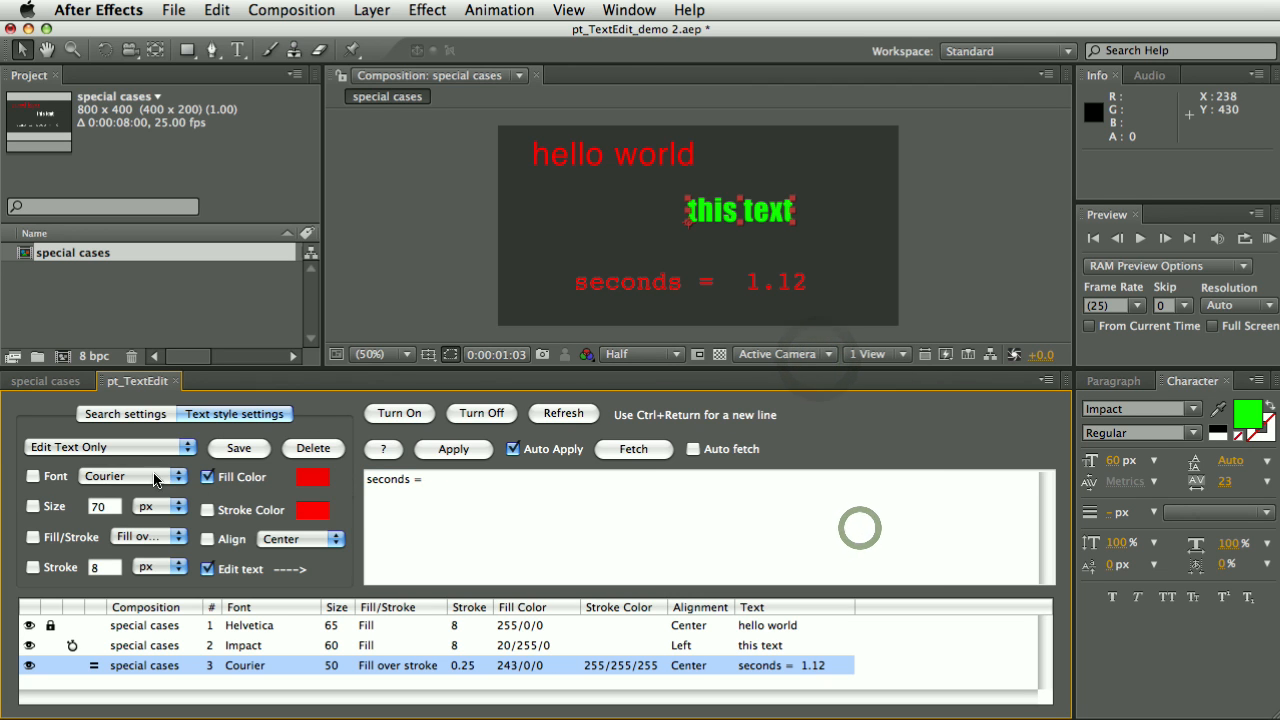
{"action": "left_click", "coordinate": [124, 413]}
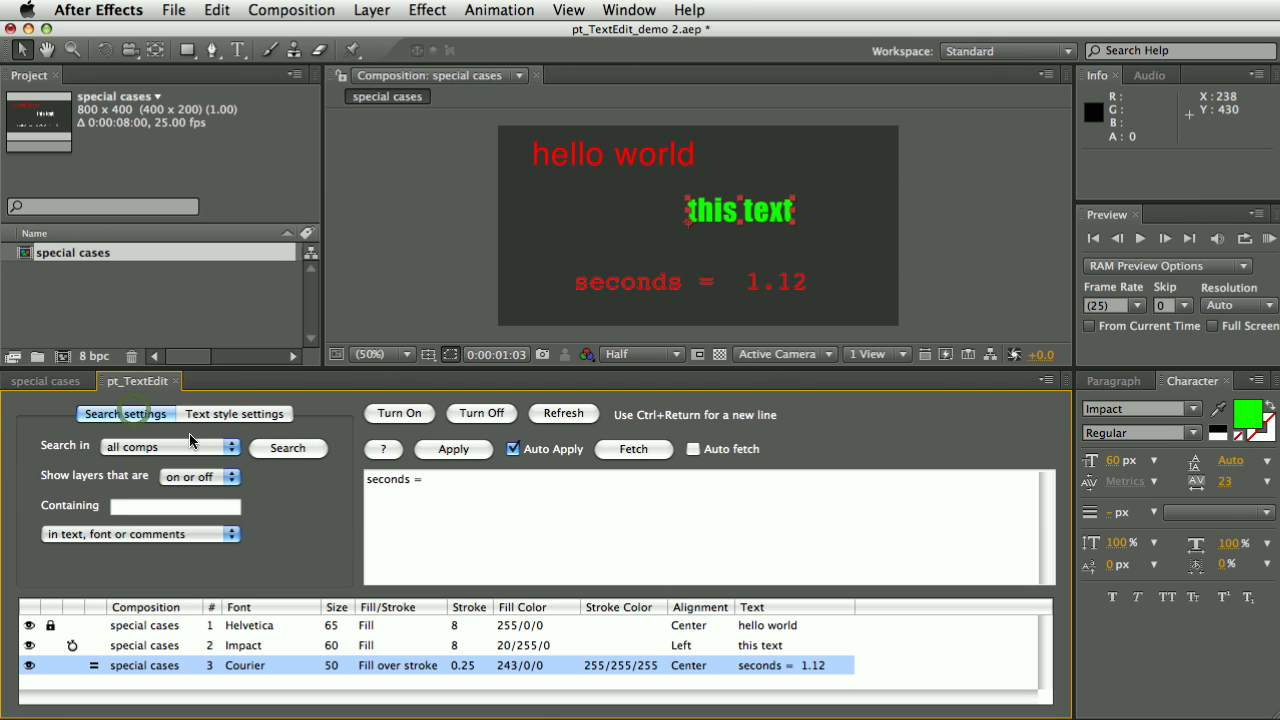
{"action": "left_click", "coordinate": [45, 380]}
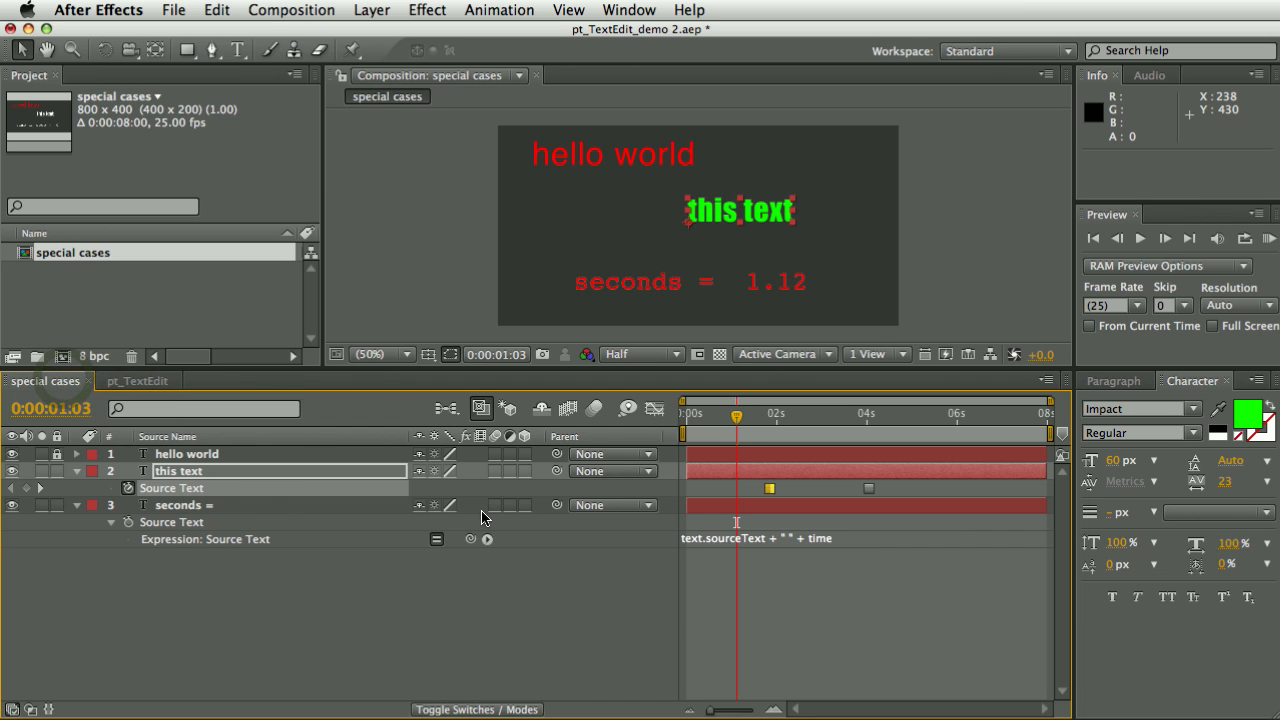
{"action": "mouse_move", "coordinate": [225, 534]}
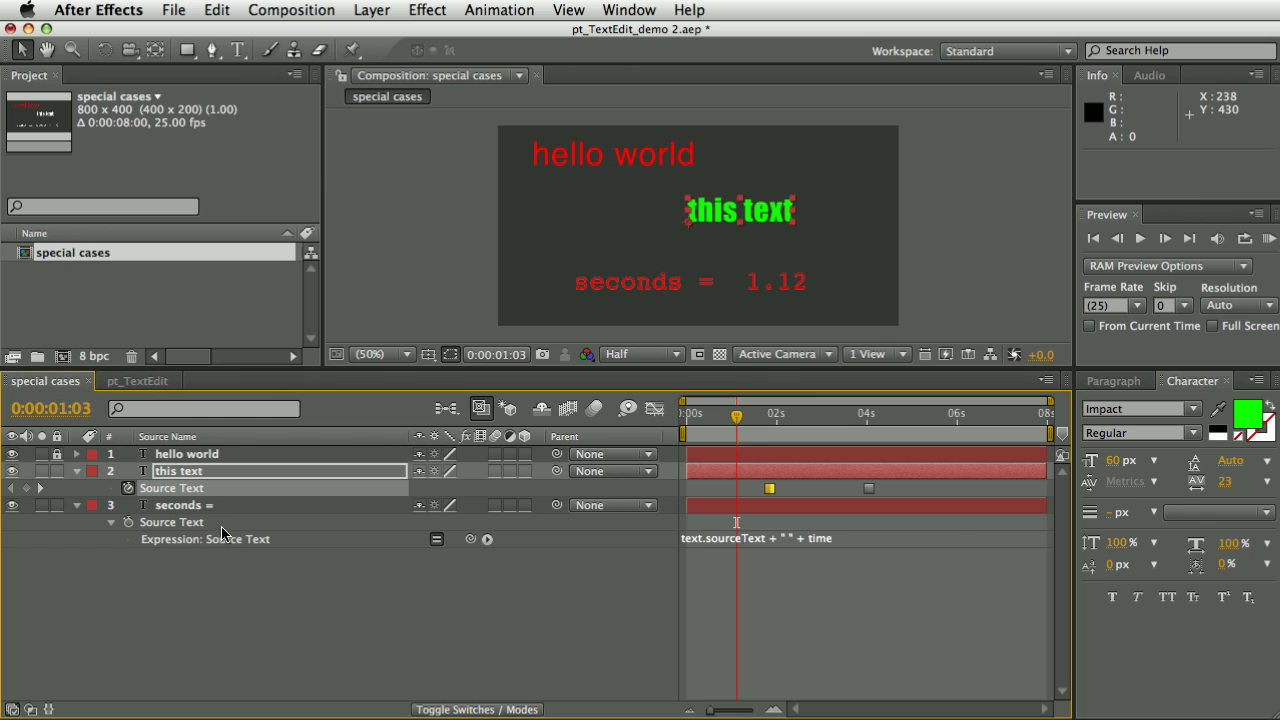
{"action": "left_click", "coordinate": [137, 380]}
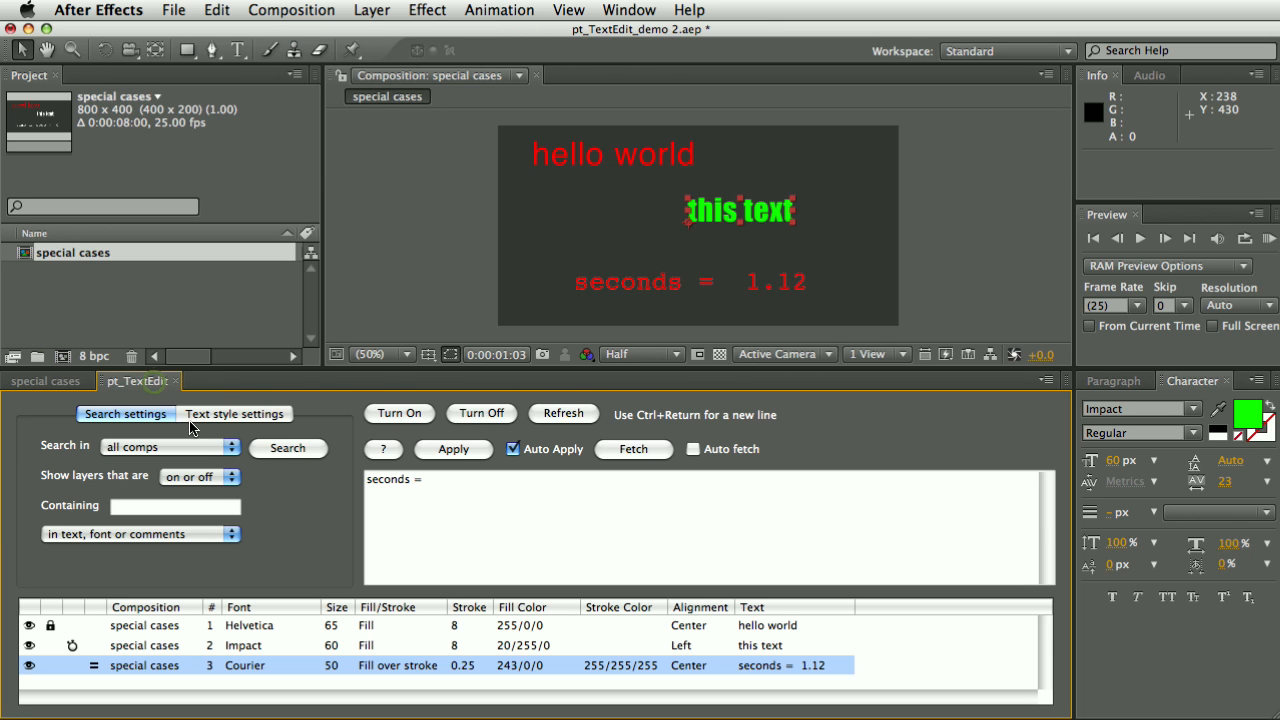